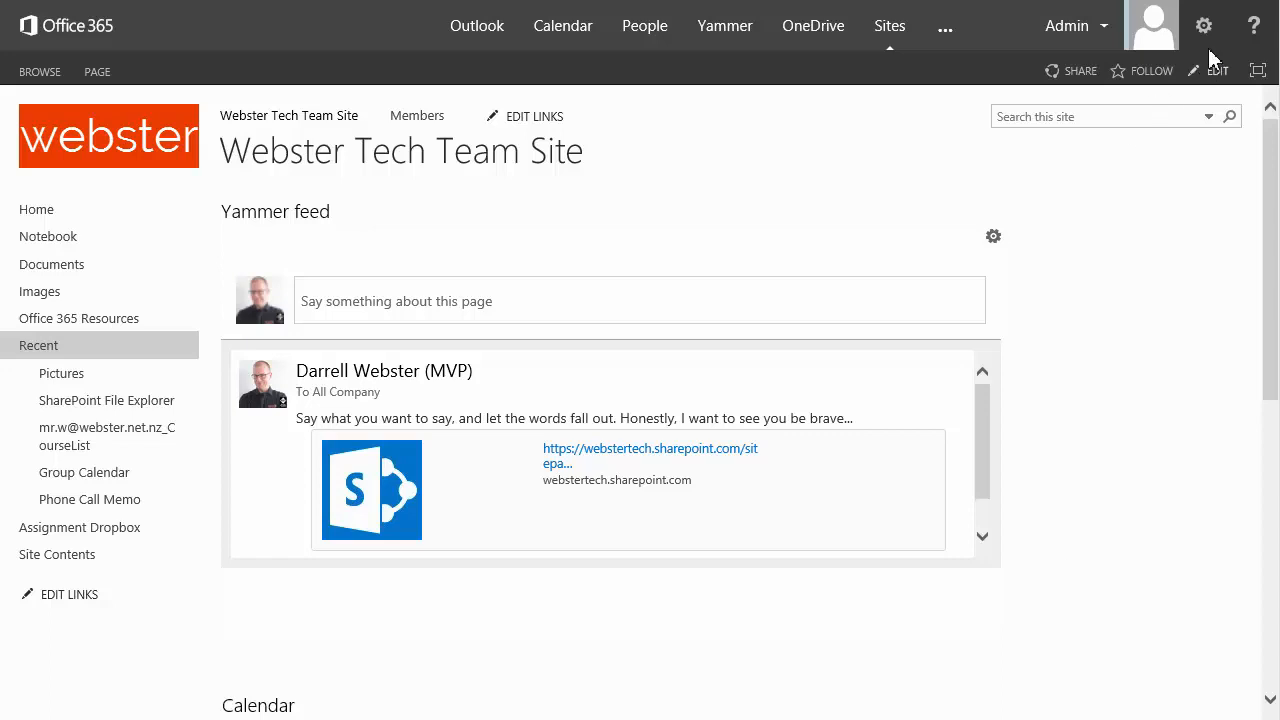
From the site Settings gear, choose Add an app to reach the Your Apps page.
click(1204, 25)
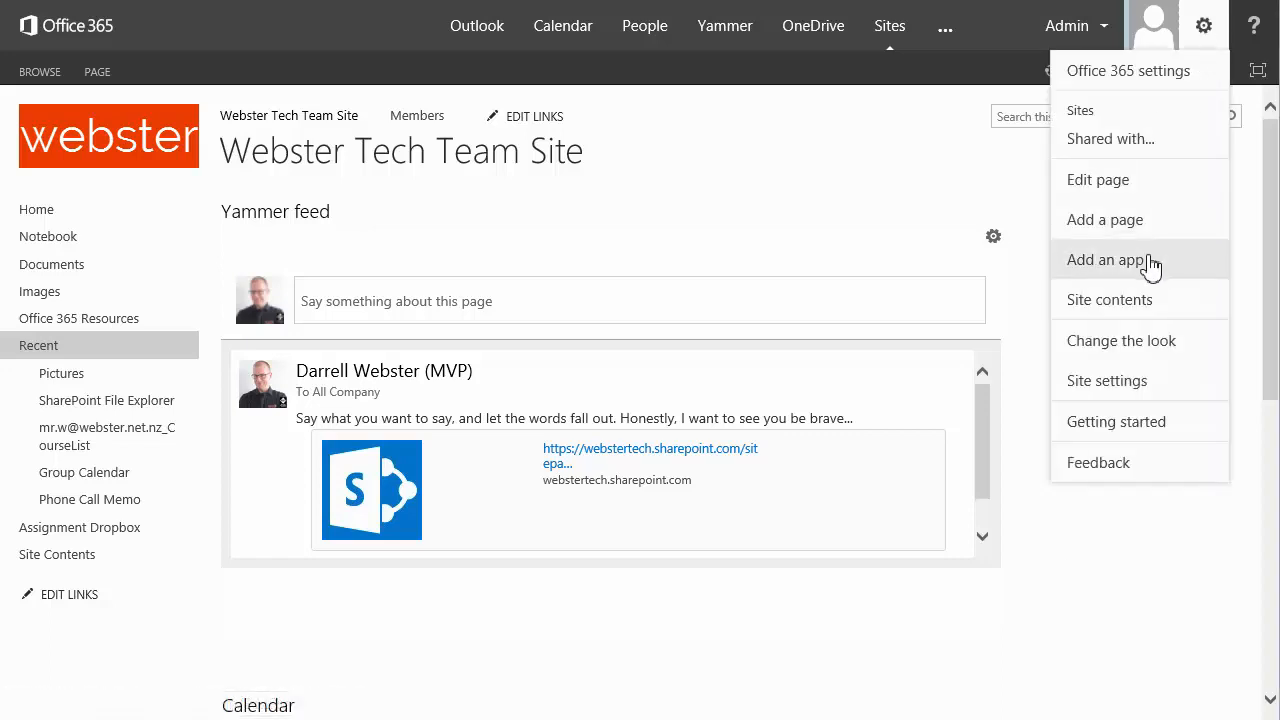
click(1109, 260)
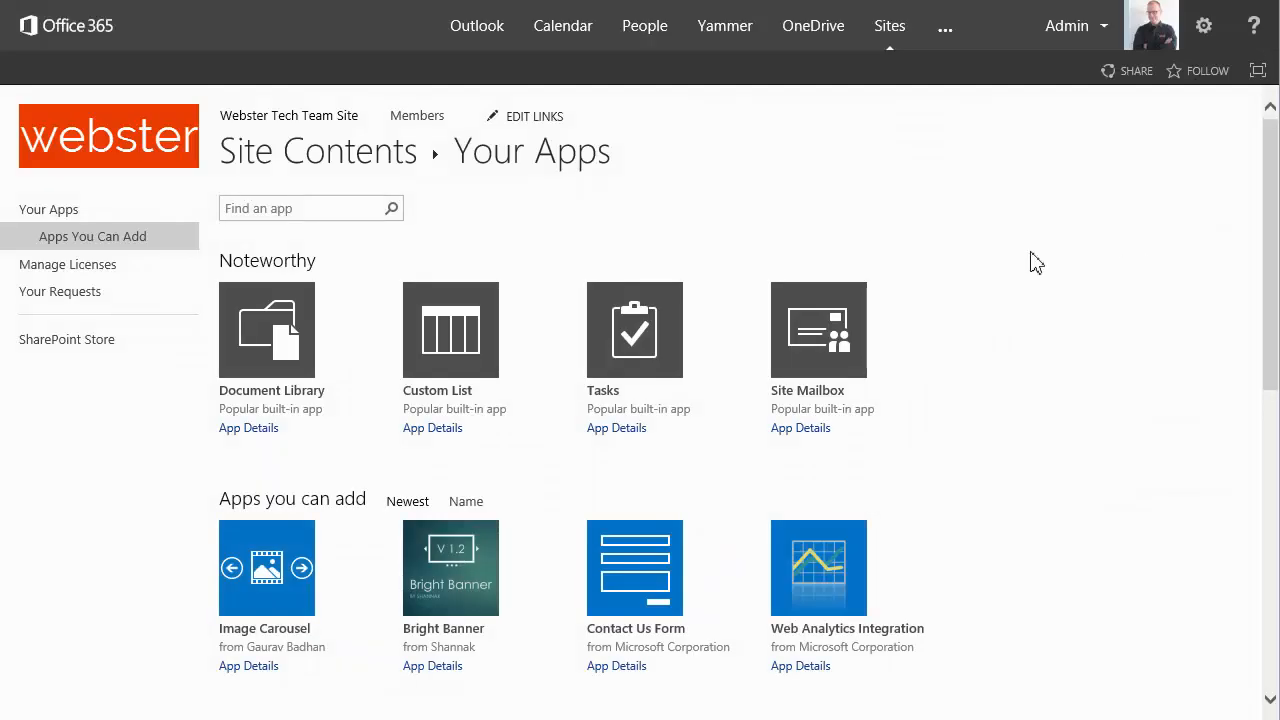
mouse_move(67, 339)
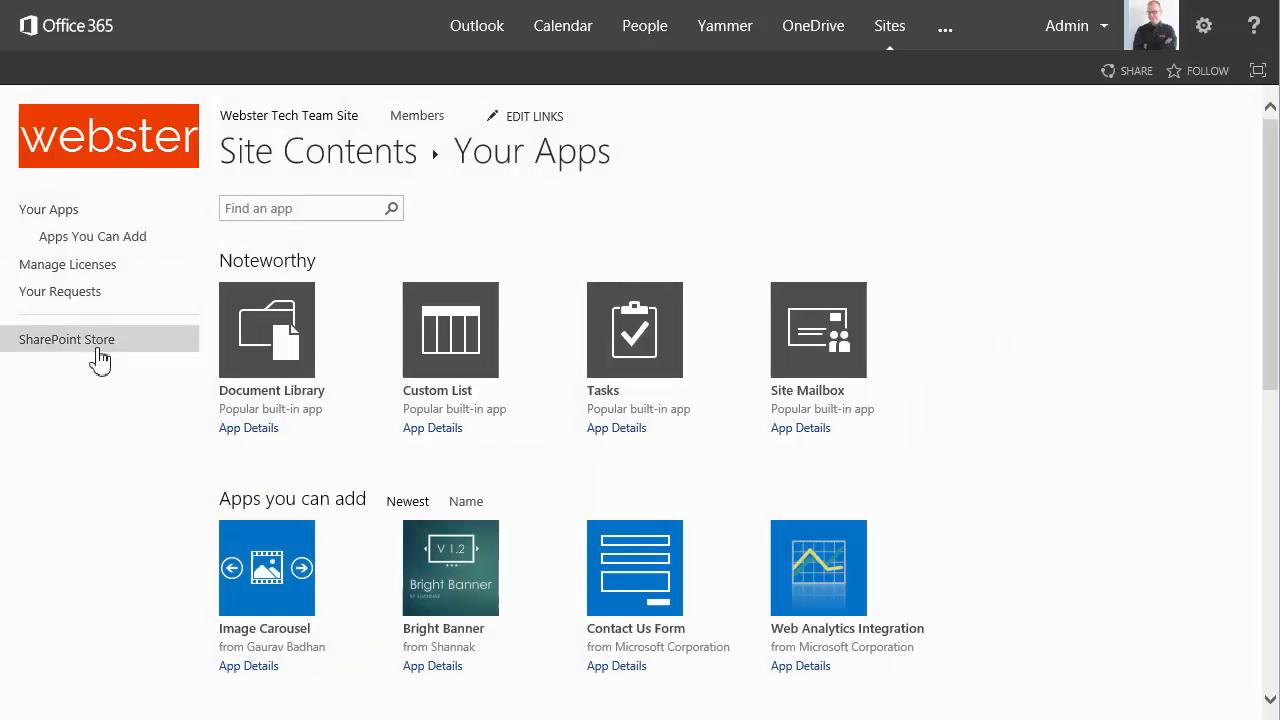
Search the SharePoint Store for 'onenote' to list OneNote Class Notebook Creator.
click(67, 339)
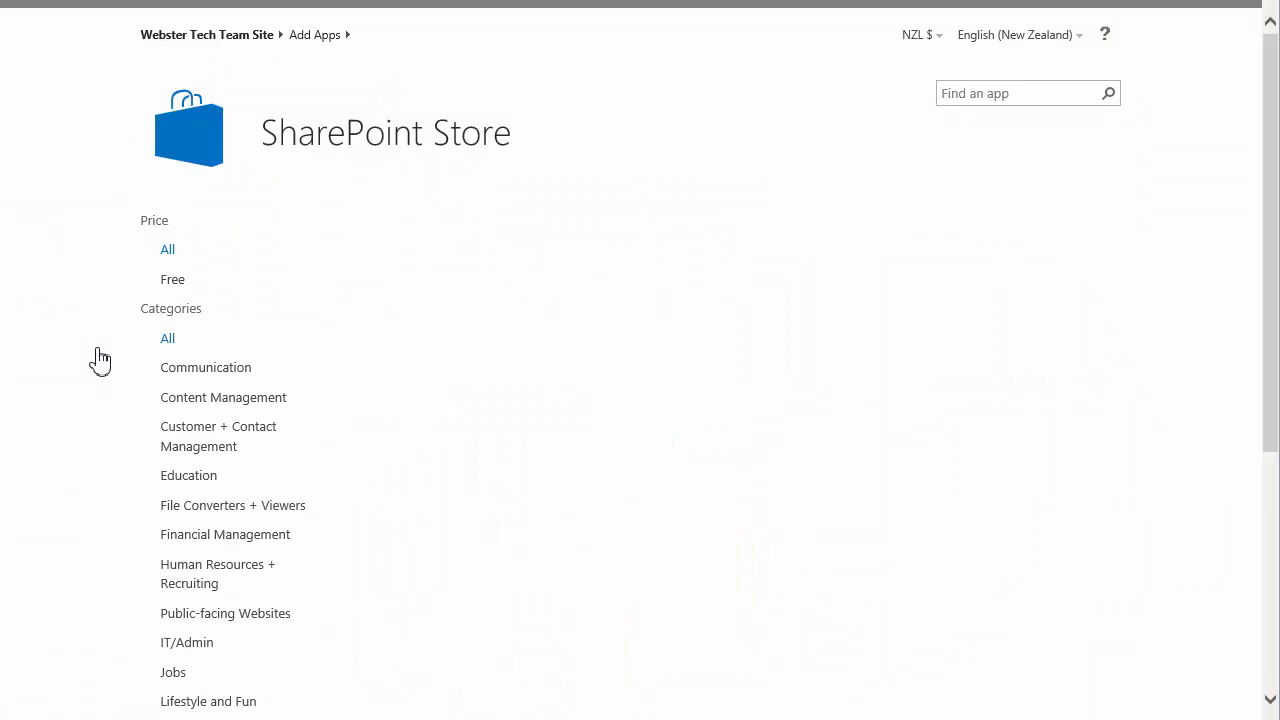
mouse_move(758, 240)
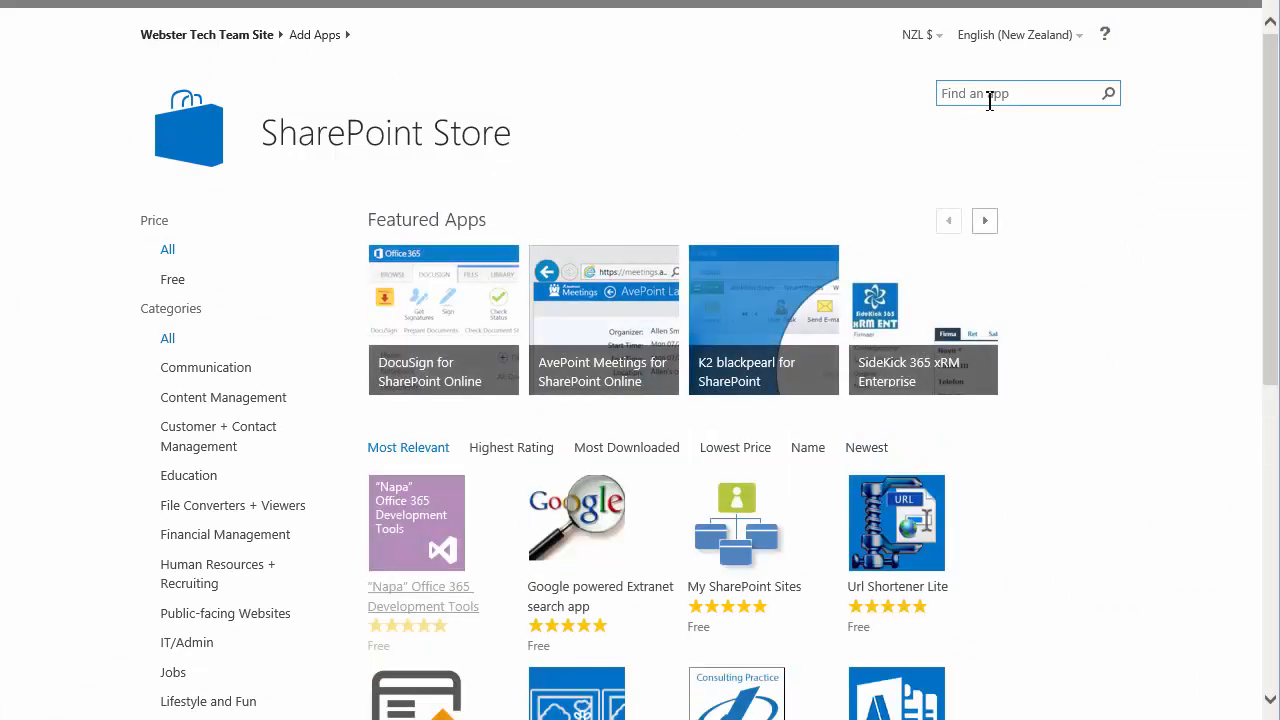
click(1020, 93)
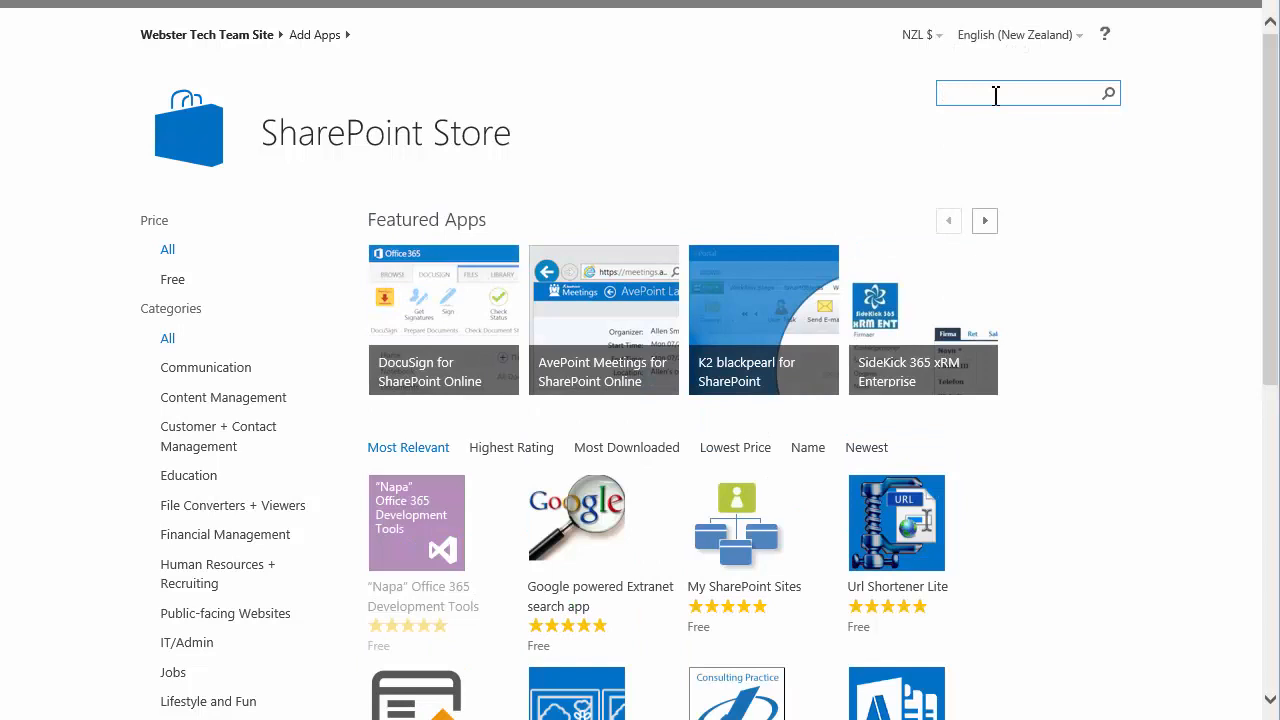
text(onenote)
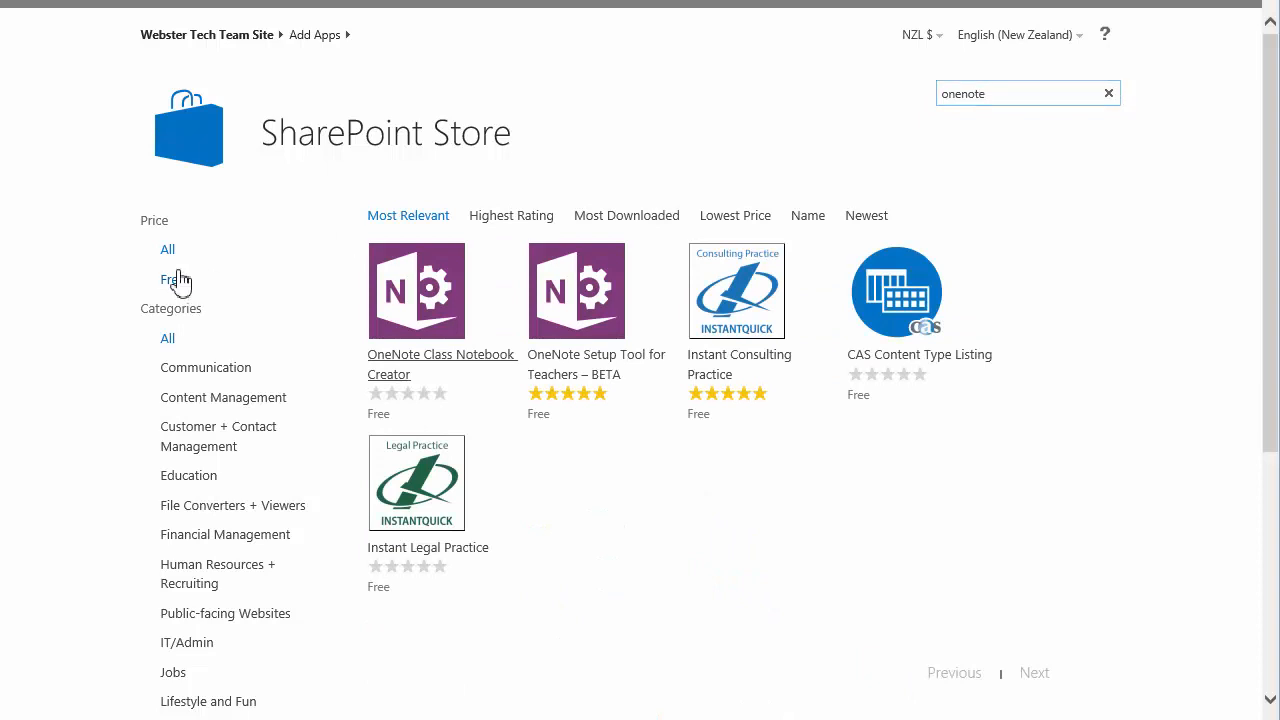
mouse_move(675, 440)
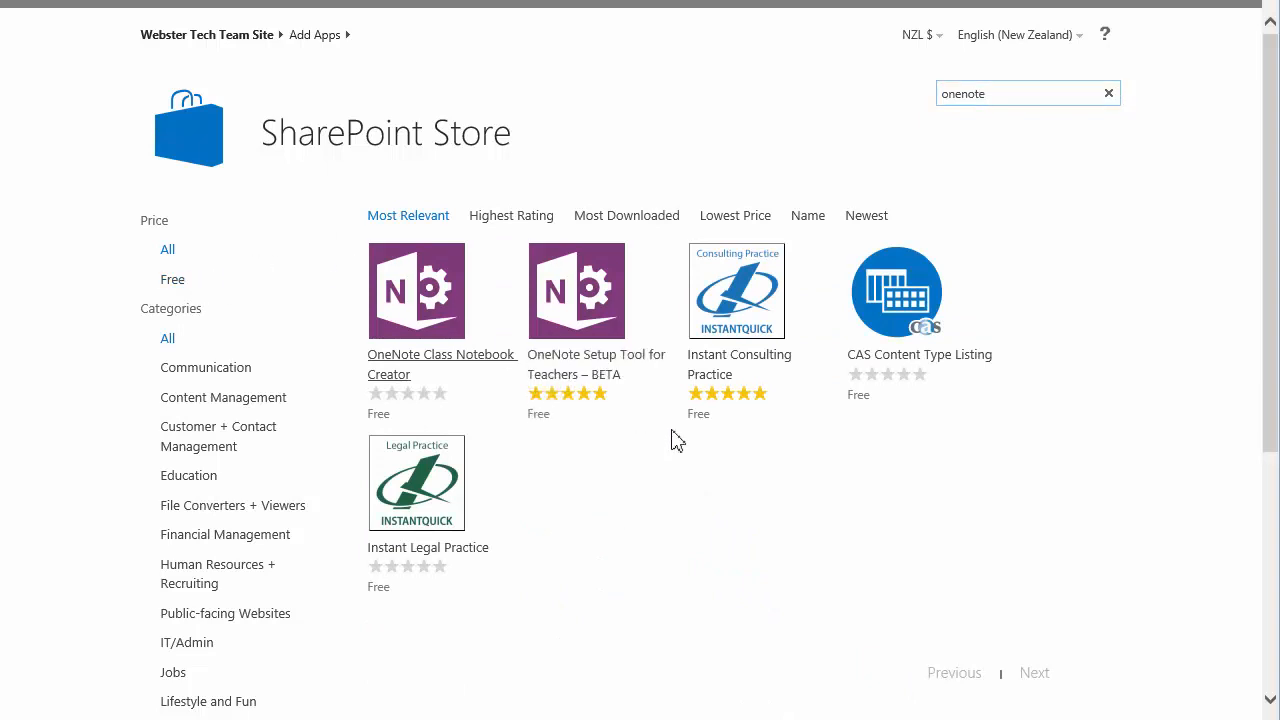
mouse_move(668, 440)
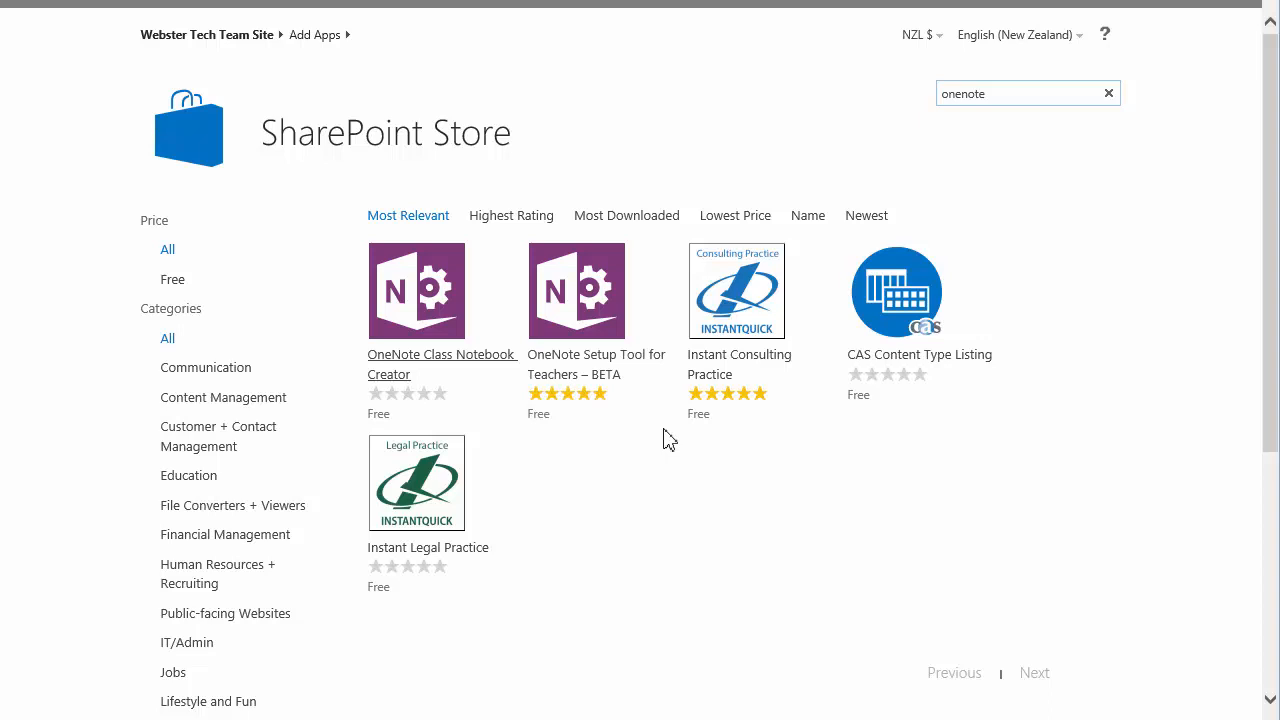
mouse_move(597, 432)
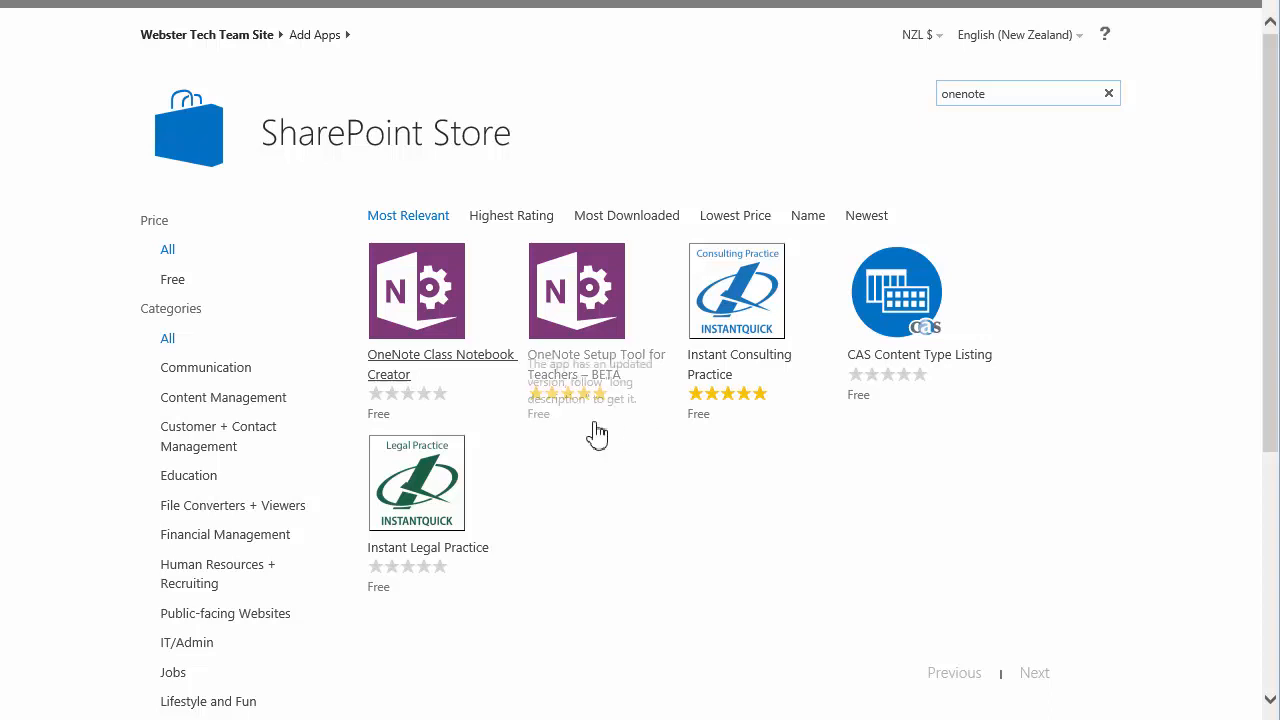
mouse_move(465, 390)
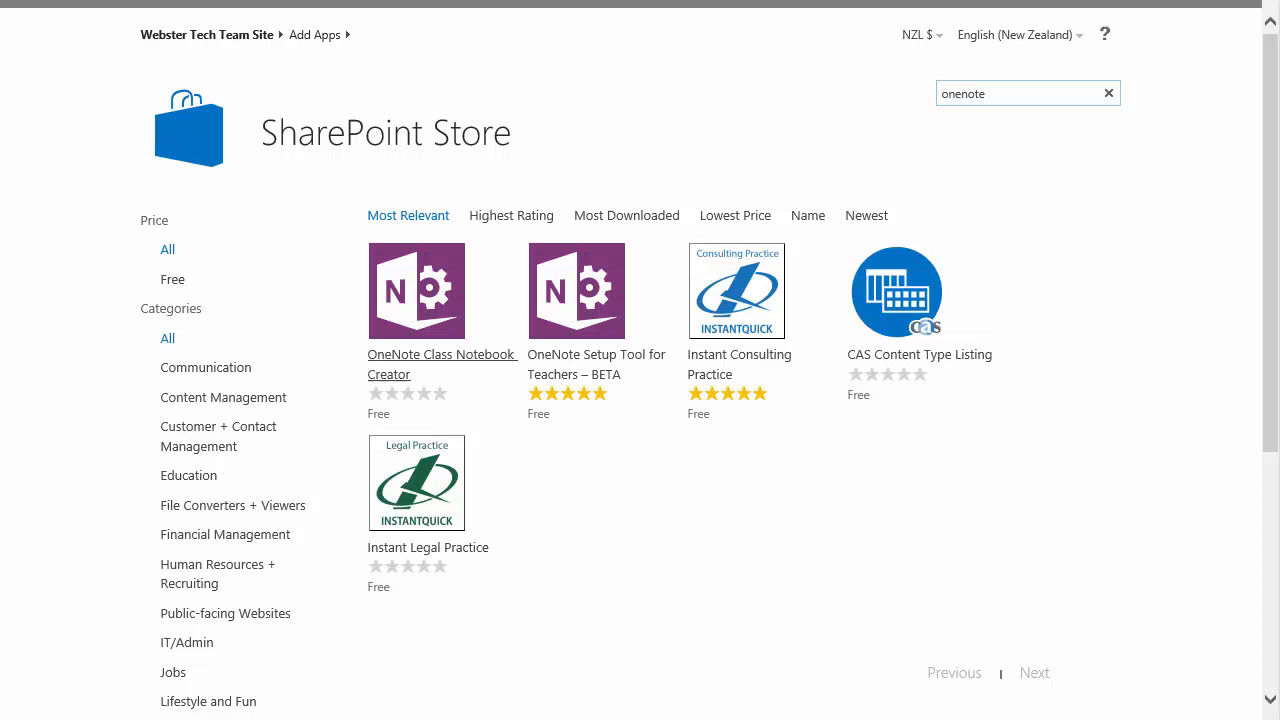
mouse_move(1081, 297)
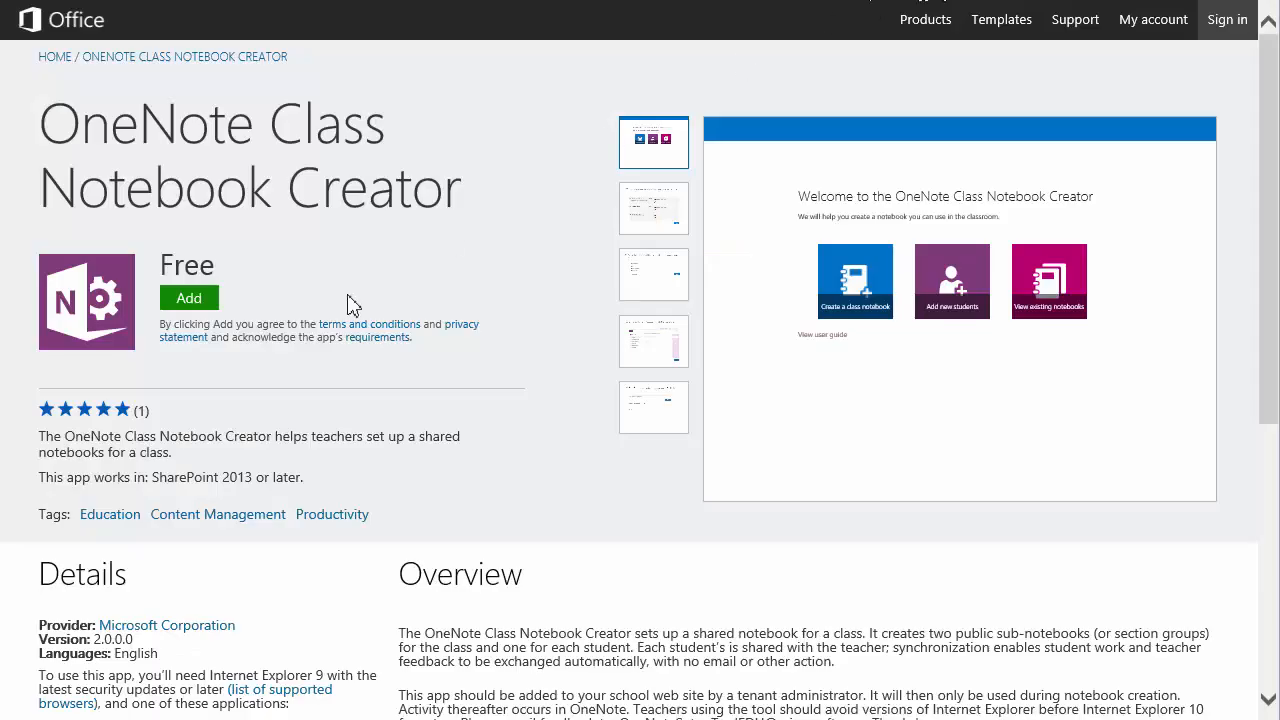
mouse_move(543, 320)
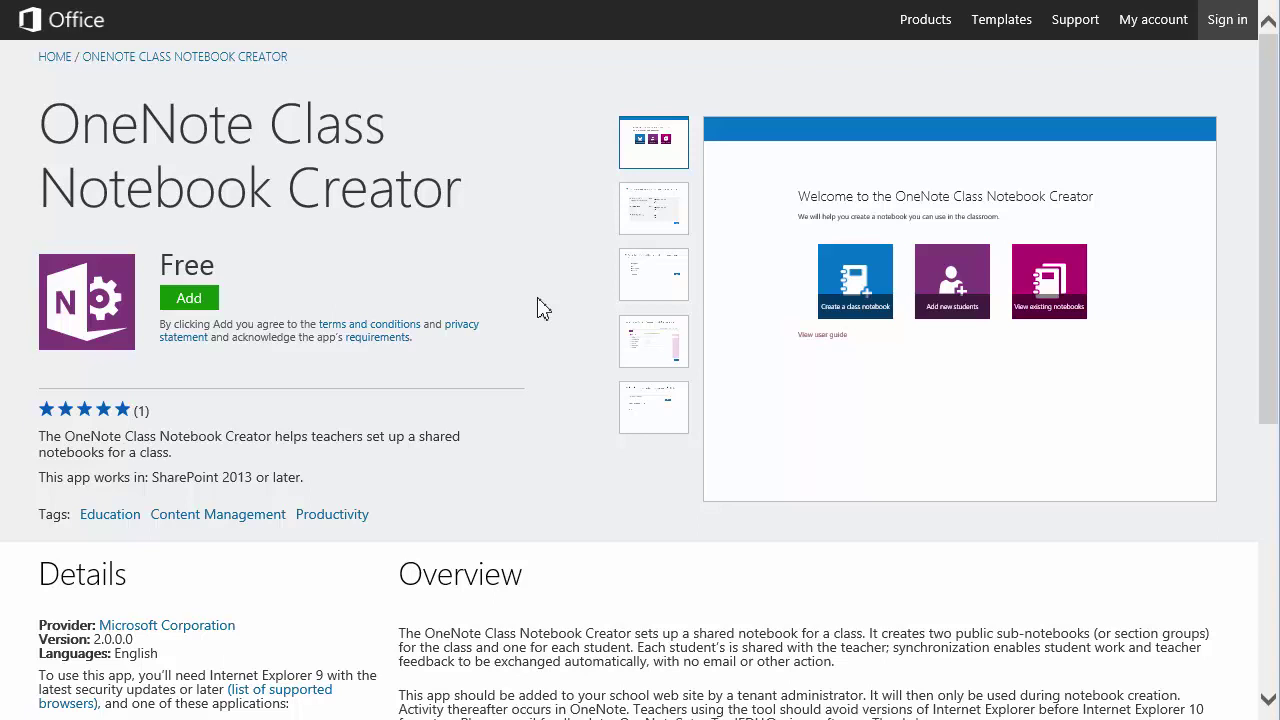
mouse_move(549, 303)
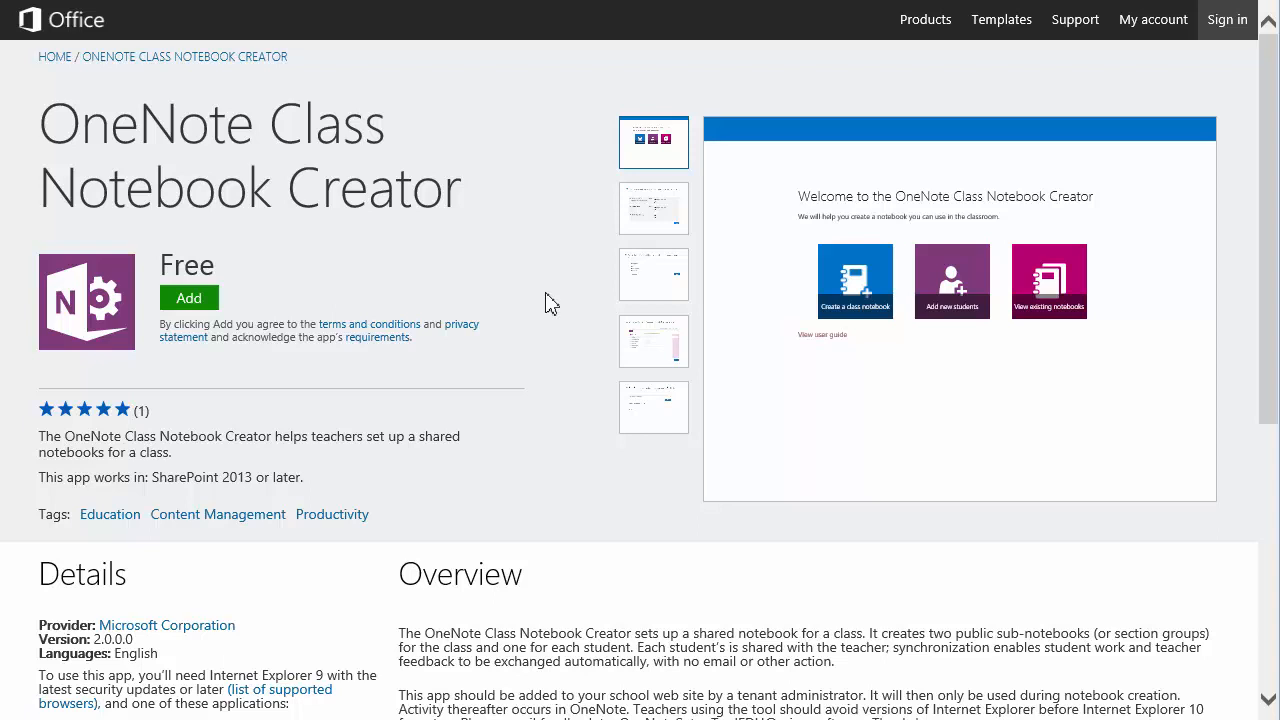
mouse_move(554, 310)
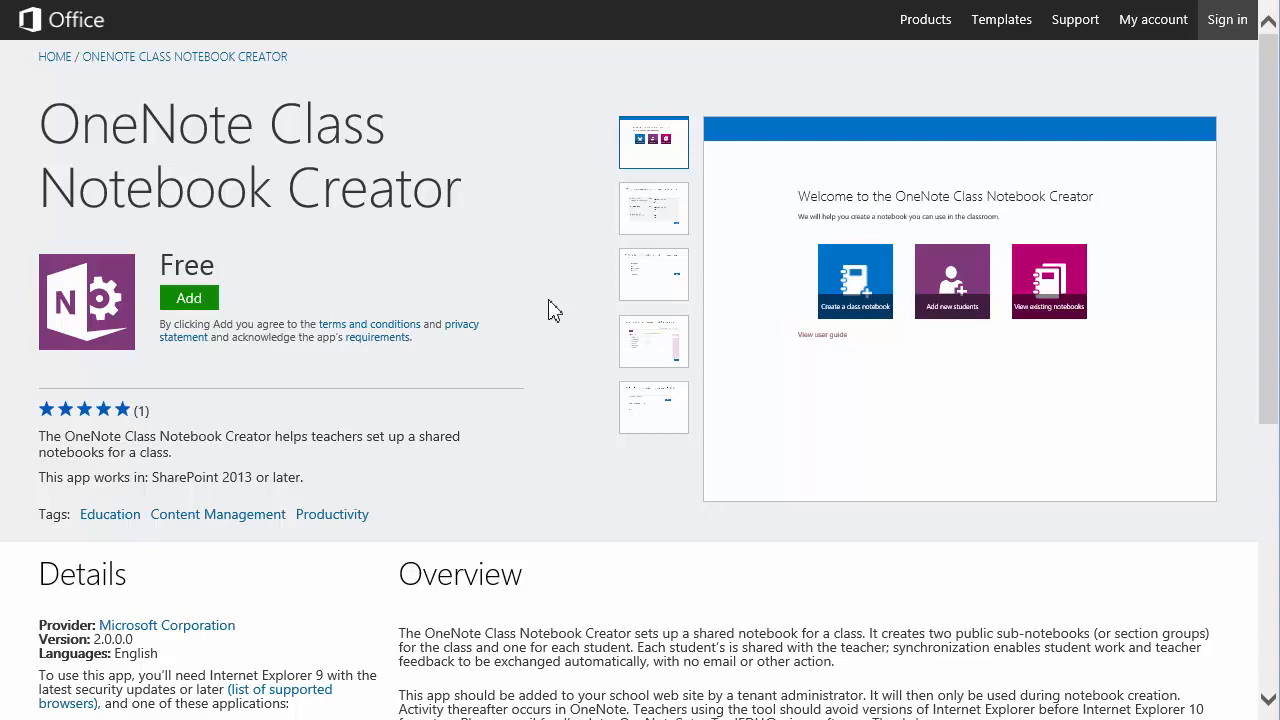
mouse_move(1154, 650)
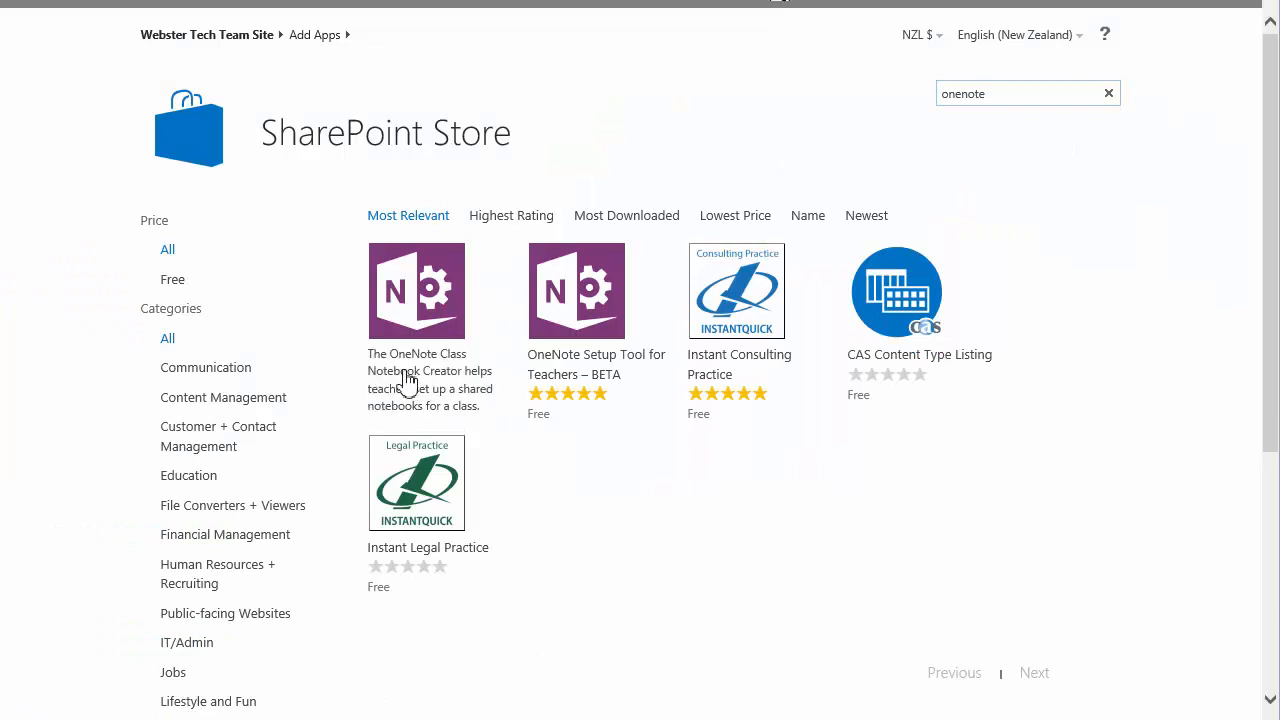
Add OneNote Class Notebook Creator from its store page and confirm with Continue.
click(416, 291)
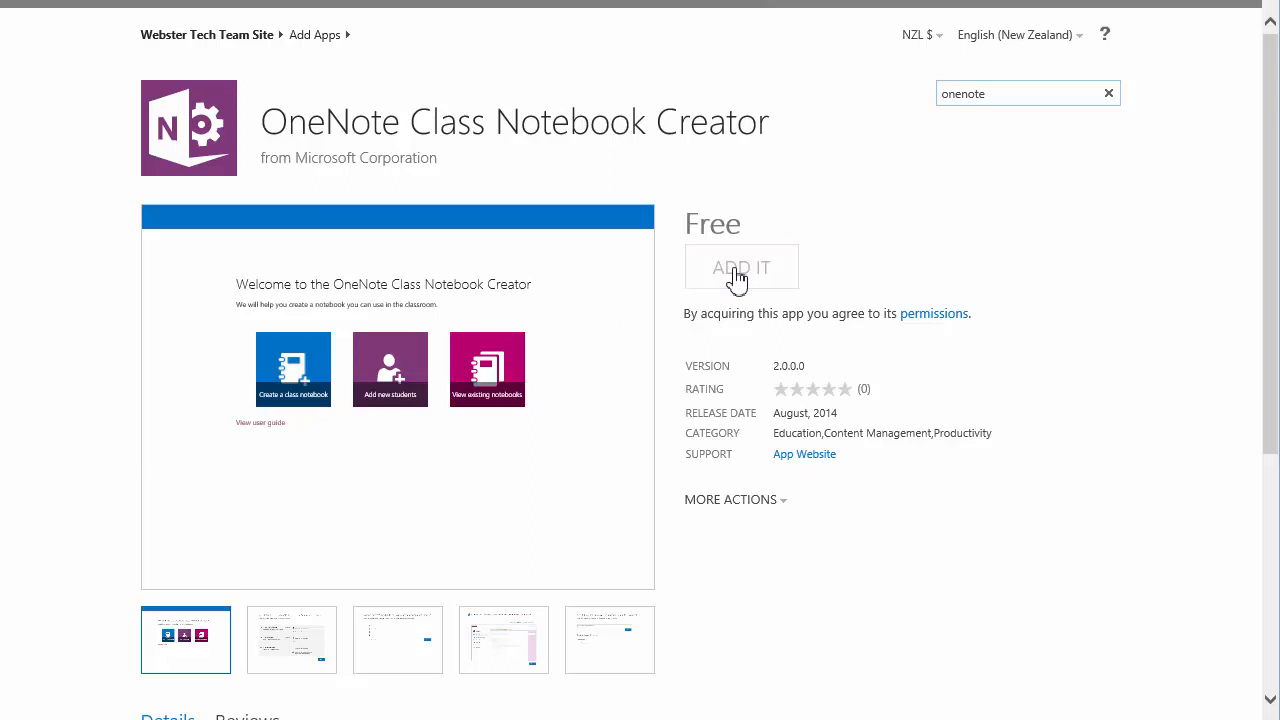
click(741, 267)
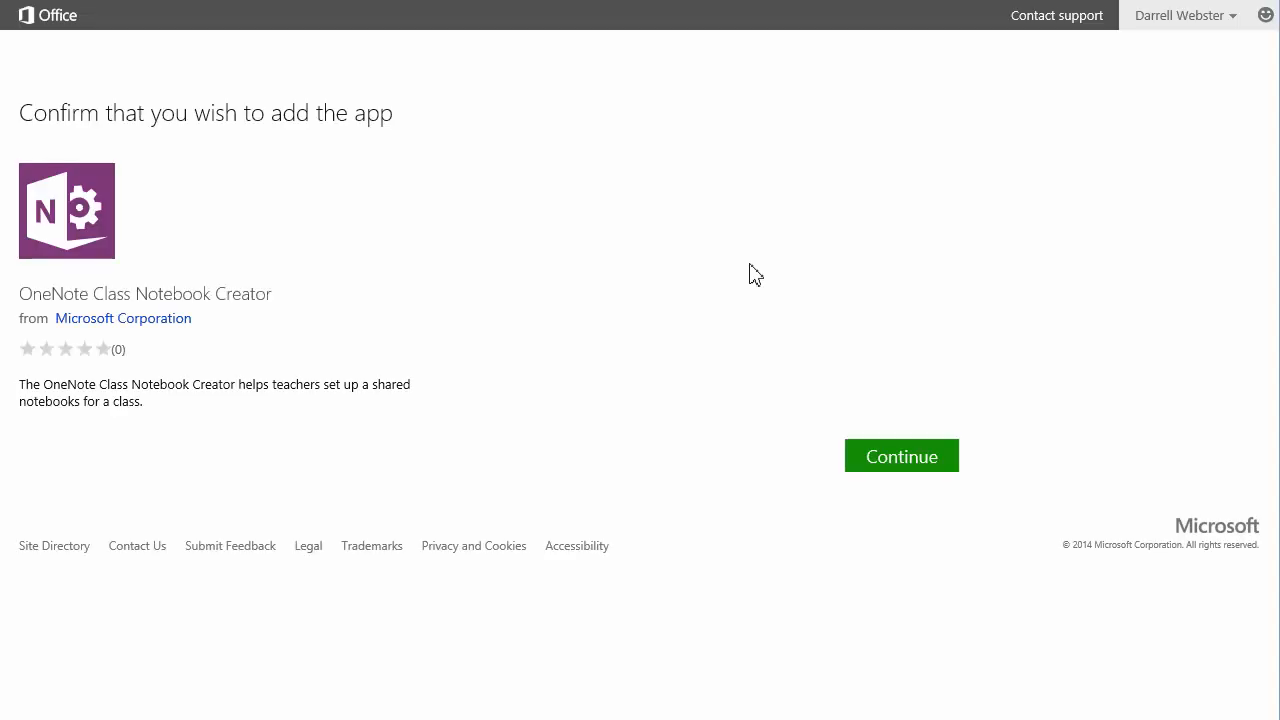
mouse_move(1101, 91)
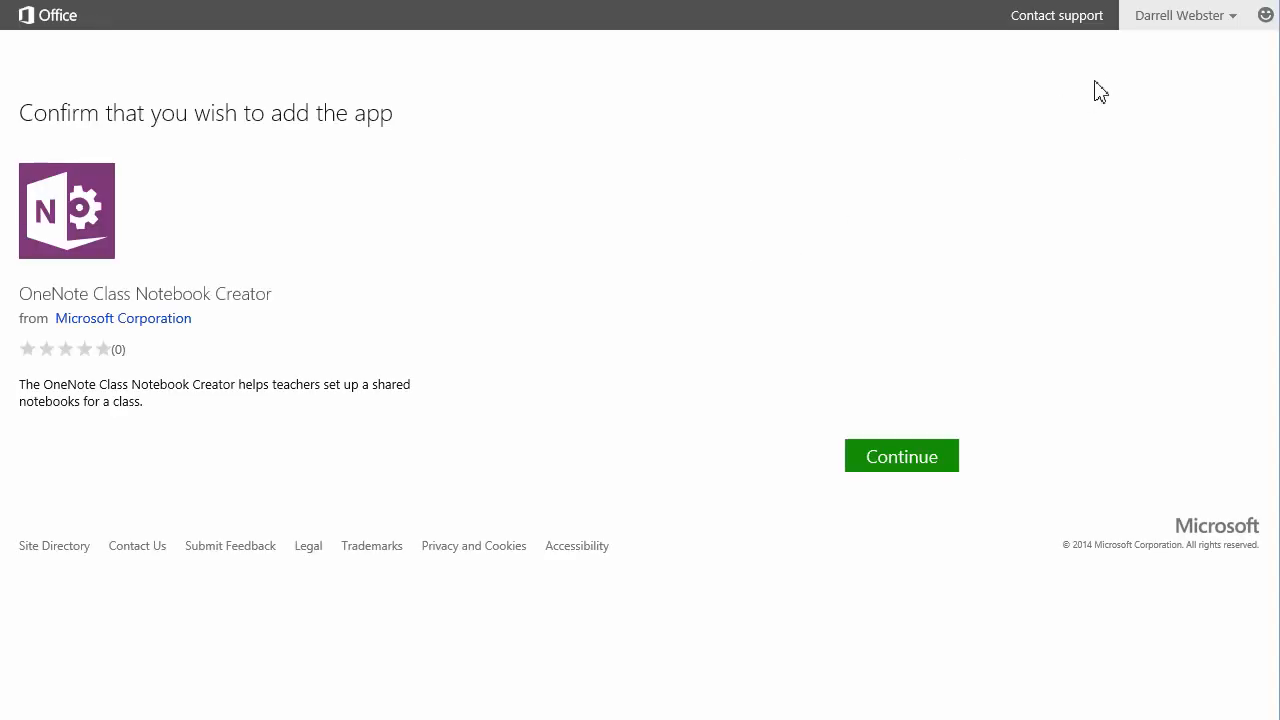
mouse_move(1125, 94)
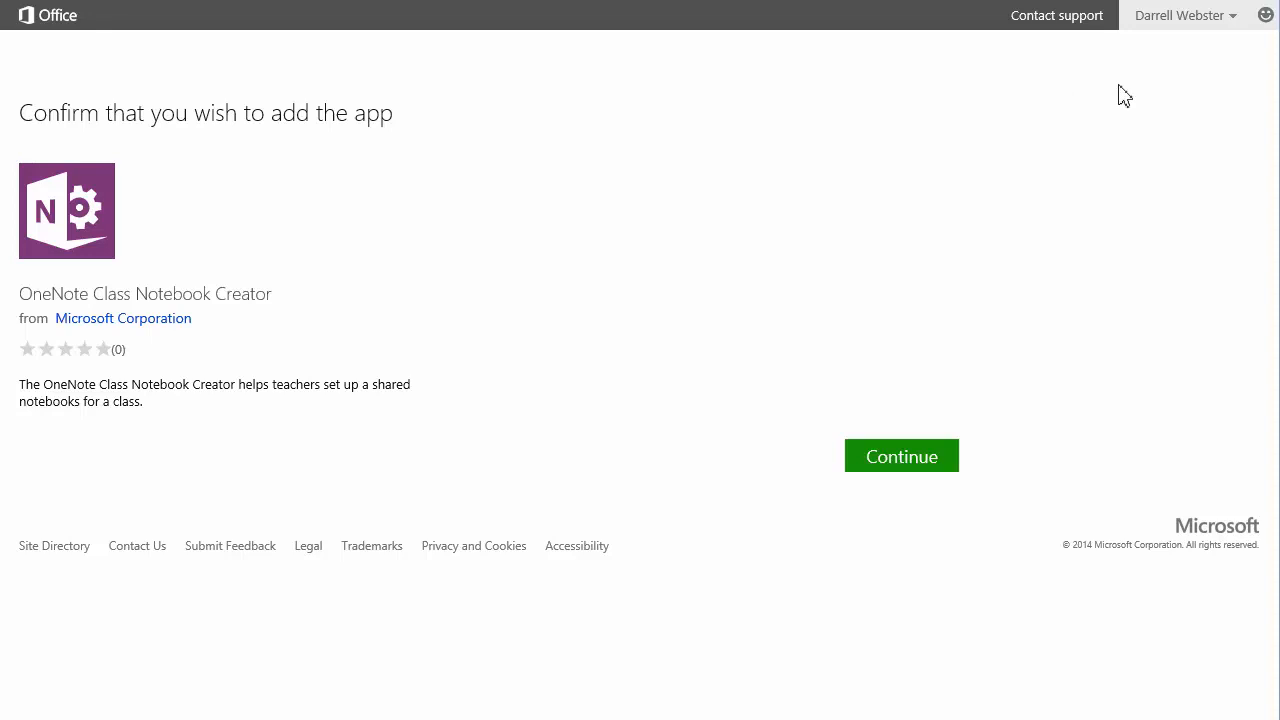
mouse_move(1099, 141)
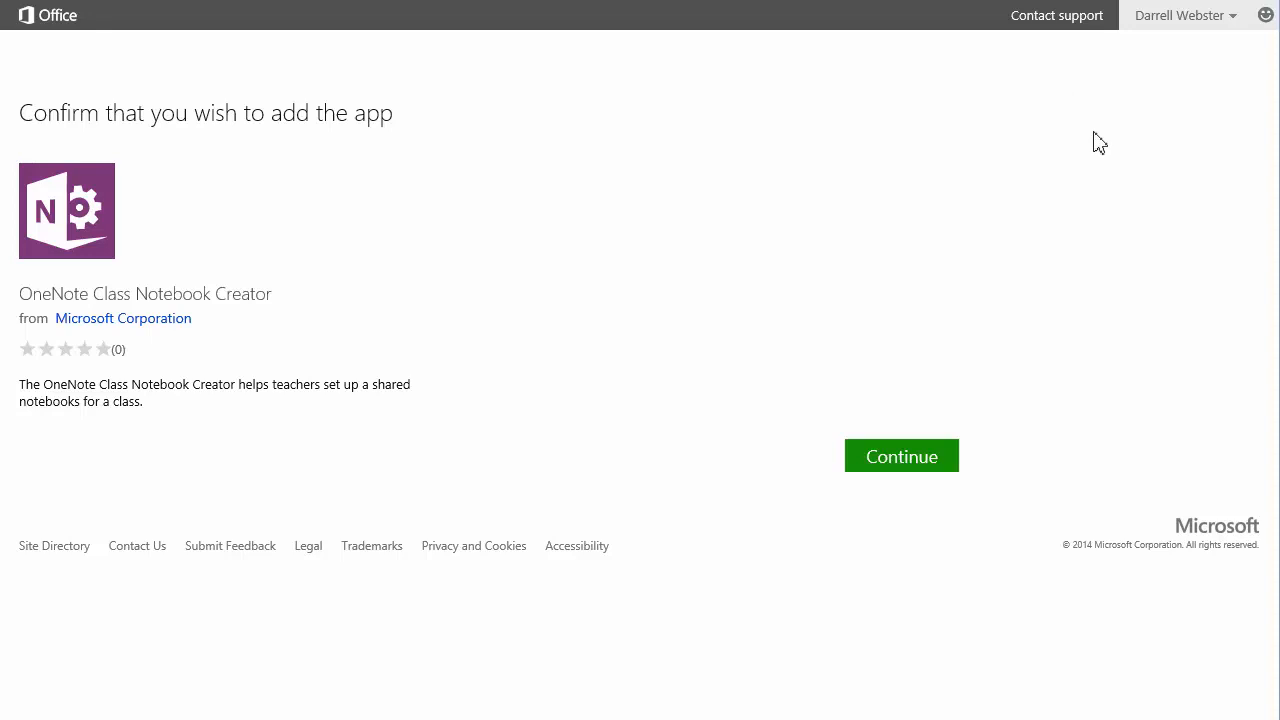
click(899, 456)
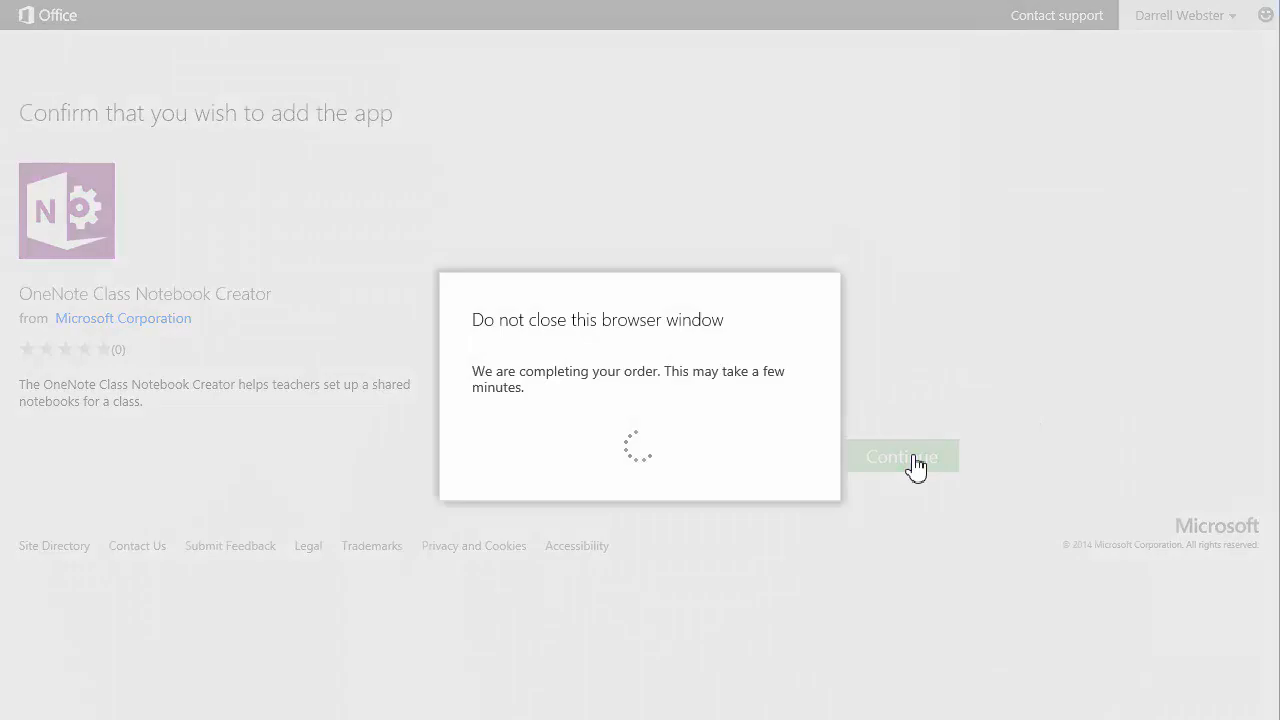
Return to Webster Tech Team Site and trust OneNote Class Notebook Creator's permissions.
click(901, 456)
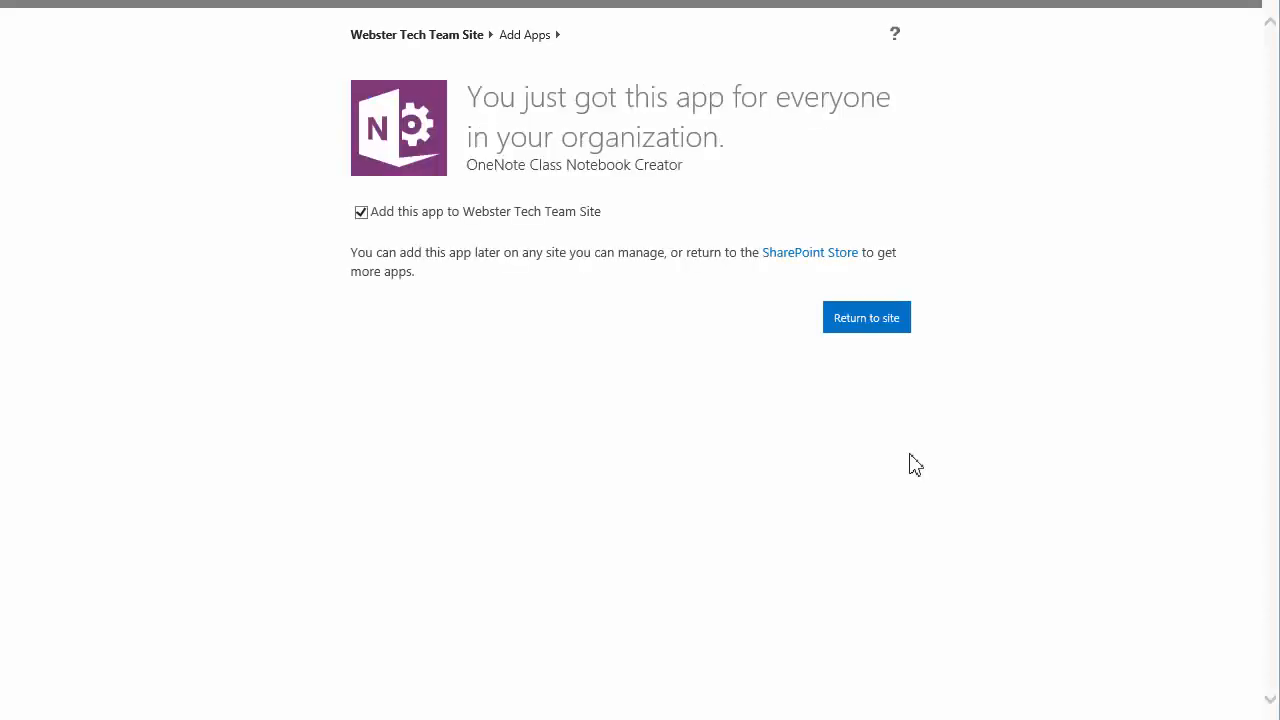
mouse_move(866, 317)
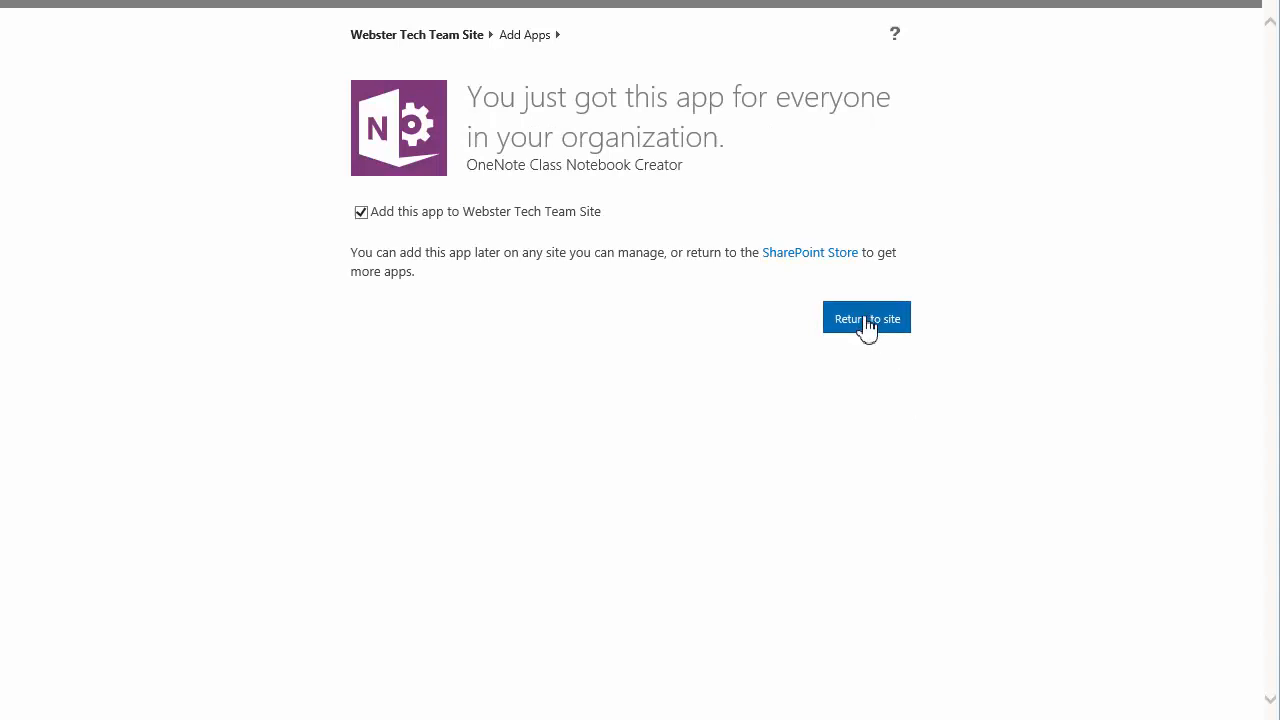
click(866, 317)
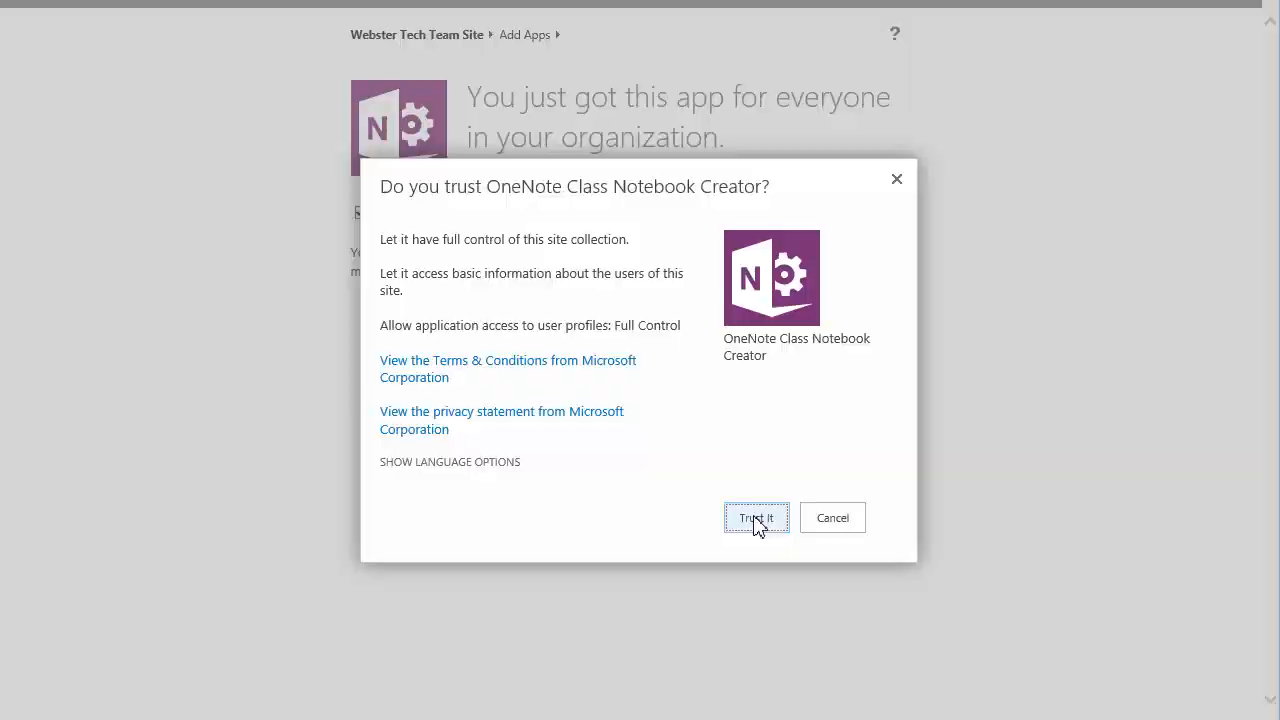
click(755, 517)
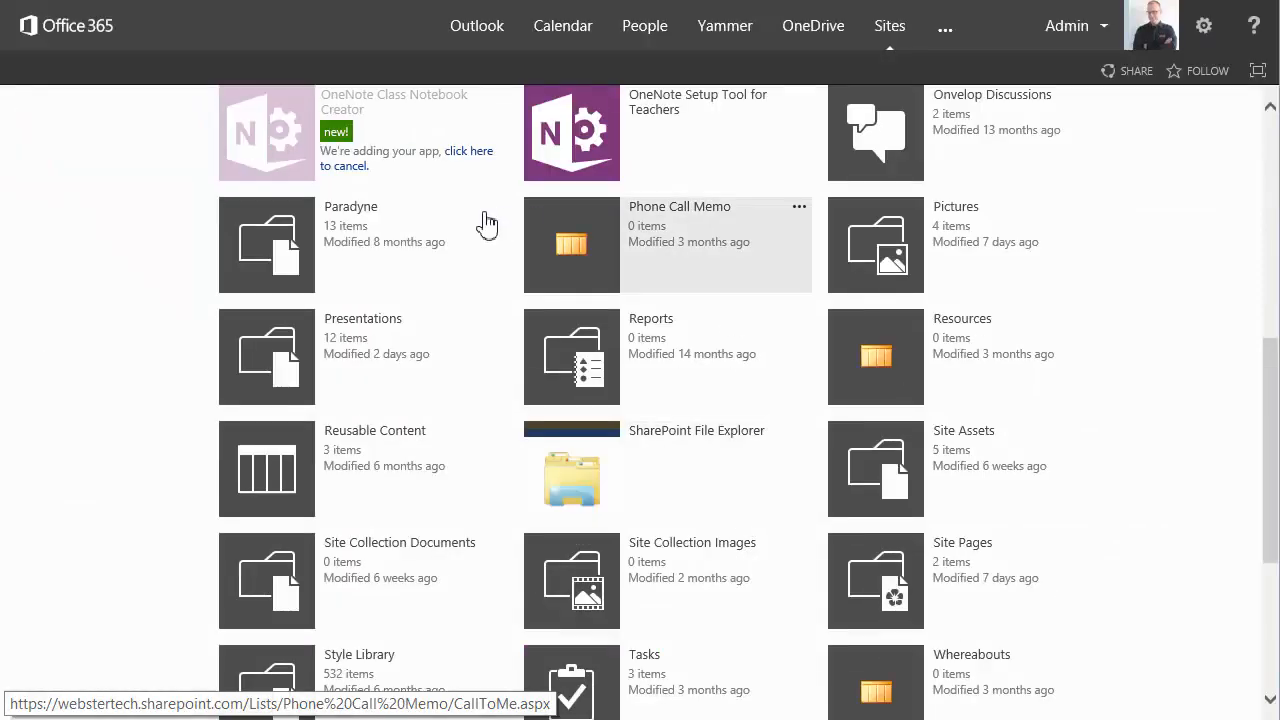
Remove the OneNote Setup Tool for Teachers app from Site Contents and confirm.
scroll(up, 3)
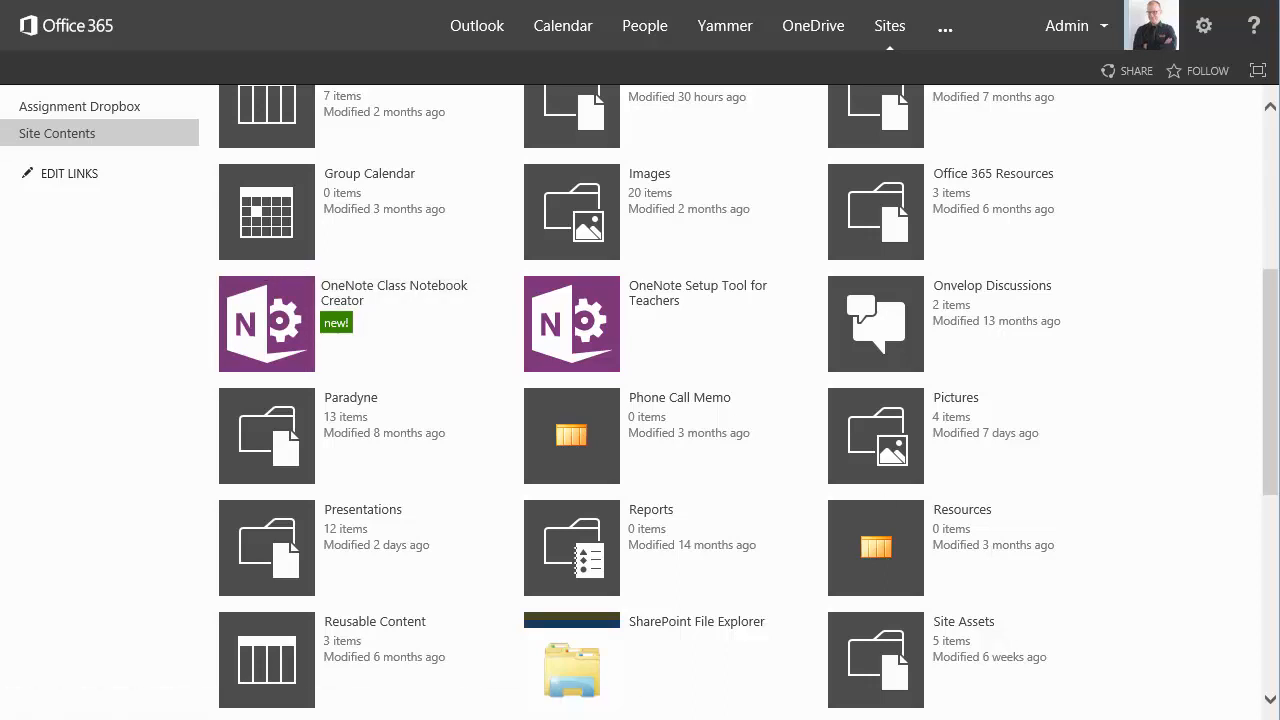
mouse_move(800, 298)
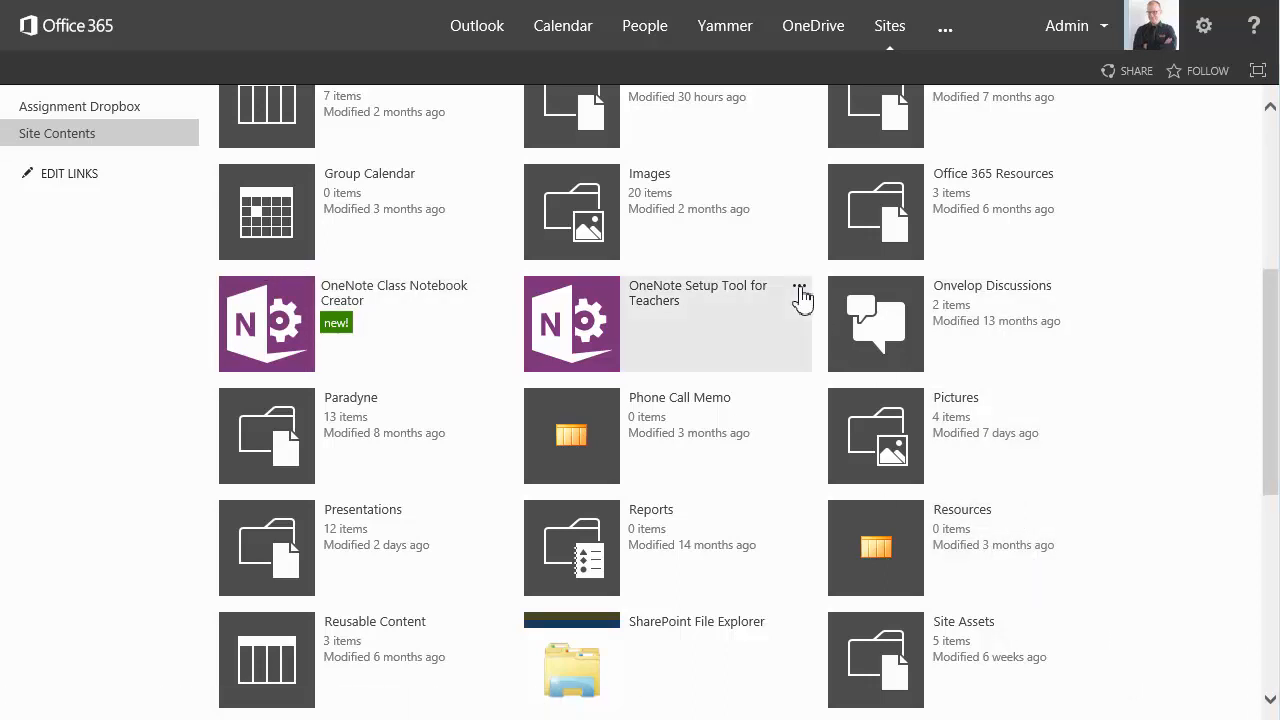
click(799, 285)
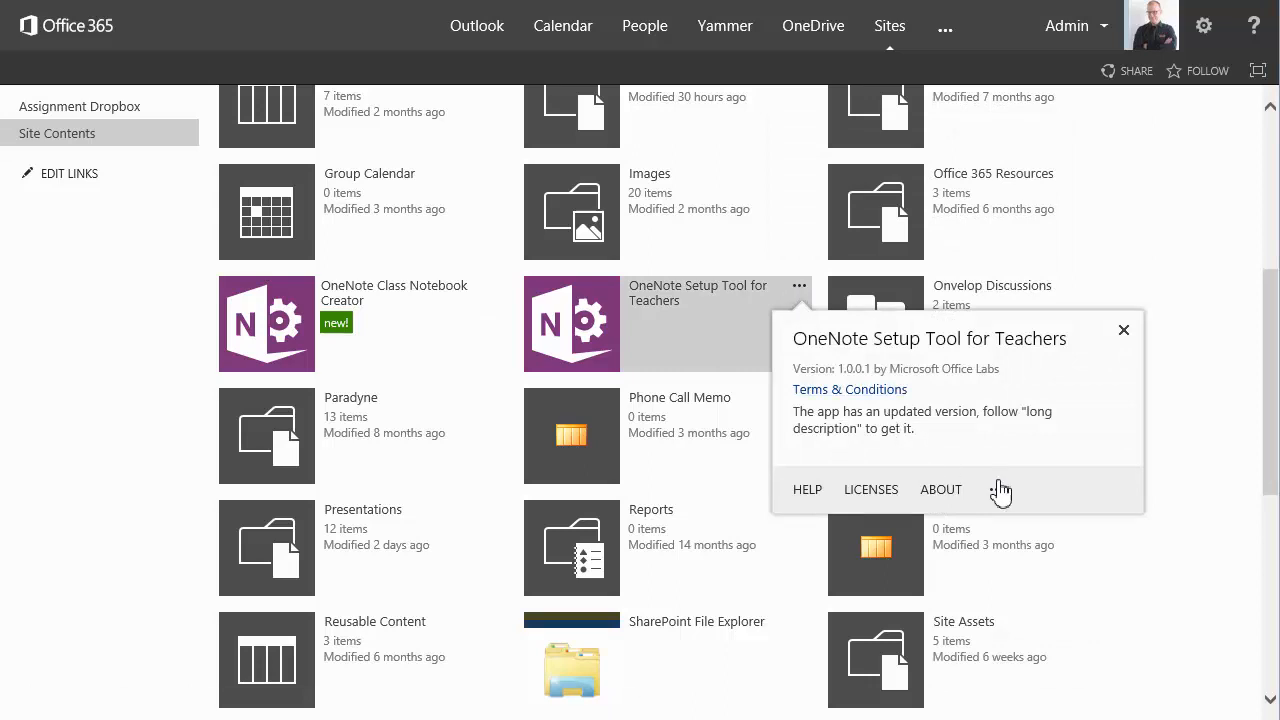
click(997, 489)
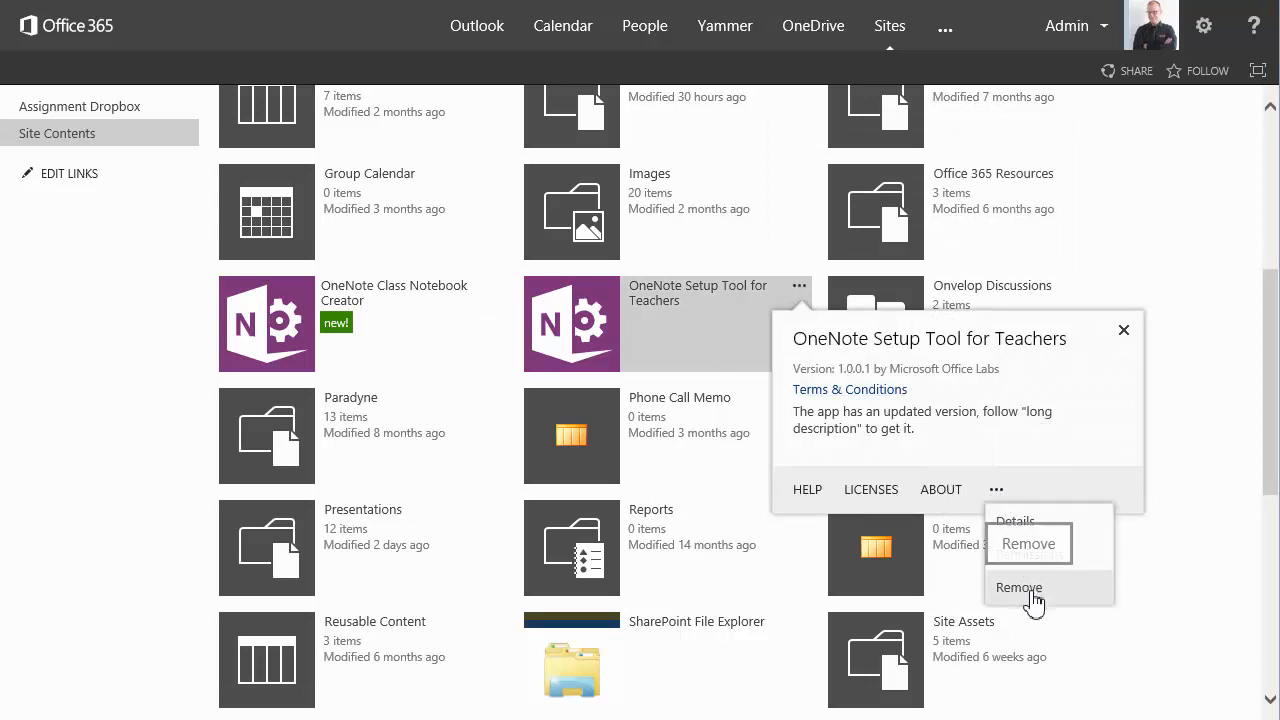
click(1018, 587)
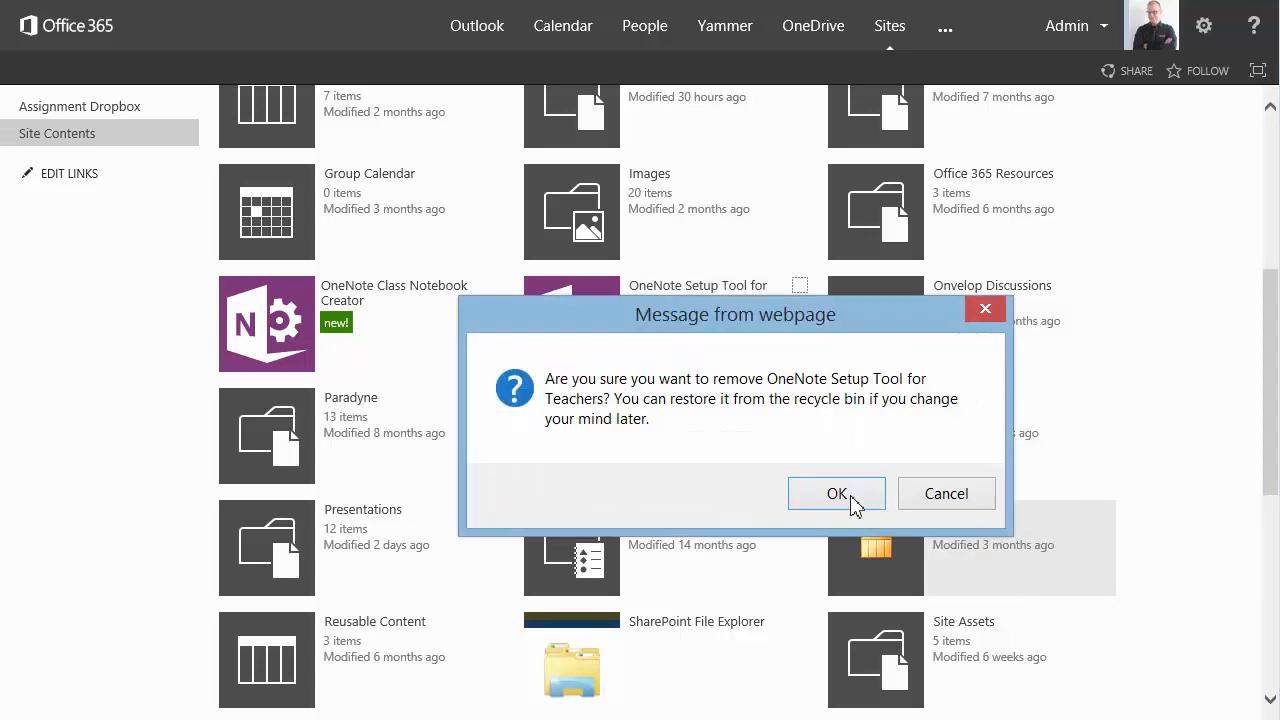
click(837, 493)
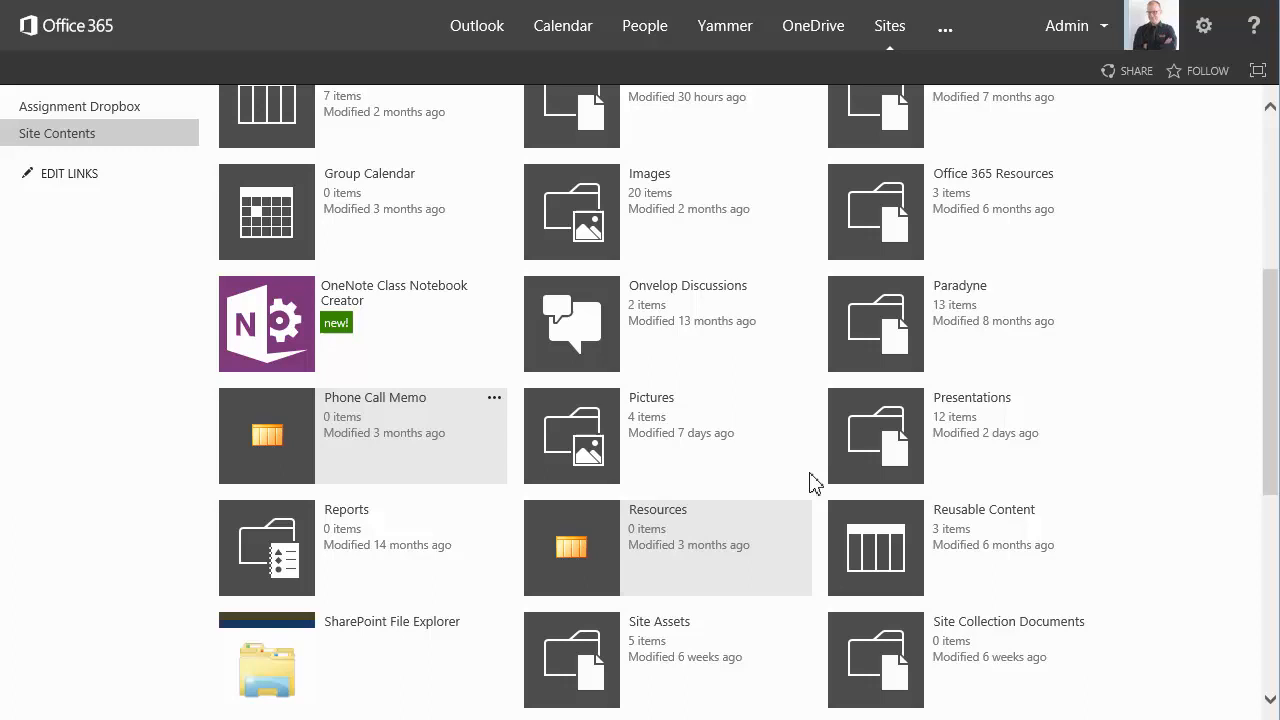
mouse_move(815, 482)
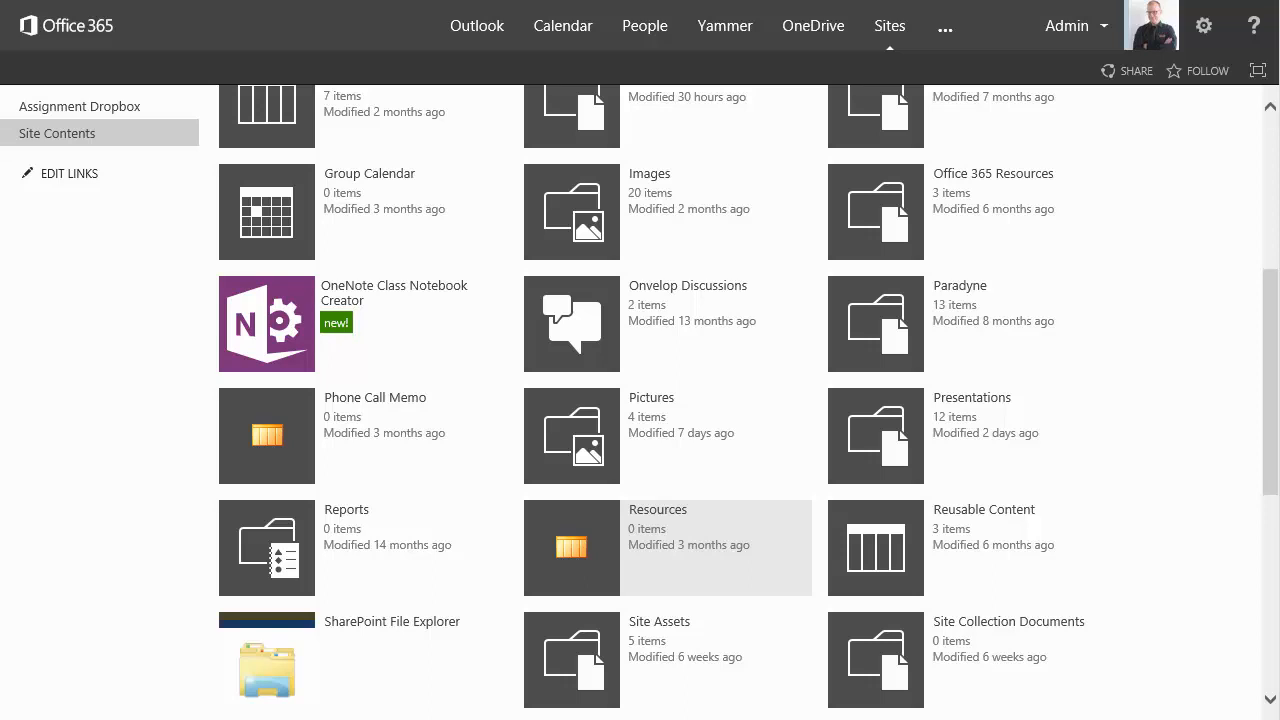
mouse_move(336, 330)
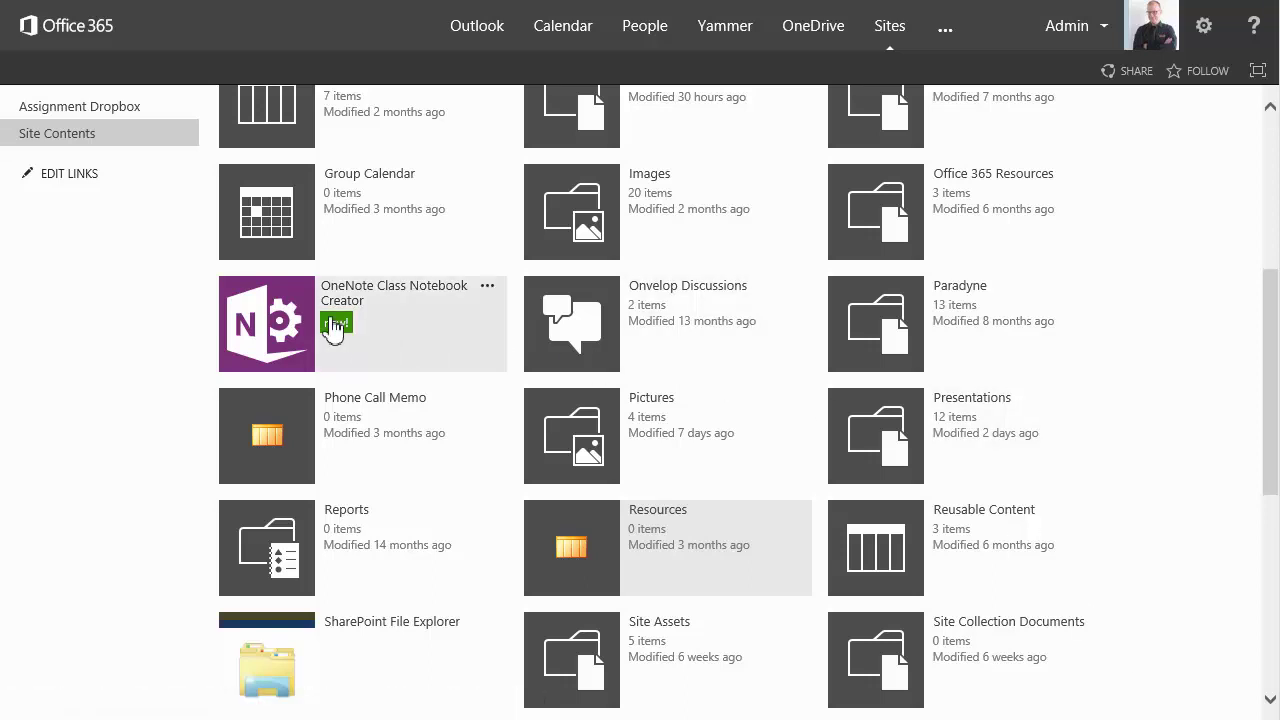
Open the OneNote Class Notebook Creator tile's details and launch the app.
click(487, 286)
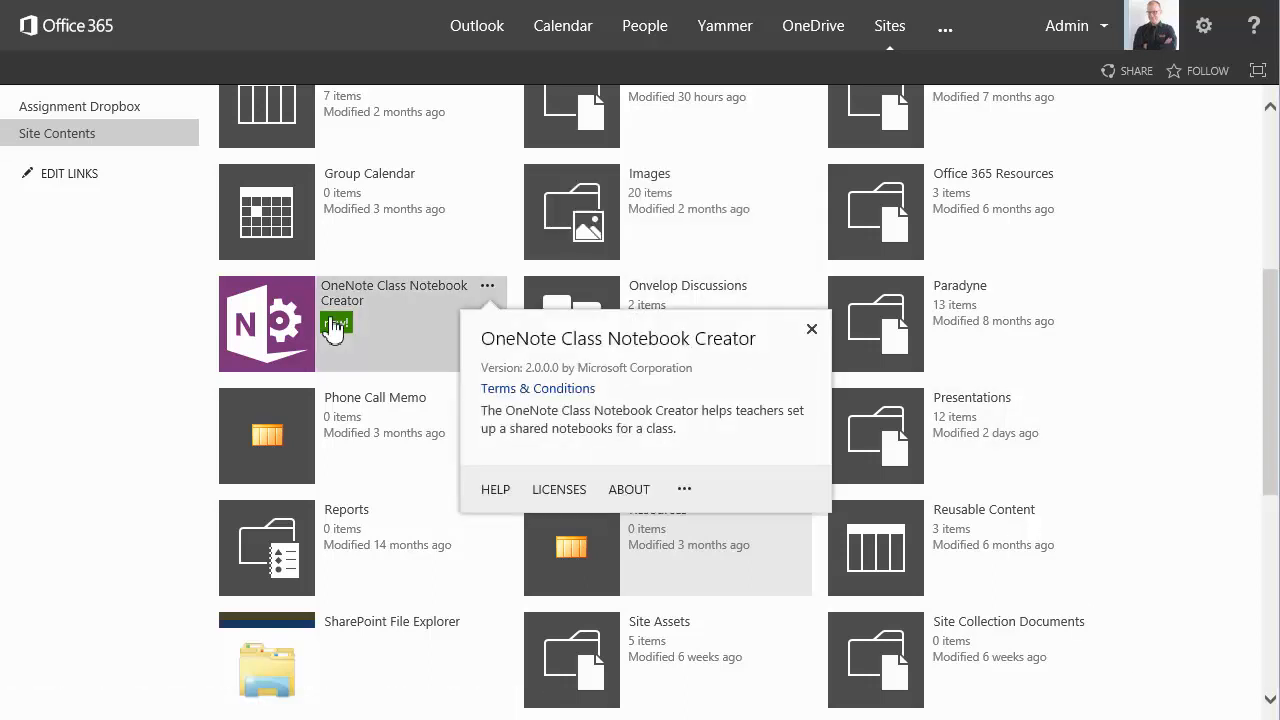
mouse_move(413, 307)
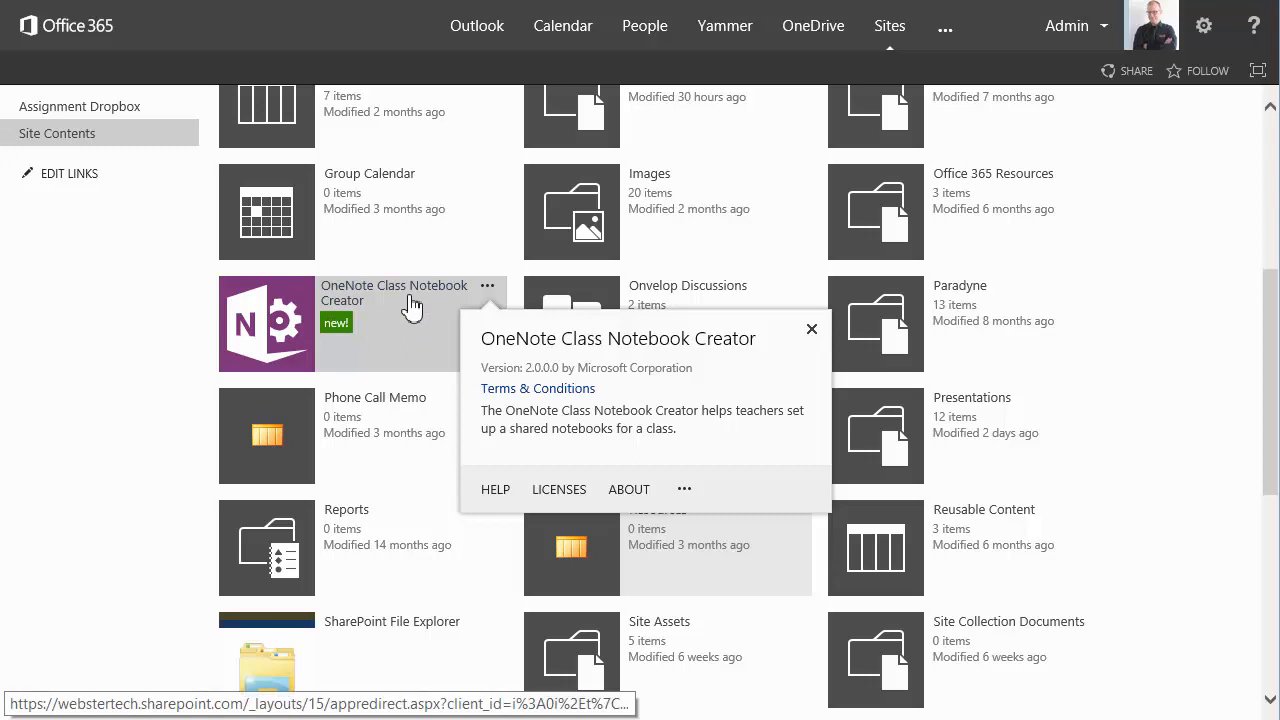
click(266, 322)
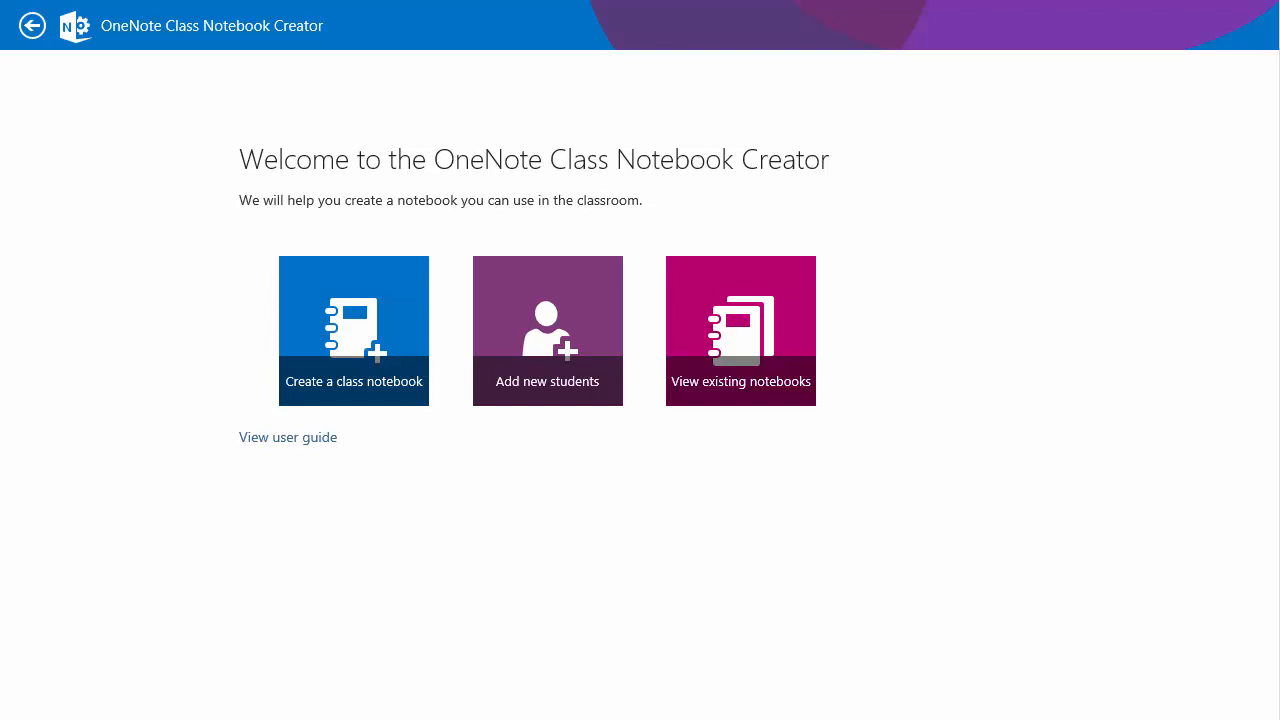
mouse_move(770, 345)
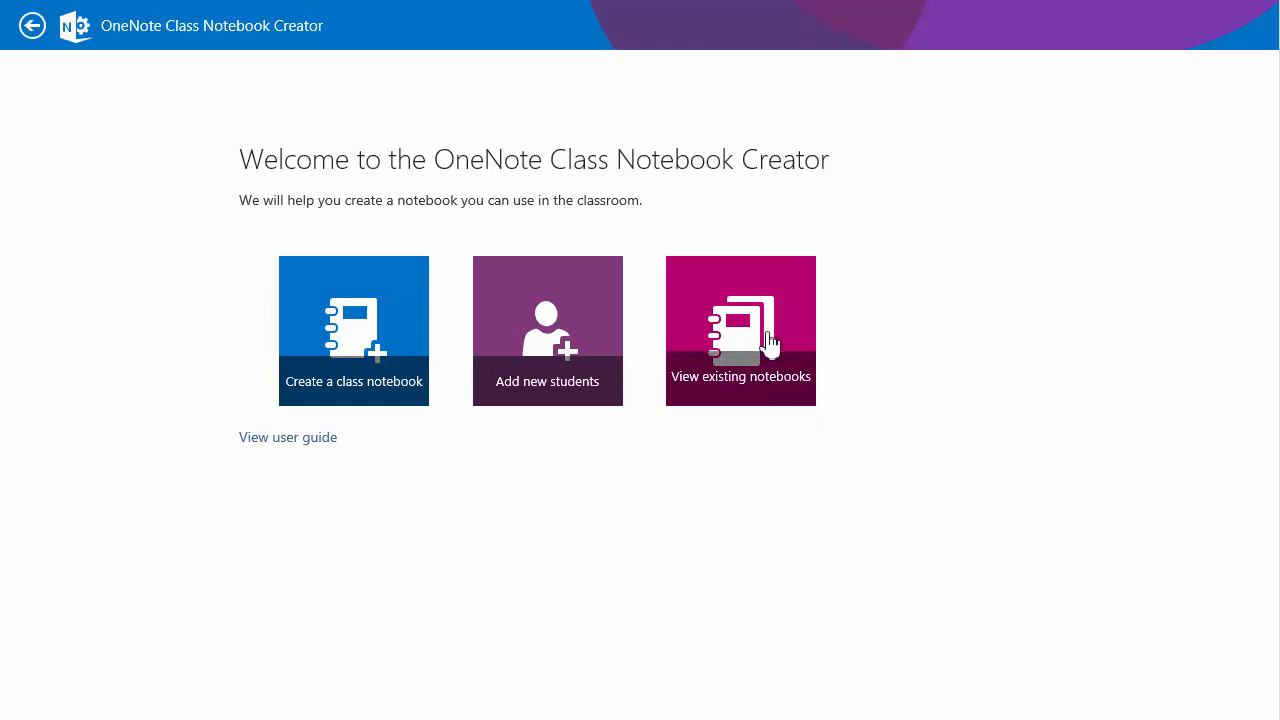
Check View existing notebooks shows none, then go back to Webster Tech Team Site.
click(740, 331)
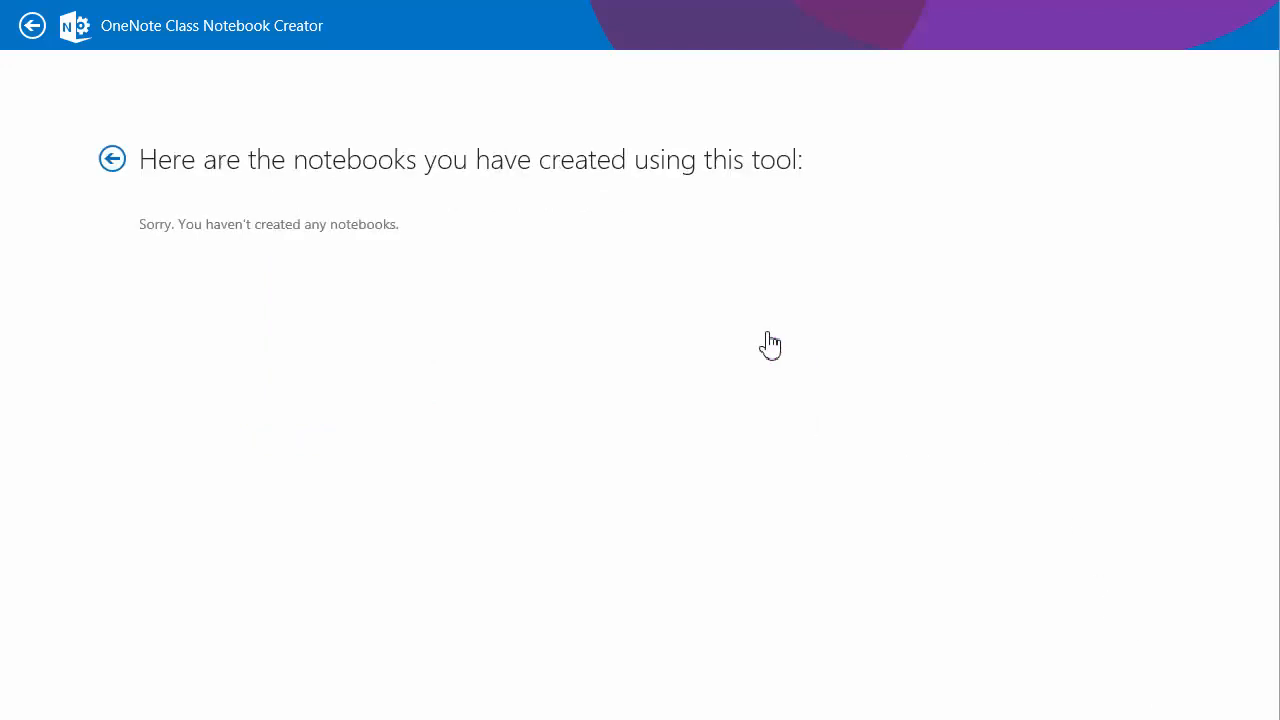
mouse_move(777, 334)
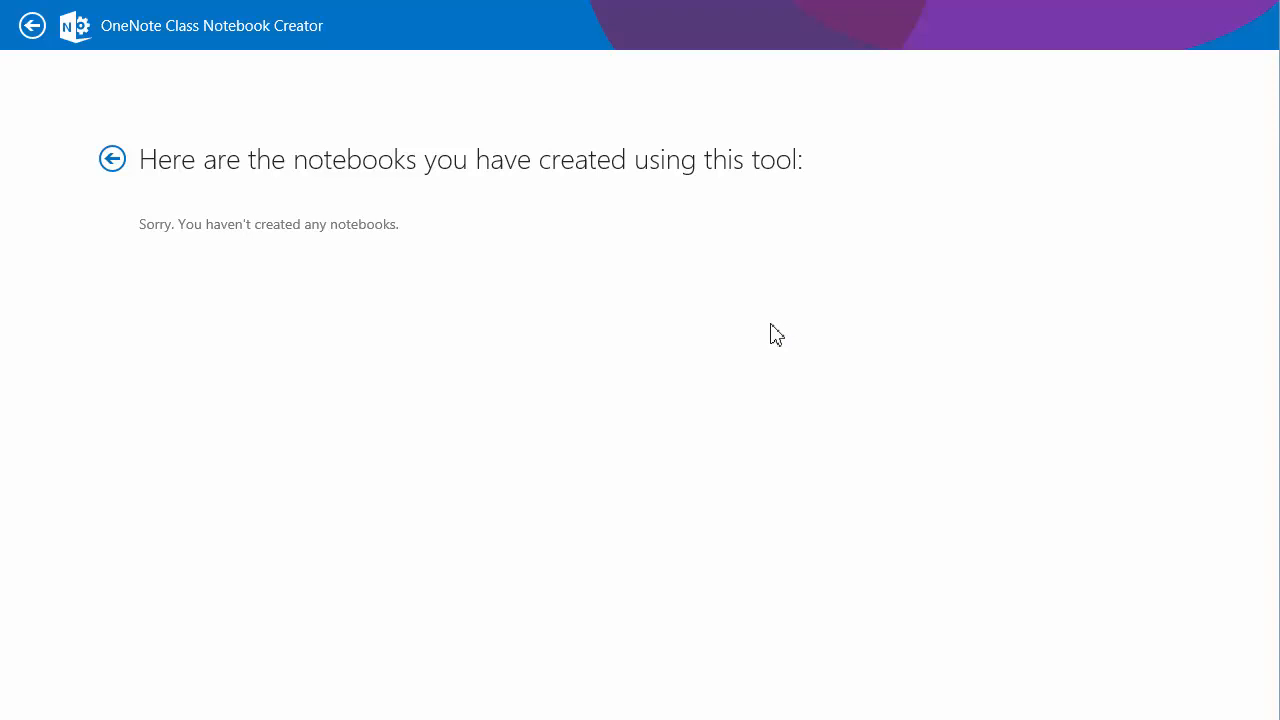
mouse_move(112, 160)
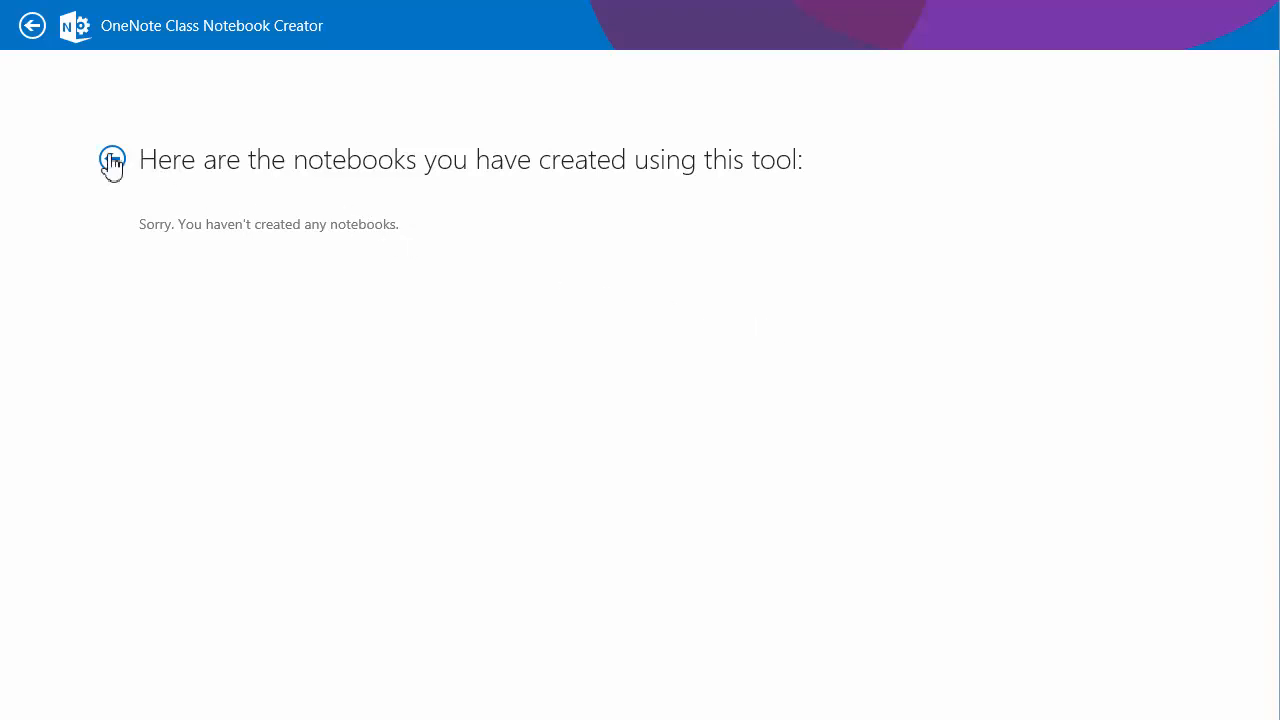
click(32, 25)
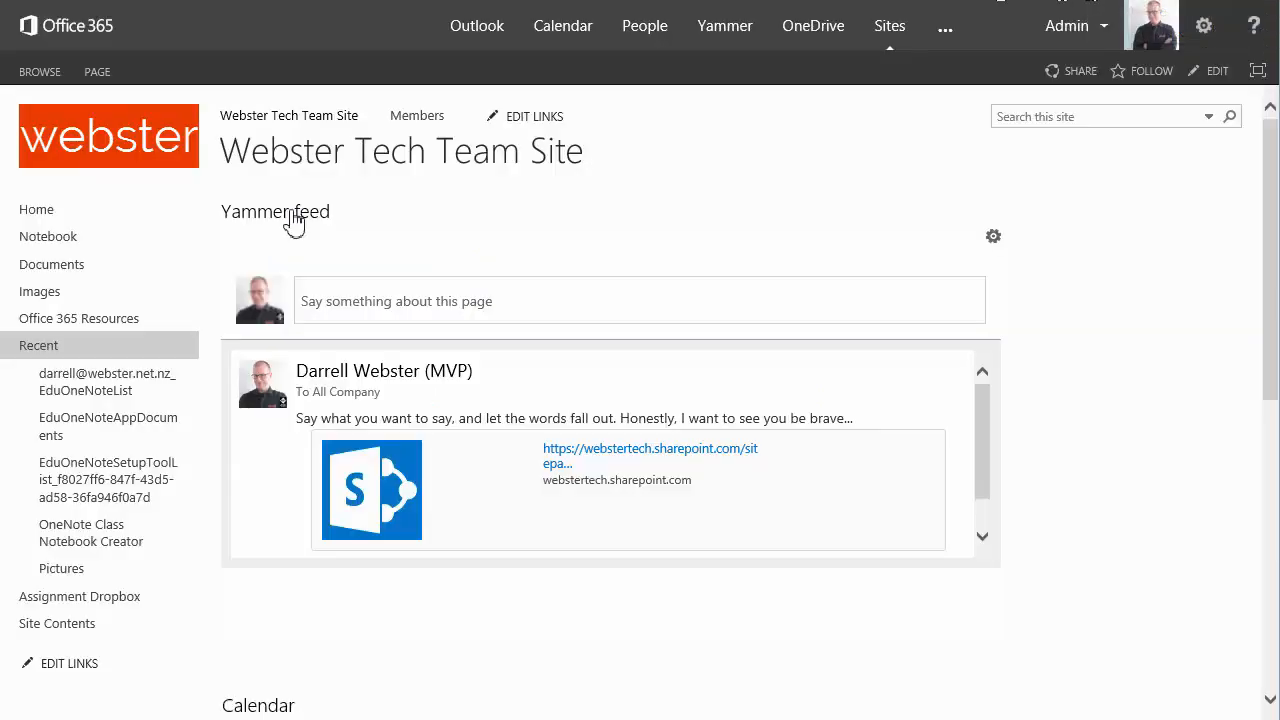
mouse_move(51, 264)
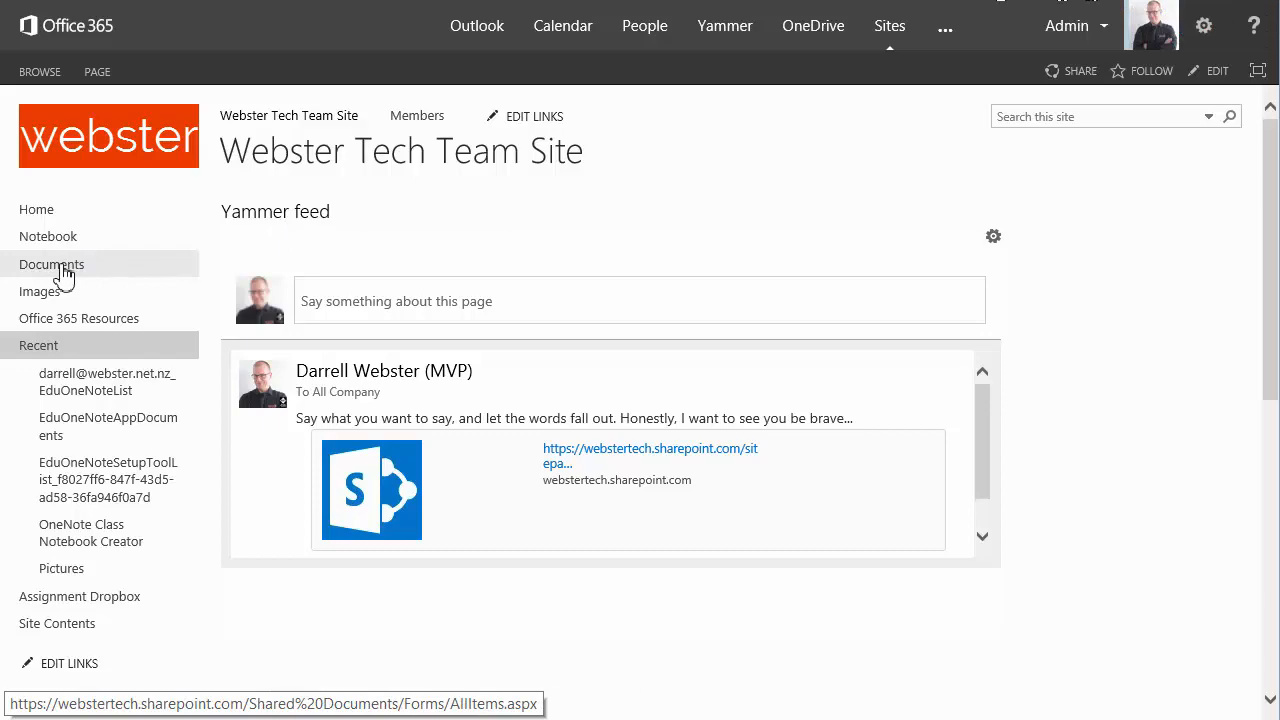
click(52, 264)
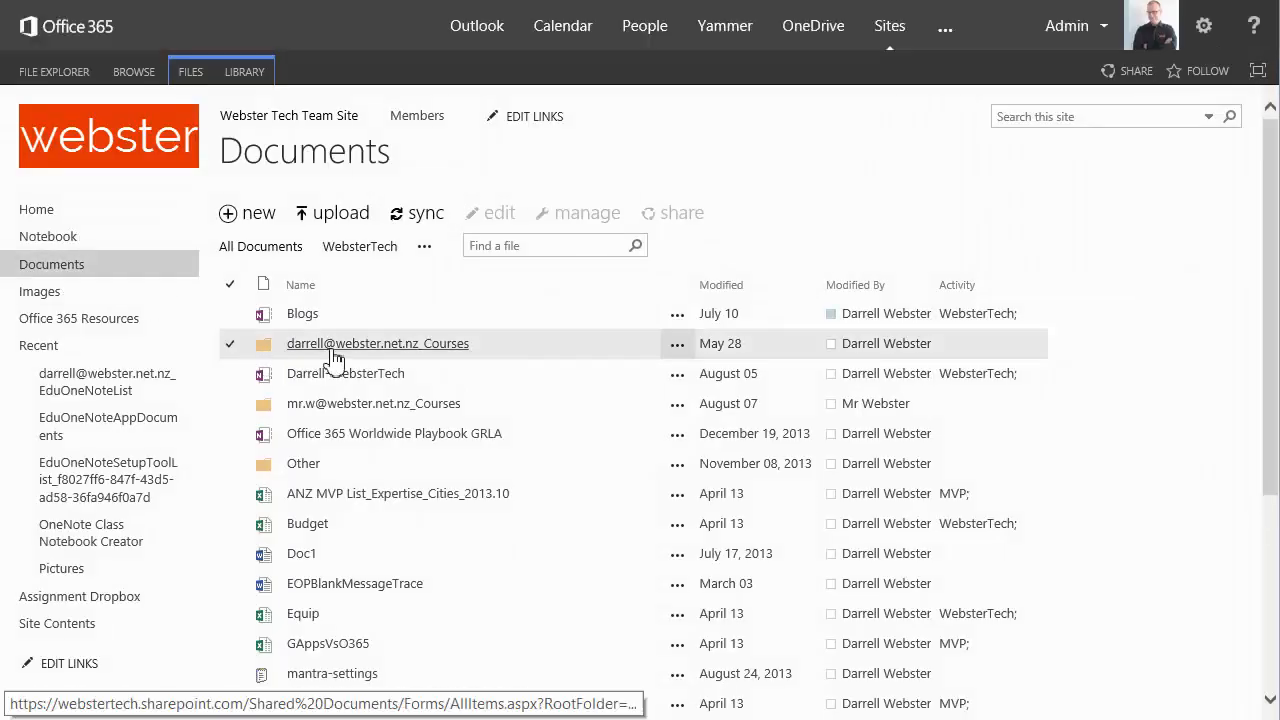
mouse_move(390, 355)
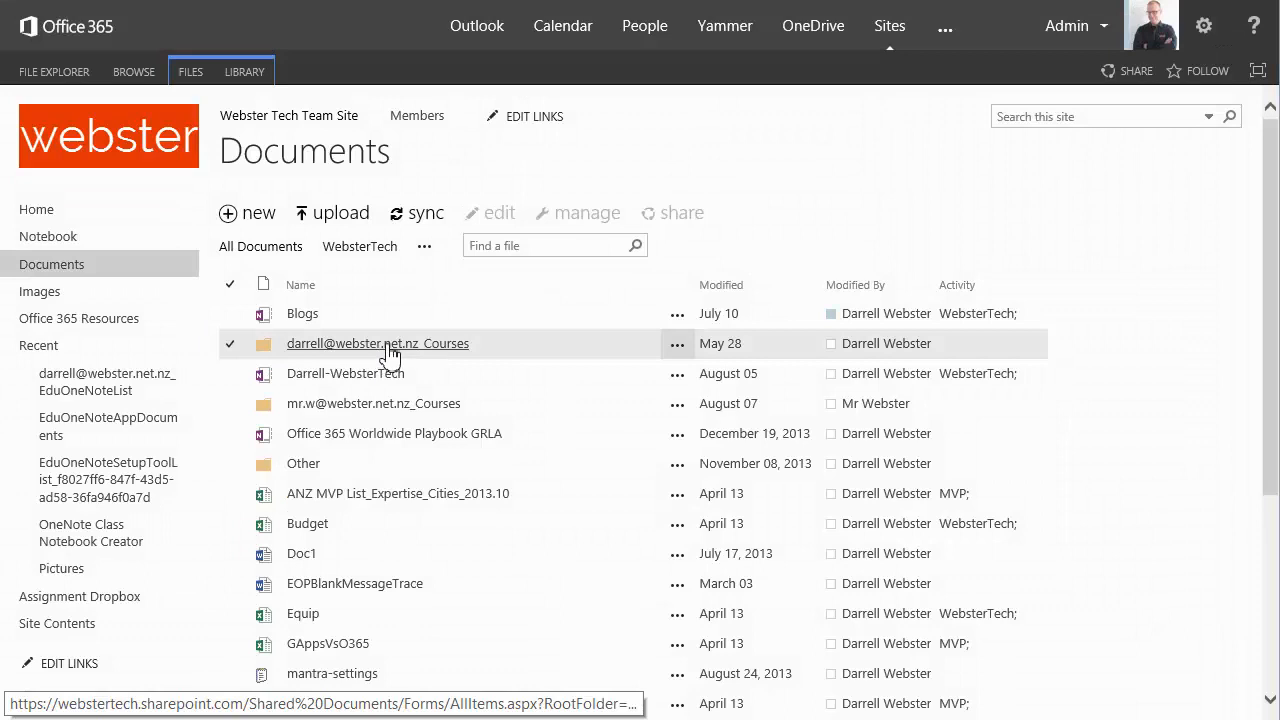
click(377, 343)
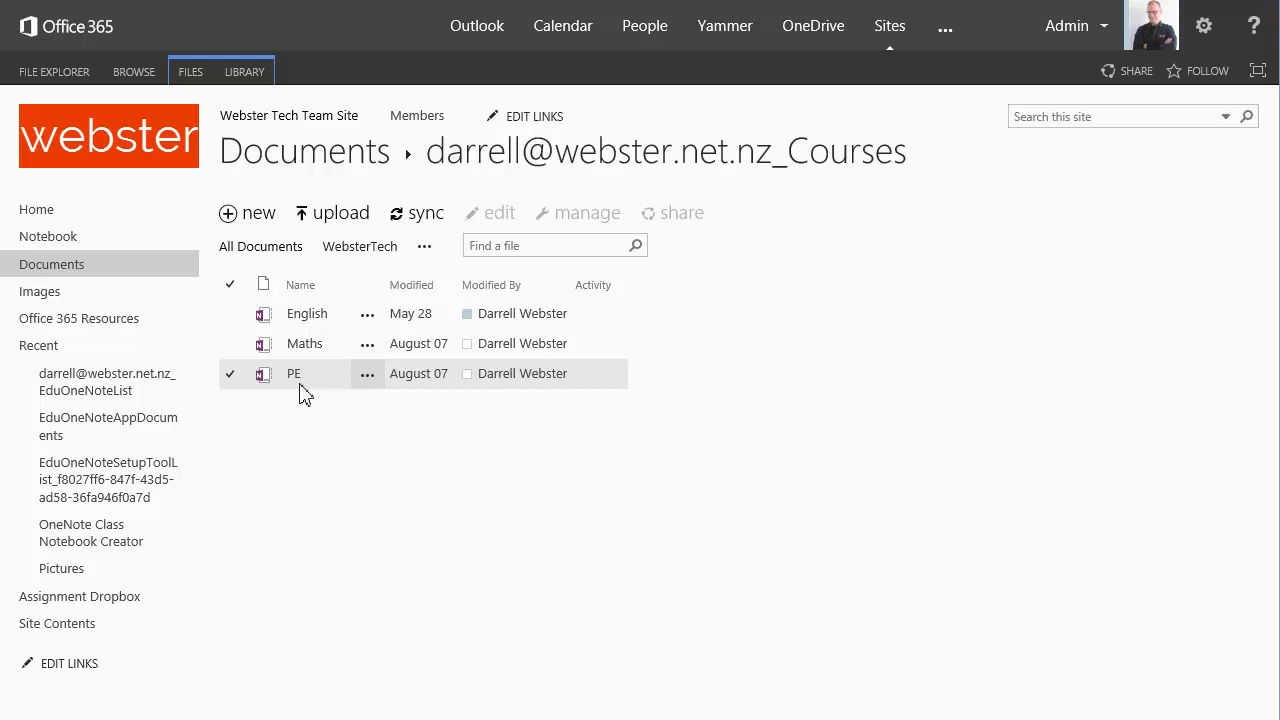
click(650, 461)
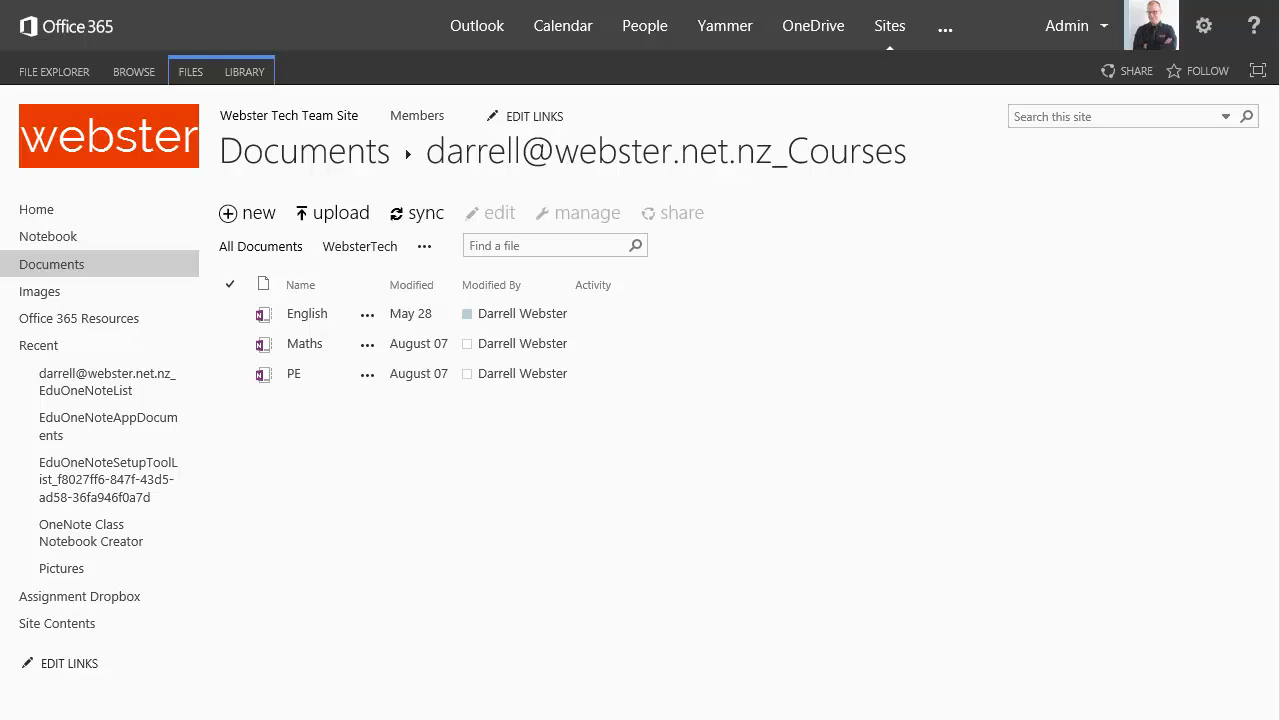
mouse_move(1077, 524)
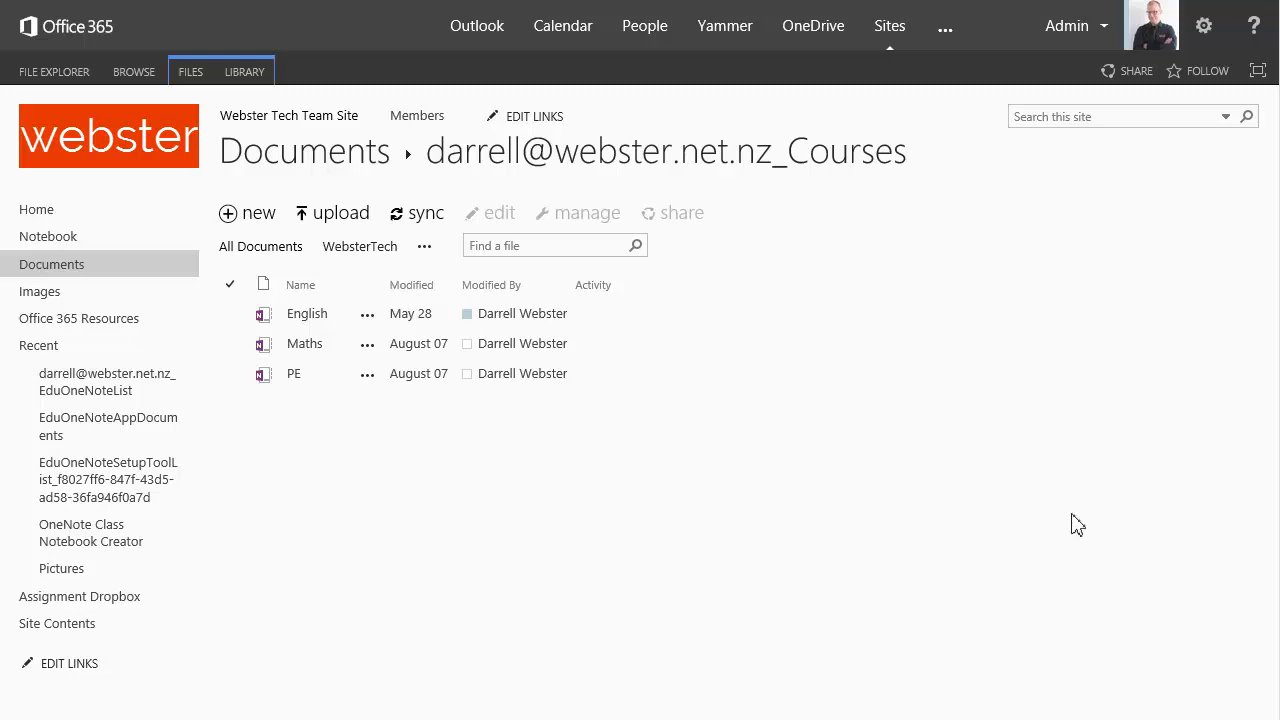
Create a class notebook named 'Year 10 Science' and continue to the Notebook Overview.
click(91, 532)
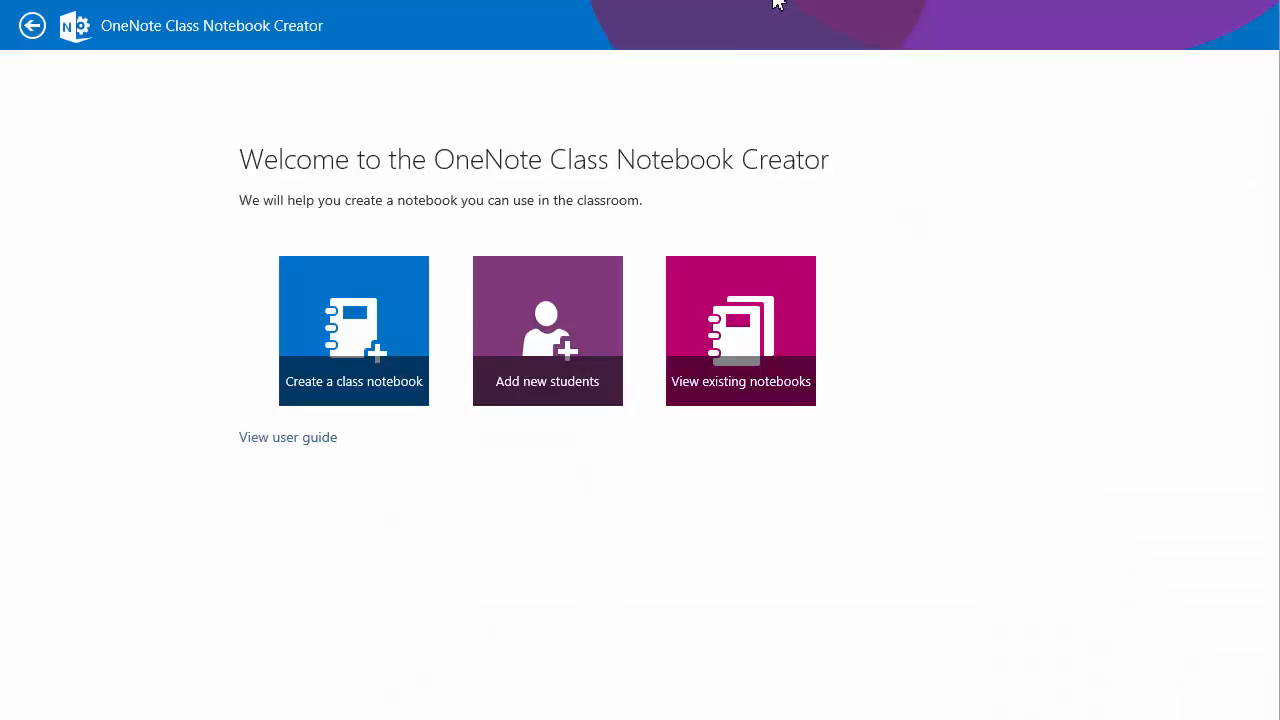
click(353, 330)
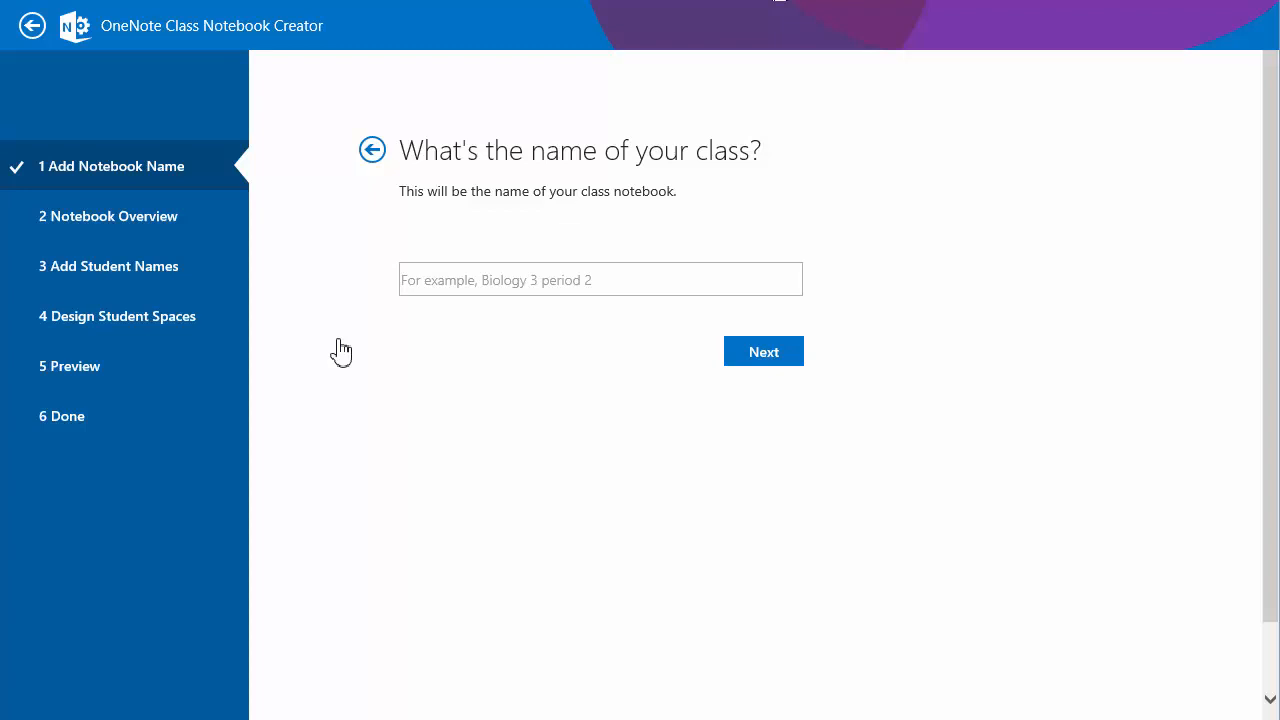
click(600, 279)
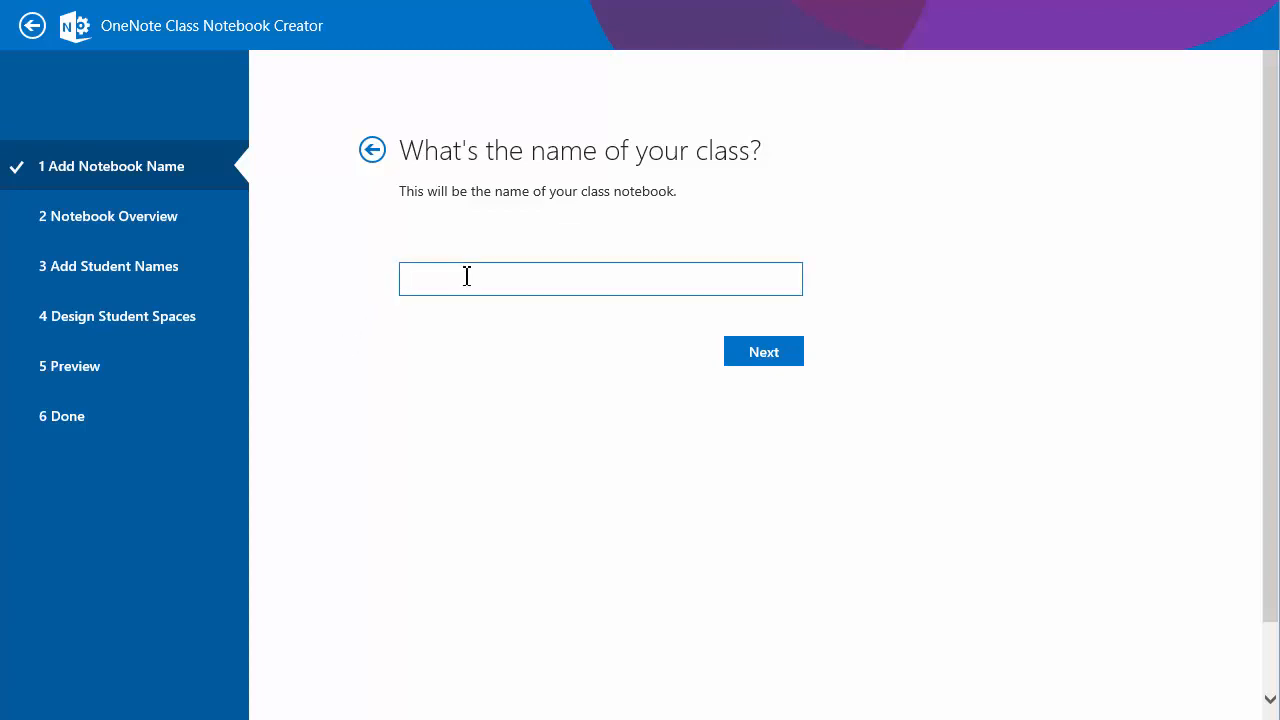
text(Year)
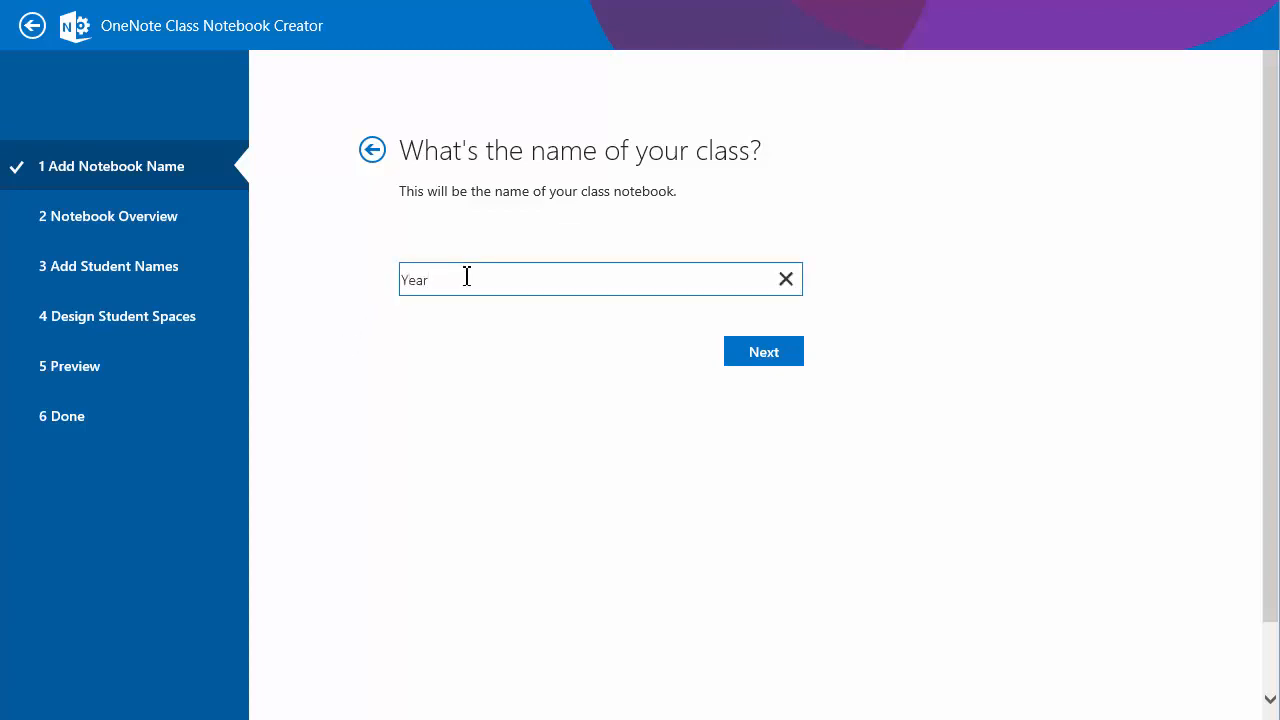
text(10 Scien)
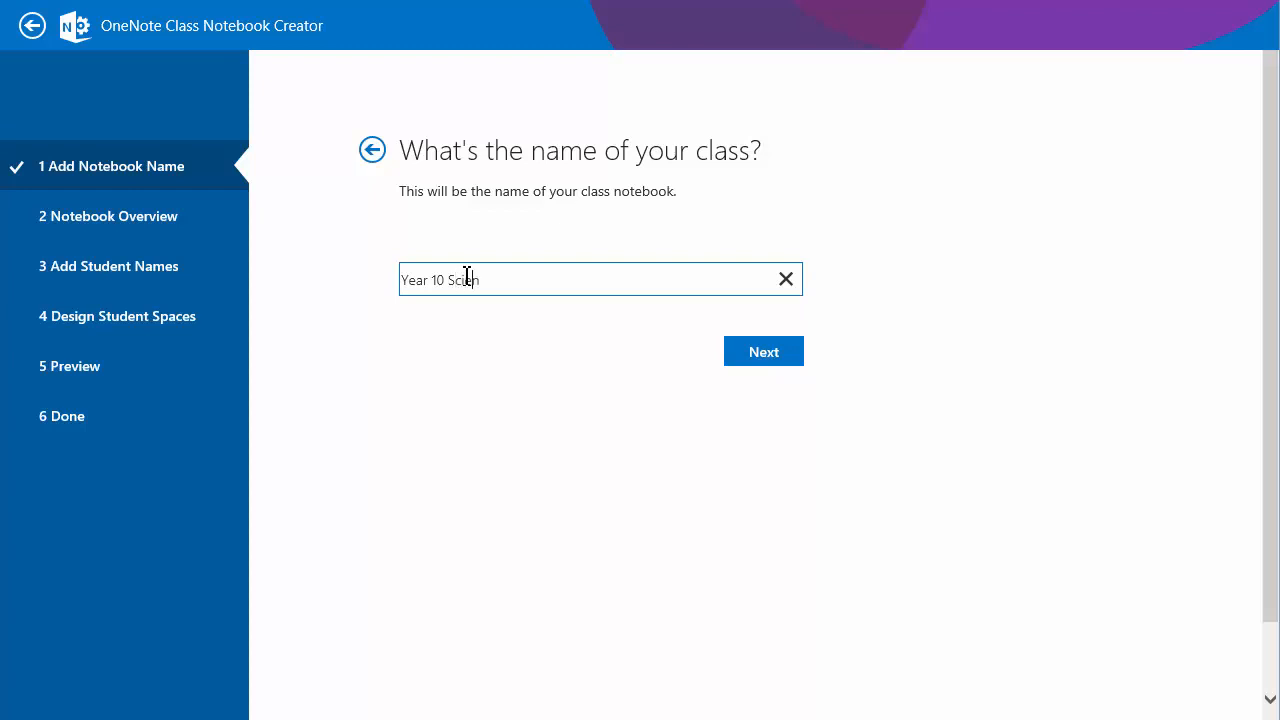
text(nce)
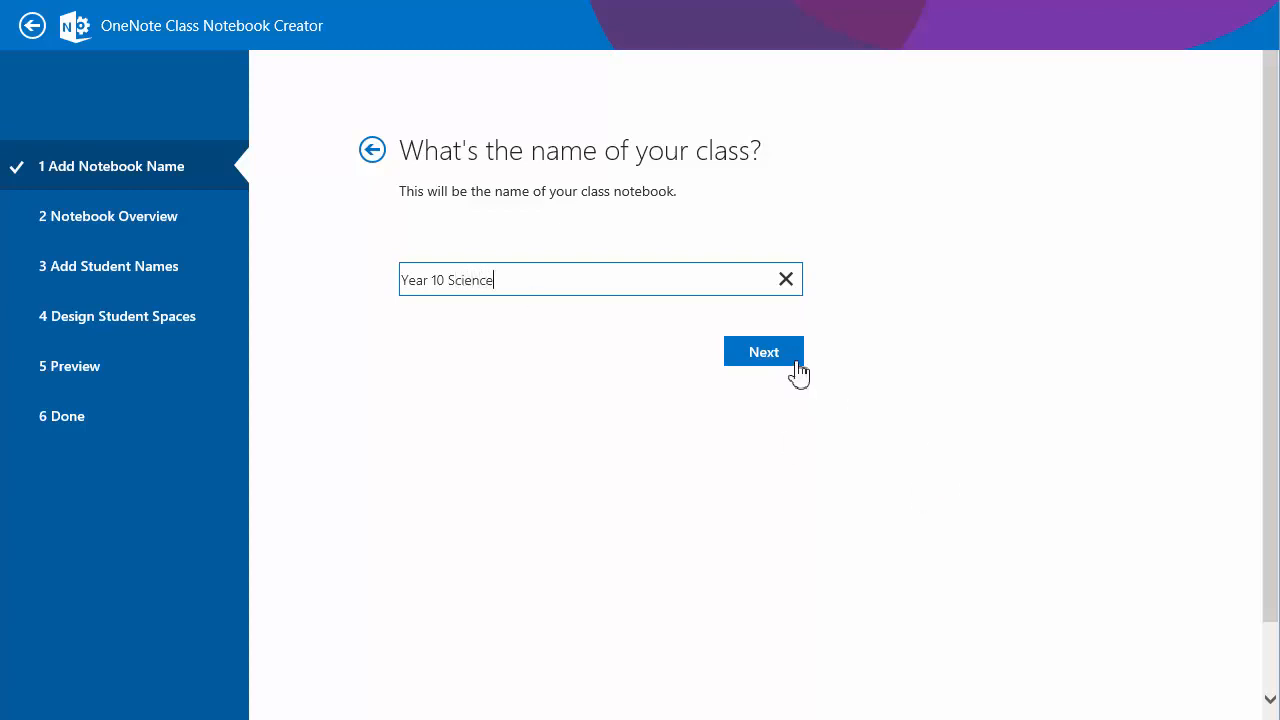
click(763, 351)
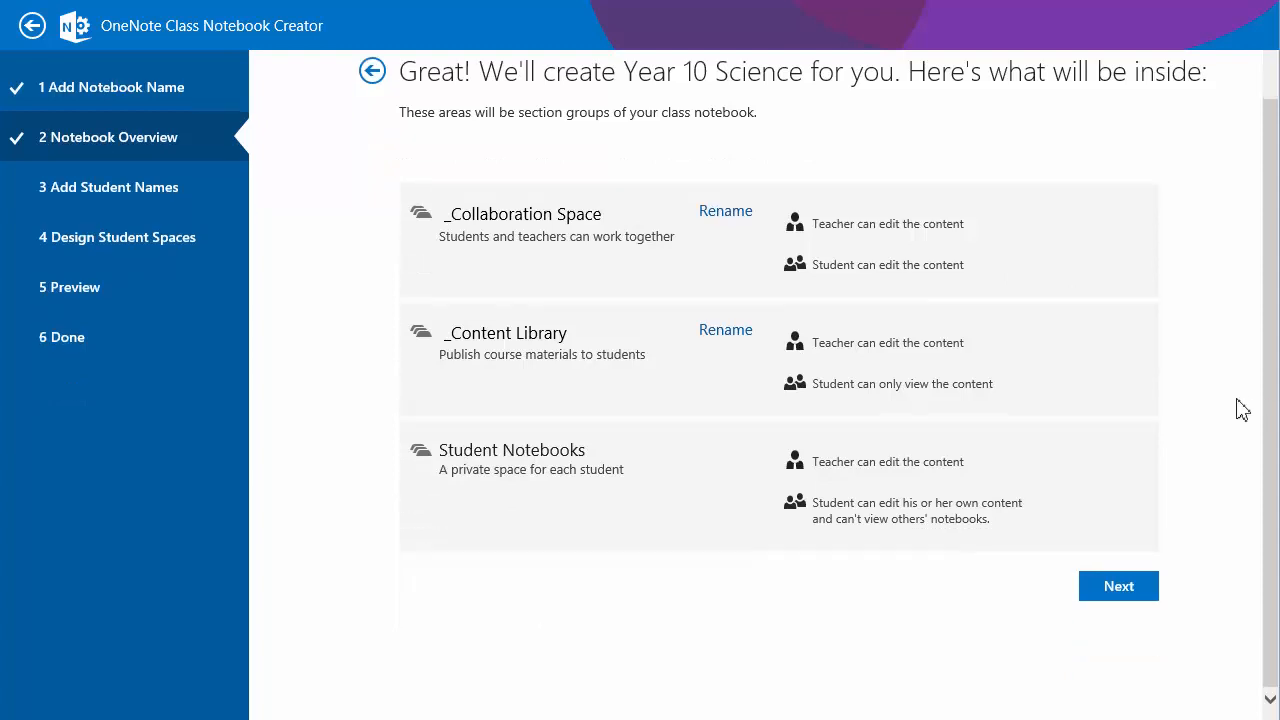
mouse_move(481, 237)
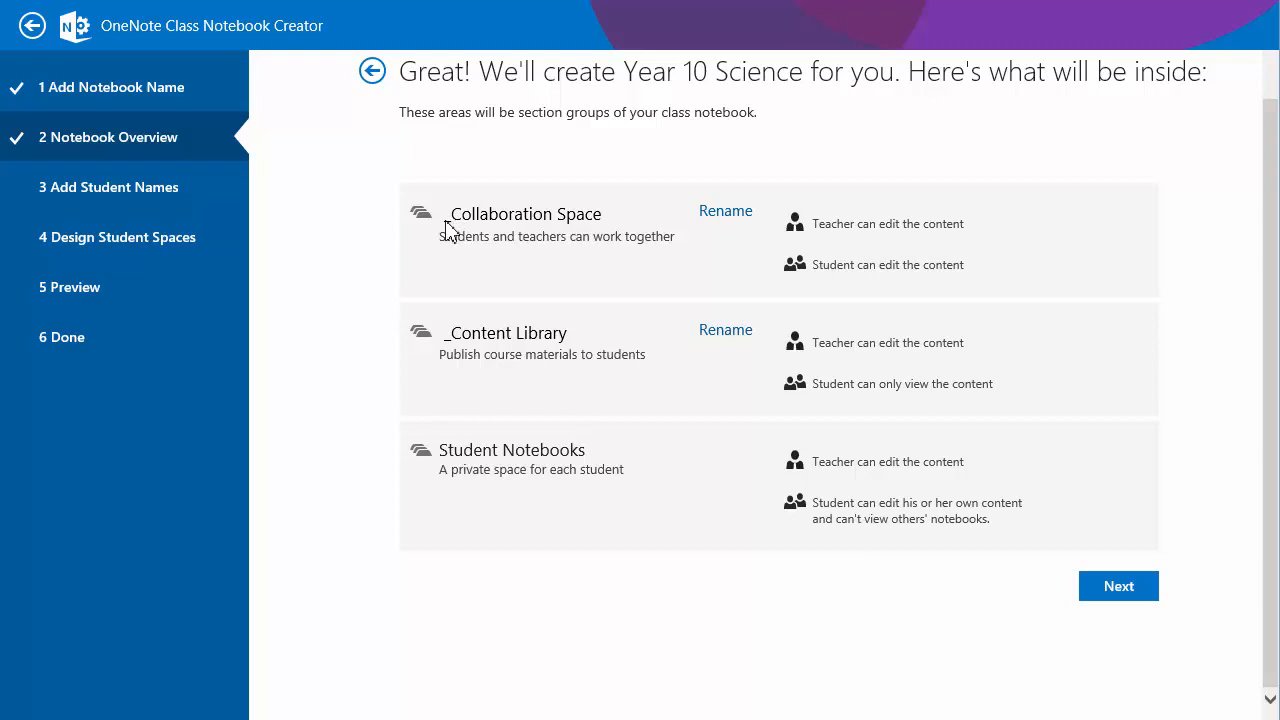
mouse_move(456, 230)
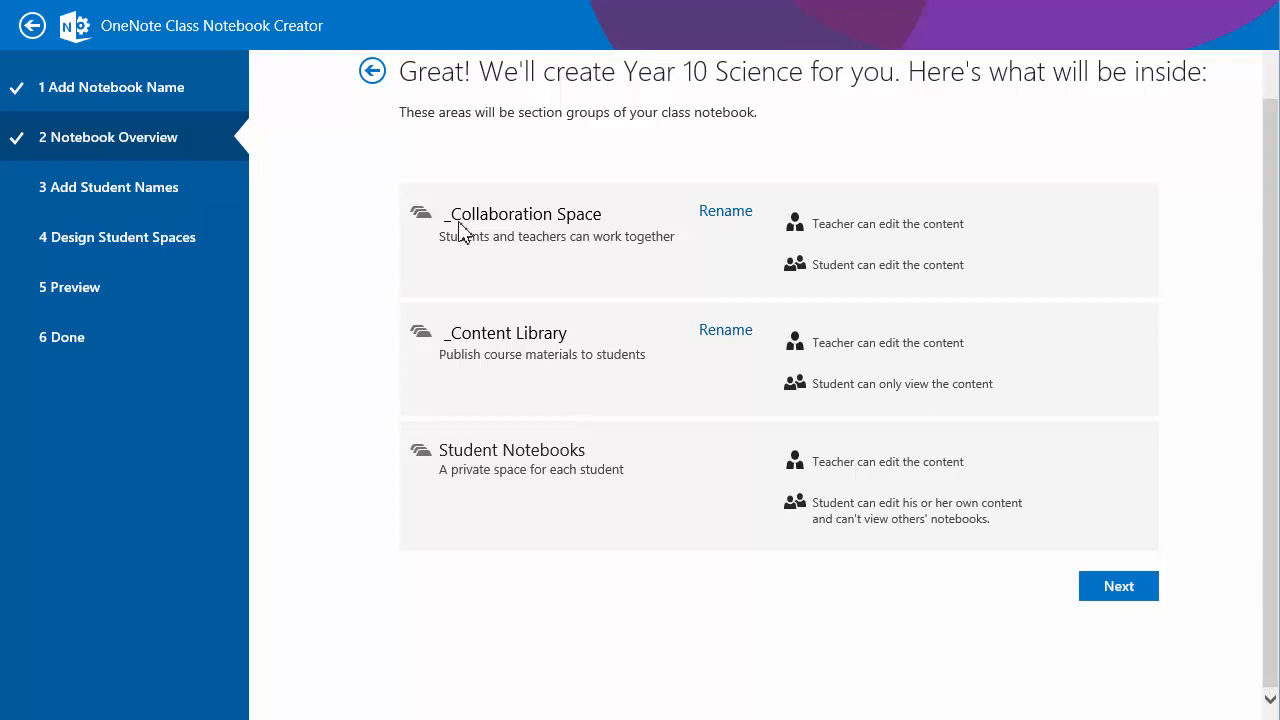
mouse_move(1118, 586)
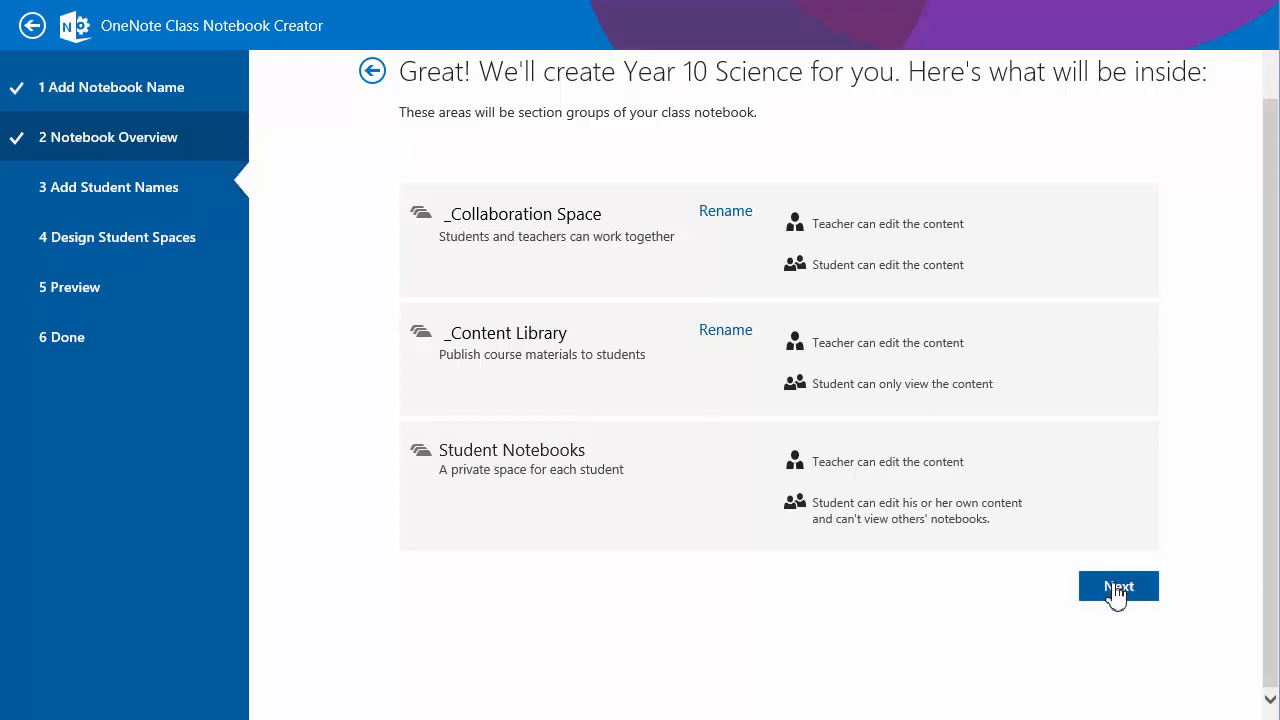
Add student 'jack' to the Year 10 Science notebook.
click(1118, 586)
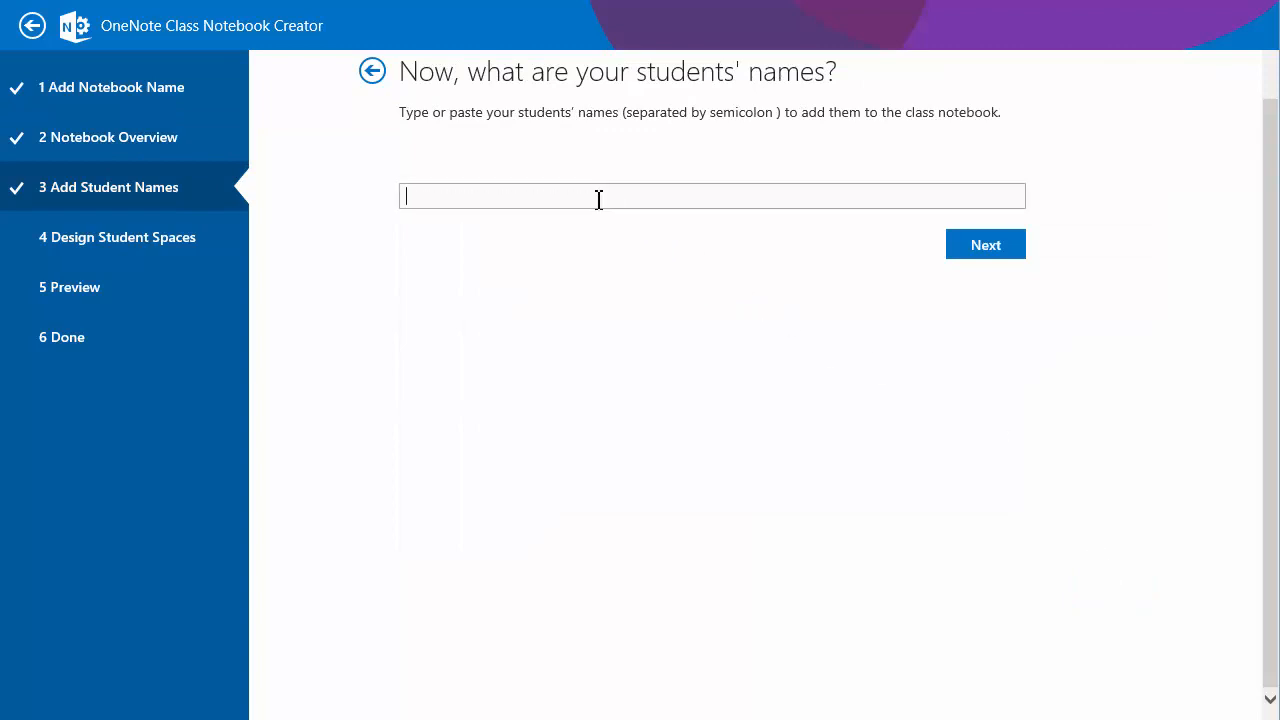
text(jack)
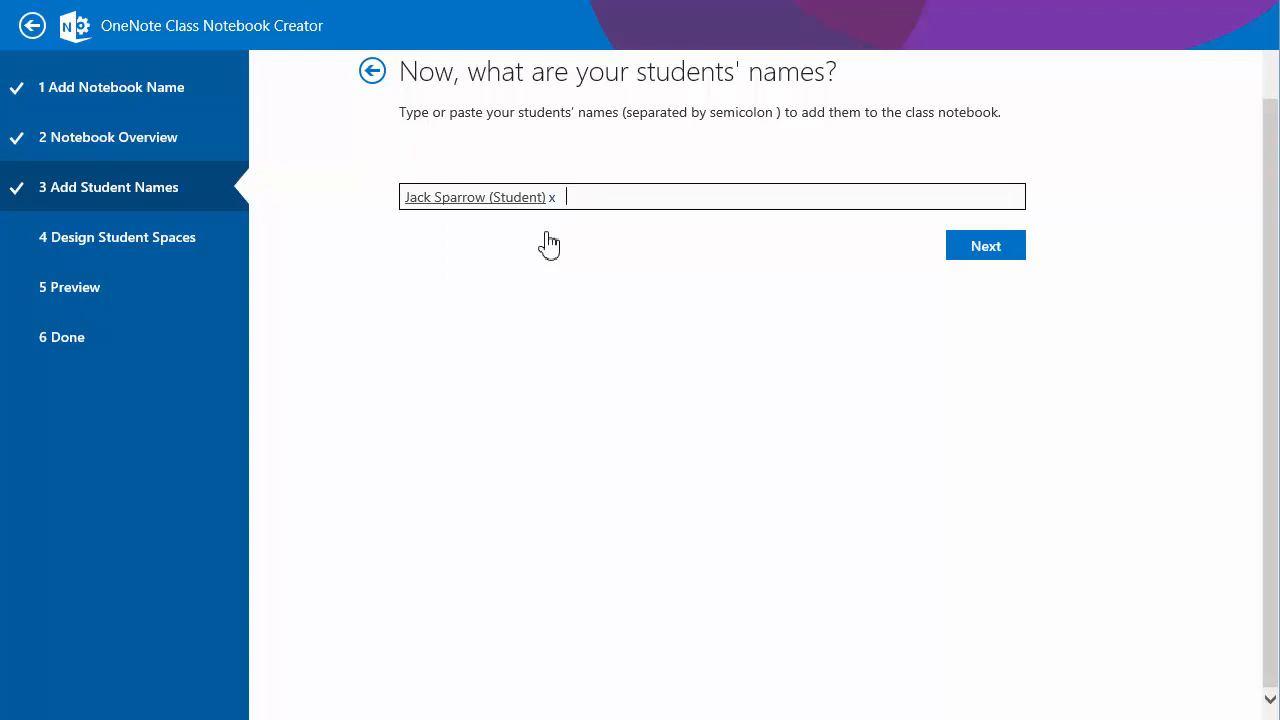
click(985, 245)
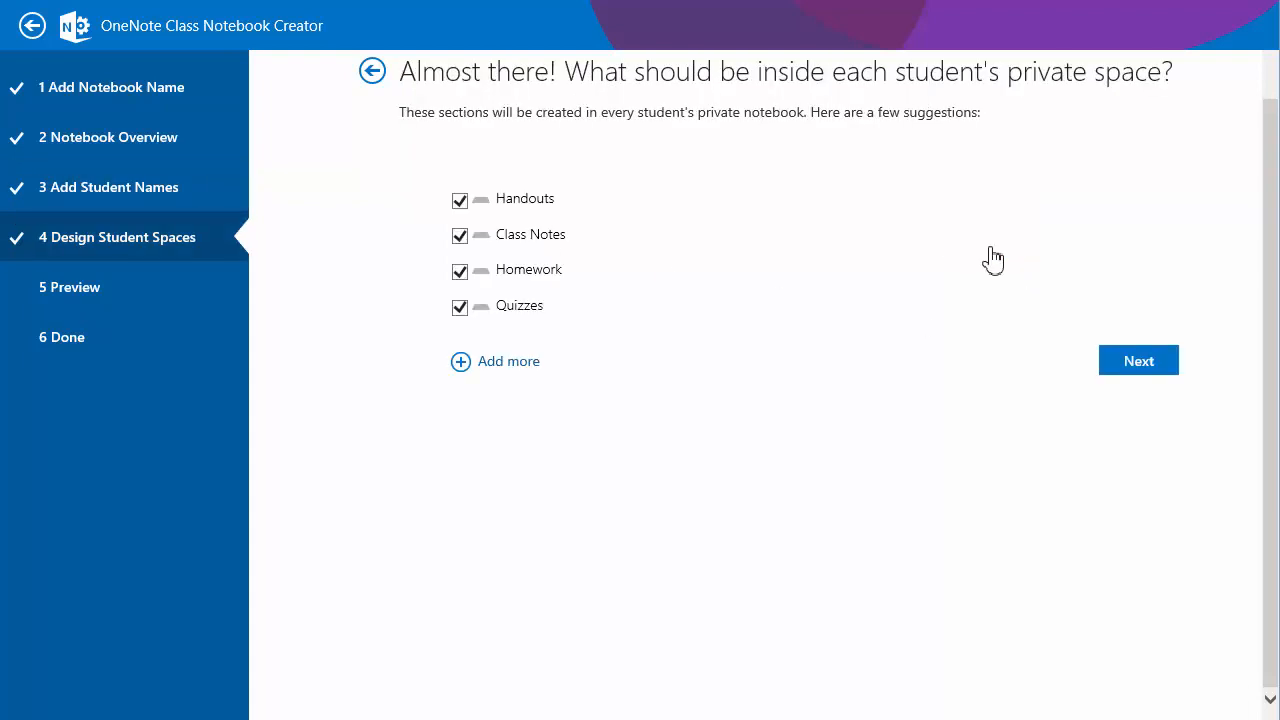
mouse_move(1004, 265)
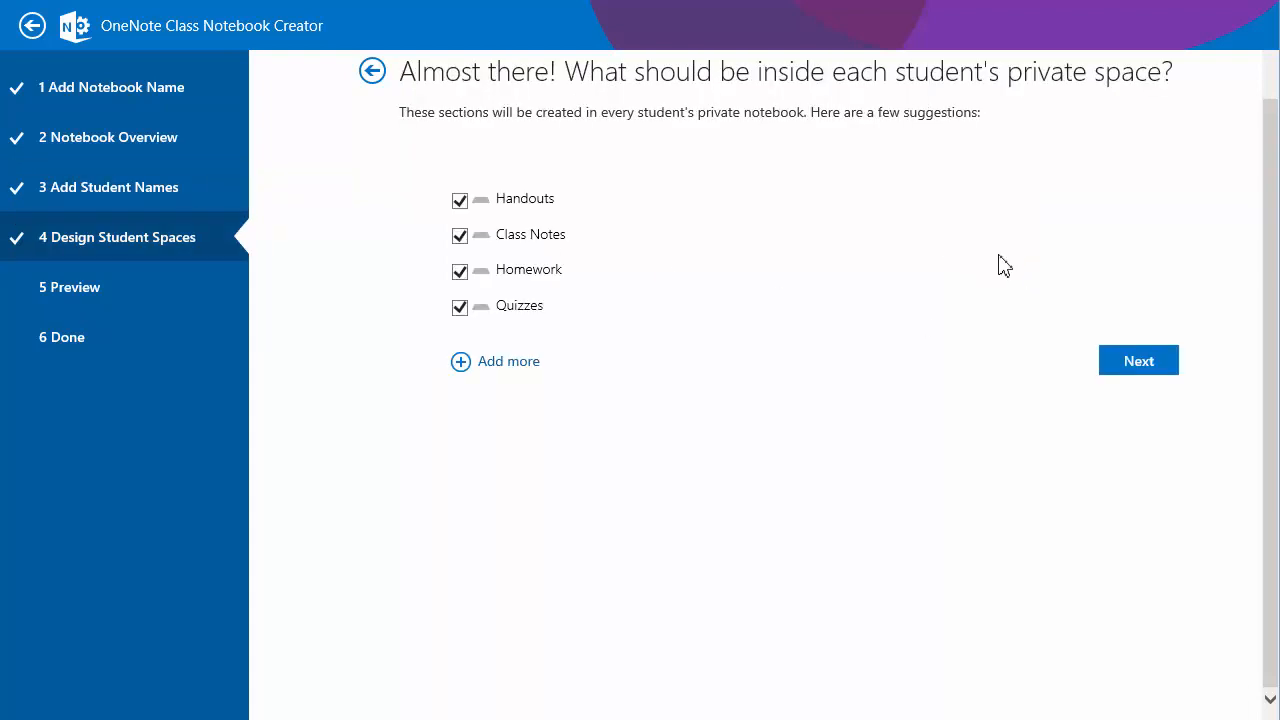
mouse_move(1139, 361)
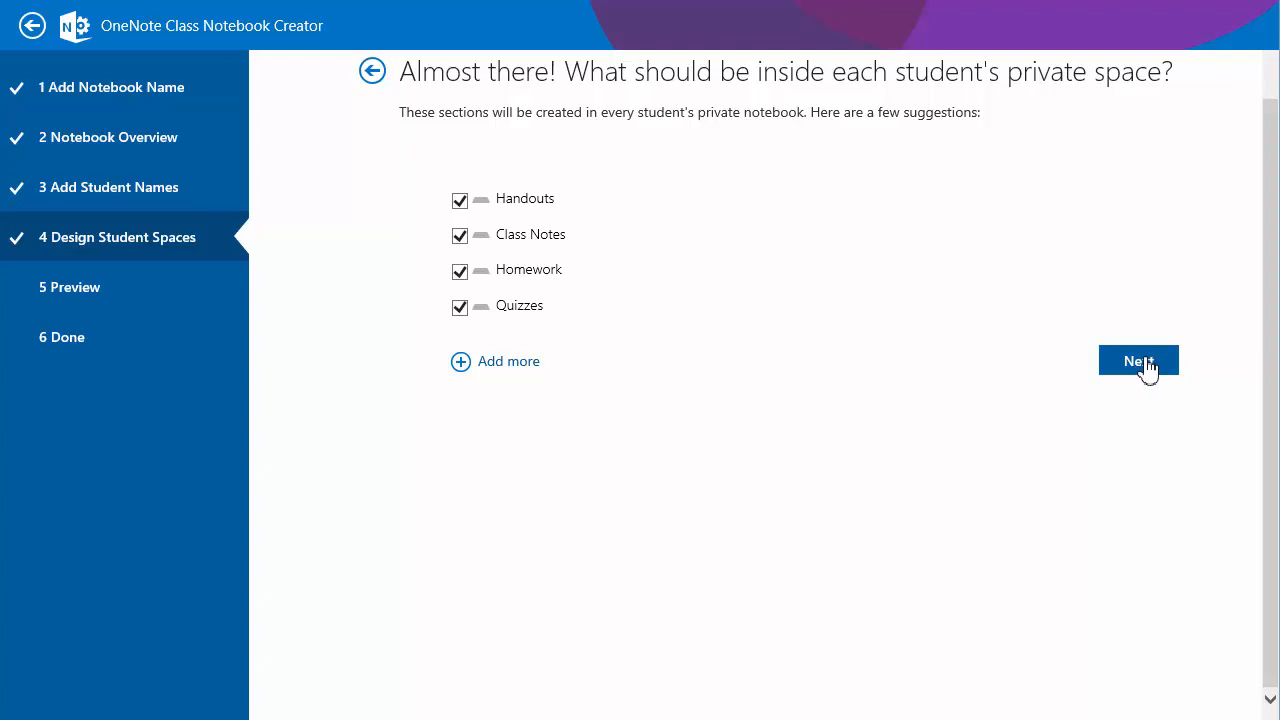
Keep the four student sections, preview teacher and student notebooks, and create it.
click(1138, 361)
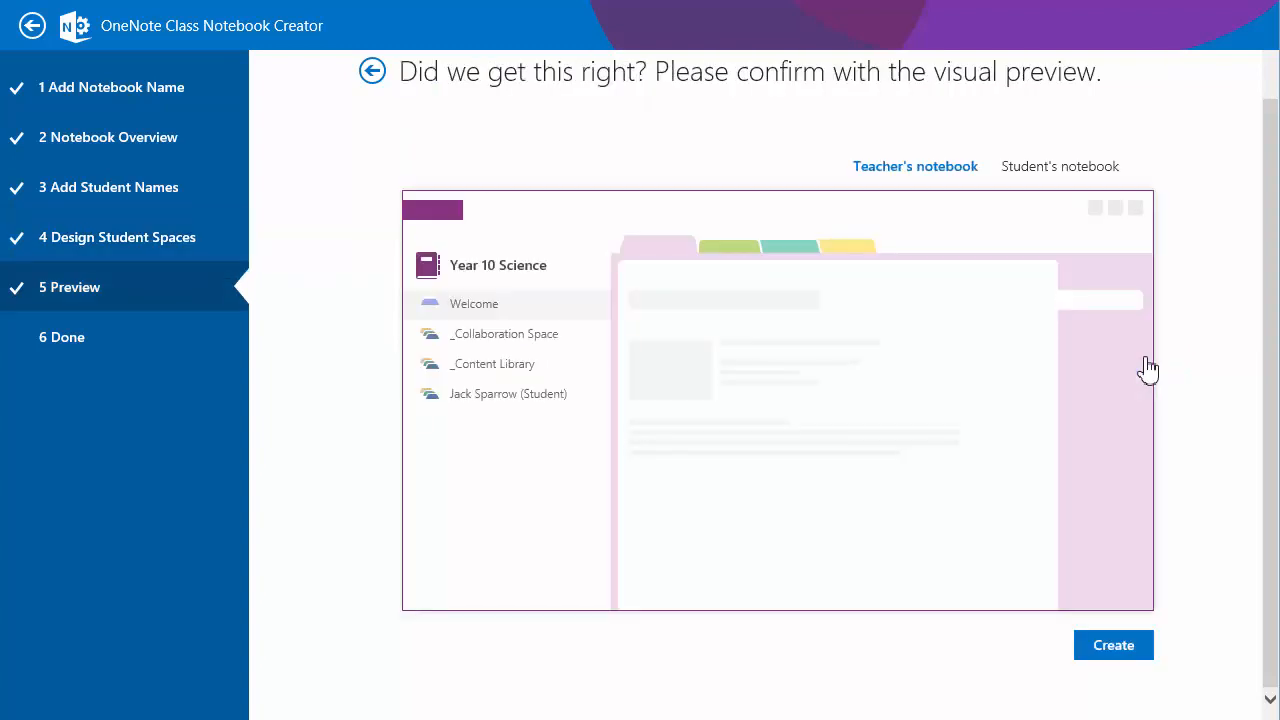
mouse_move(1048, 170)
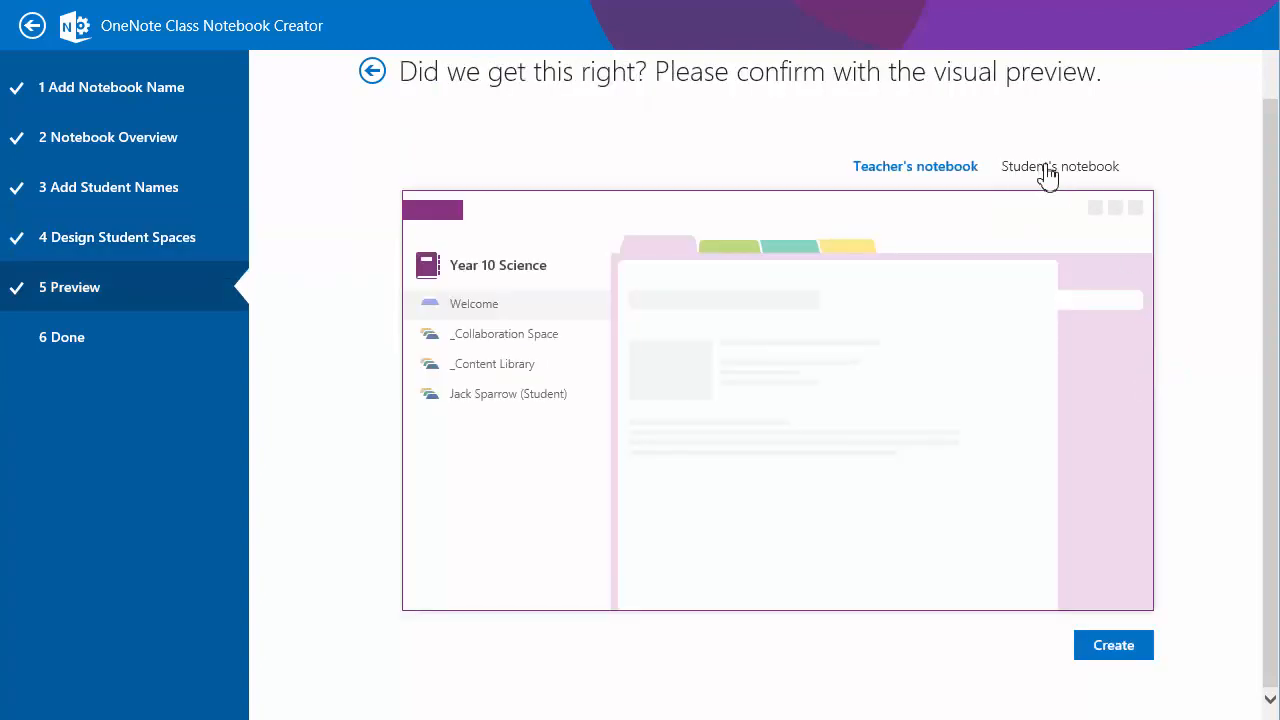
click(1059, 166)
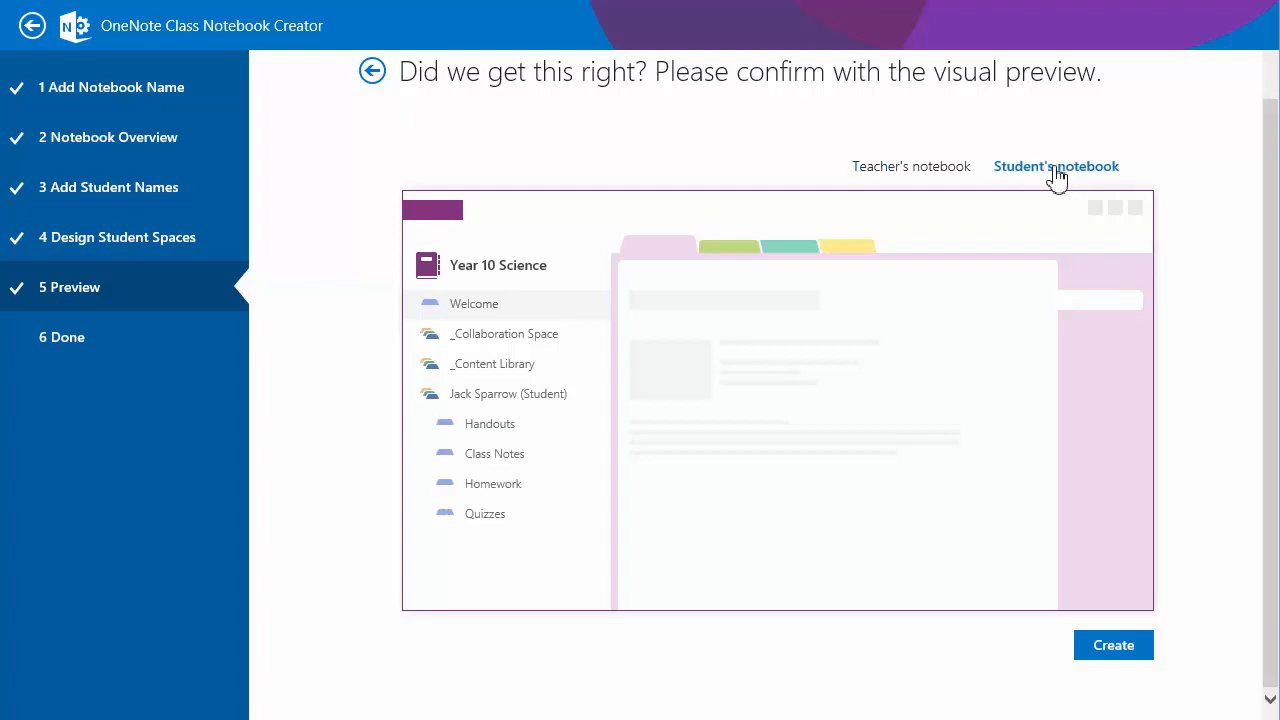
click(914, 166)
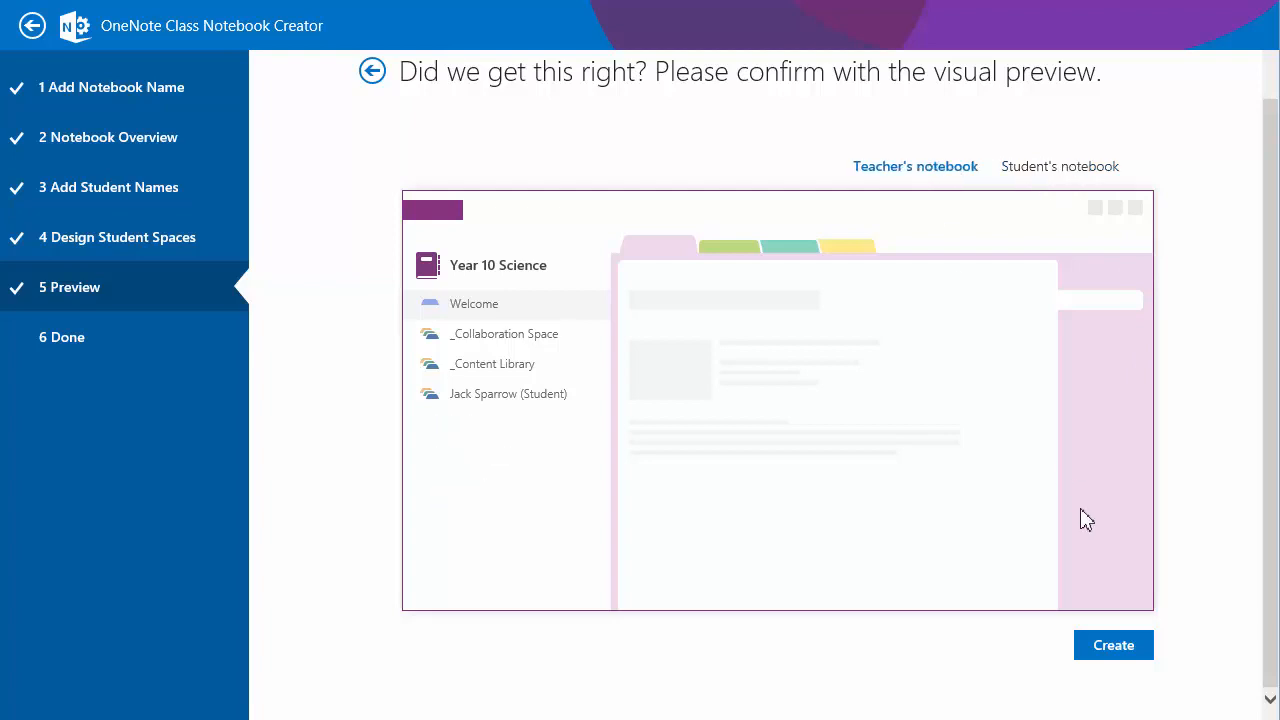
click(1113, 645)
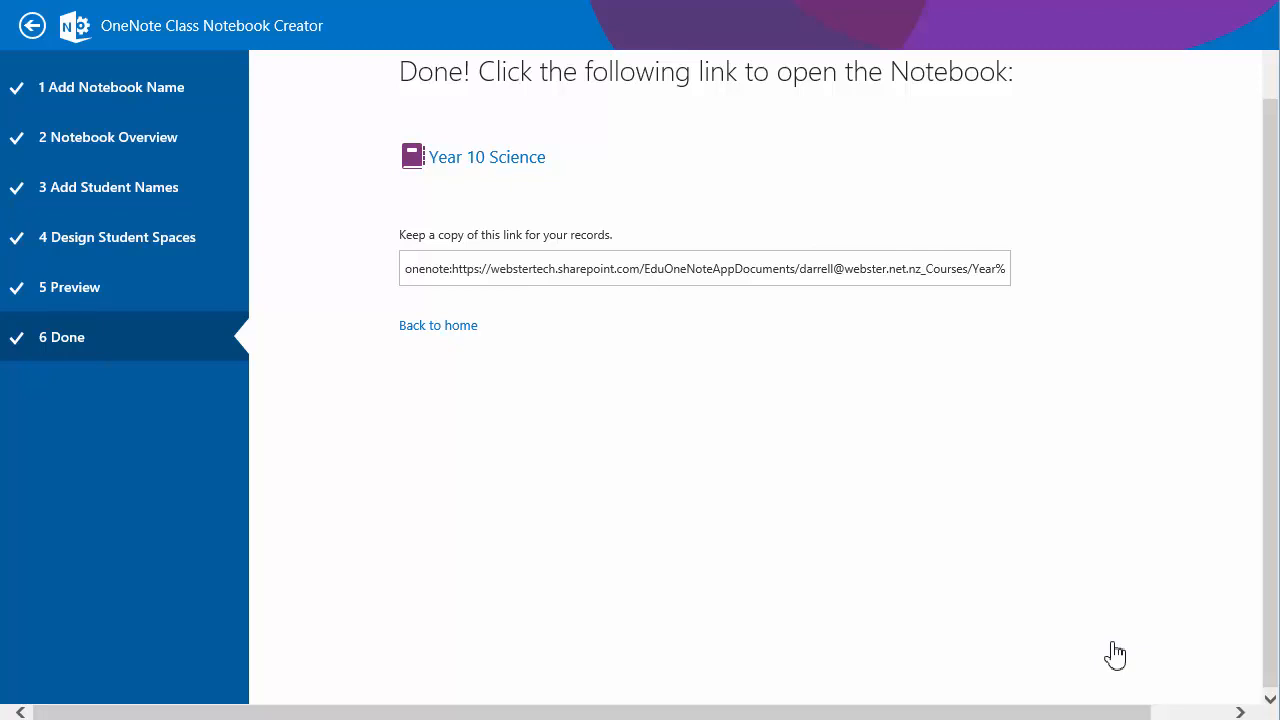
mouse_move(789, 334)
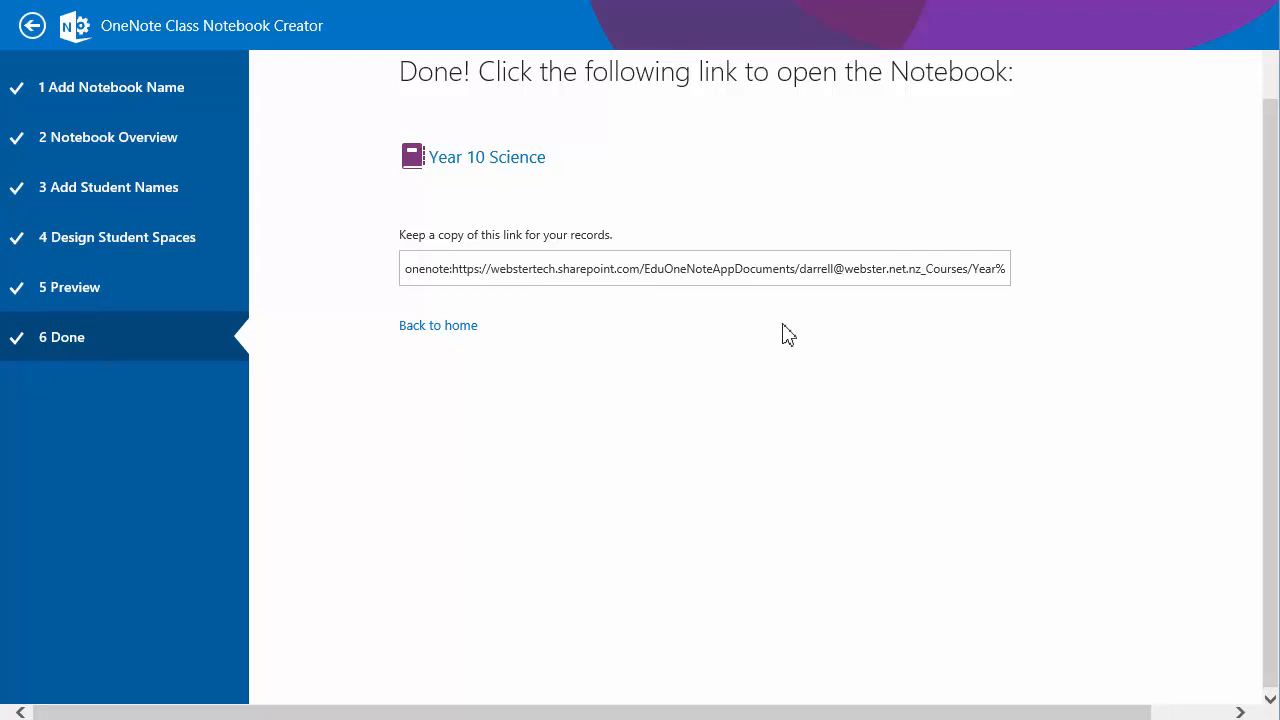
mouse_move(793, 373)
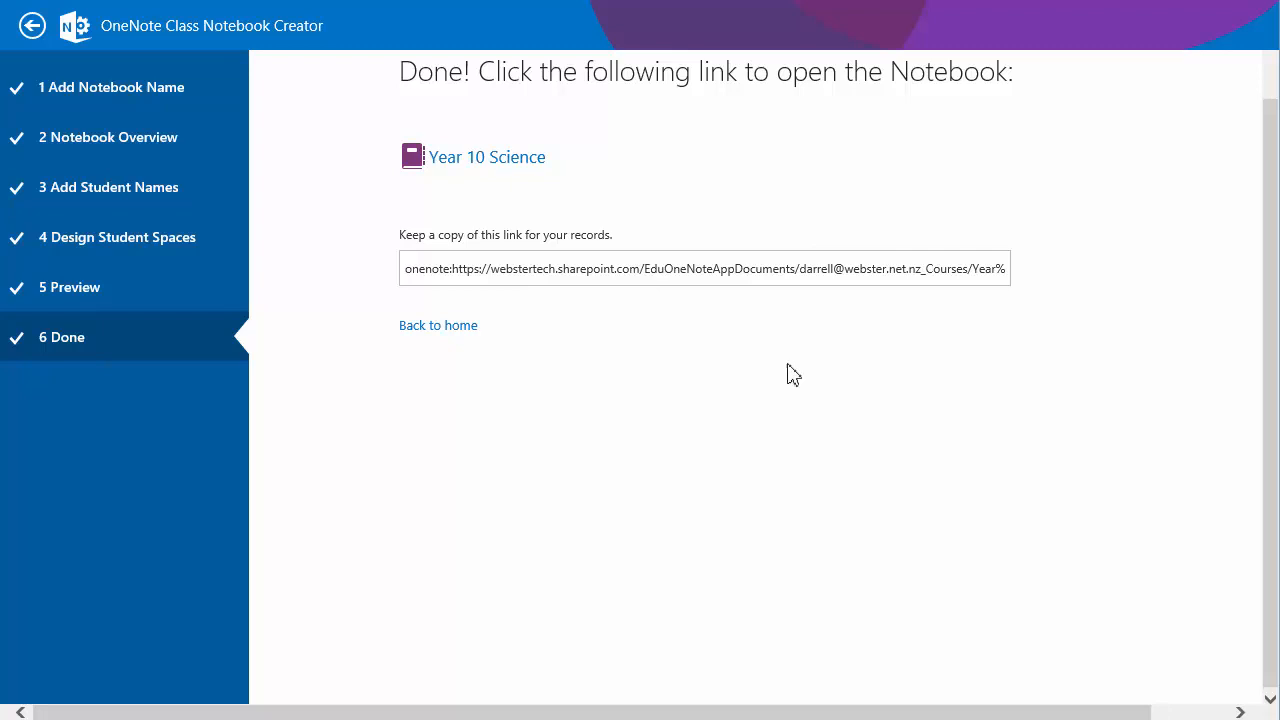
mouse_move(1114, 589)
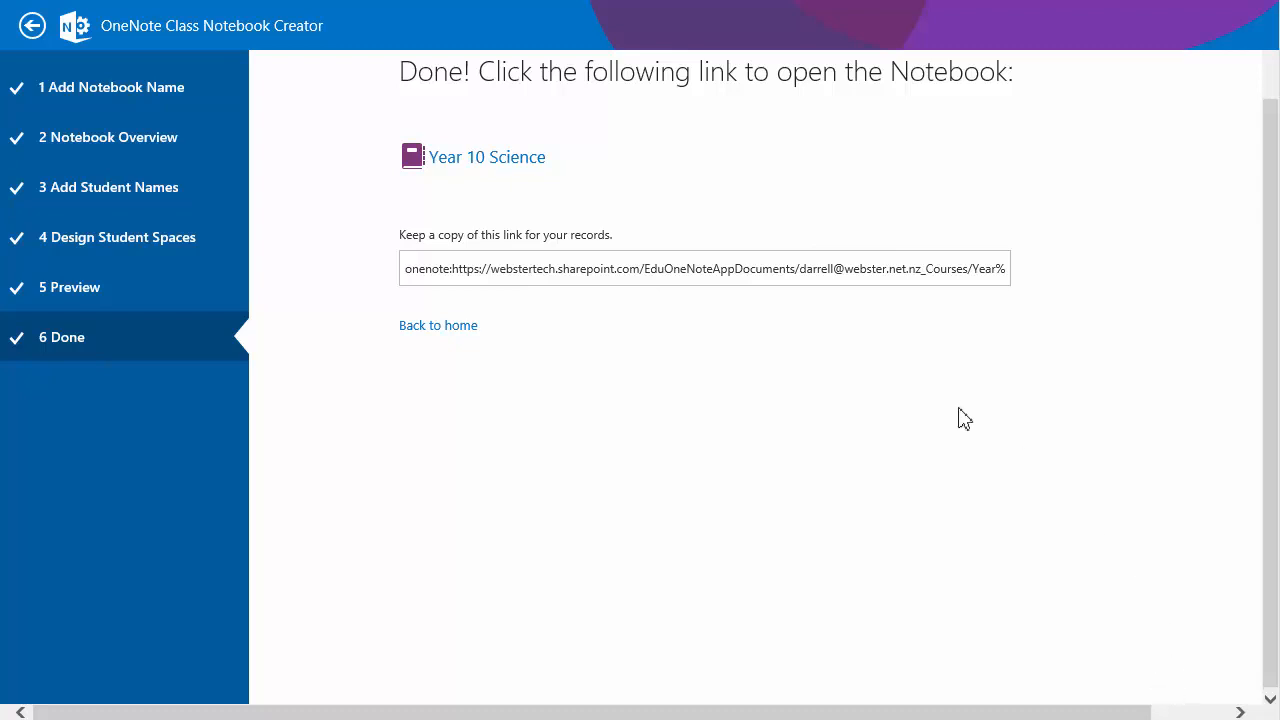
Launch the Year 10 Science notebook link from the Done page to open OneNote.
click(487, 157)
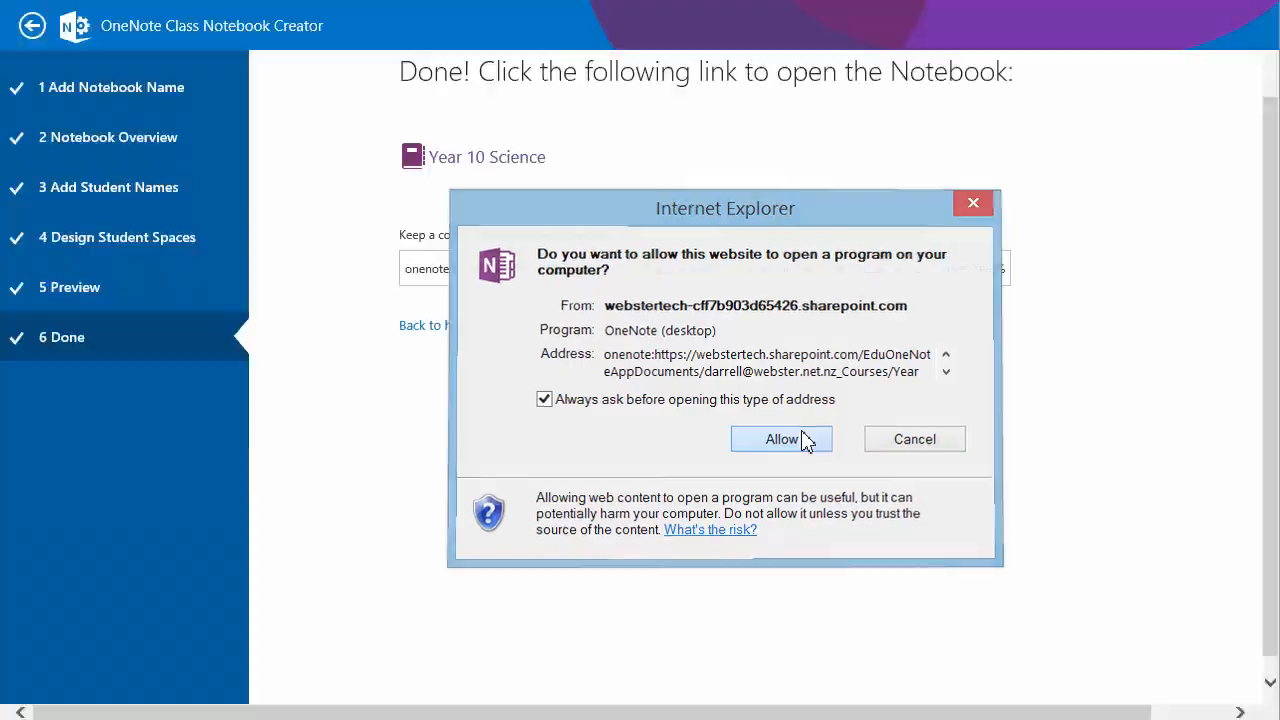
Allow Year 10 Science to open in OneNote desktop and collapse the ribbon.
click(781, 439)
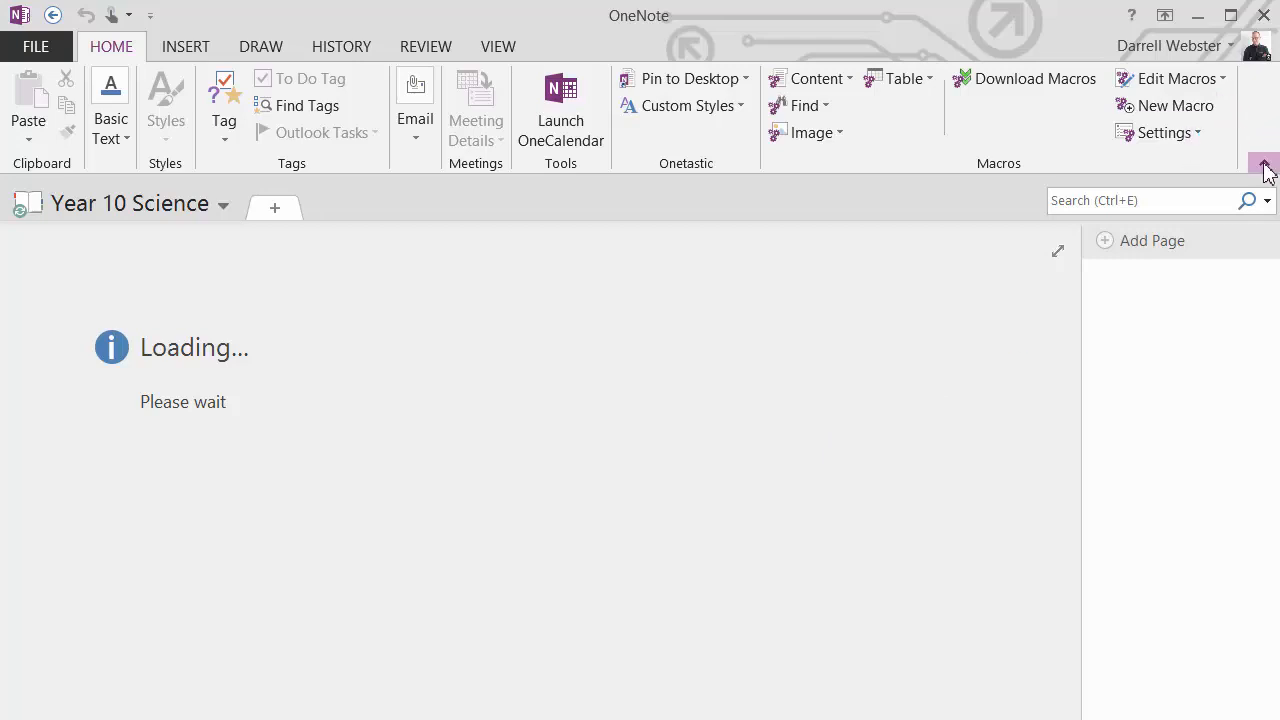
click(1263, 170)
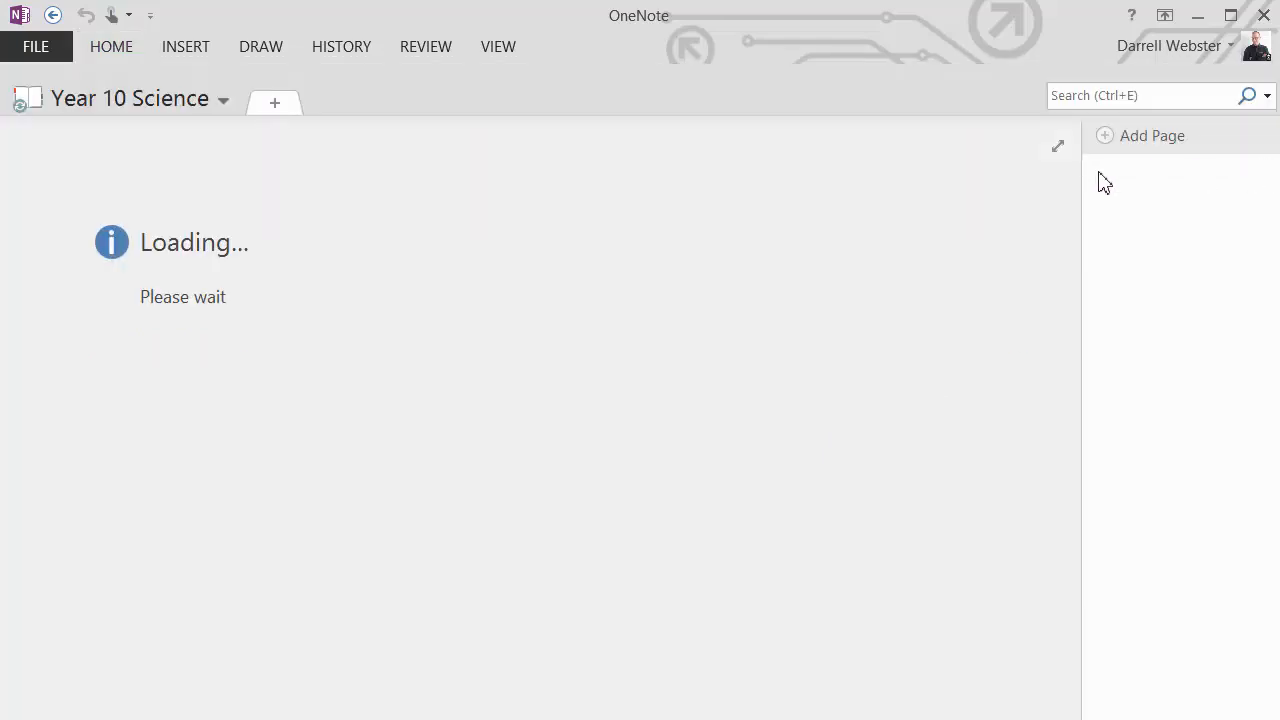
mouse_move(693, 207)
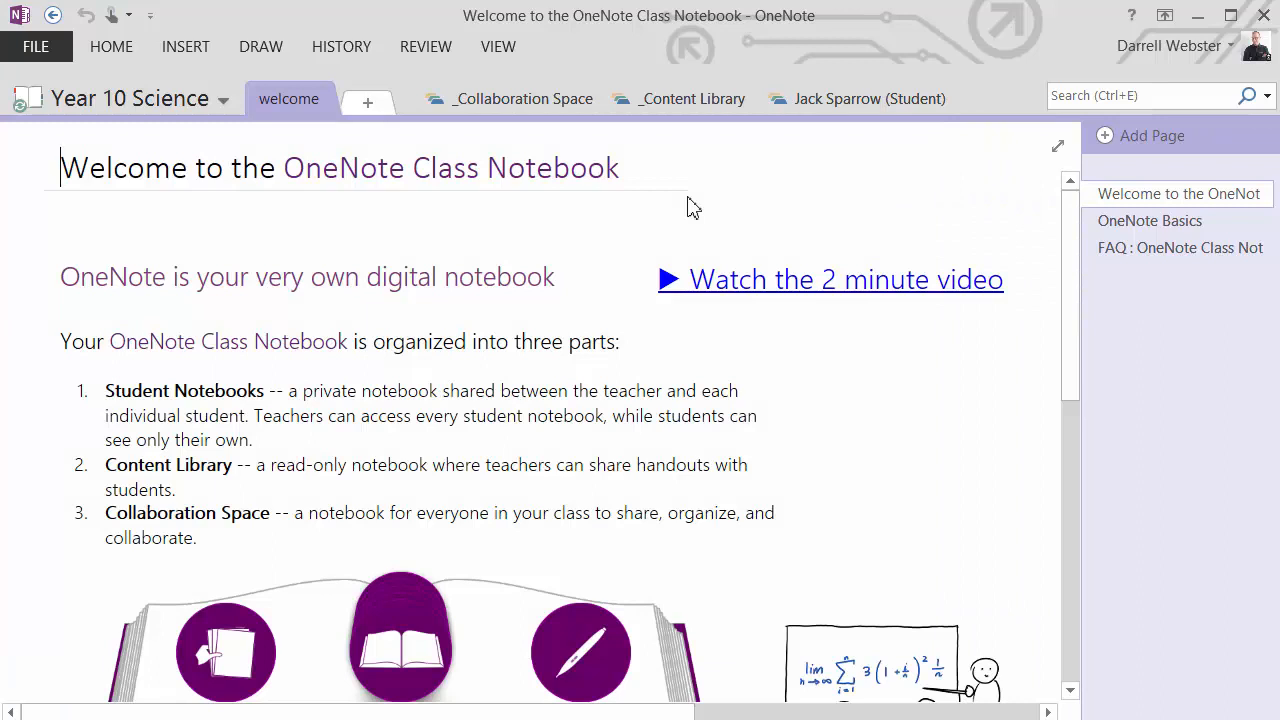
mouse_move(740, 208)
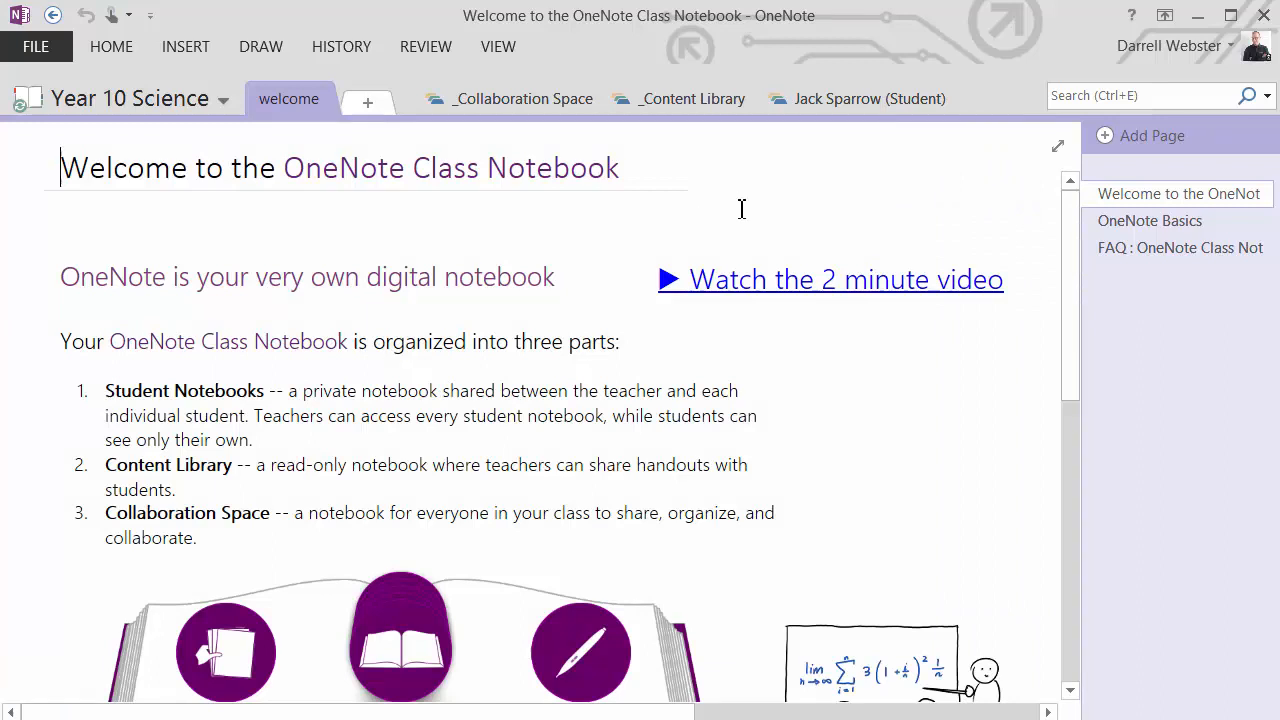
click(1150, 221)
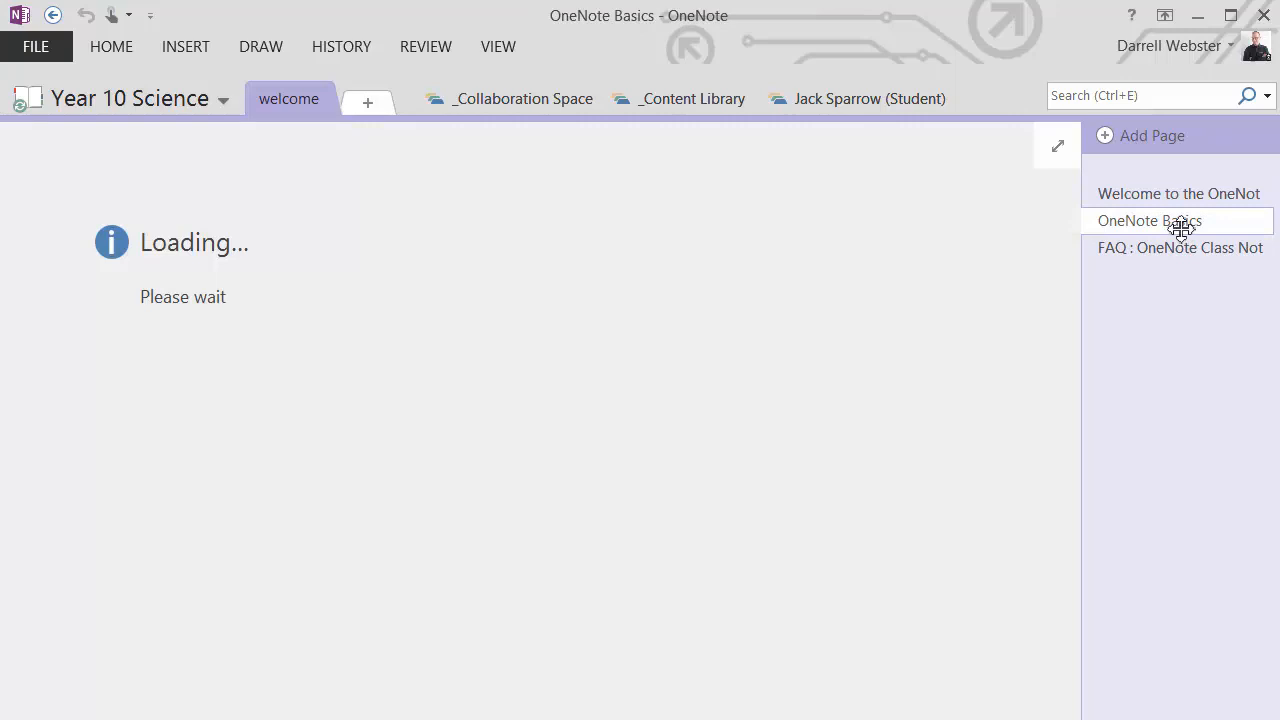
click(1150, 221)
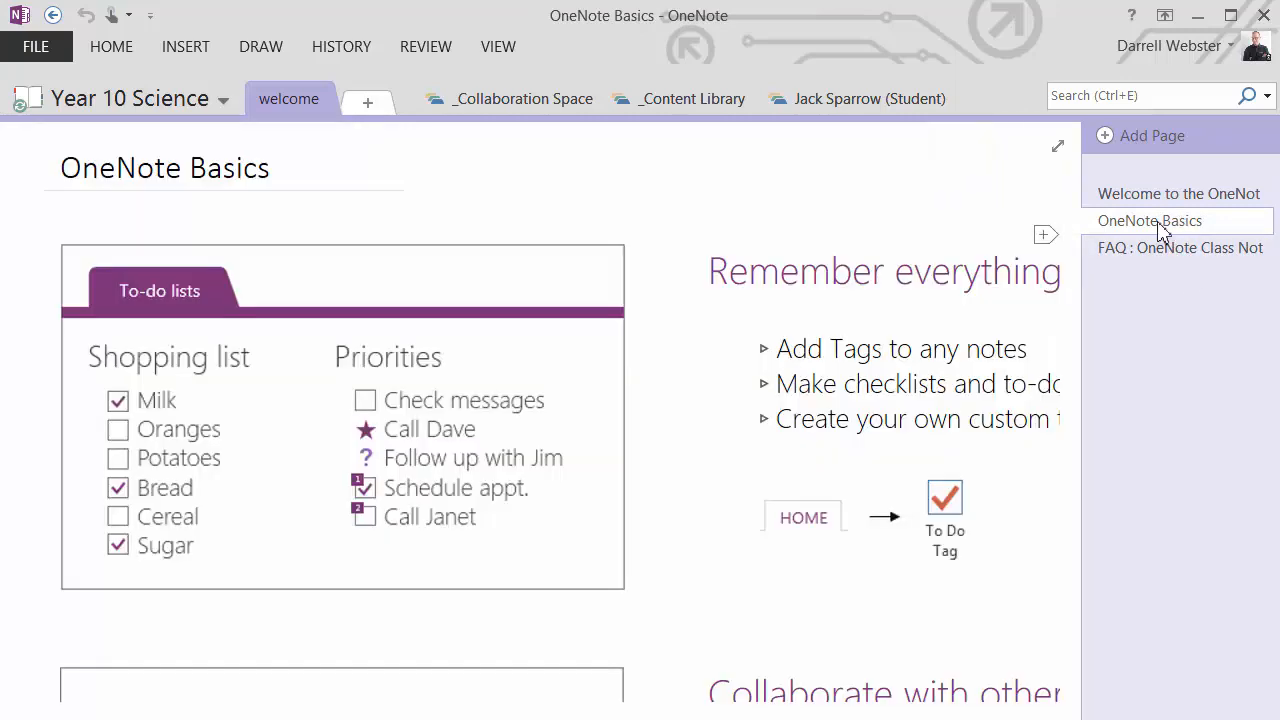
click(1178, 193)
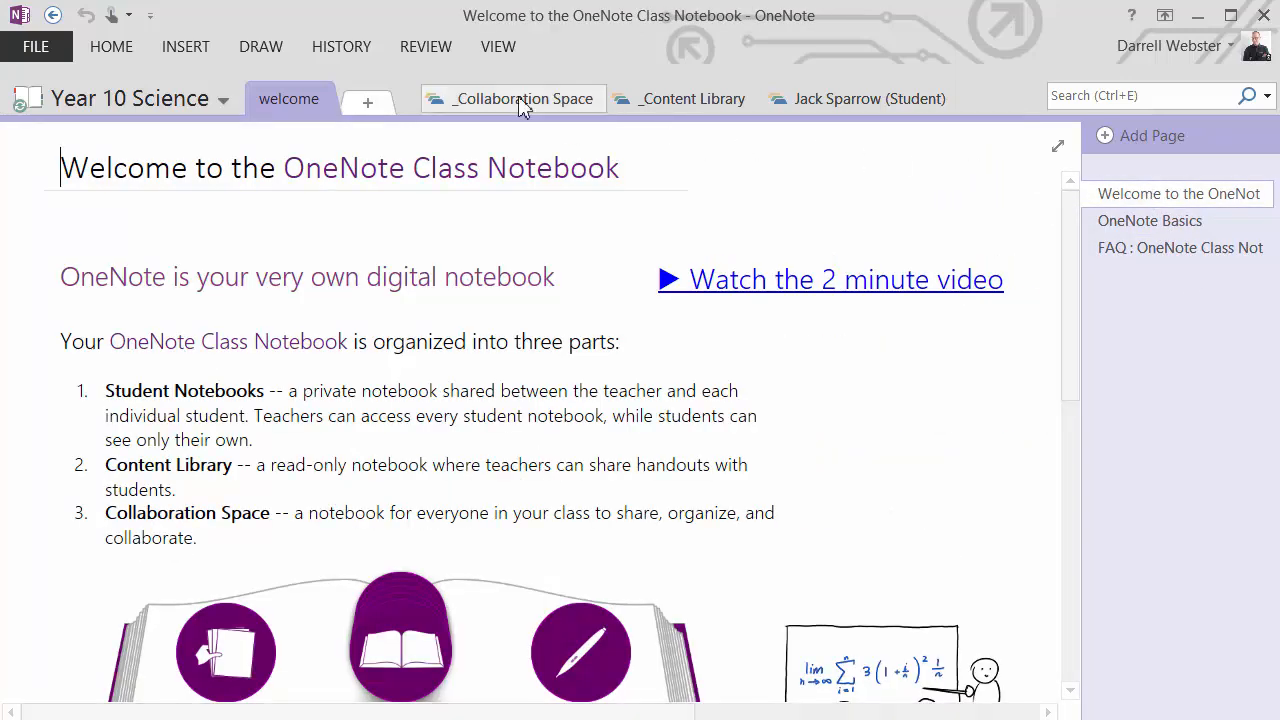
click(522, 98)
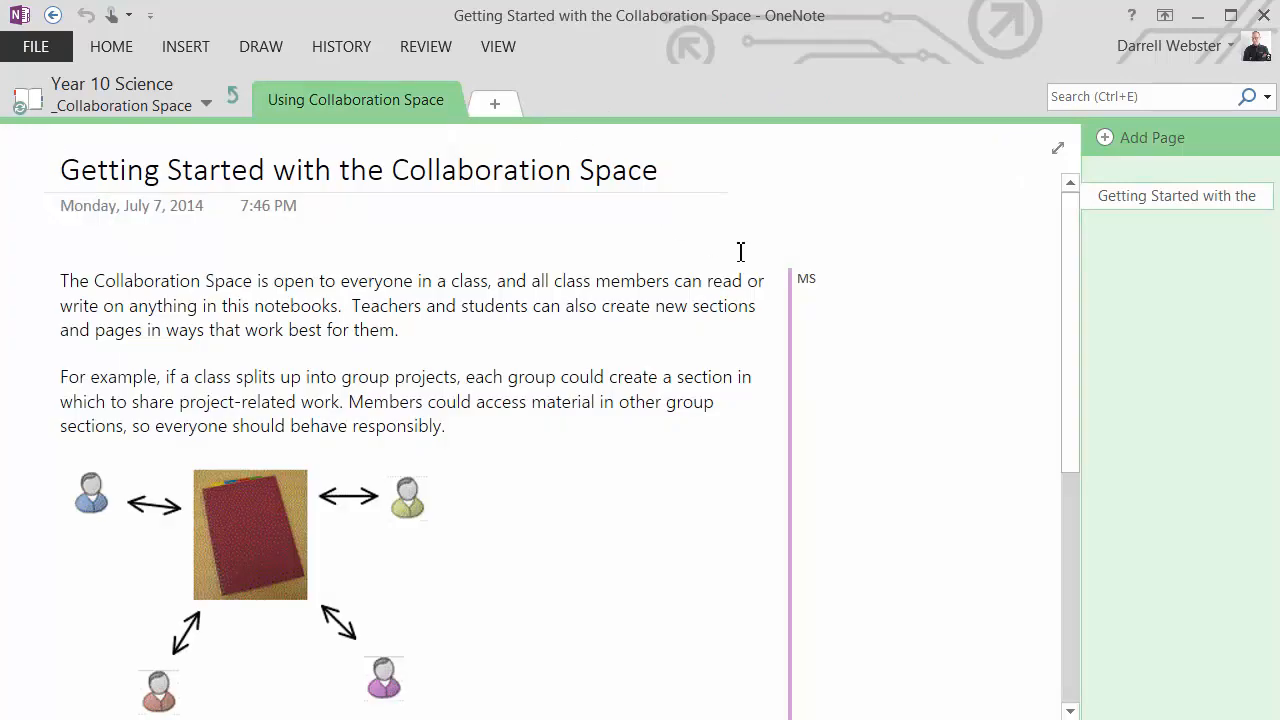
mouse_move(911, 238)
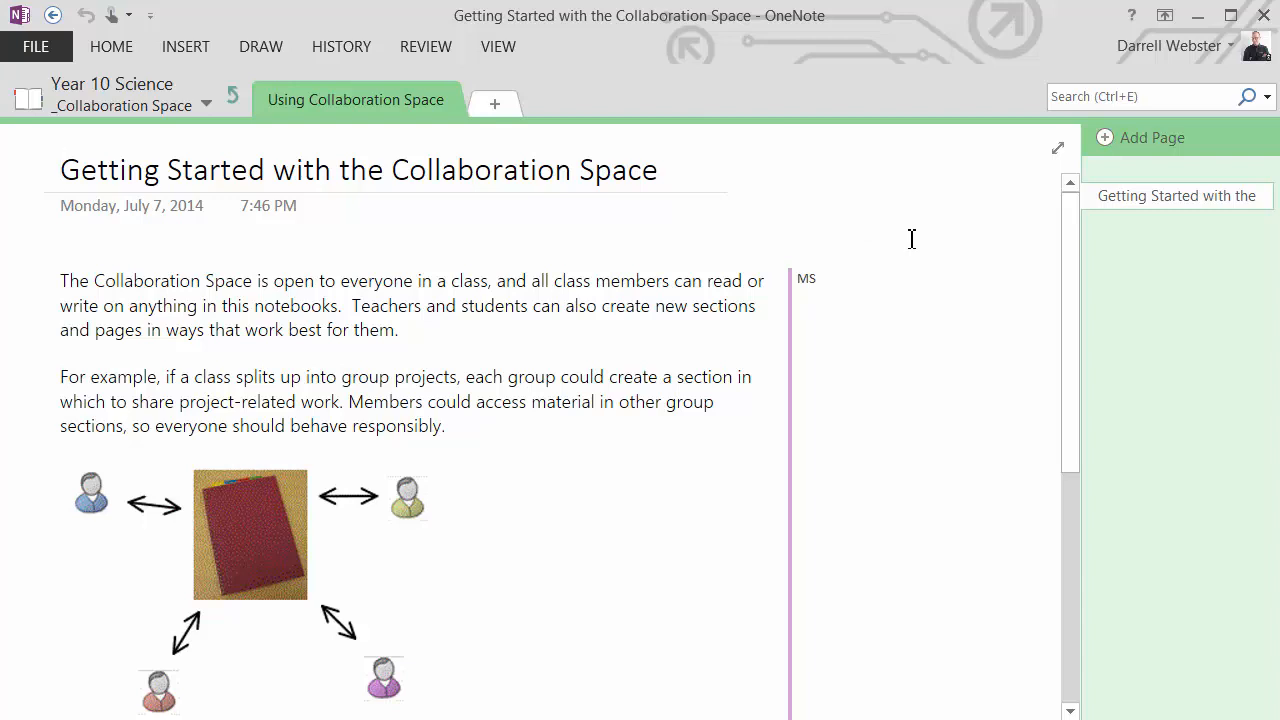
mouse_move(862, 271)
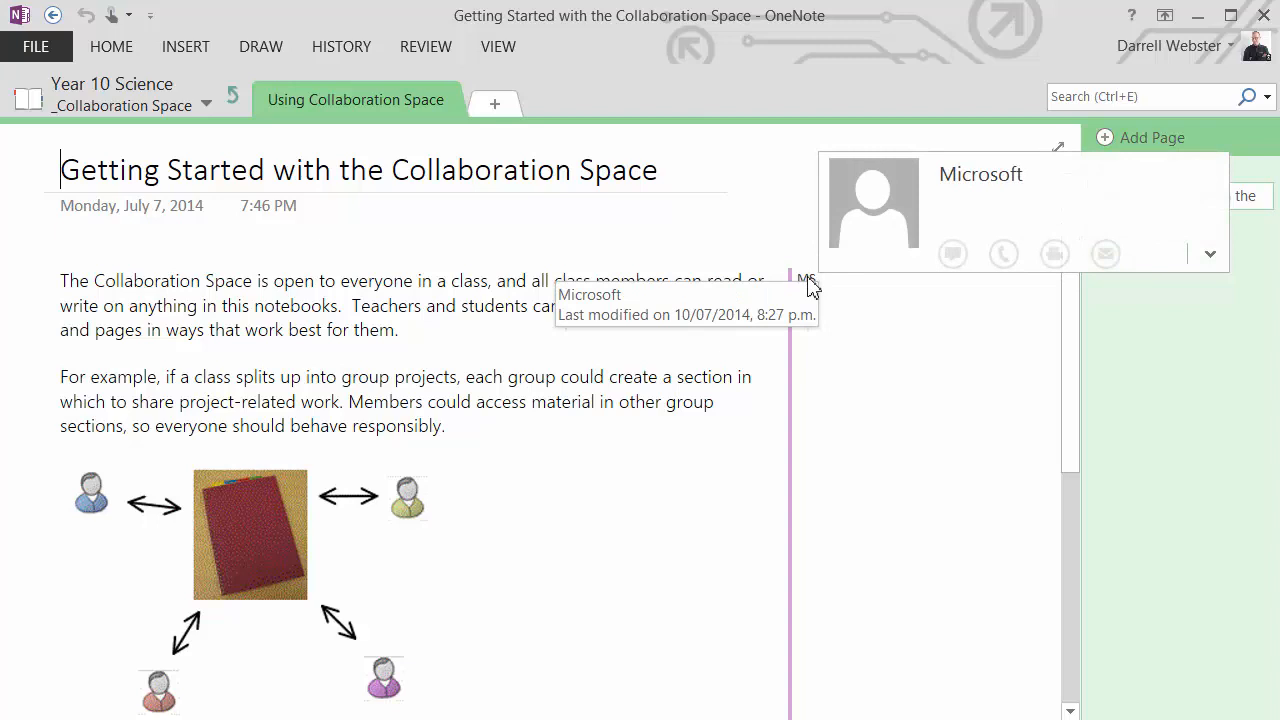
mouse_move(818, 288)
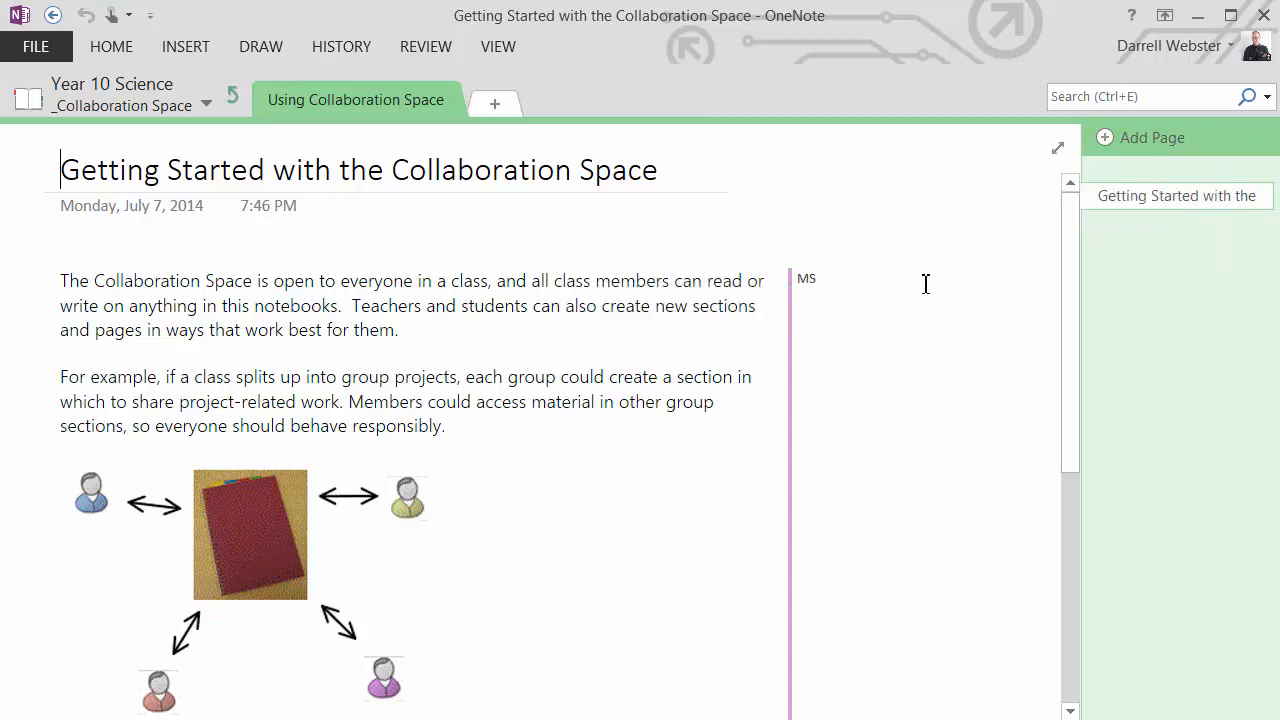
scroll(down, 3)
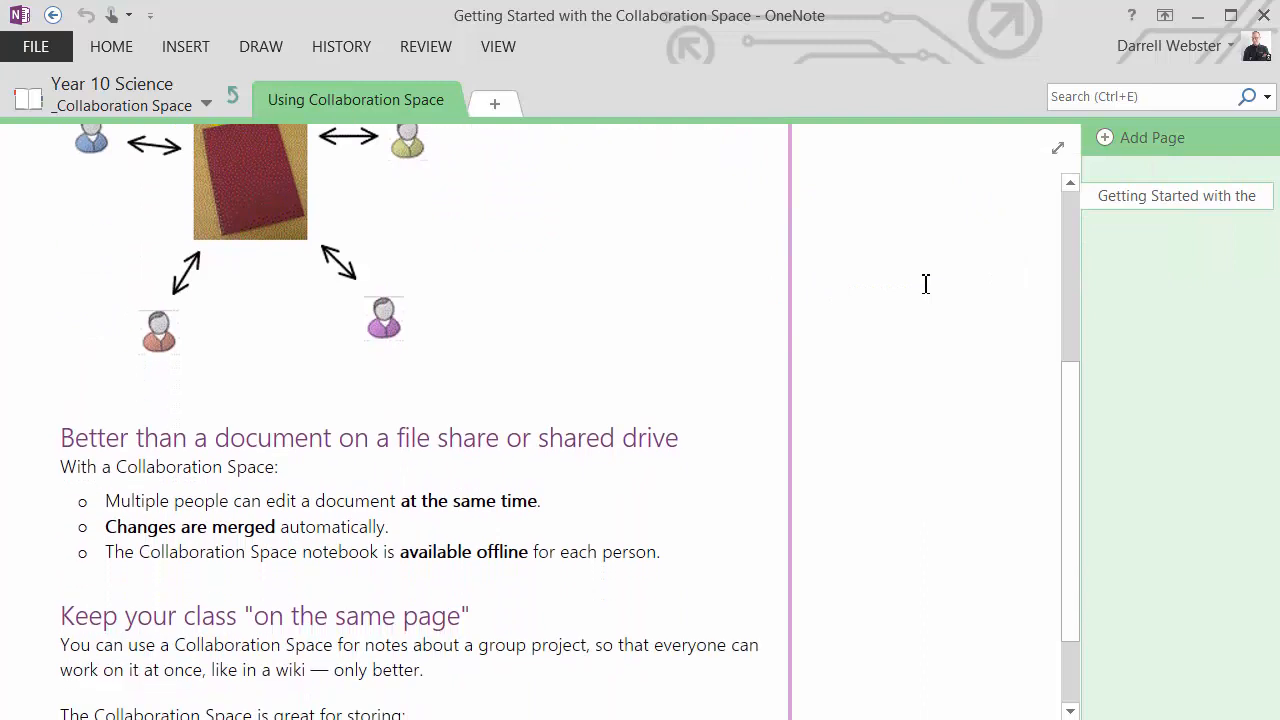
mouse_move(873, 283)
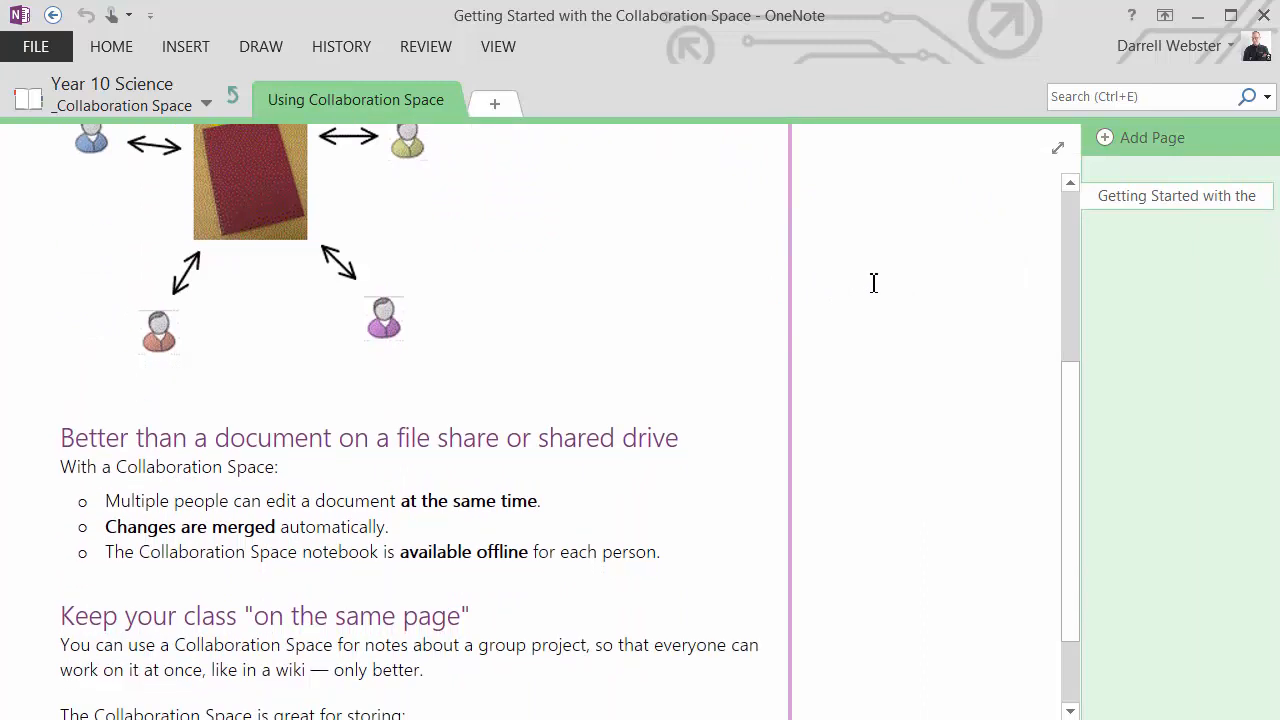
scroll(down, 3)
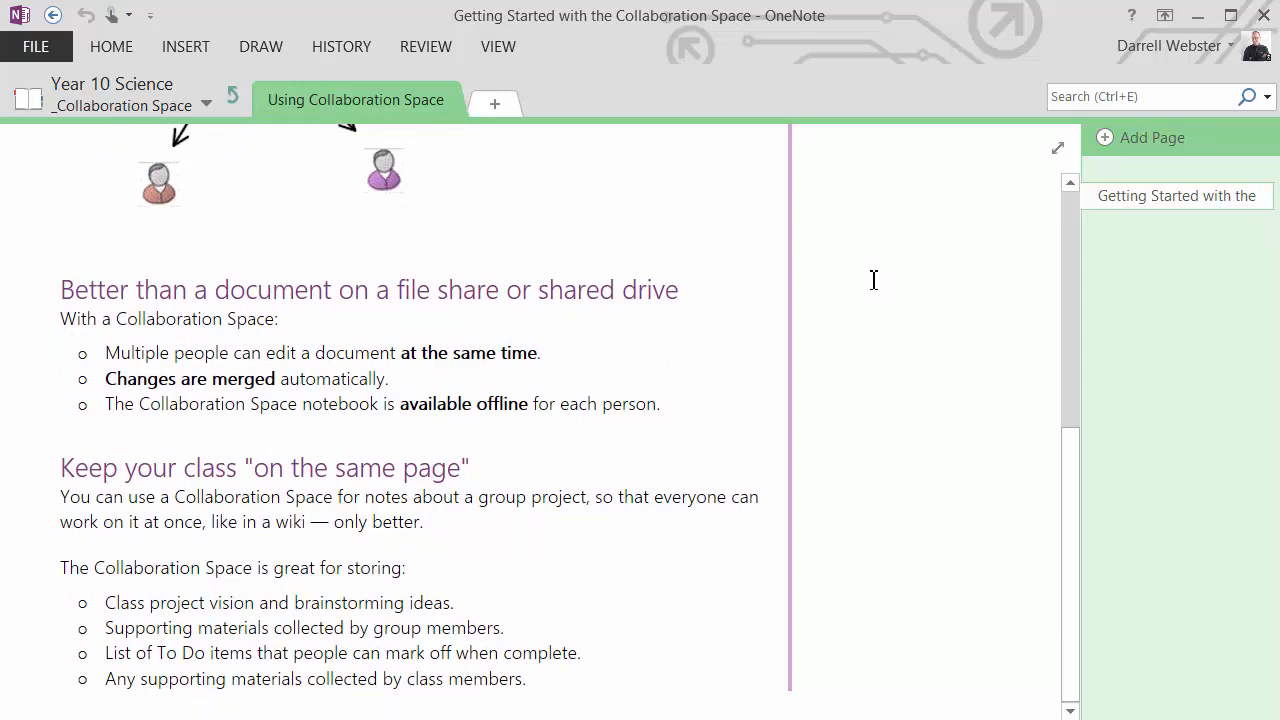
scroll(up, 3)
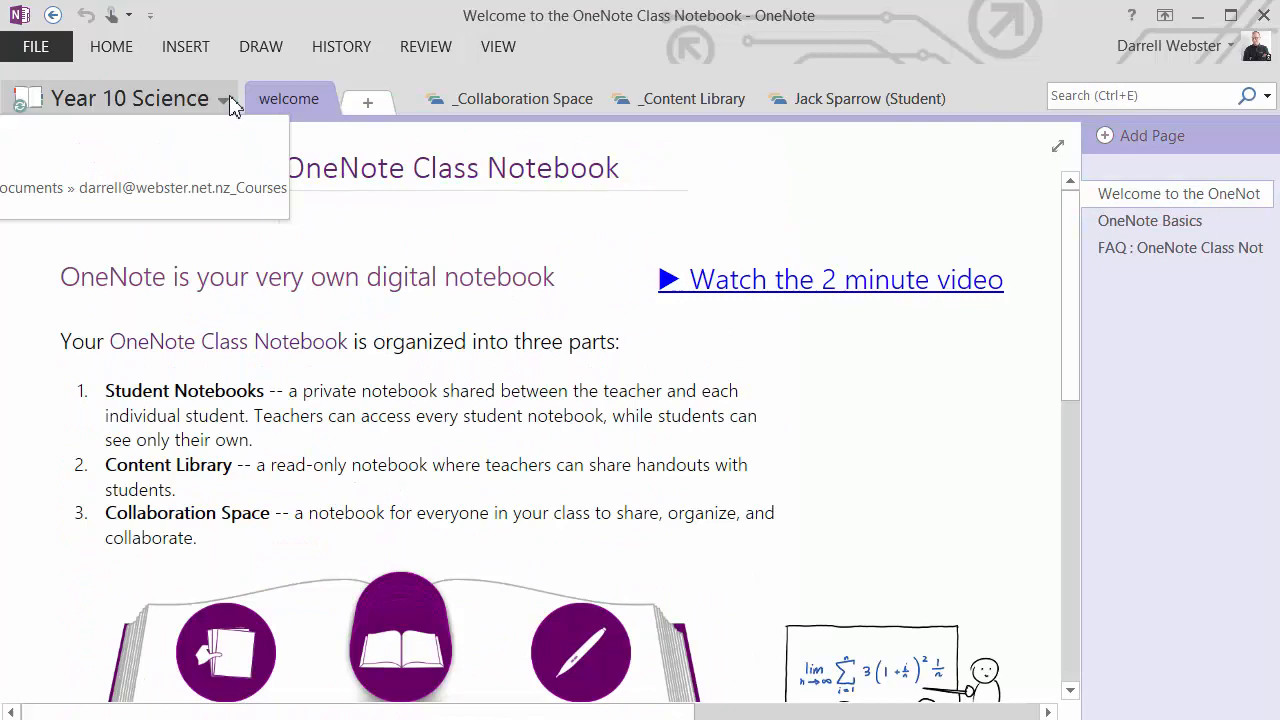
Read through the _Content Library getting-started page in the Year 10 Science notebook.
click(691, 98)
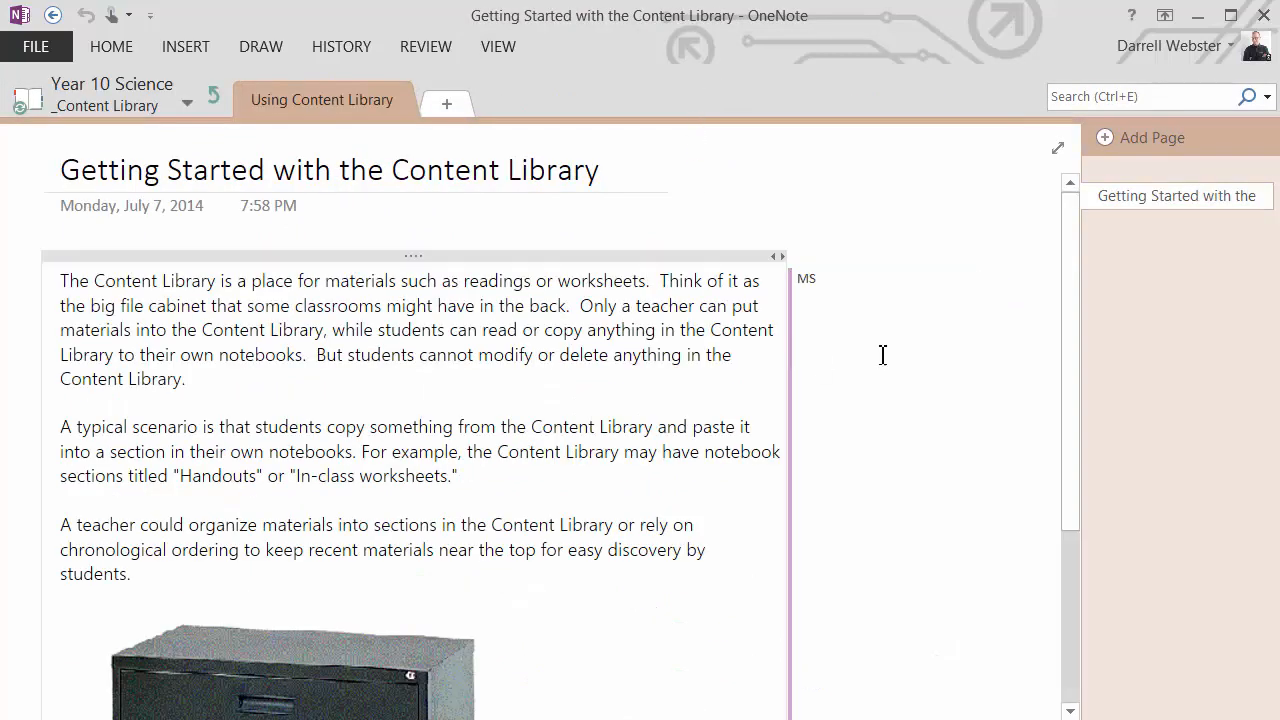
mouse_move(905, 352)
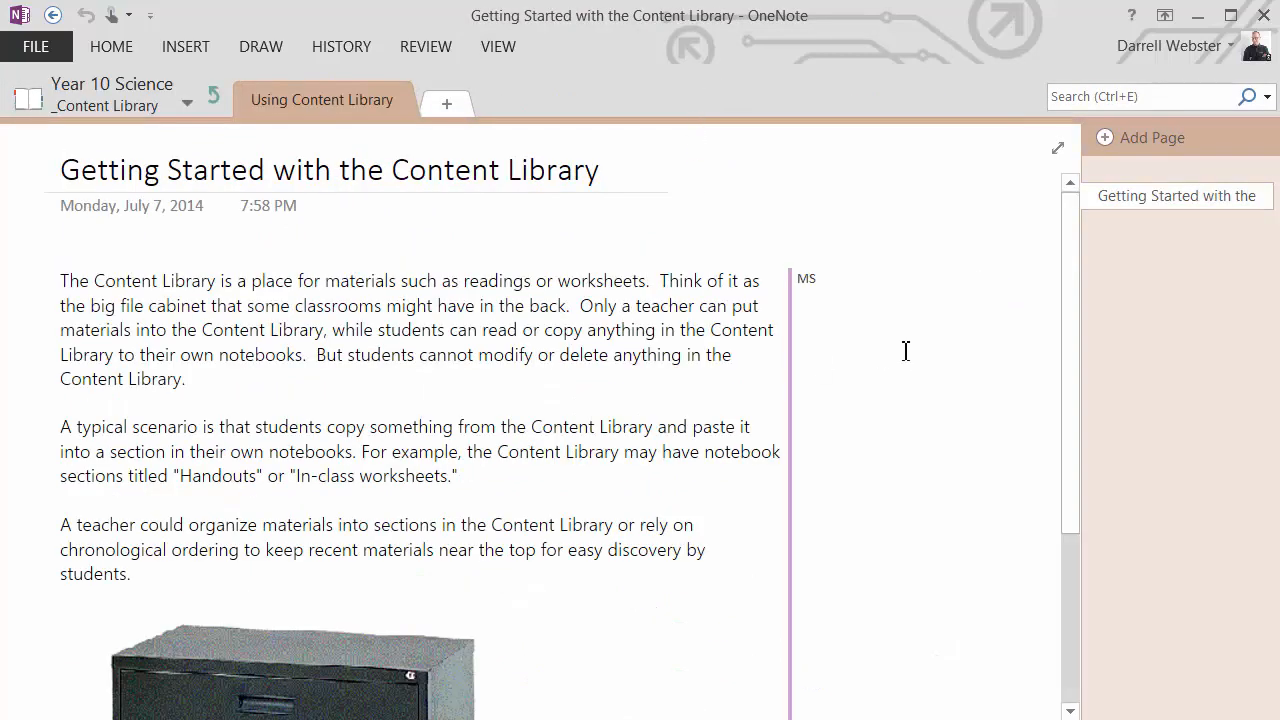
scroll(down, 3)
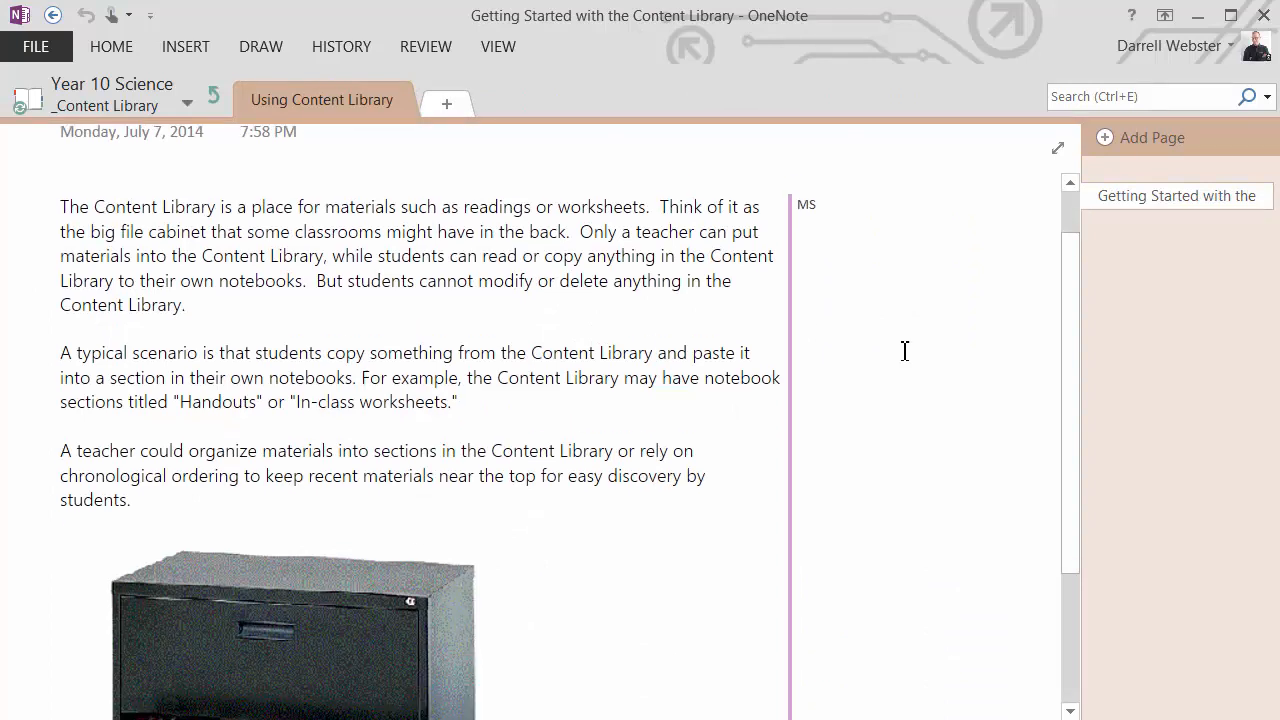
scroll(up, 3)
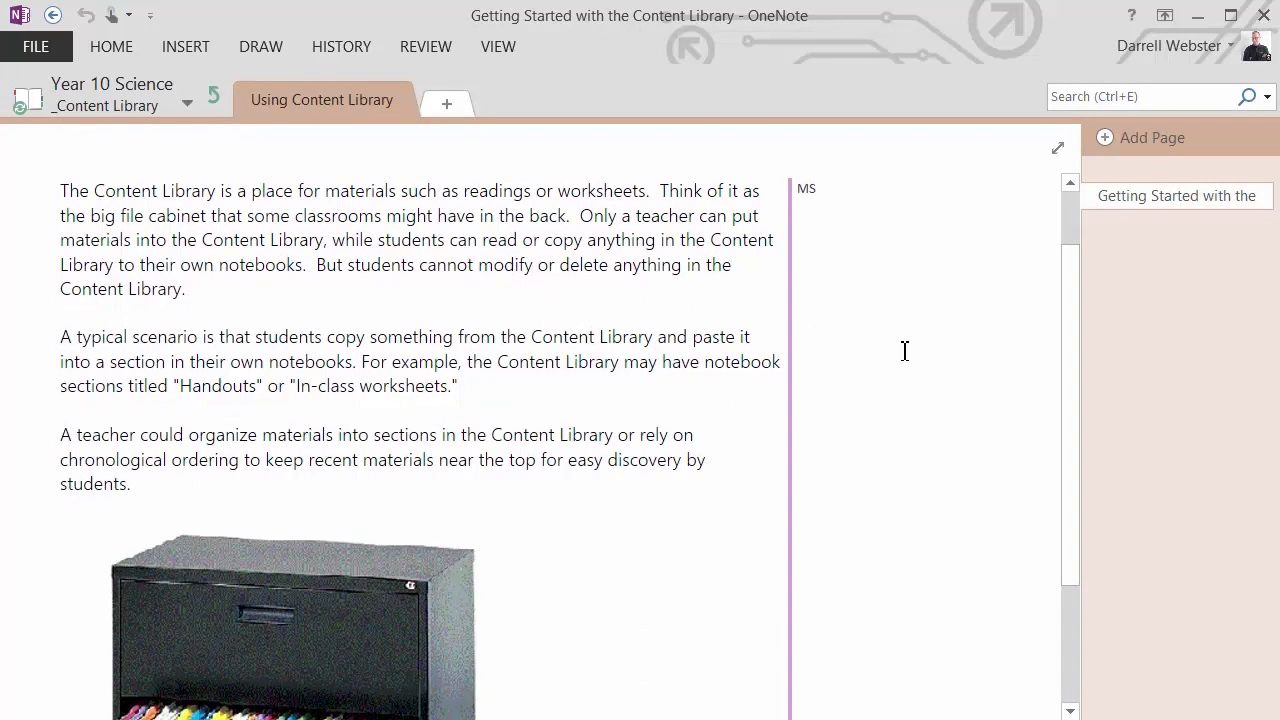
scroll(down, 3)
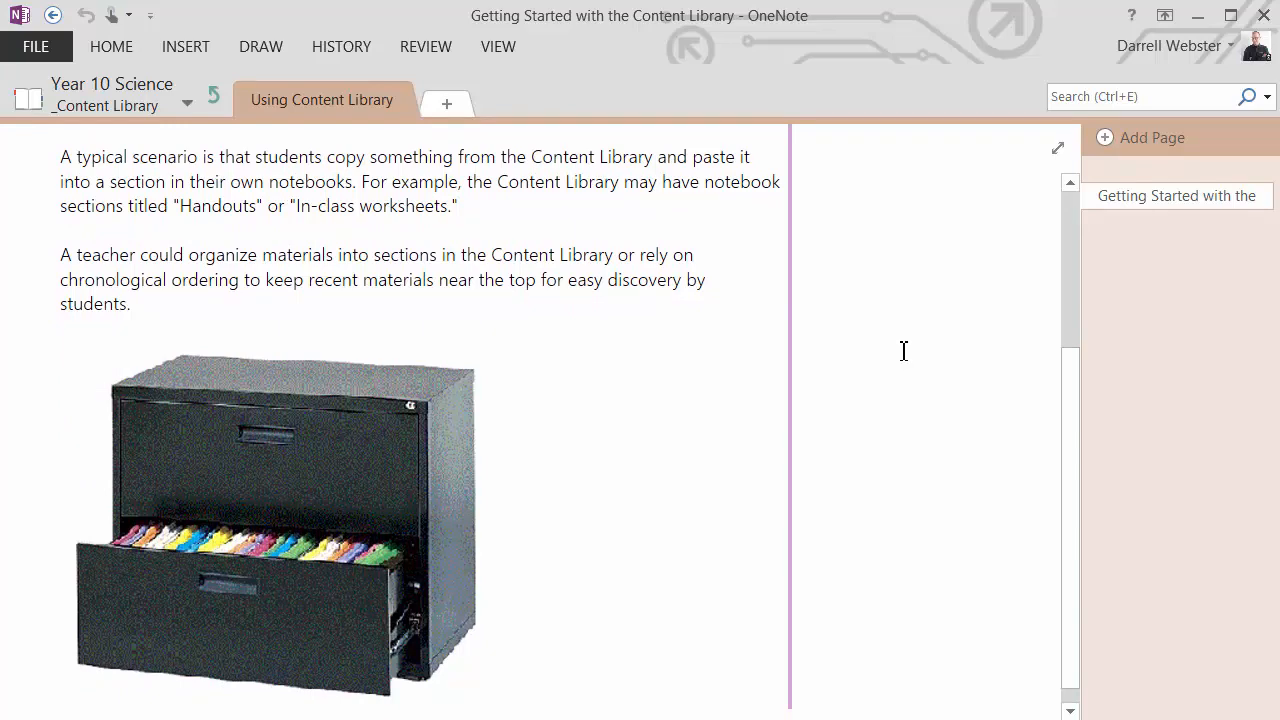
scroll(down, 3)
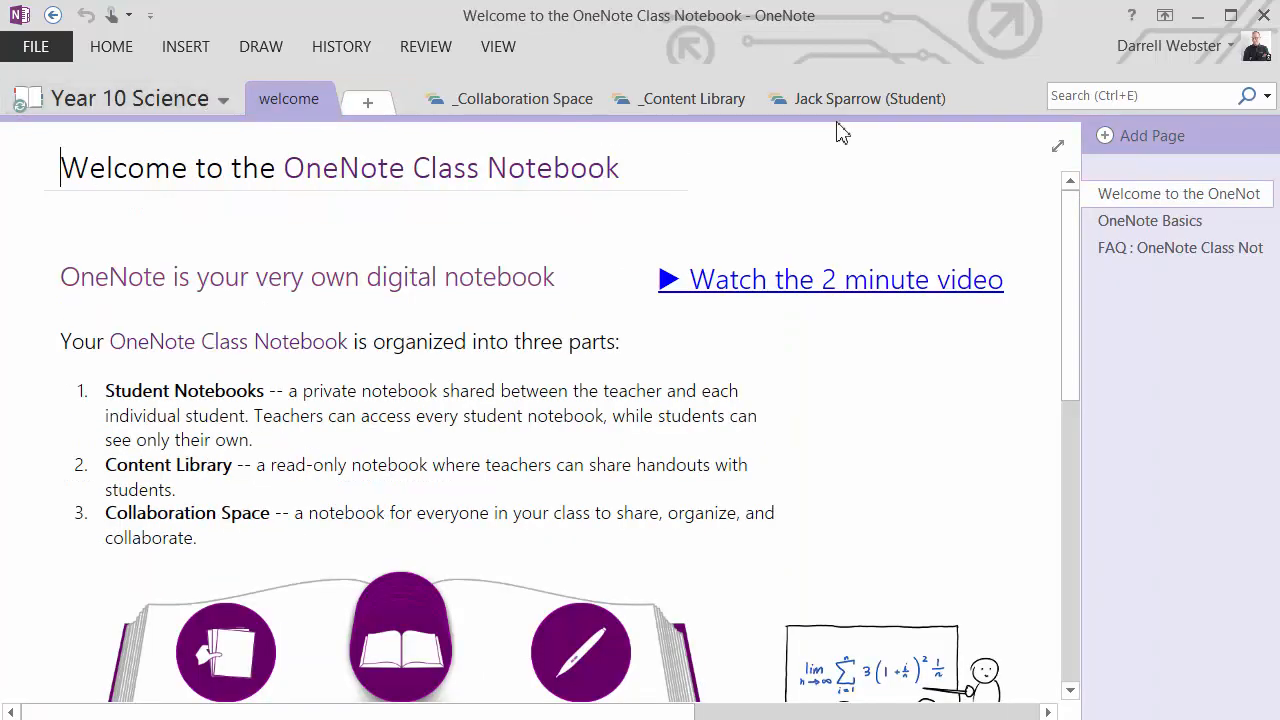
Browse the new student's section group, viewing its Class Notes and Quizzes sections.
click(869, 98)
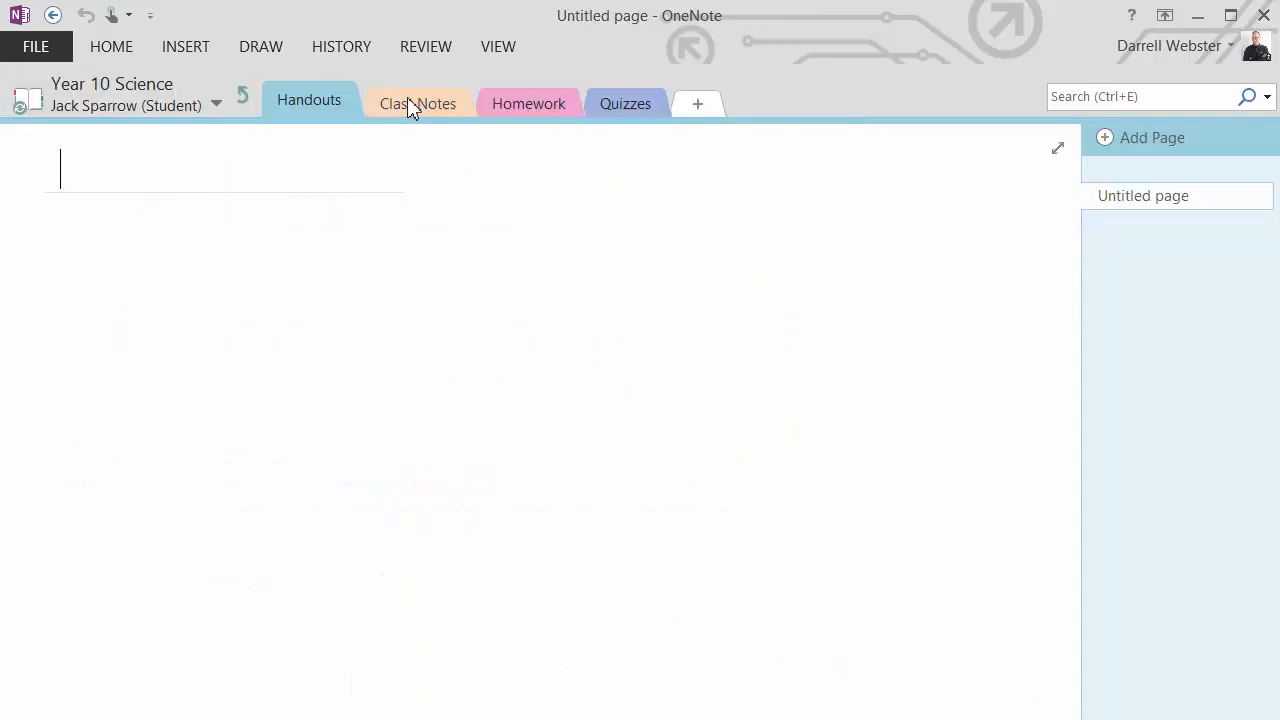
click(625, 103)
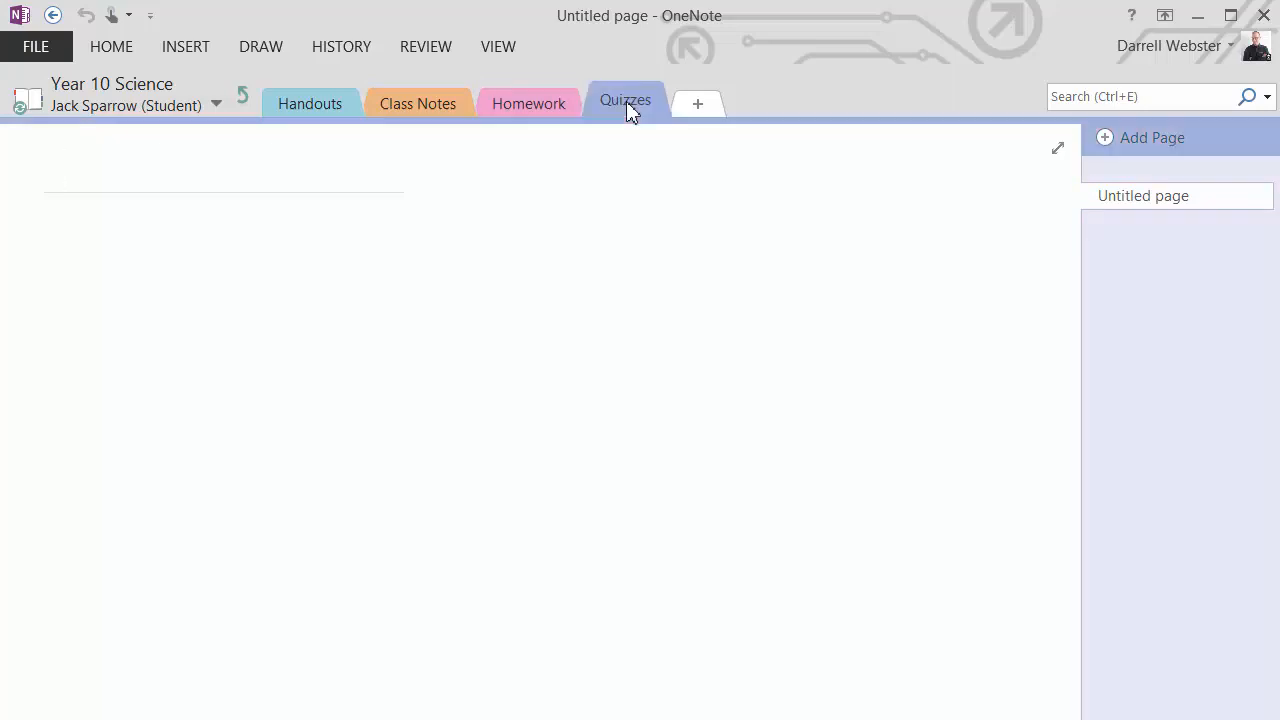
click(310, 103)
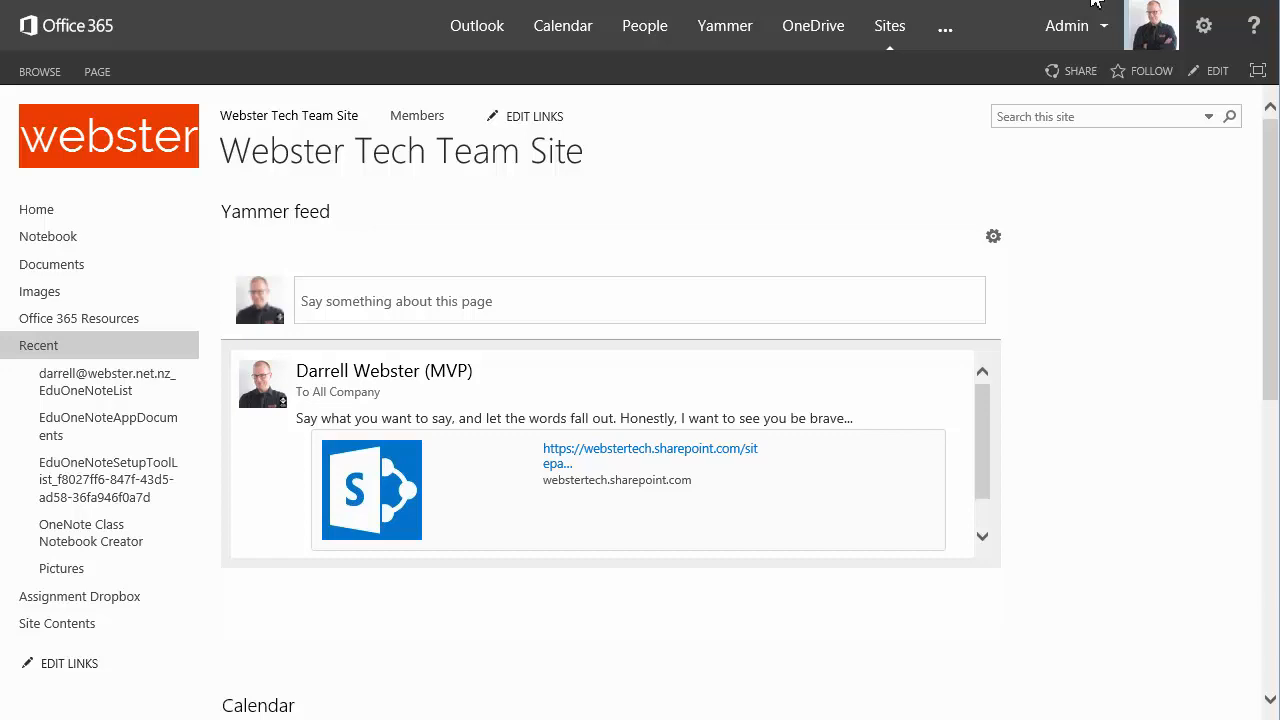
mouse_move(107, 381)
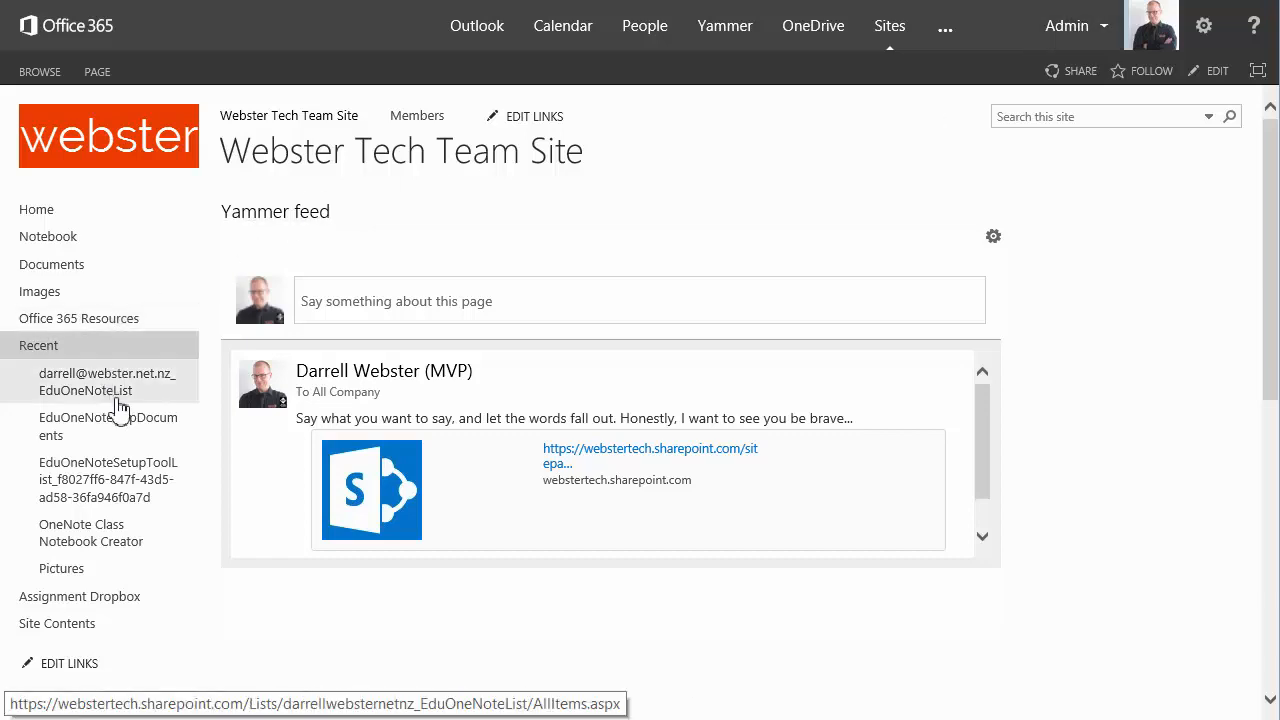
mouse_move(108, 426)
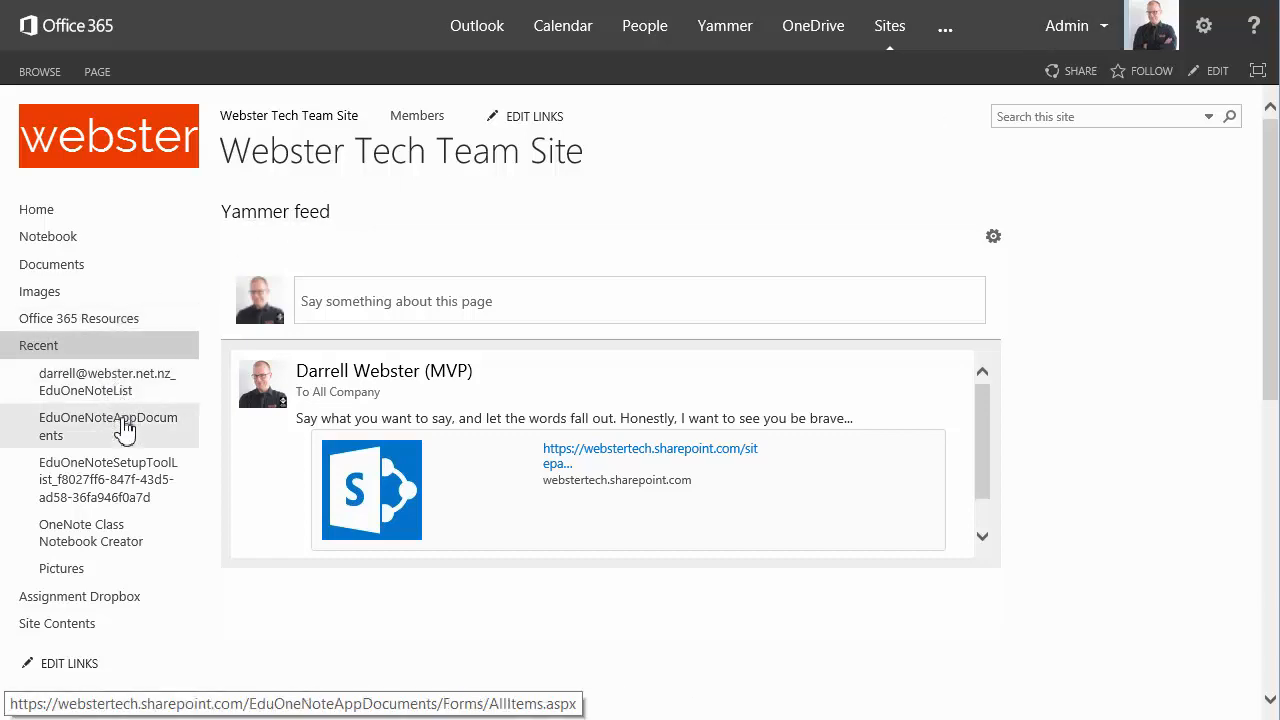
mouse_move(108, 479)
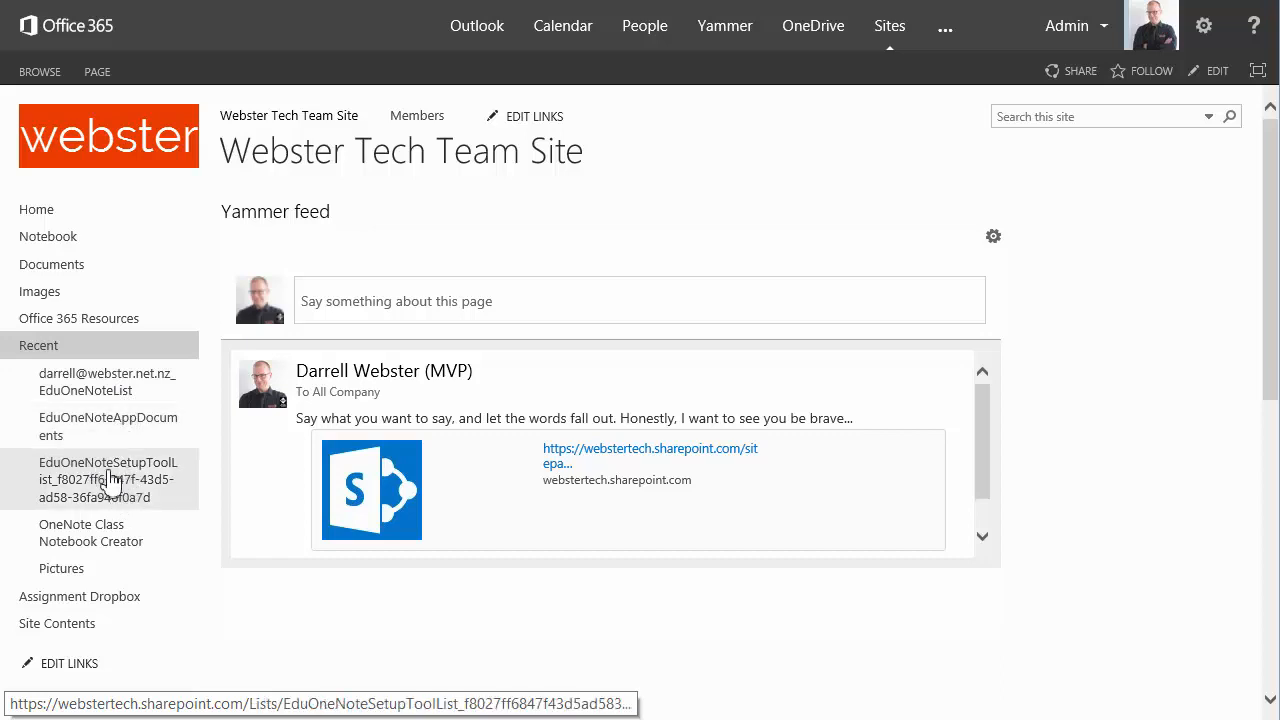
mouse_move(108, 426)
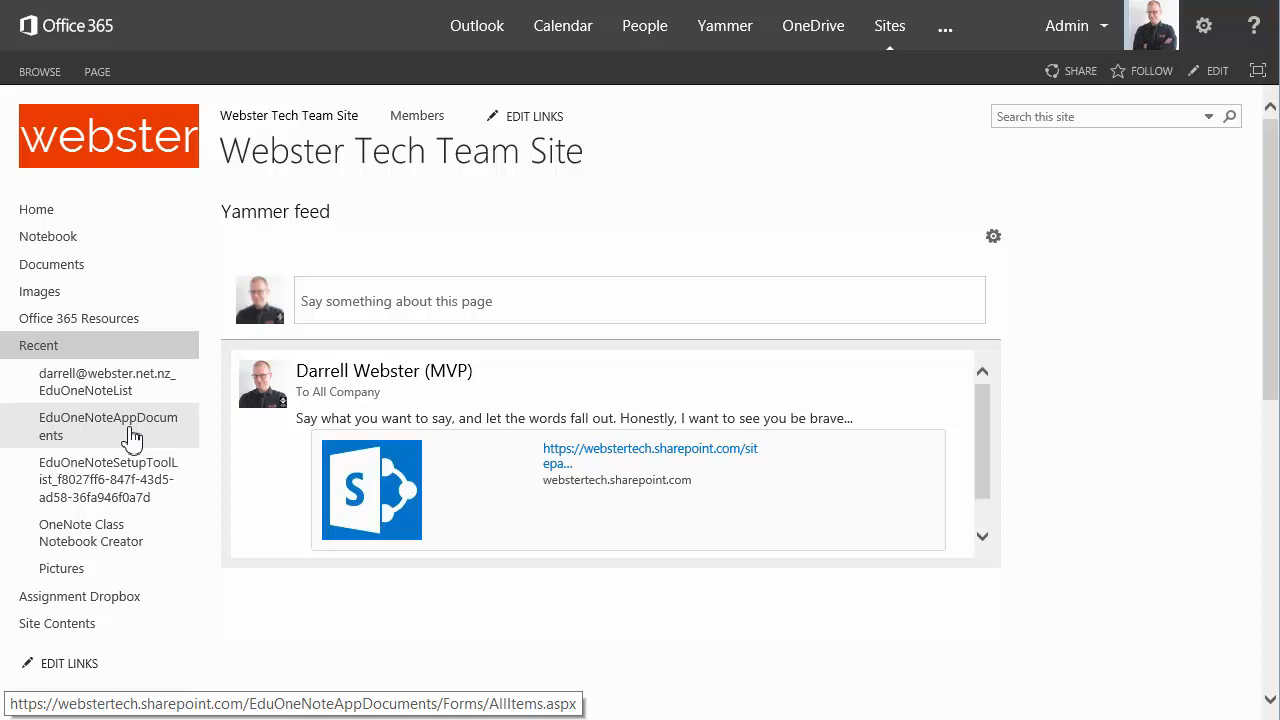
mouse_move(125, 410)
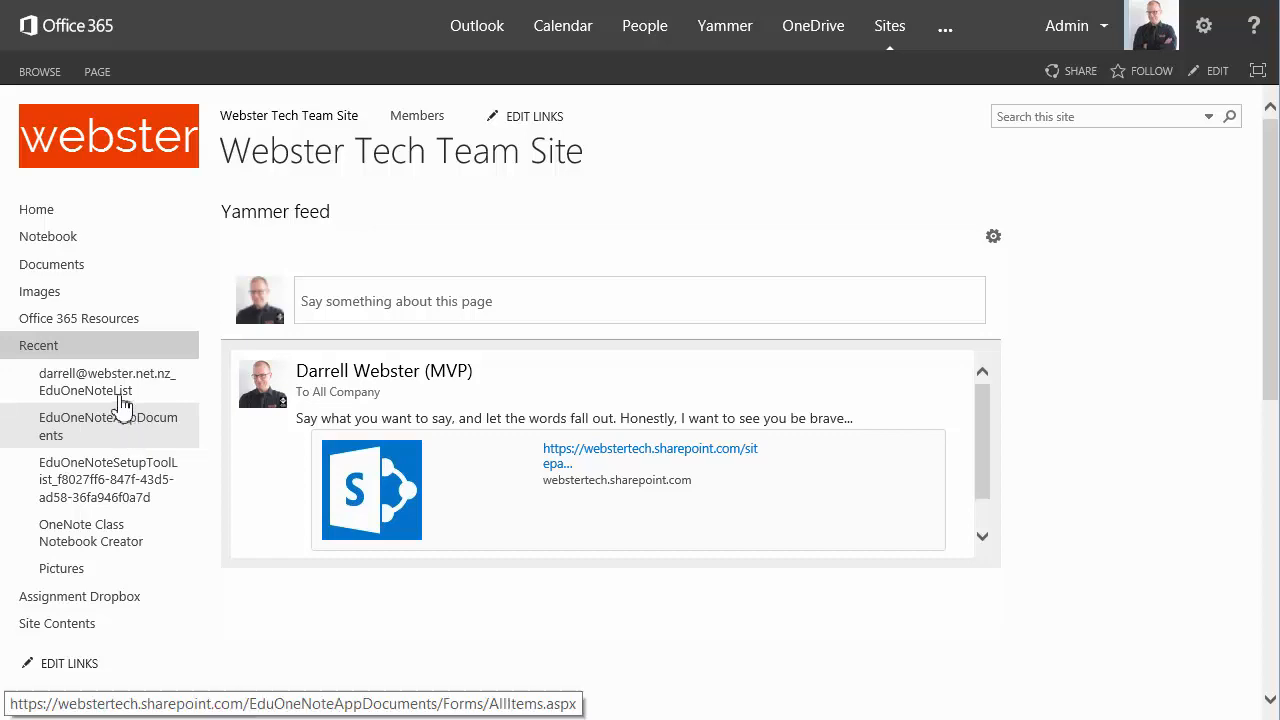
mouse_move(85, 382)
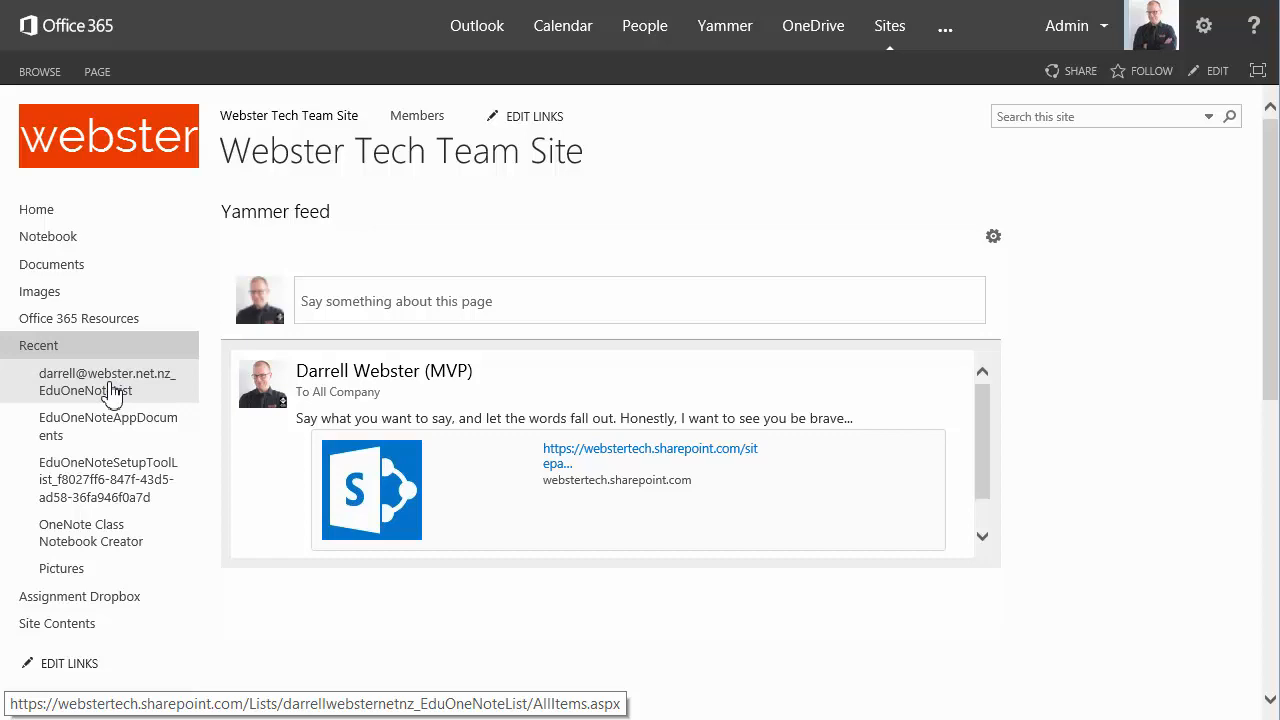
mouse_move(57, 623)
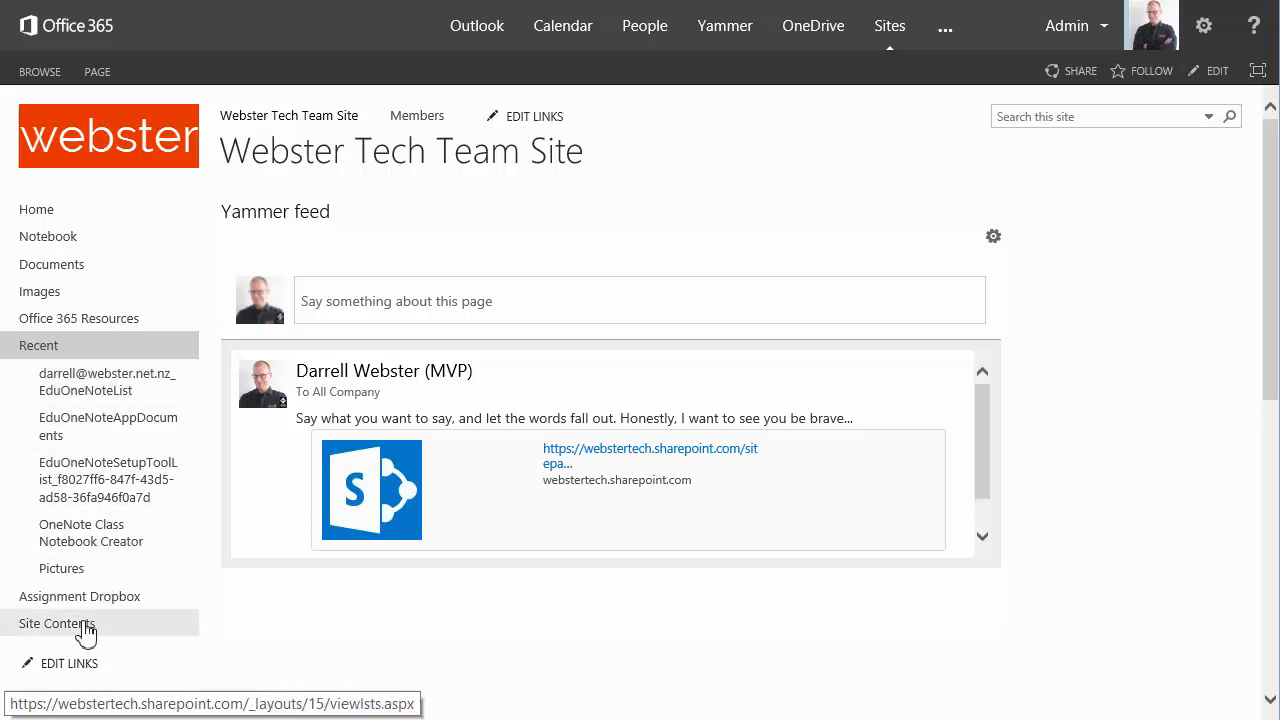
Navigate from Site Contents into the EduOneNoteAppDocuments library's Courses folder.
click(56, 623)
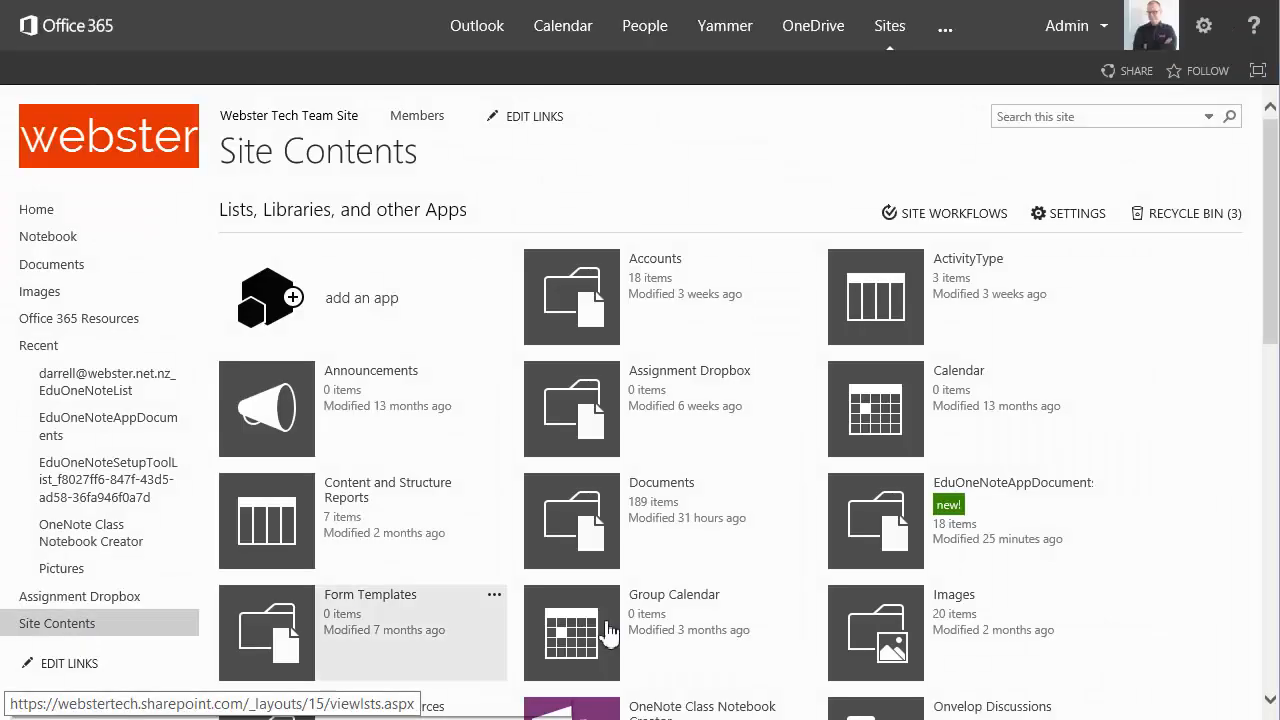
mouse_move(1129, 528)
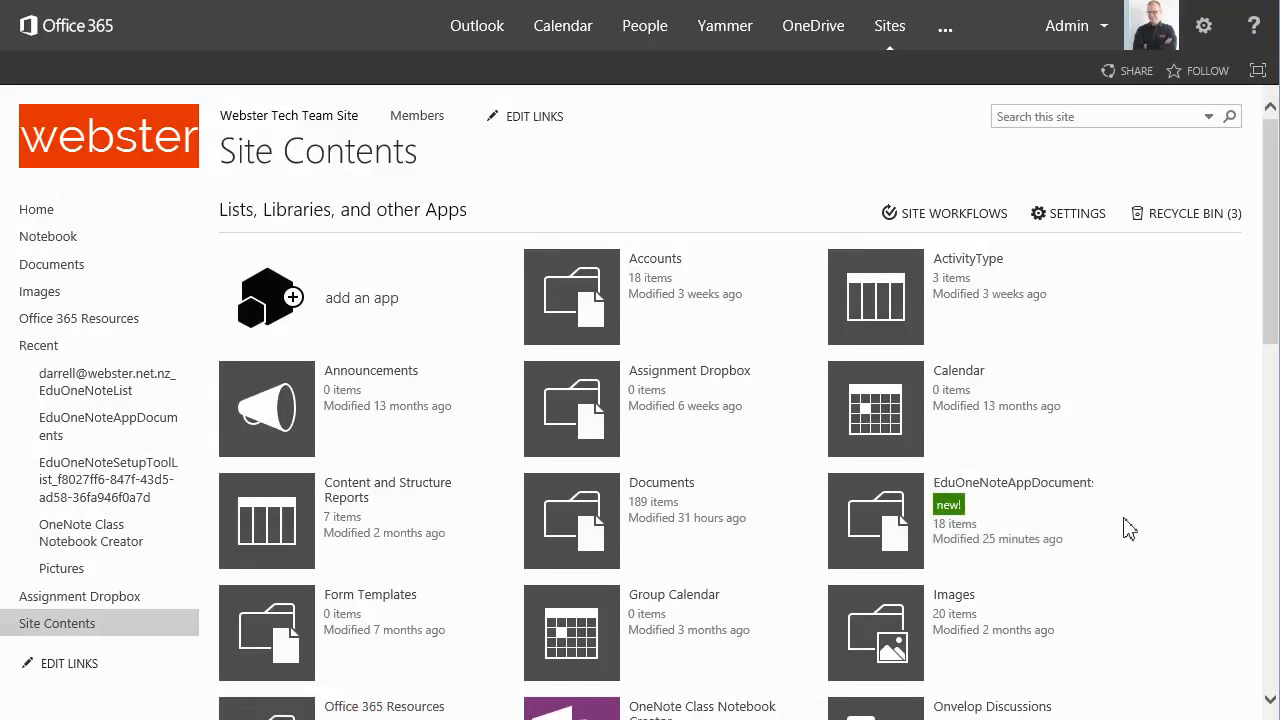
scroll(down, 3)
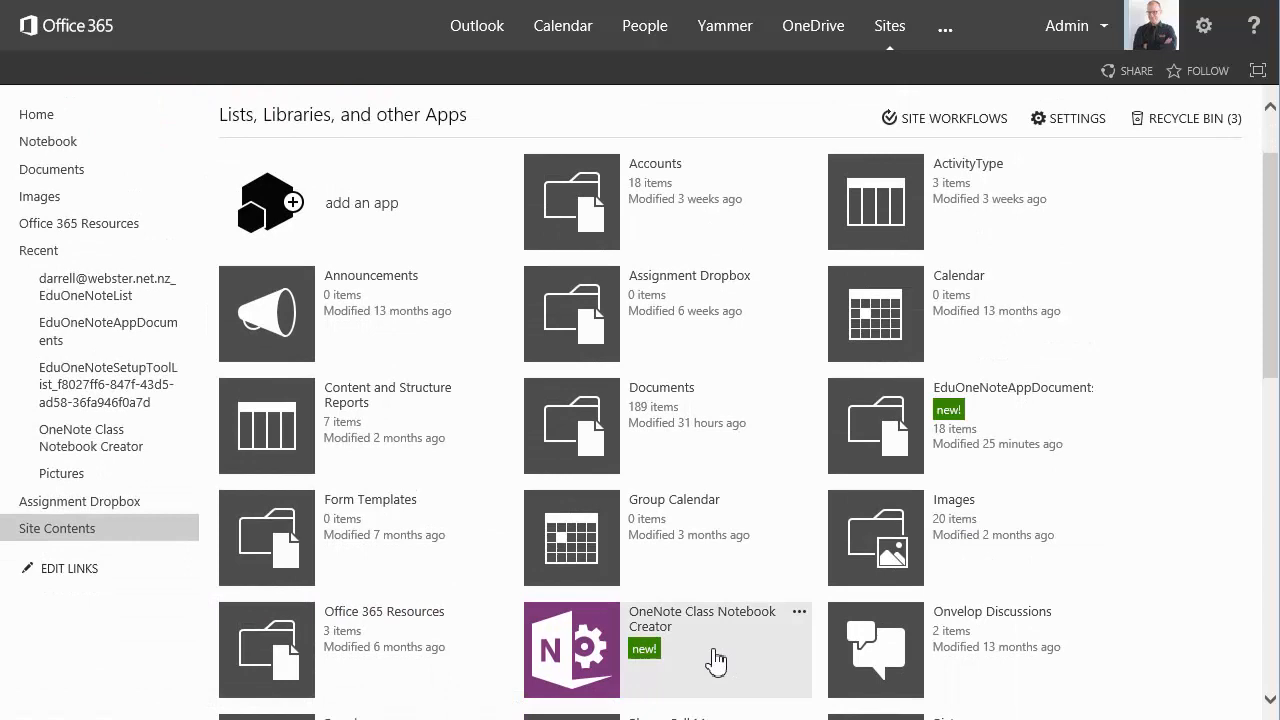
mouse_move(890, 415)
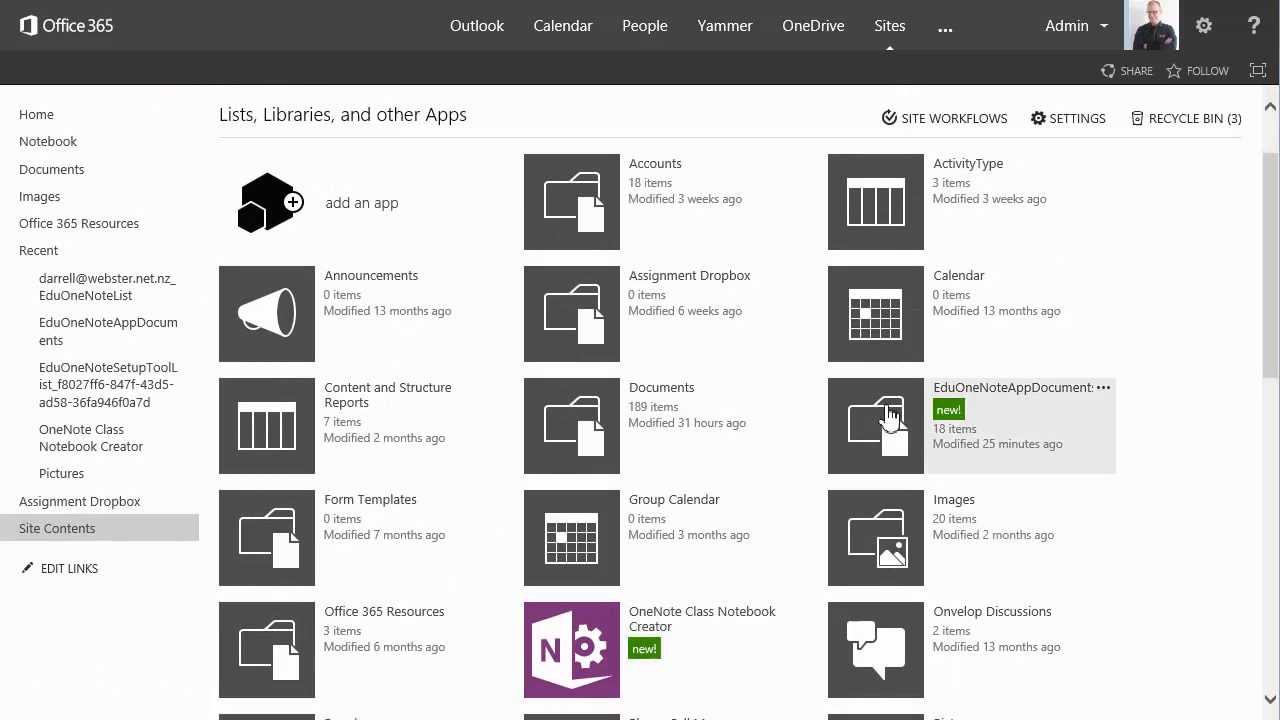
click(875, 425)
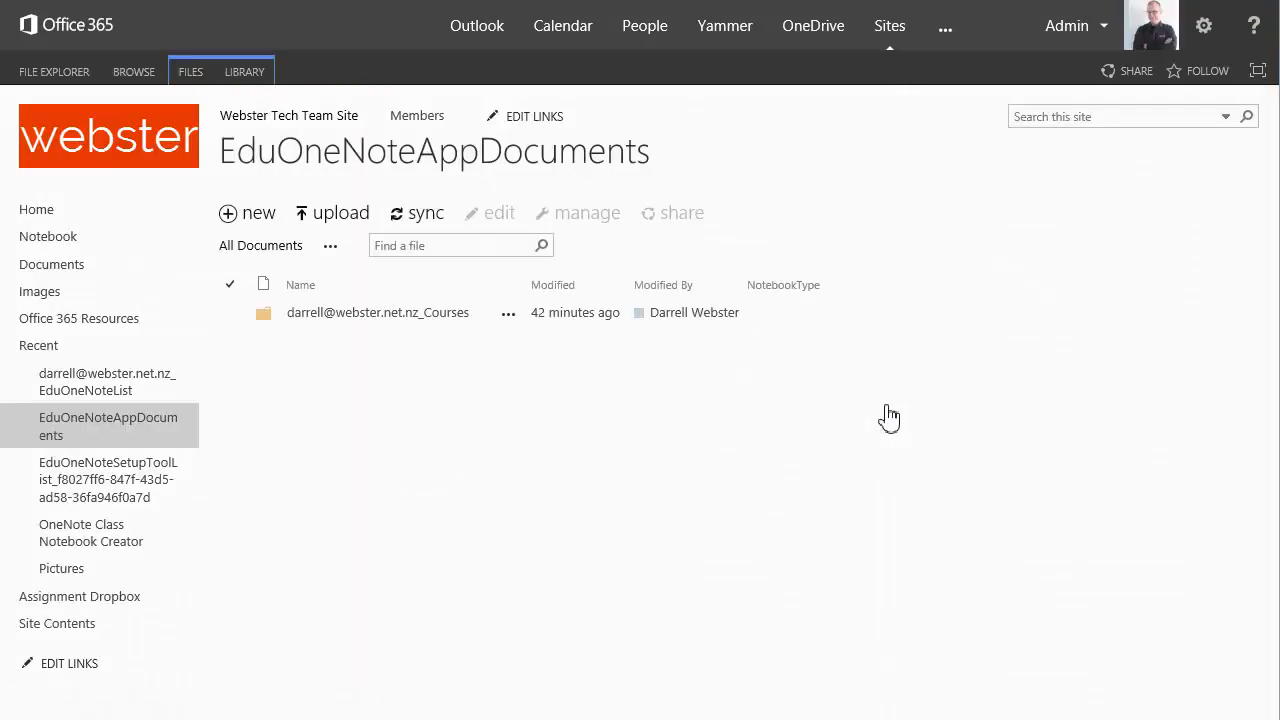
mouse_move(875, 422)
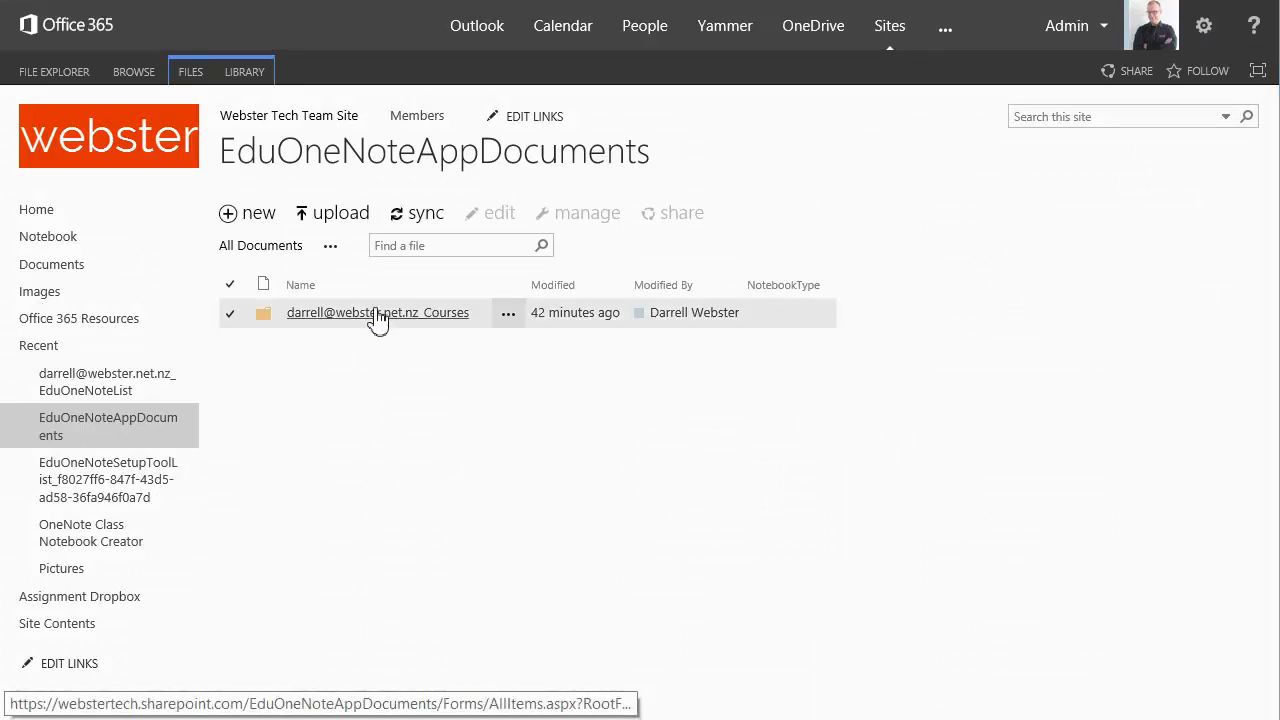
mouse_move(812, 303)
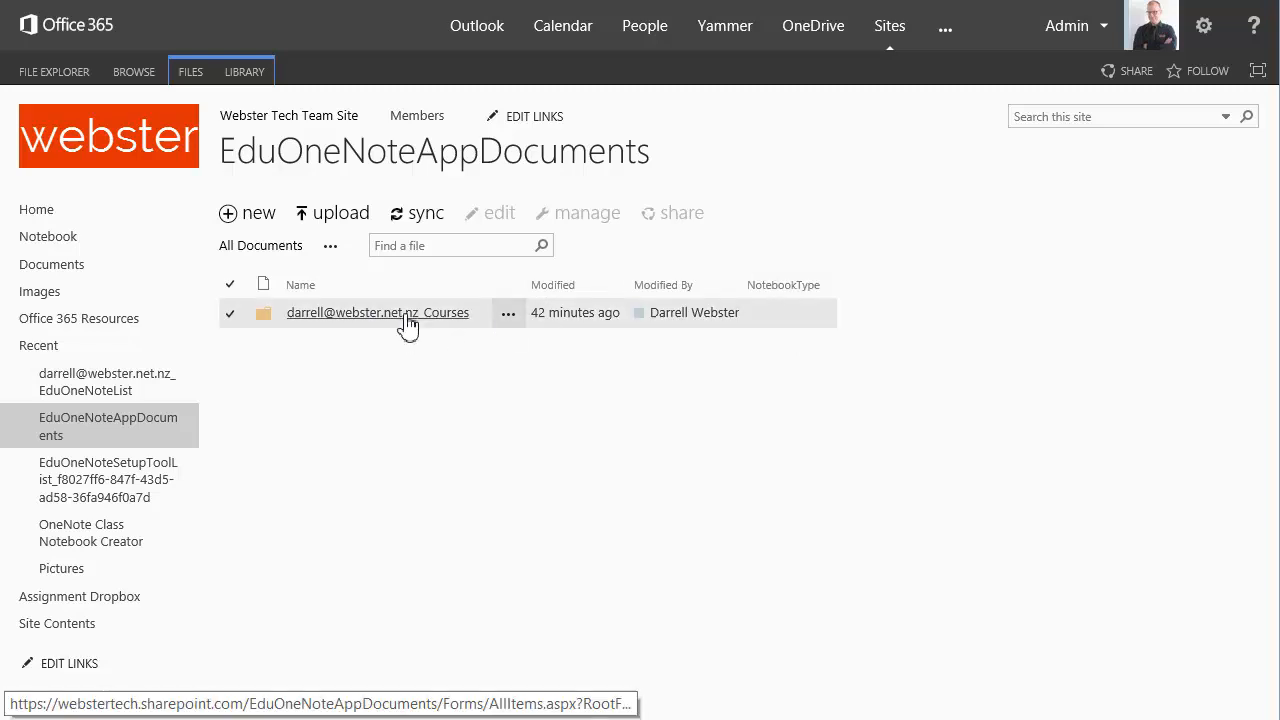
click(377, 312)
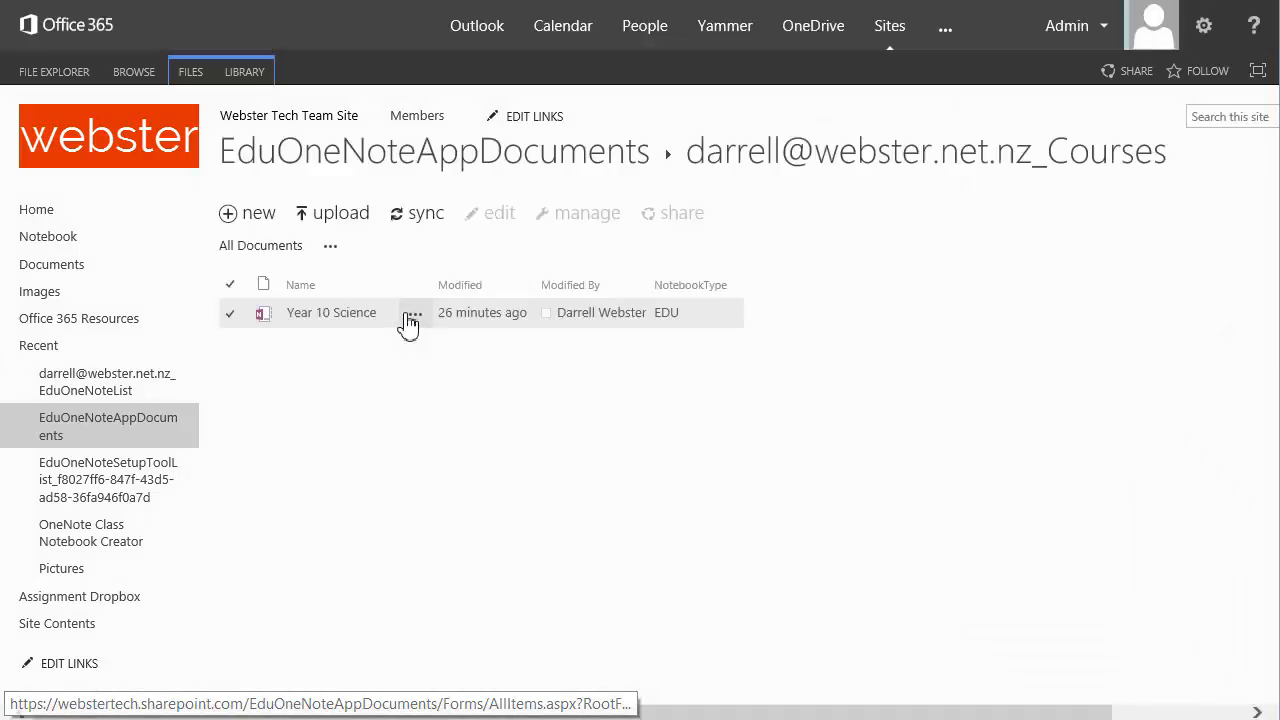
mouse_move(448, 428)
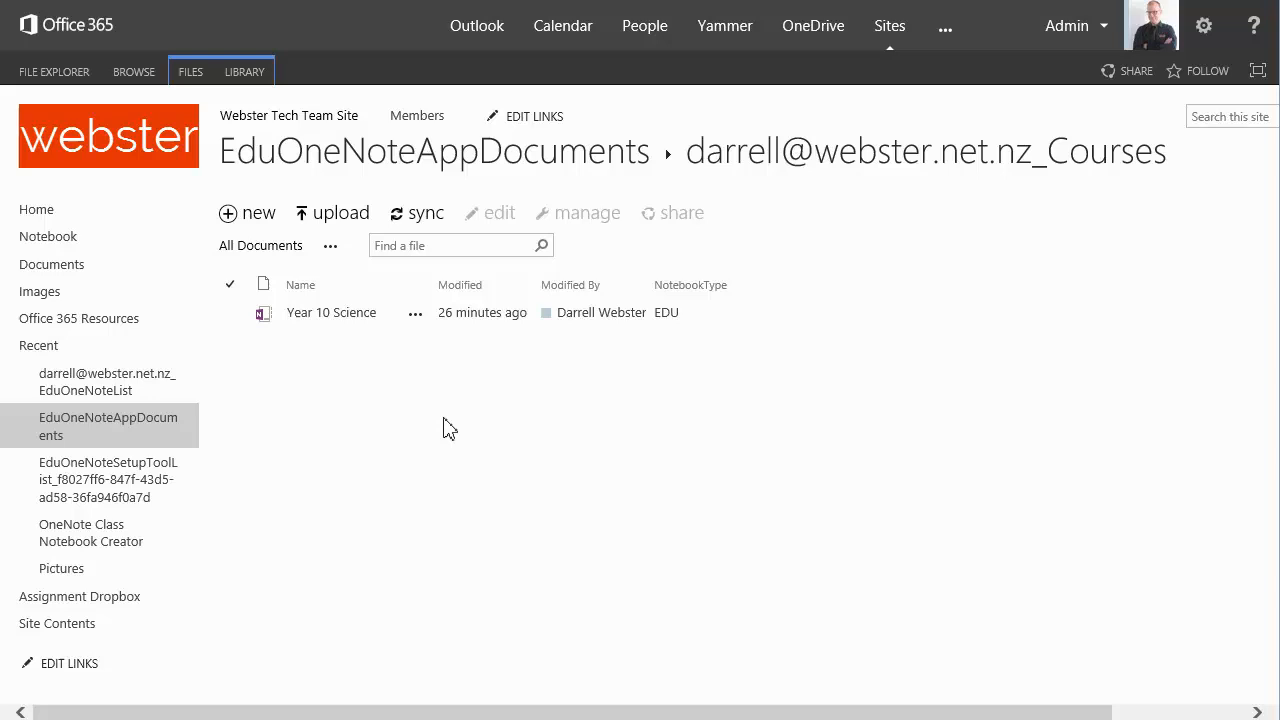
mouse_move(540, 414)
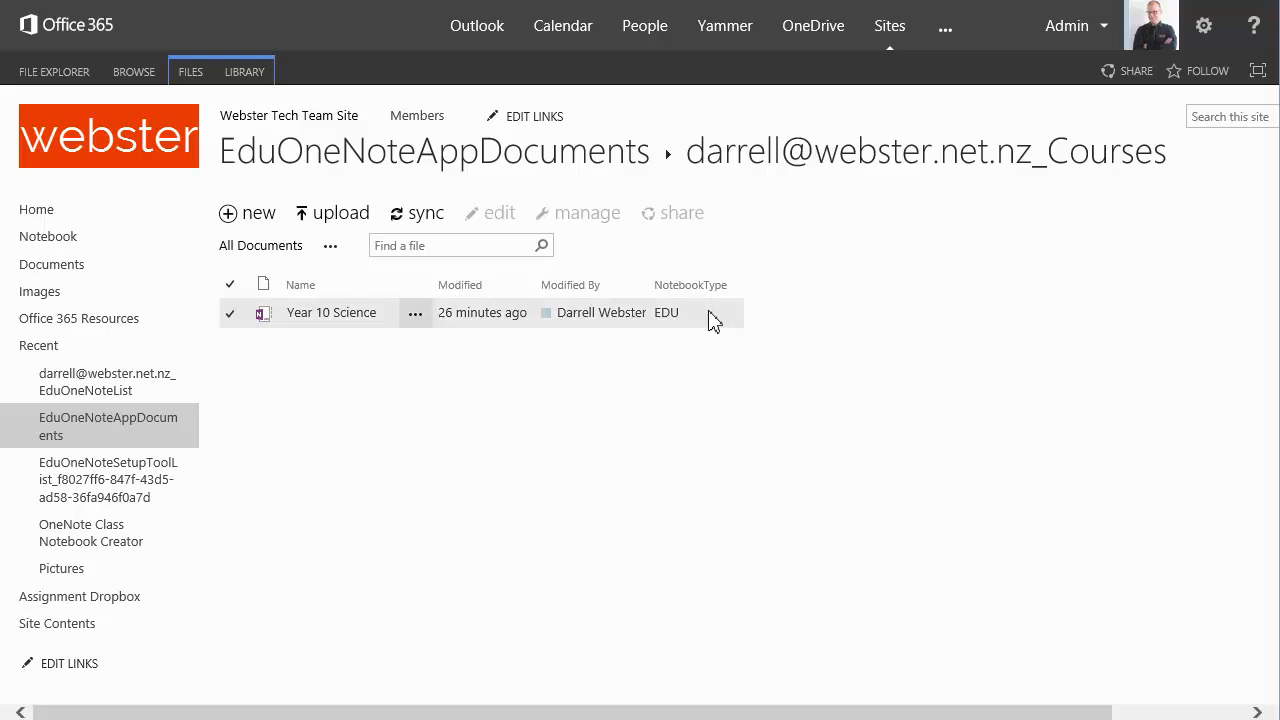
mouse_move(723, 325)
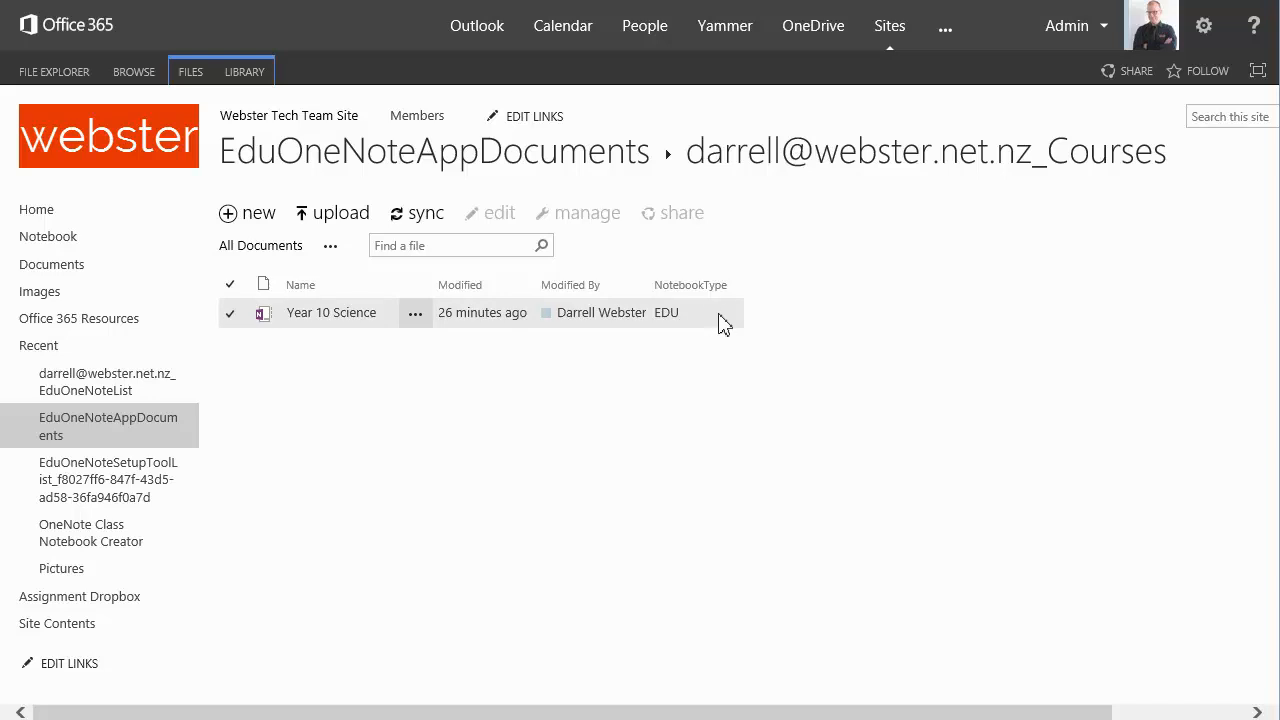
Review the EduOneNoteAppDocuments Library Settings columns, including NotebookType.
click(244, 71)
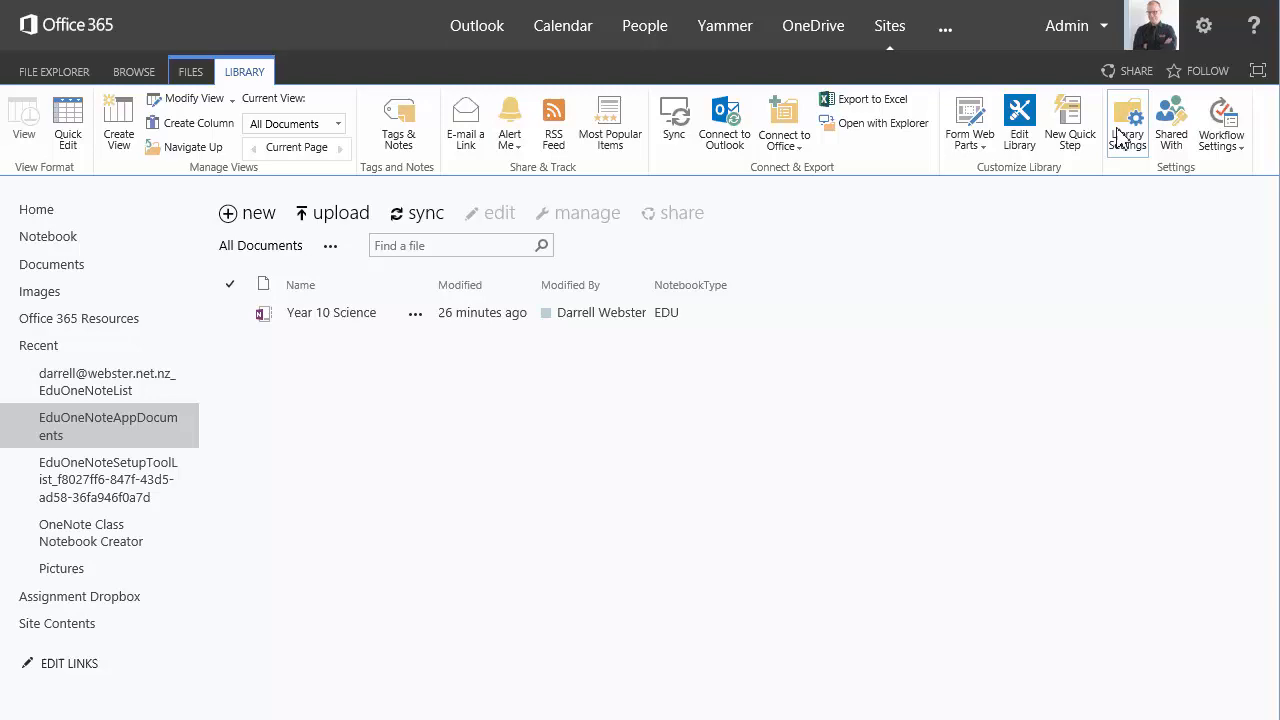
click(1127, 120)
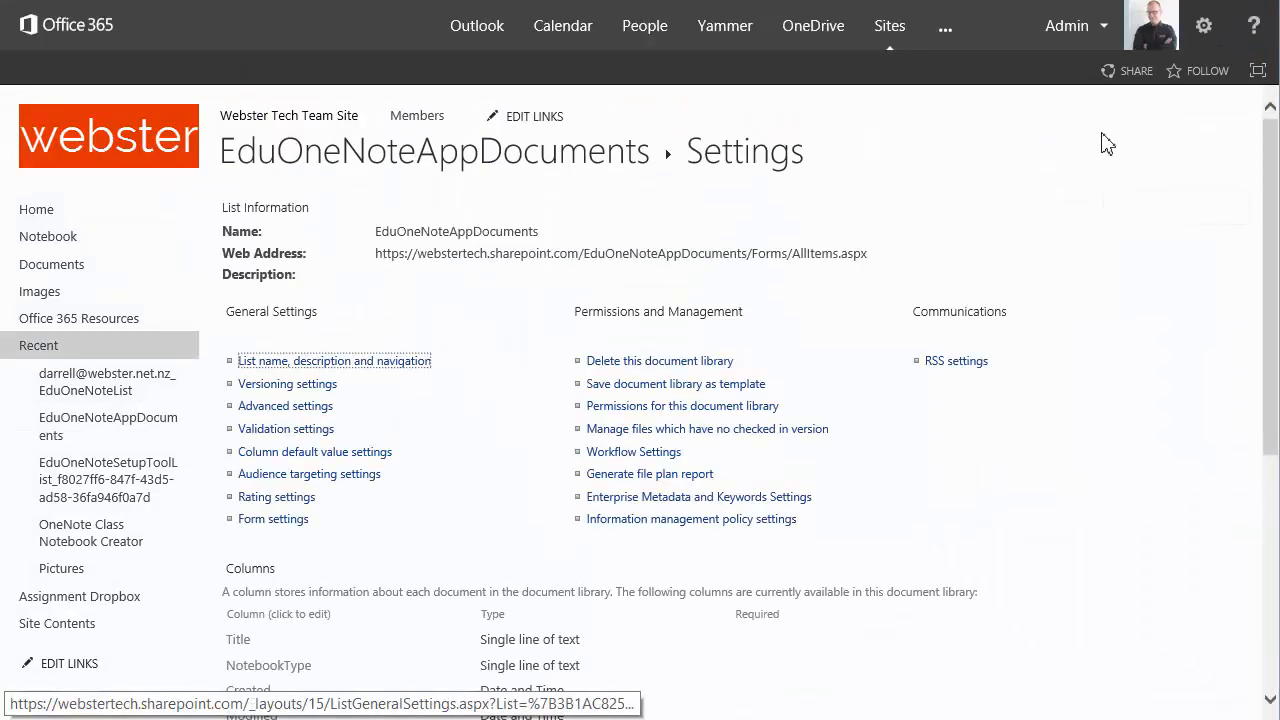
scroll(down, 3)
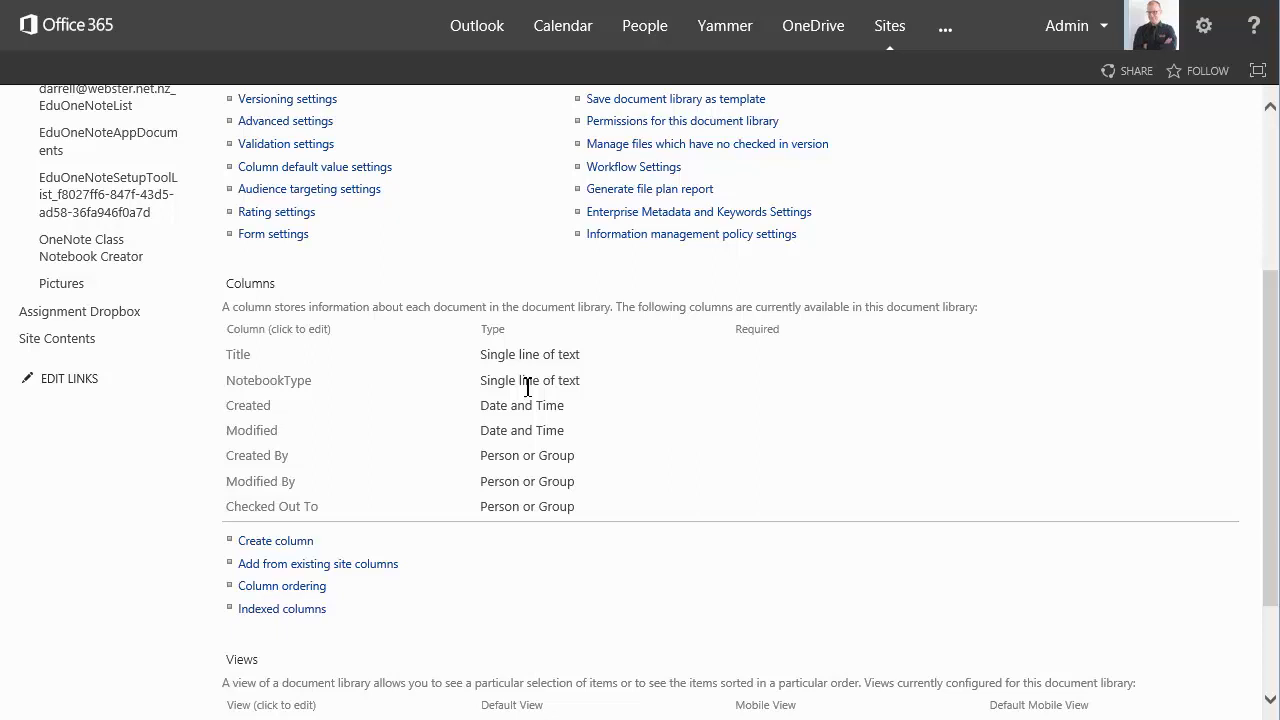
scroll(up, 3)
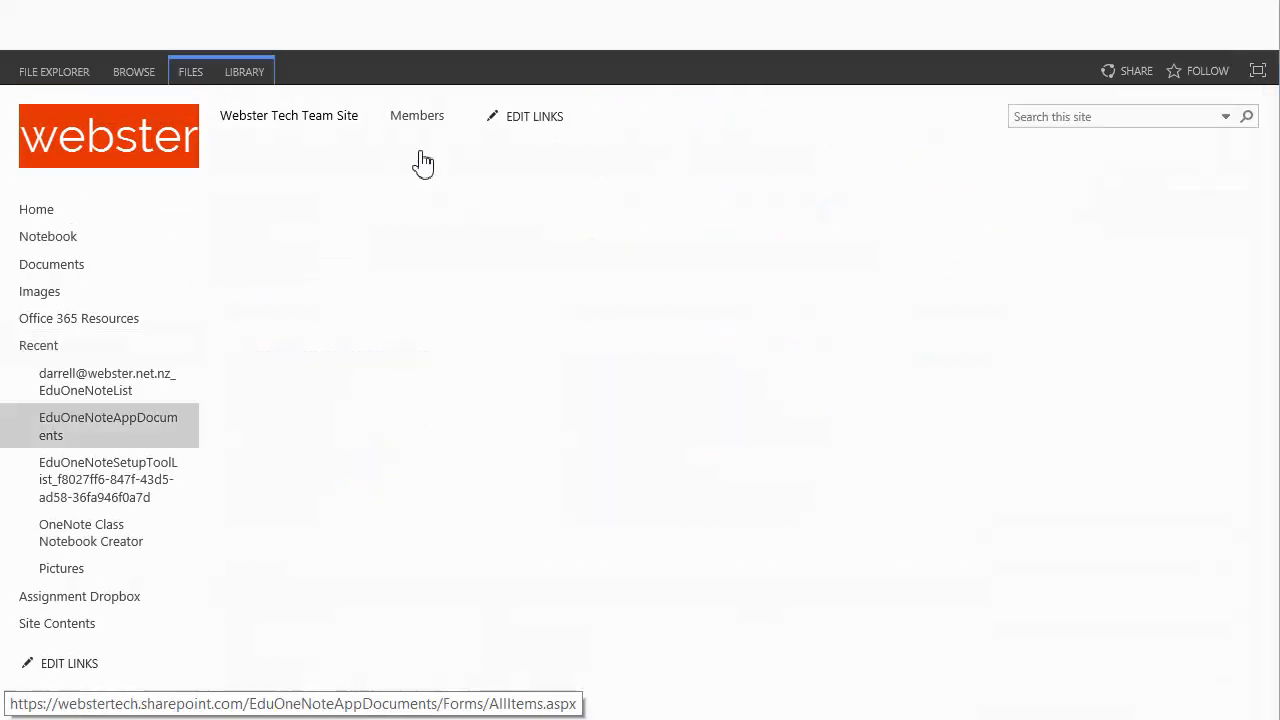
Return to the EduOneNoteAppDocuments root view through the Quick Launch Recent link.
click(108, 426)
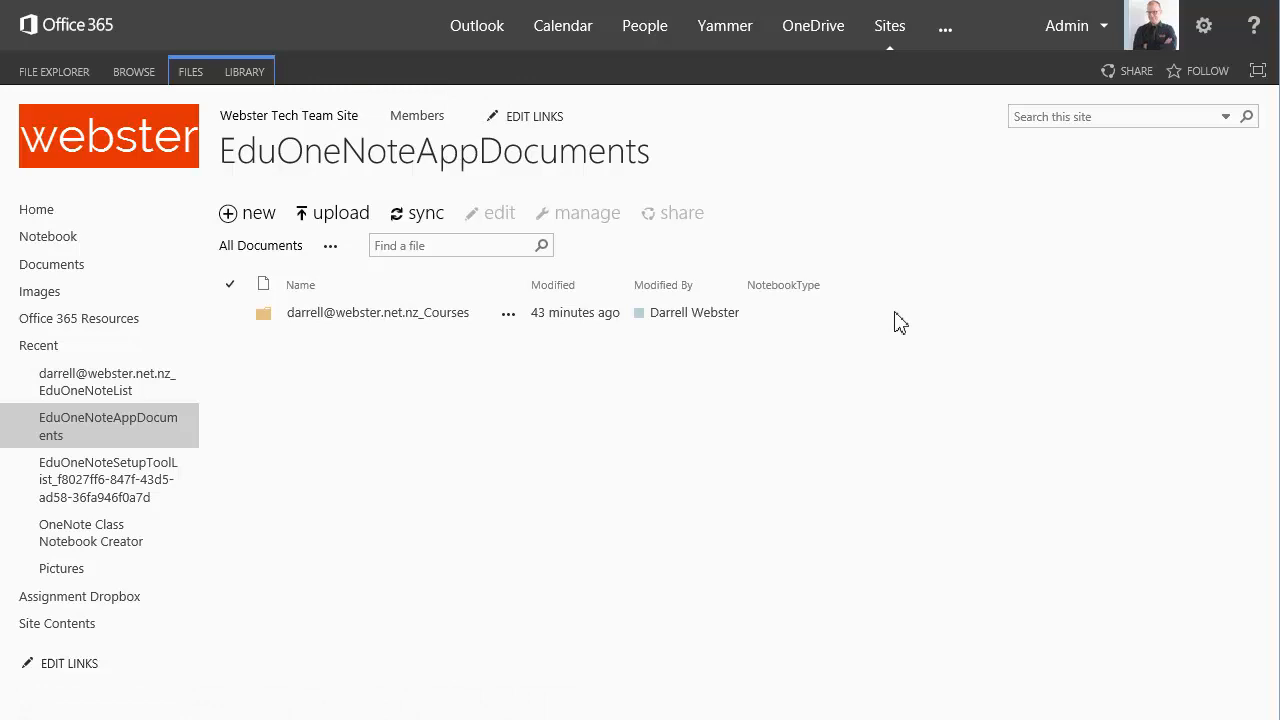
mouse_move(435, 390)
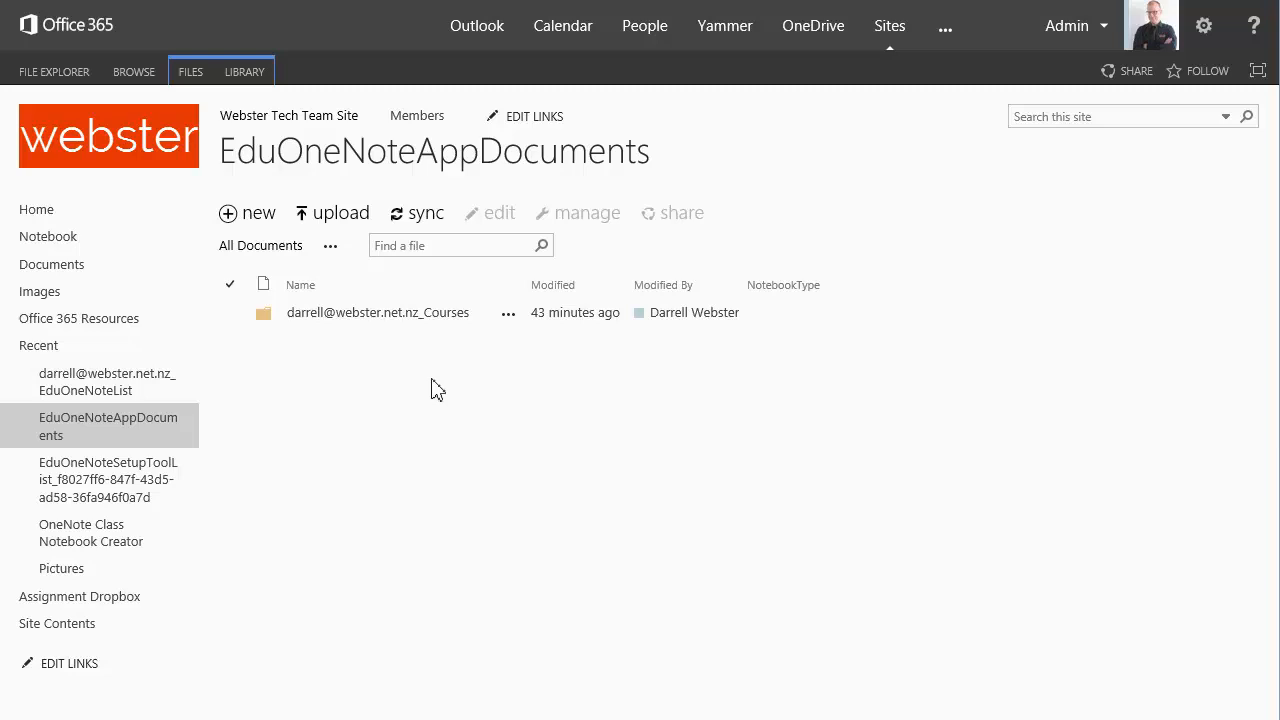
mouse_move(51, 264)
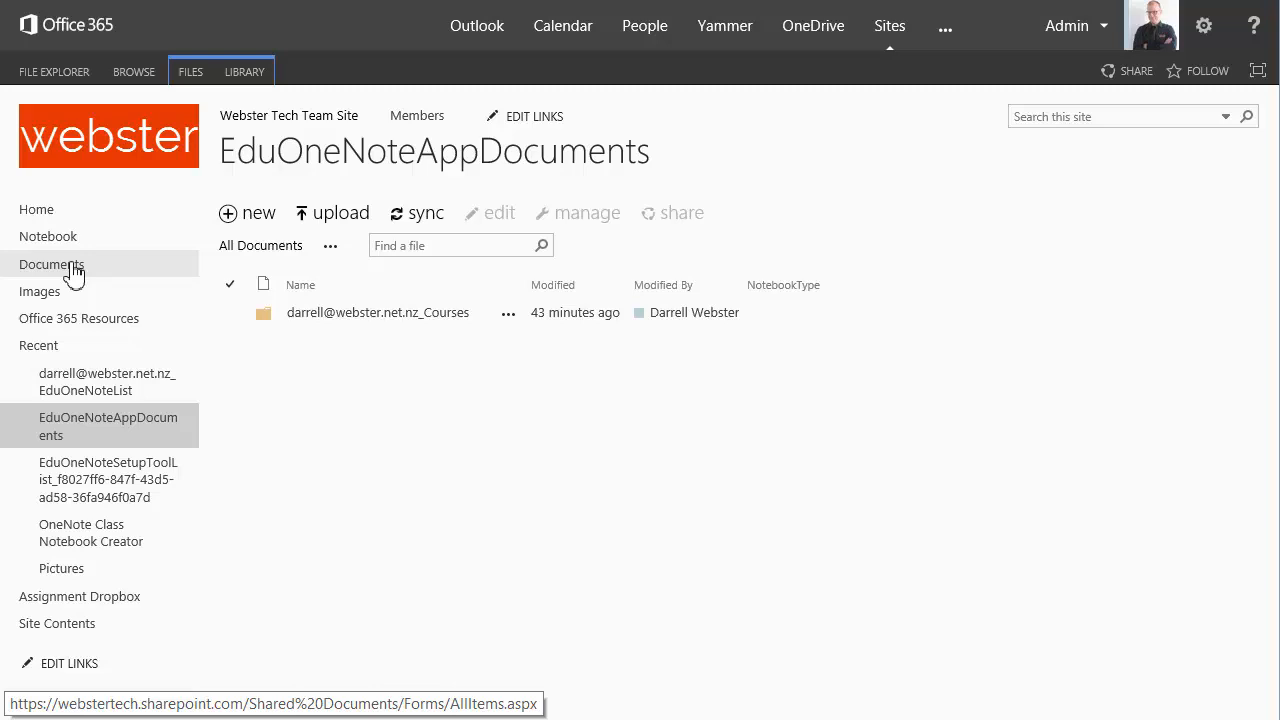
mouse_move(108, 479)
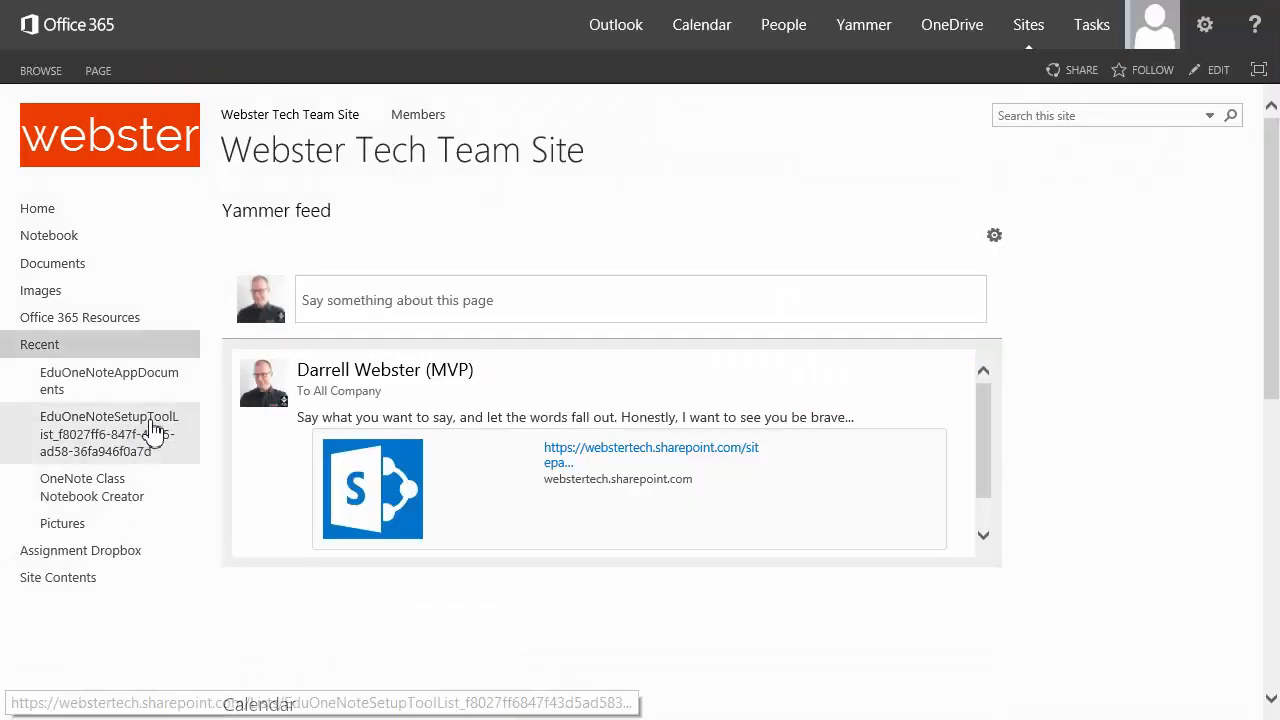
mouse_move(723, 243)
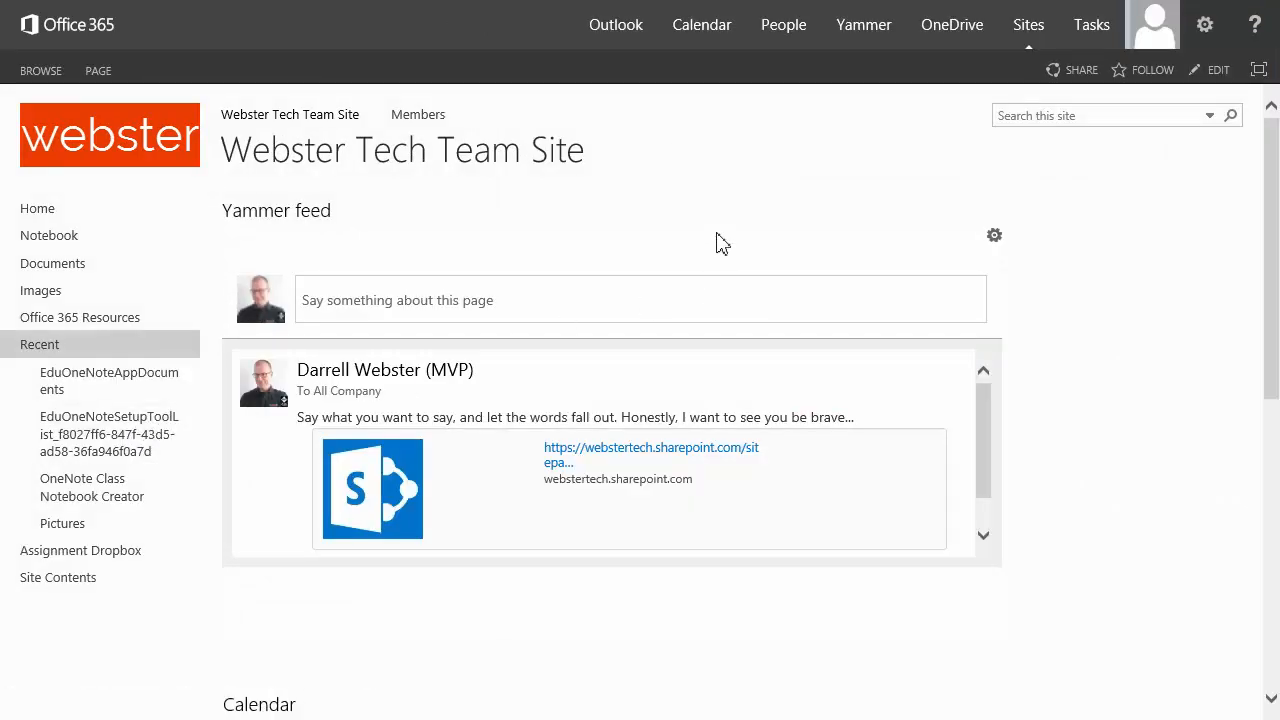
mouse_move(689, 238)
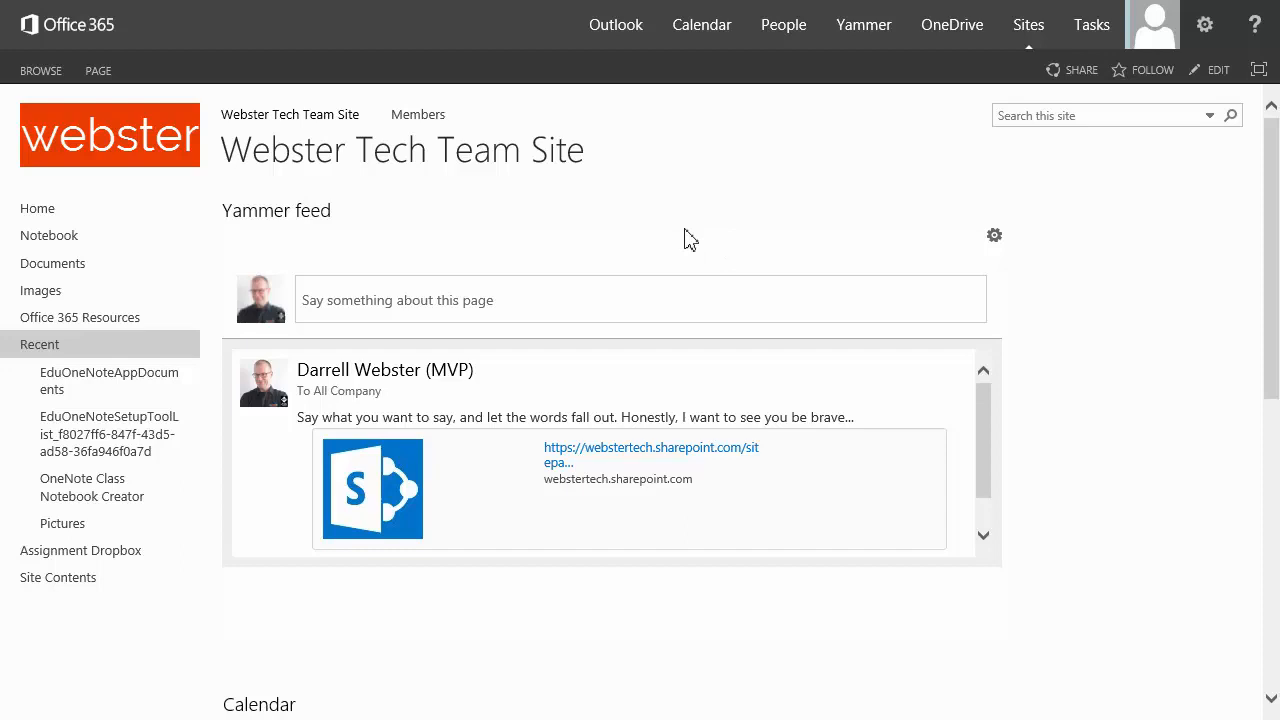
mouse_move(55, 358)
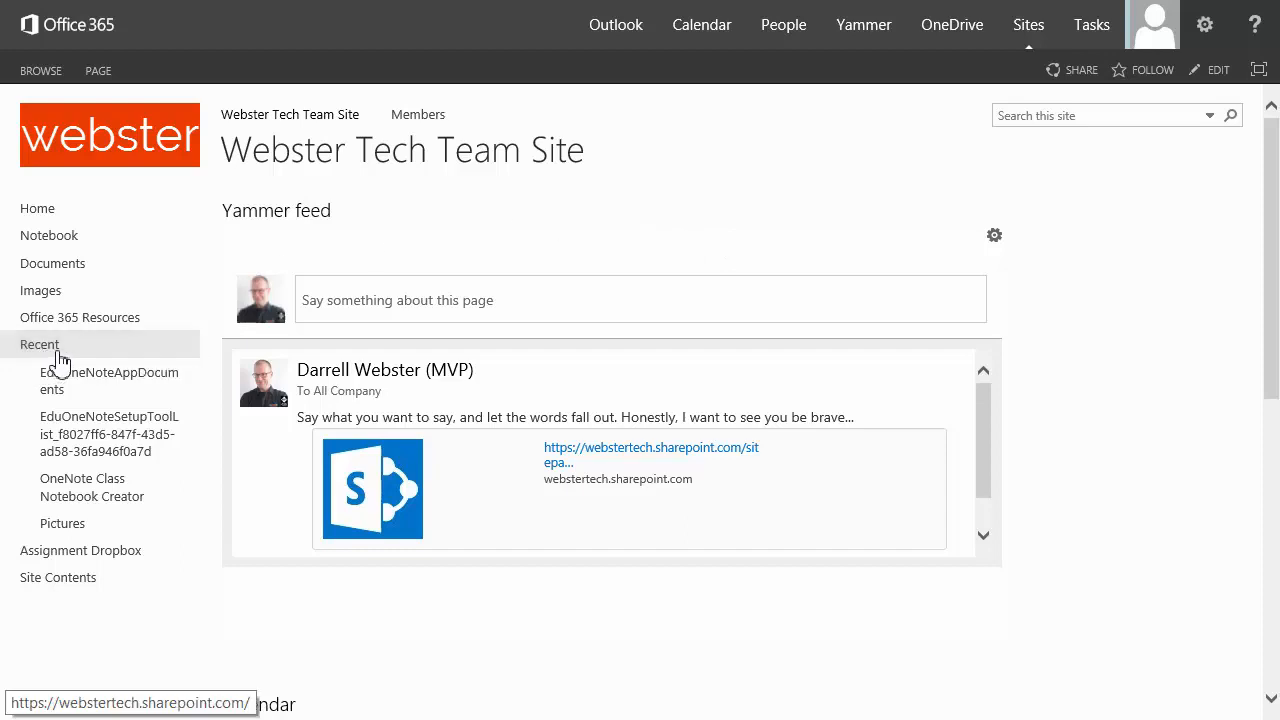
mouse_move(118, 360)
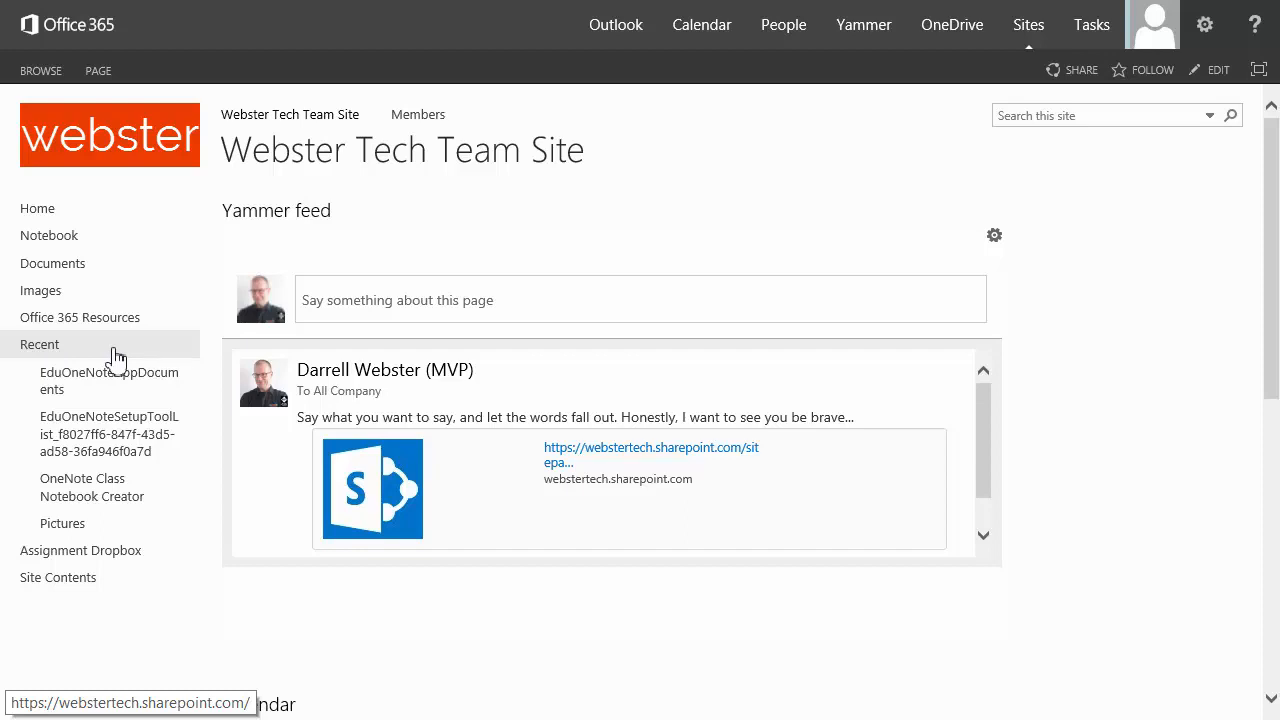
mouse_move(126, 244)
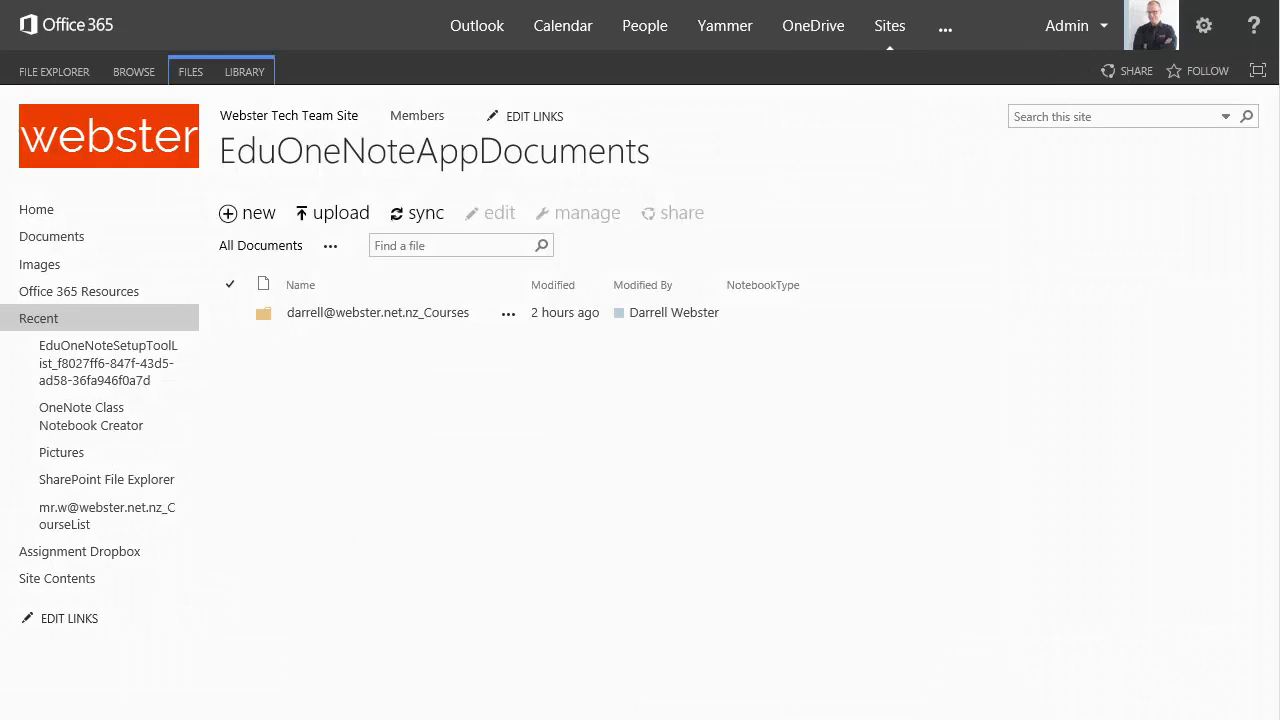
mouse_move(244, 71)
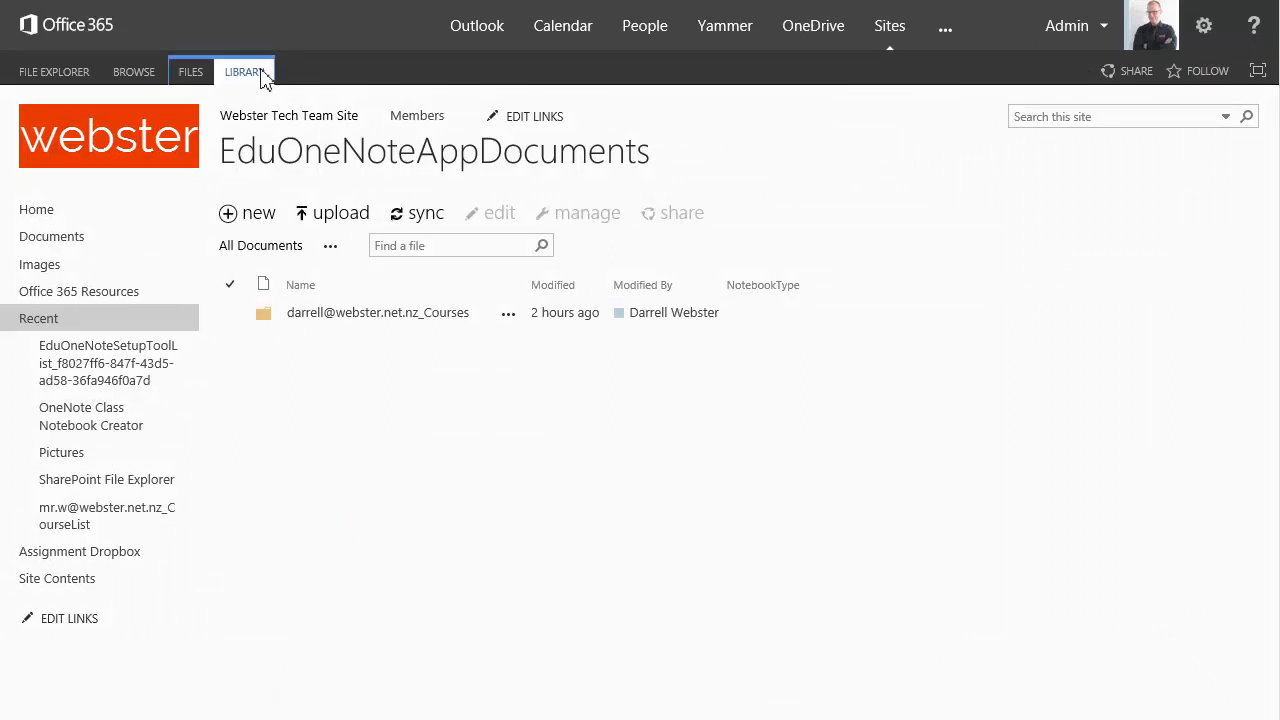
Open Library Settings and its 'List name, description and navigation' page.
click(244, 71)
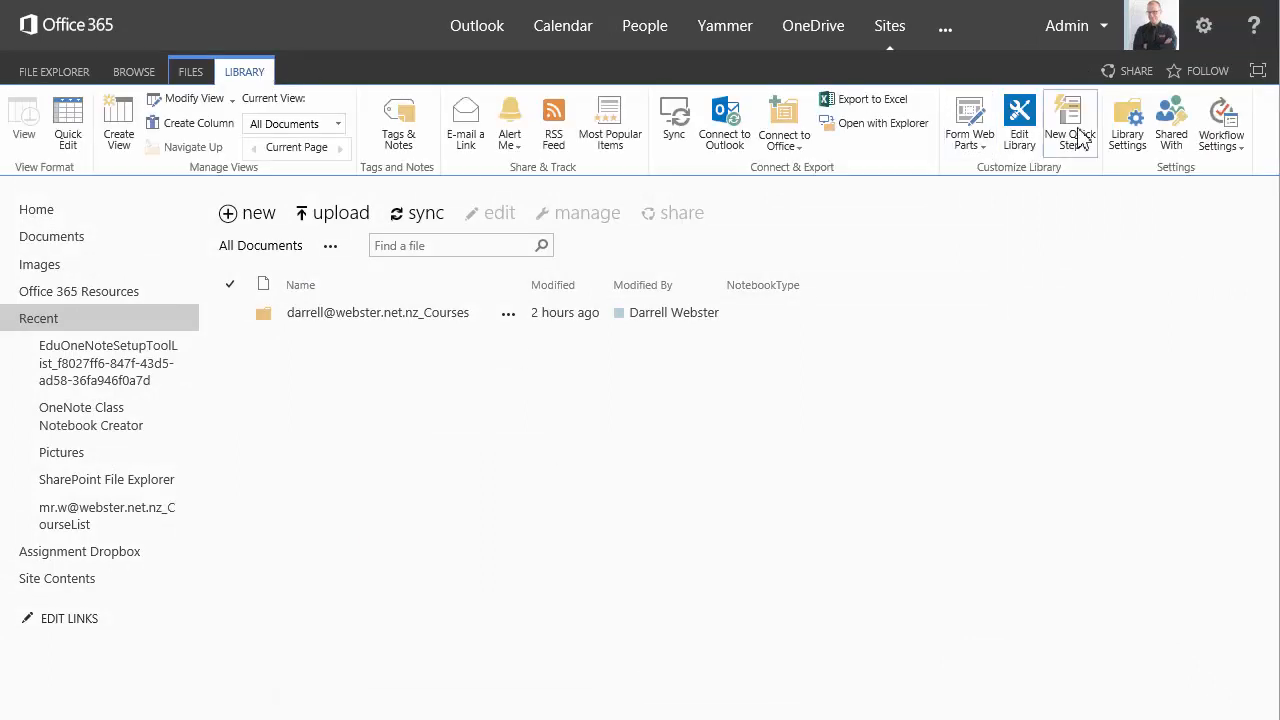
click(1127, 123)
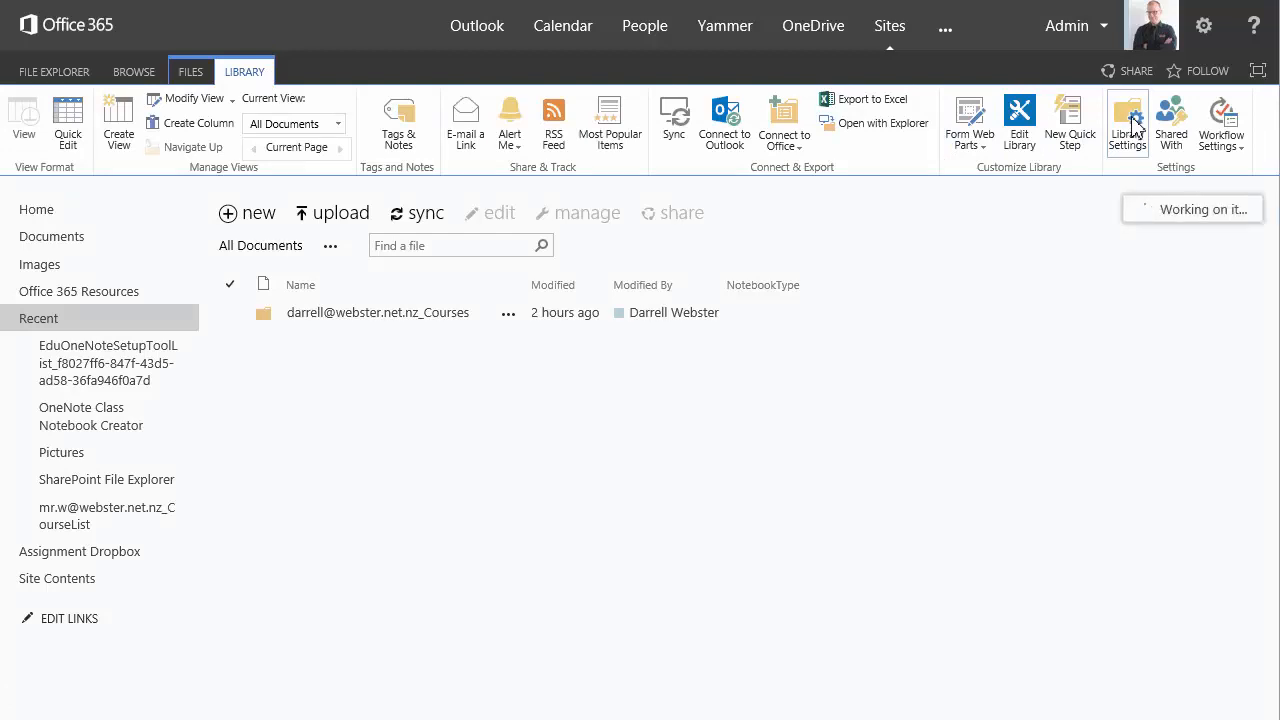
click(1127, 120)
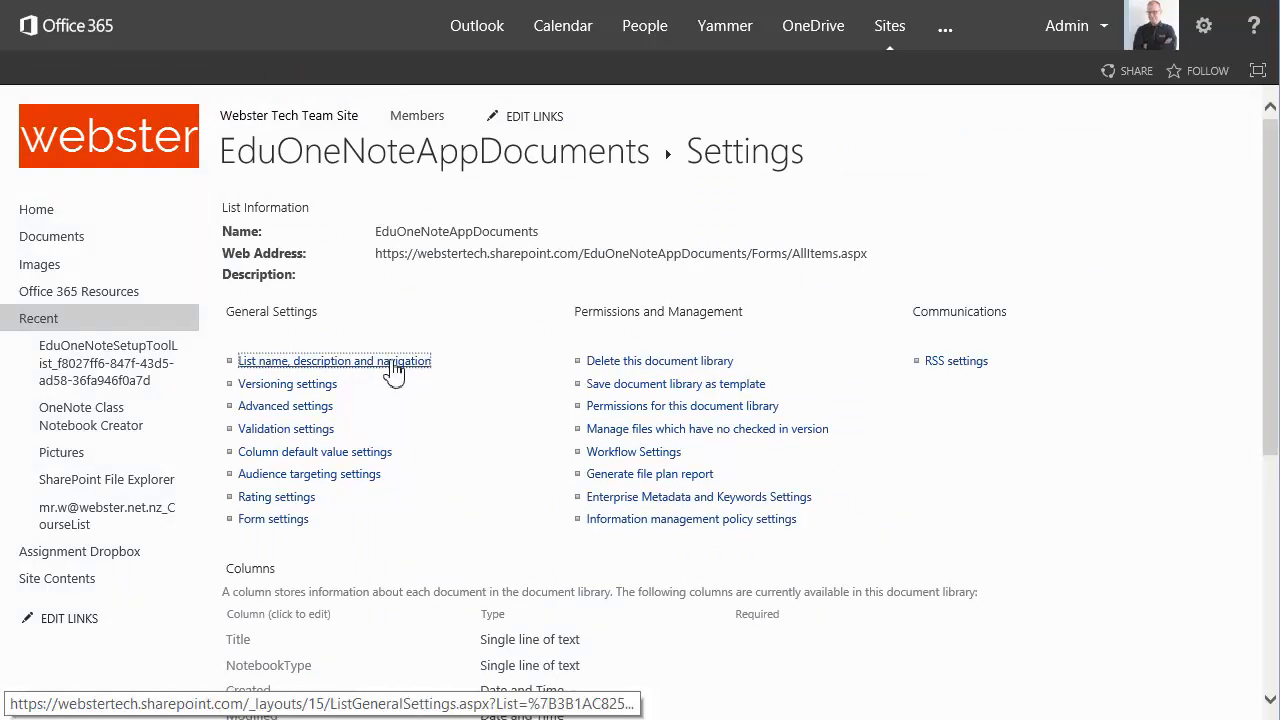
click(334, 361)
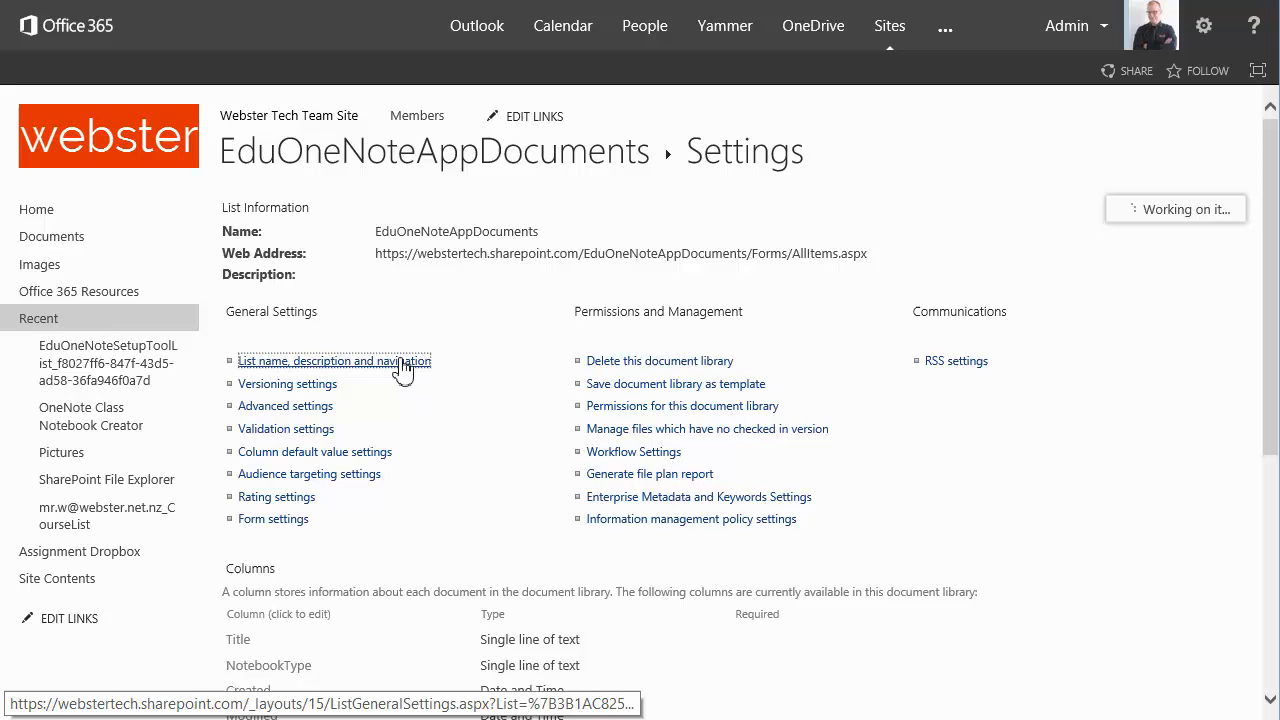
Rename the library 'Classroom Notebooks', display it on the Quick Launch, and save.
click(334, 361)
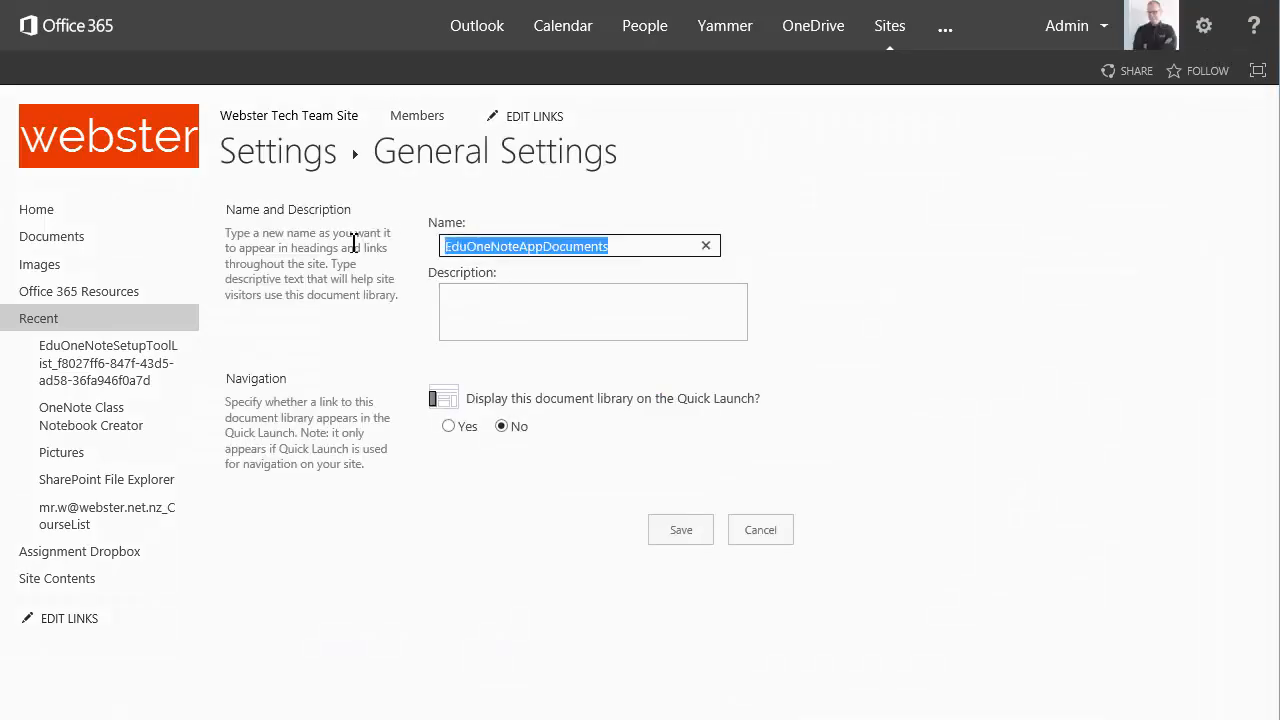
text(Classroom)
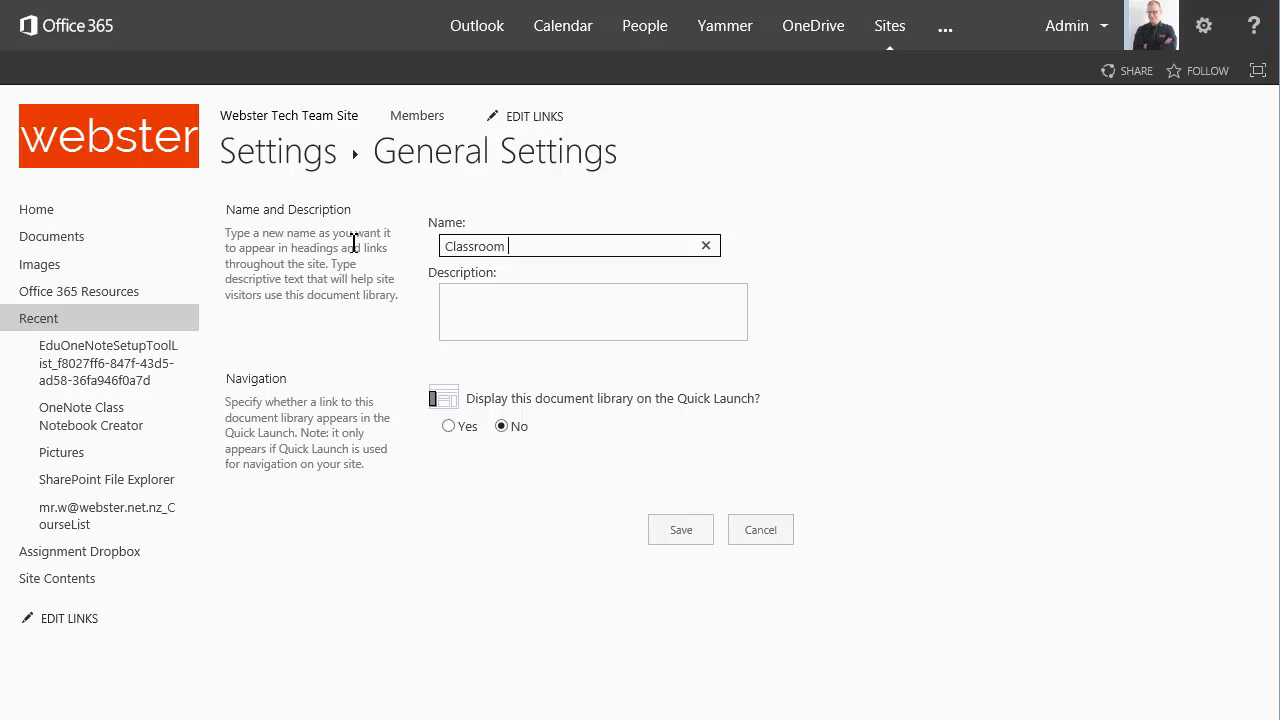
text(Notebook)
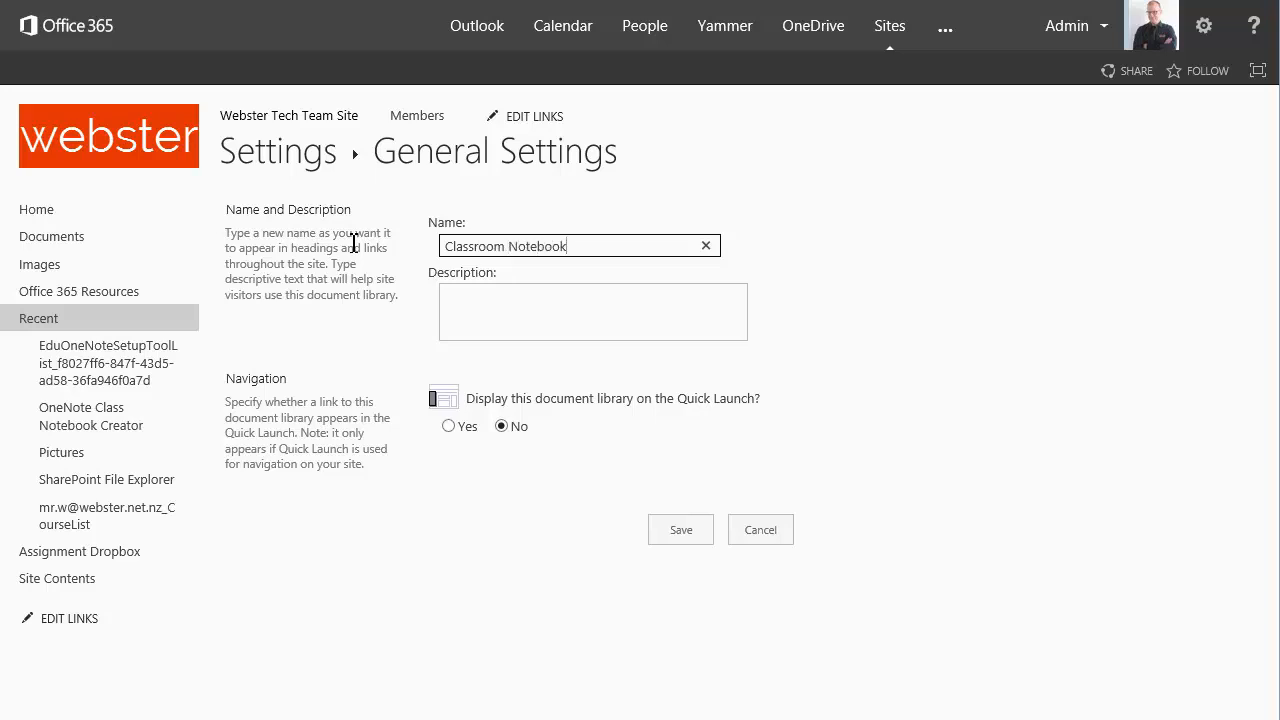
text(s)
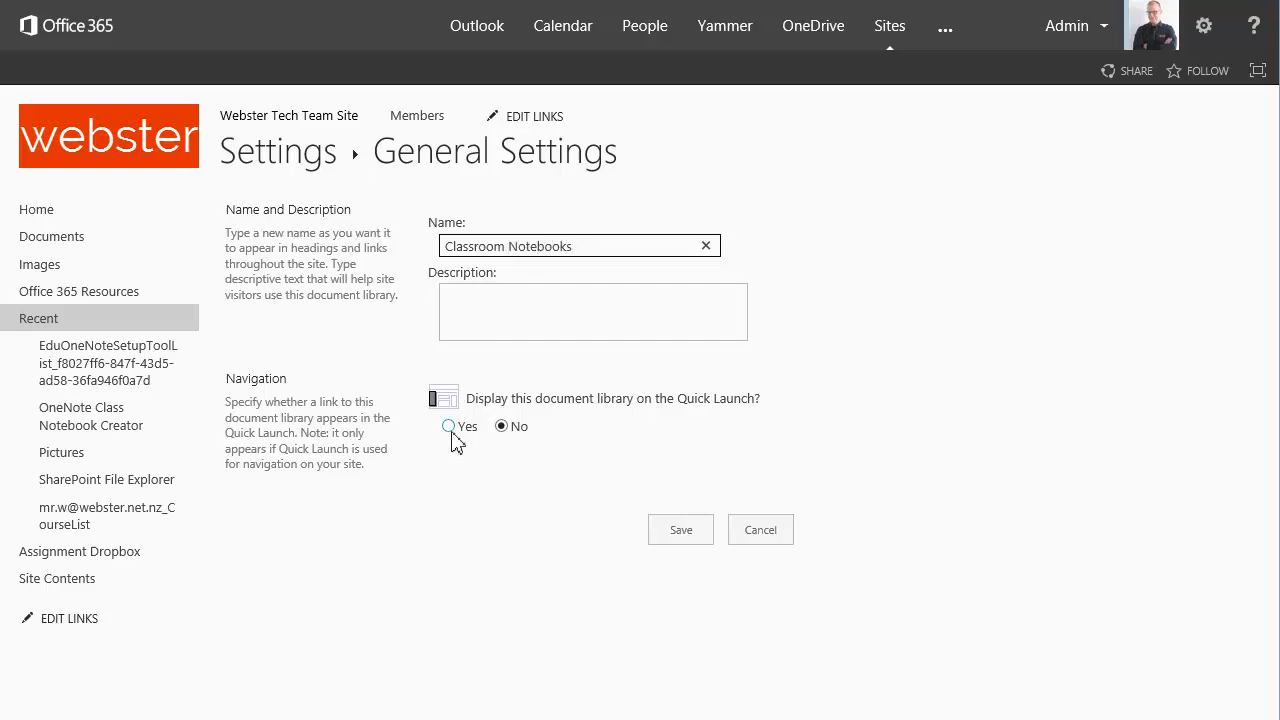
click(448, 426)
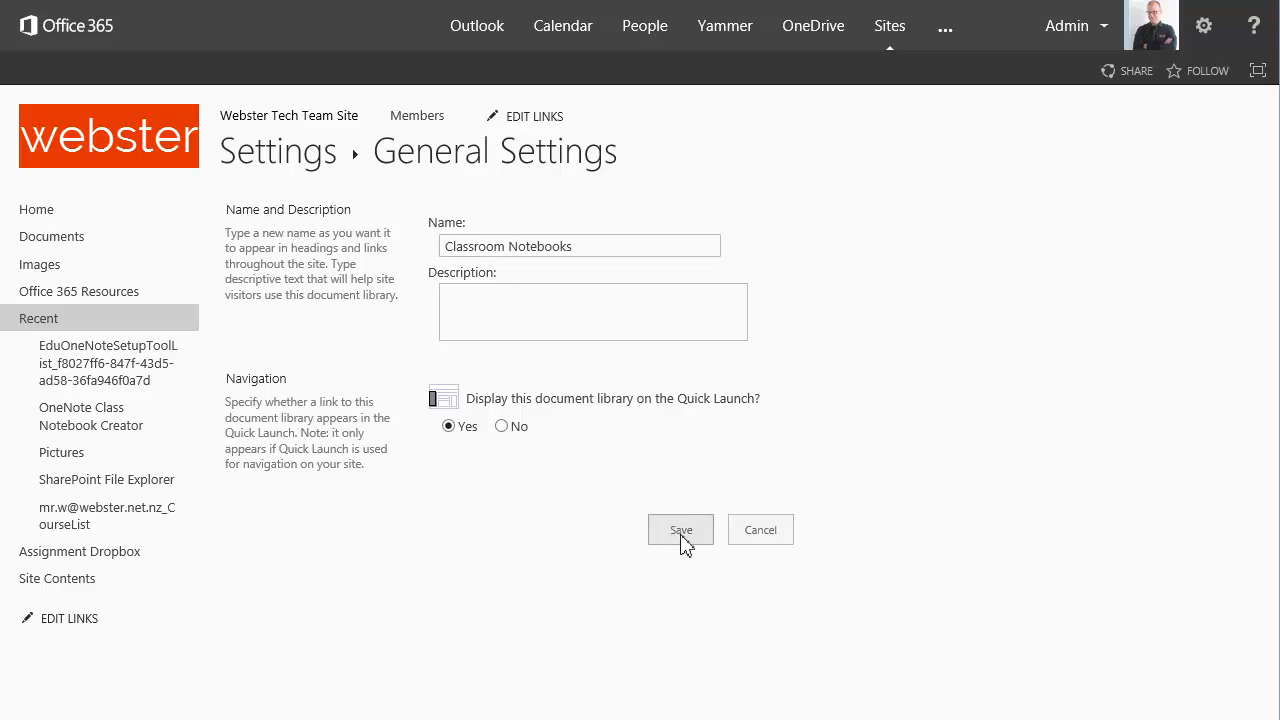
click(680, 530)
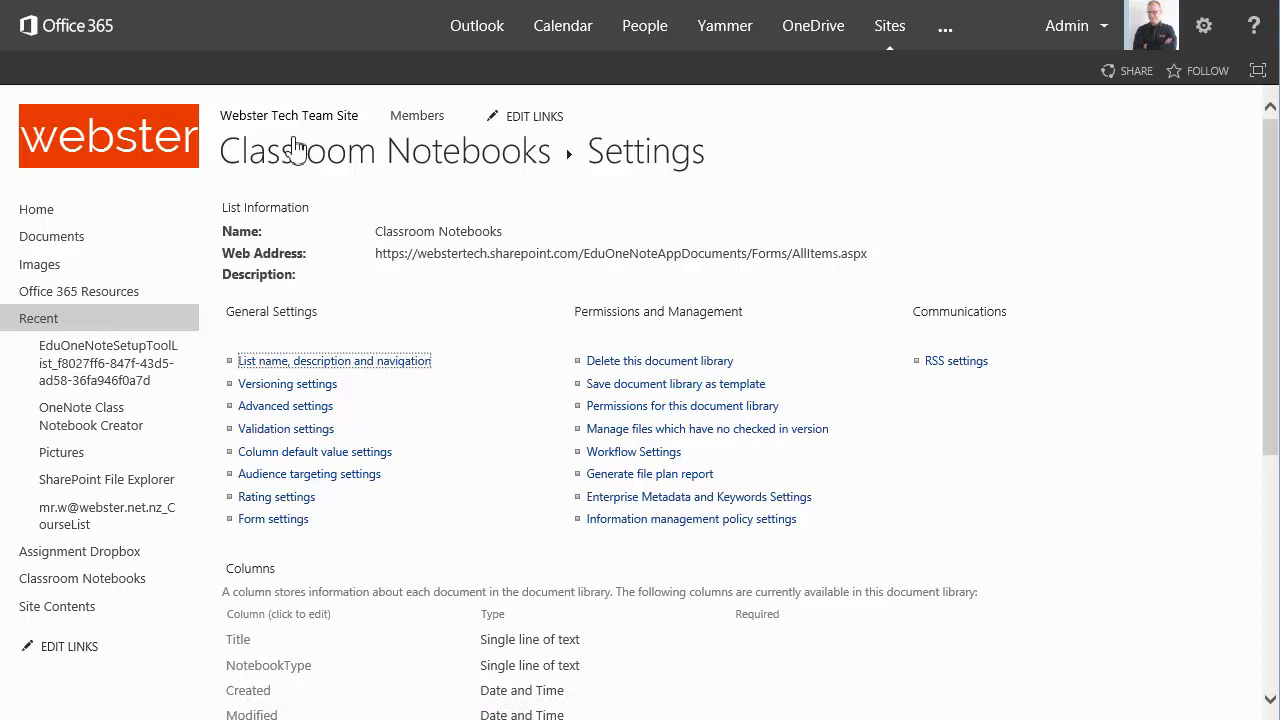
mouse_move(294, 160)
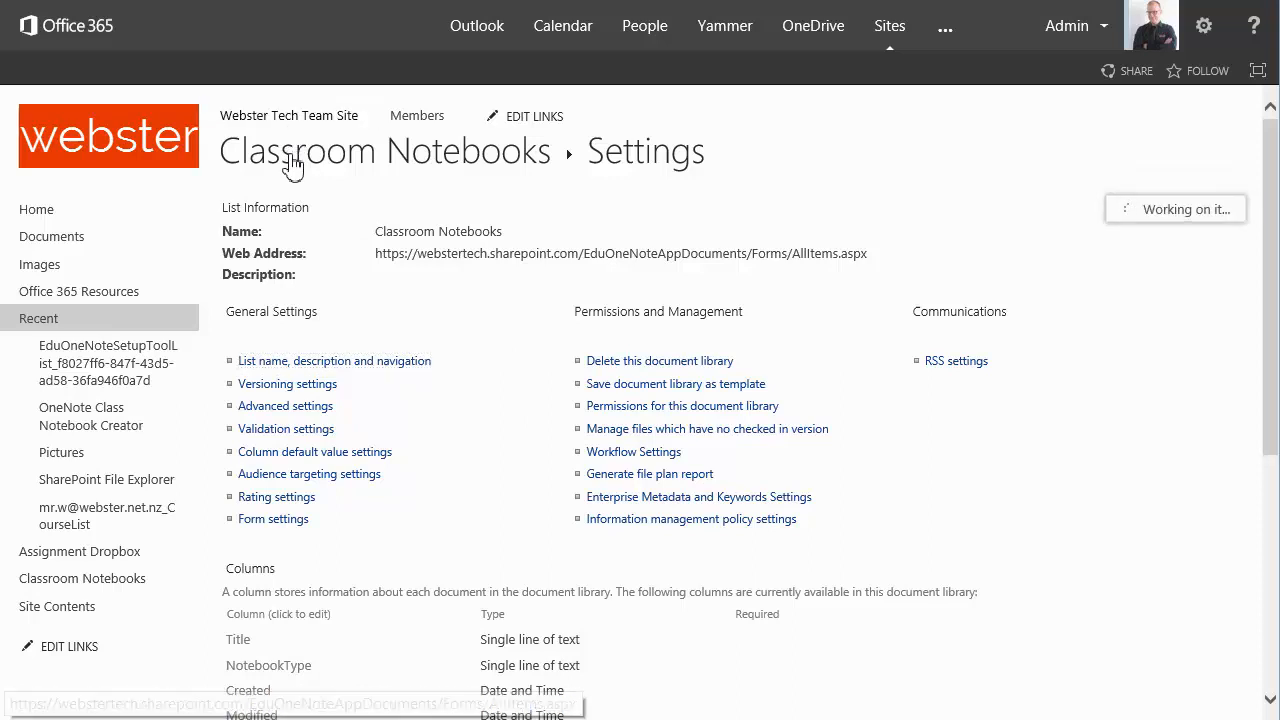
click(384, 151)
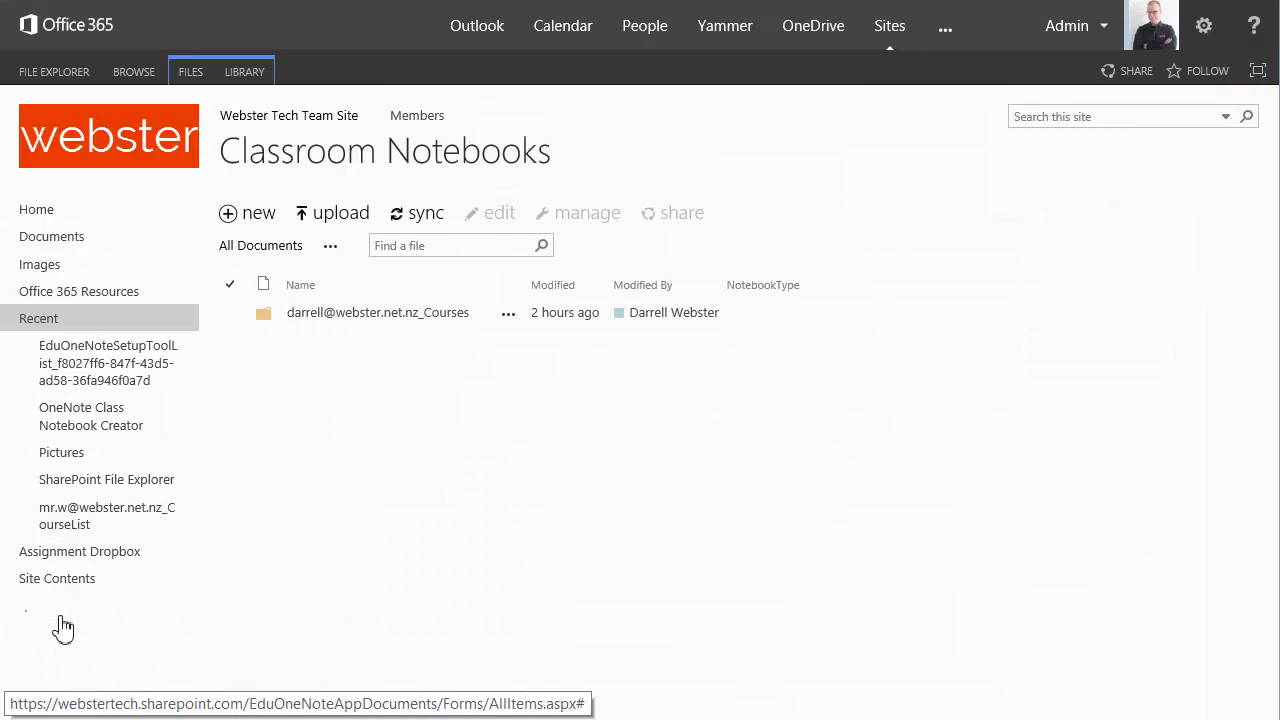
Review the Quick Launch links in Edit Links, then return to the team site home.
click(63, 628)
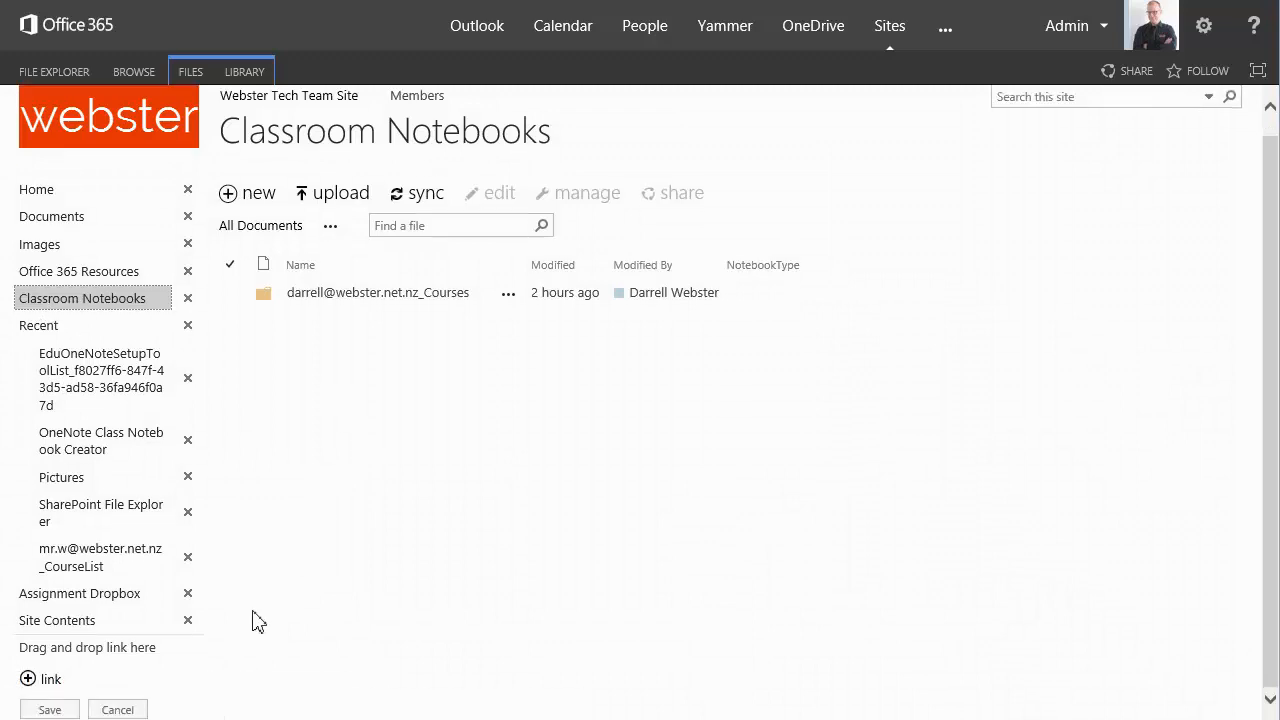
click(49, 709)
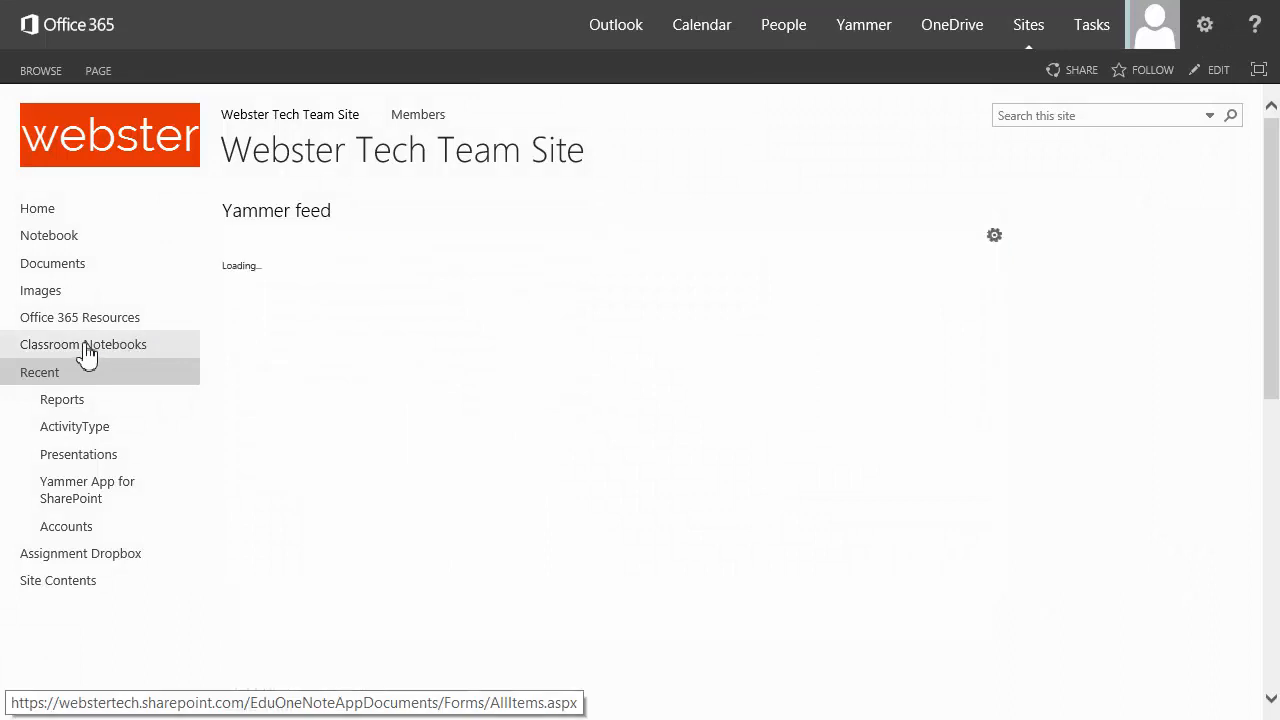
Open the Year 10 Science notebook from Classroom Notebooks' Courses folder in OneNote Online.
click(84, 344)
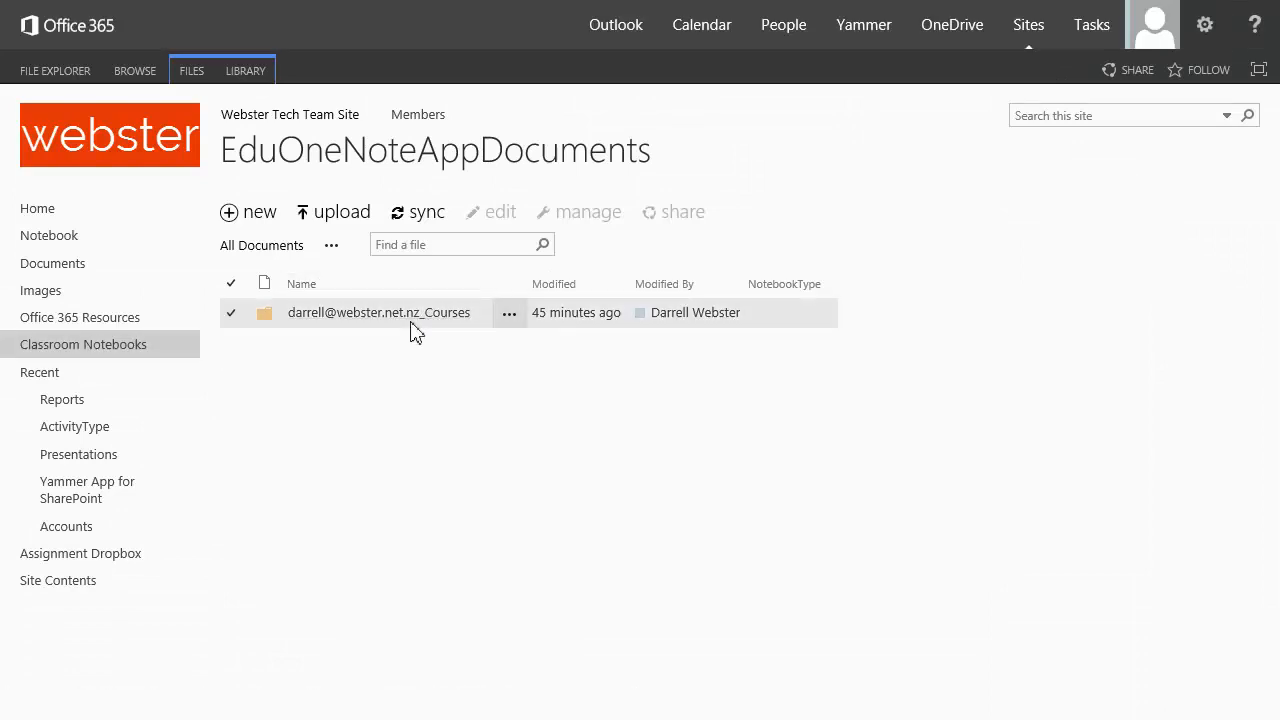
mouse_move(379, 312)
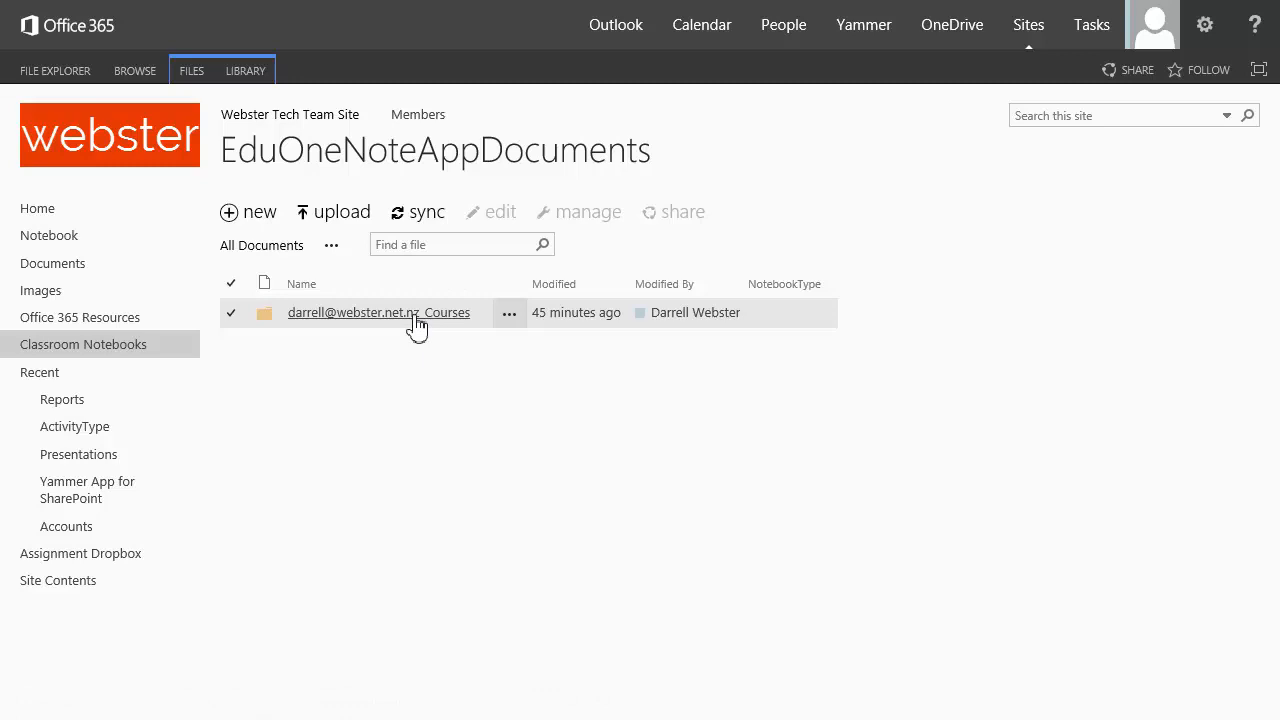
mouse_move(163, 287)
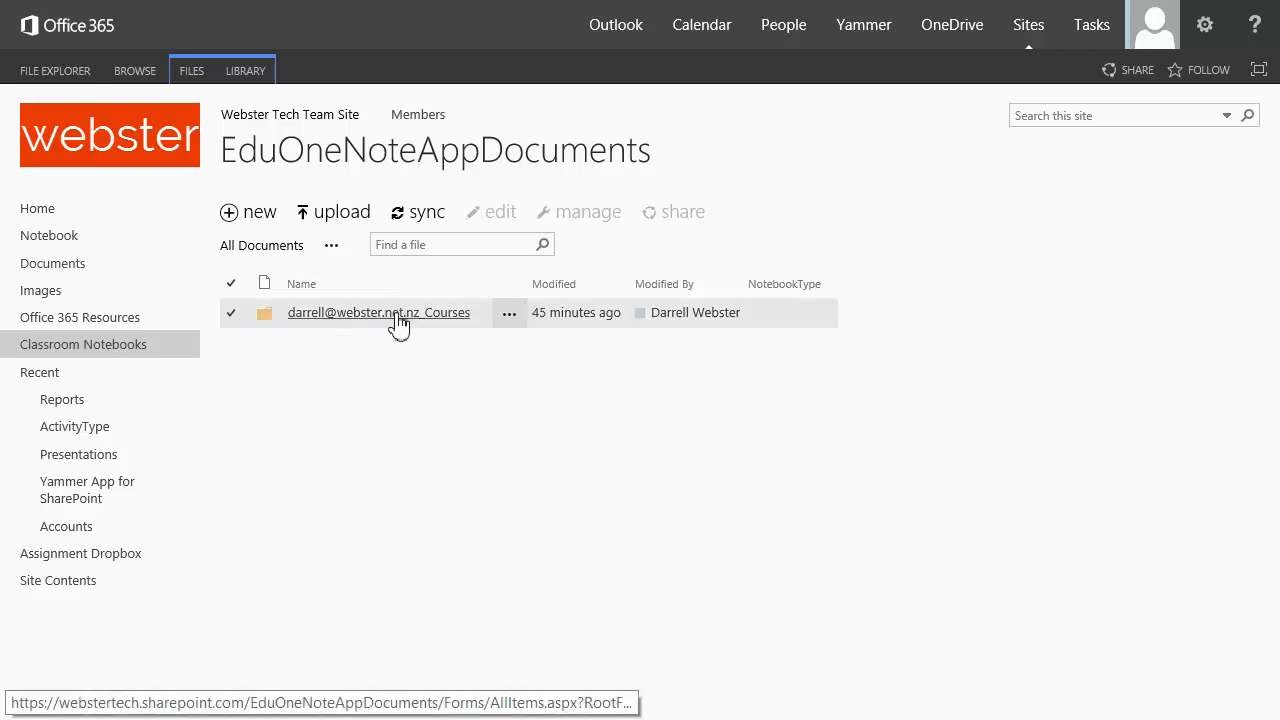
click(378, 312)
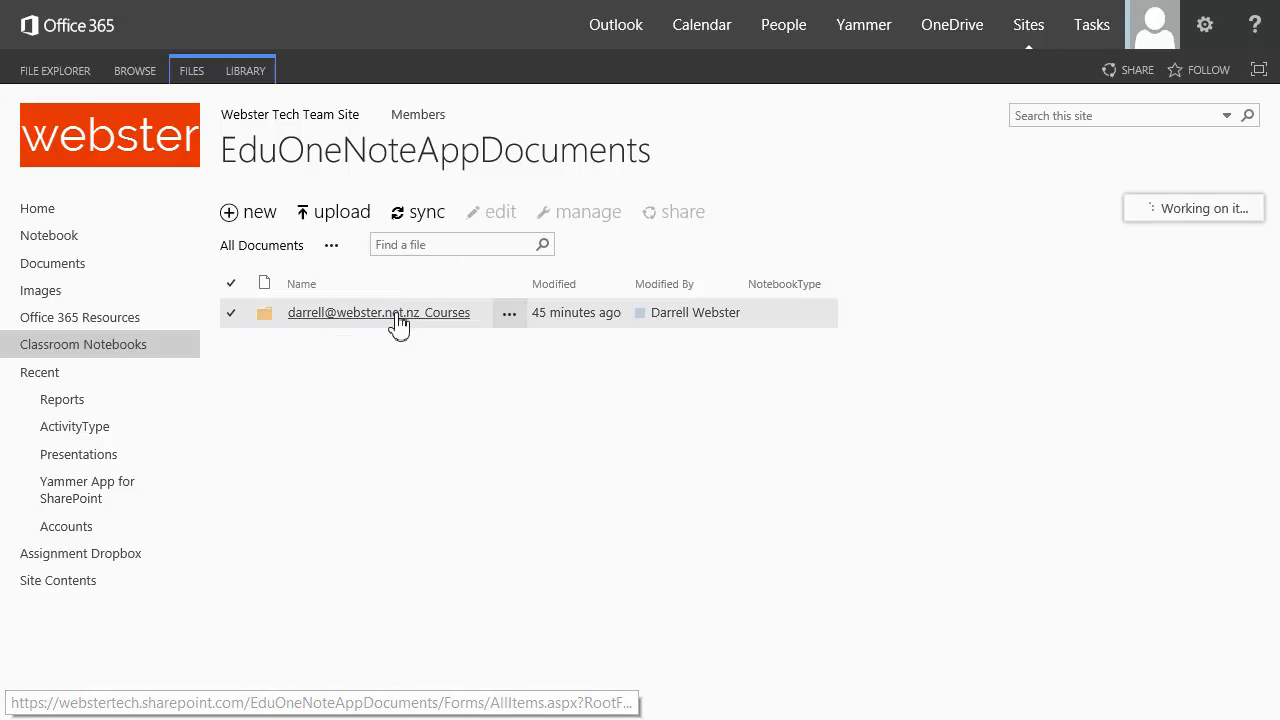
click(378, 312)
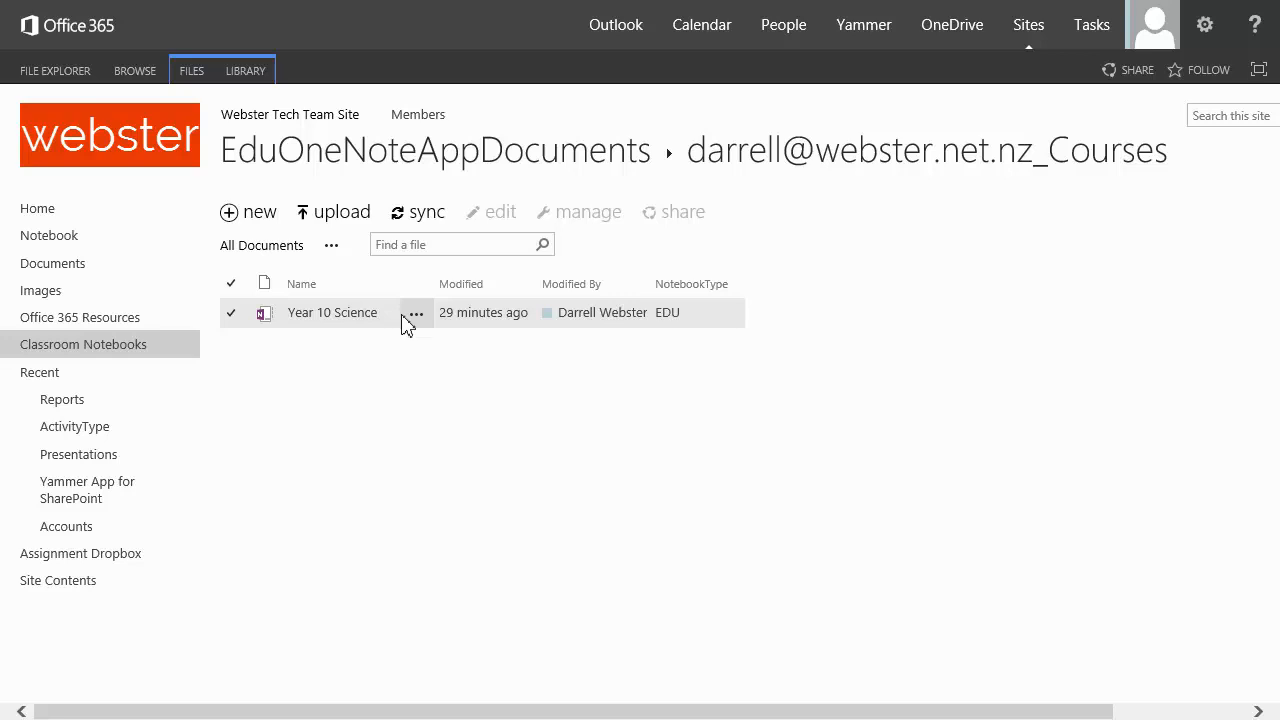
mouse_move(378, 325)
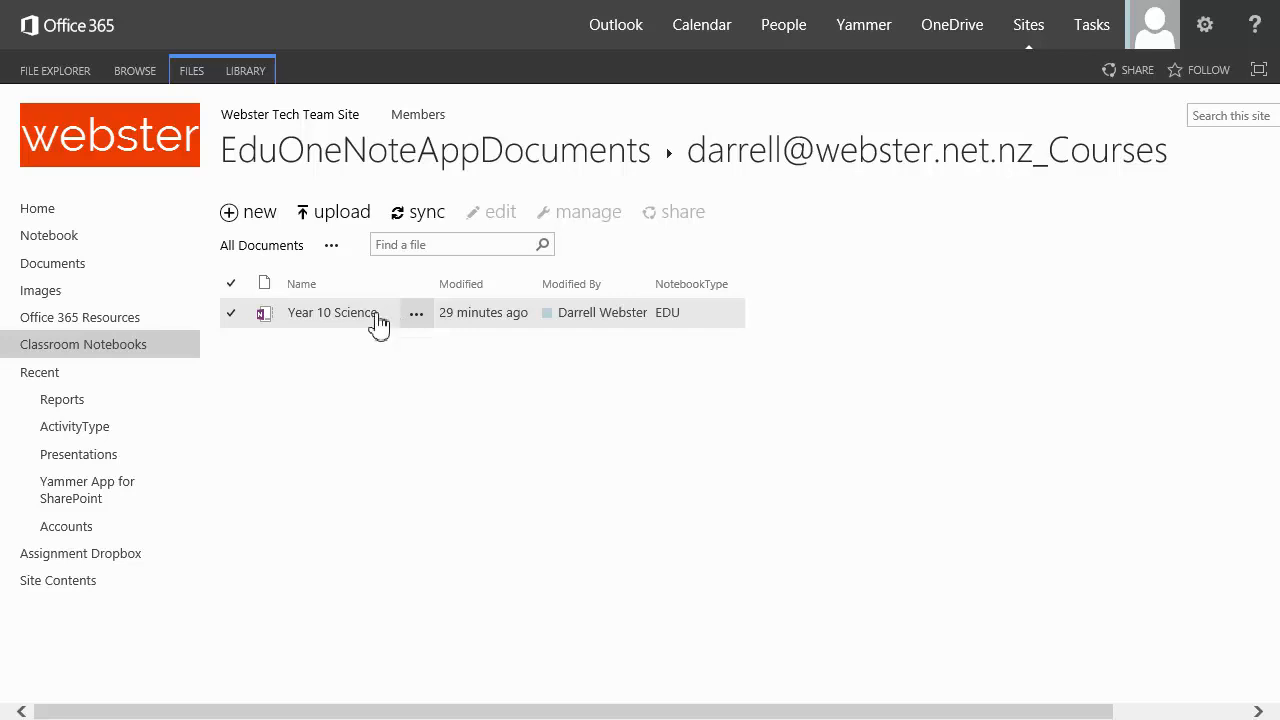
mouse_move(332, 312)
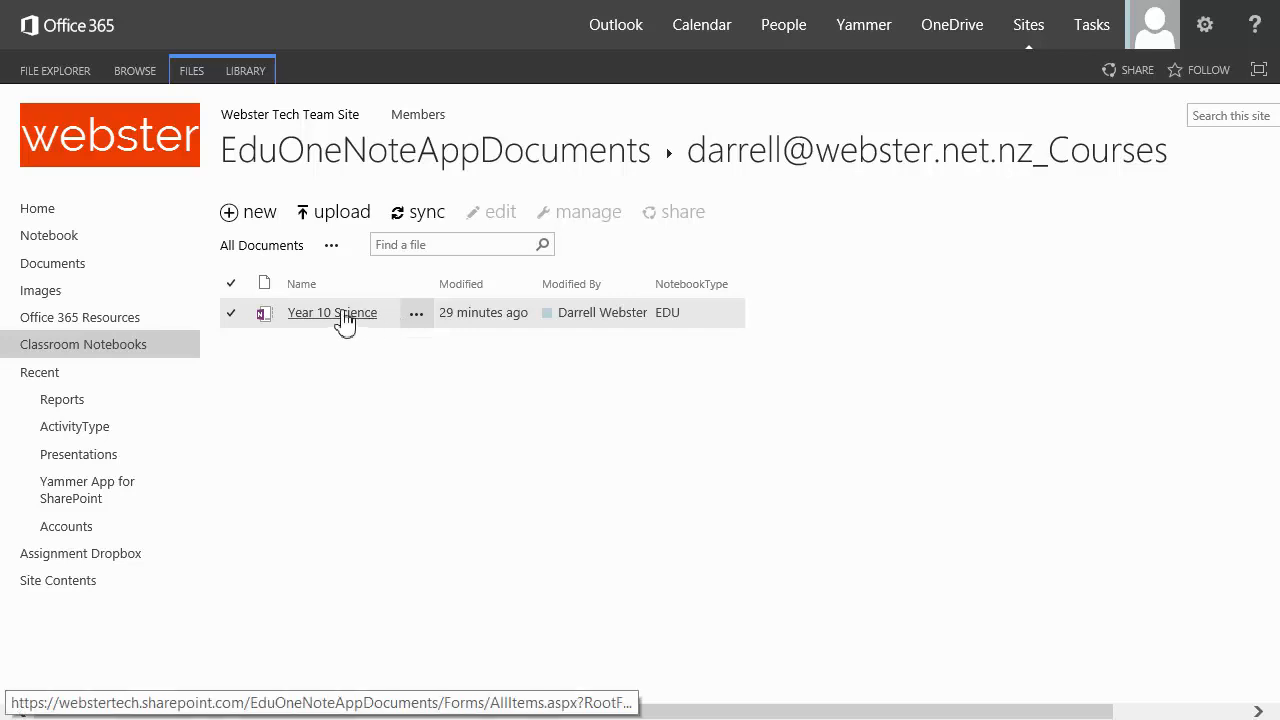
click(331, 312)
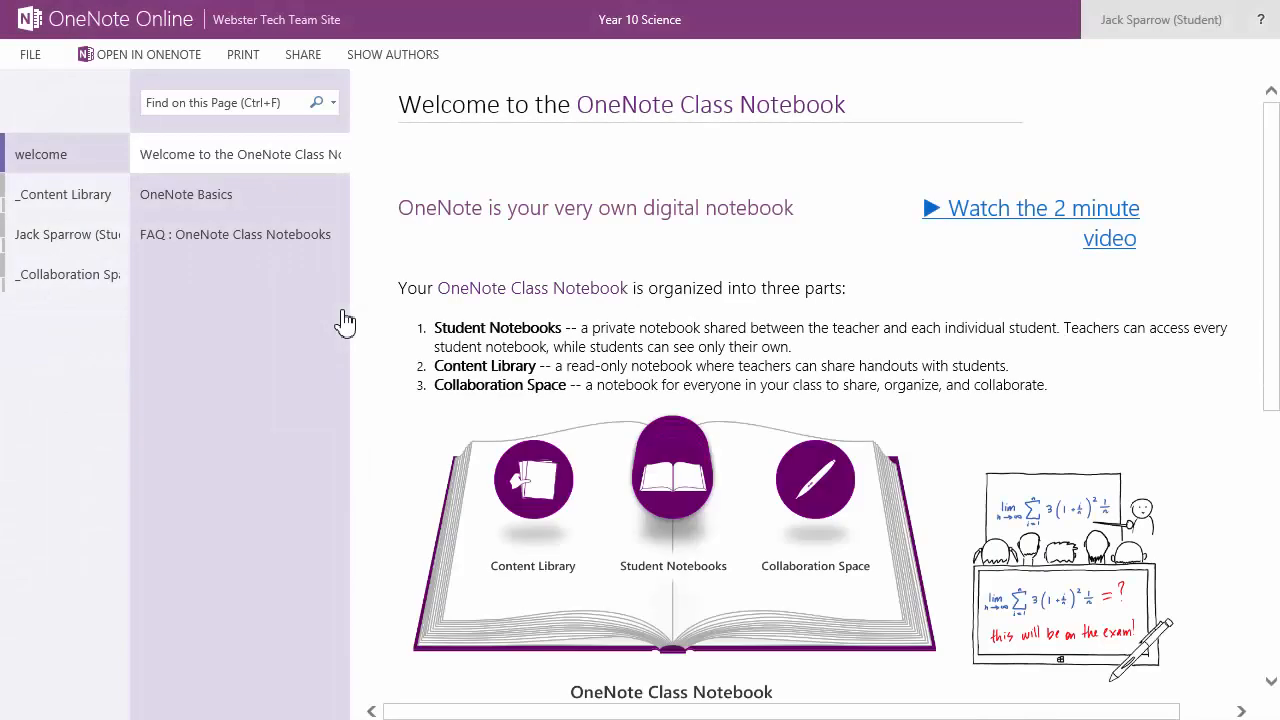
mouse_move(318, 307)
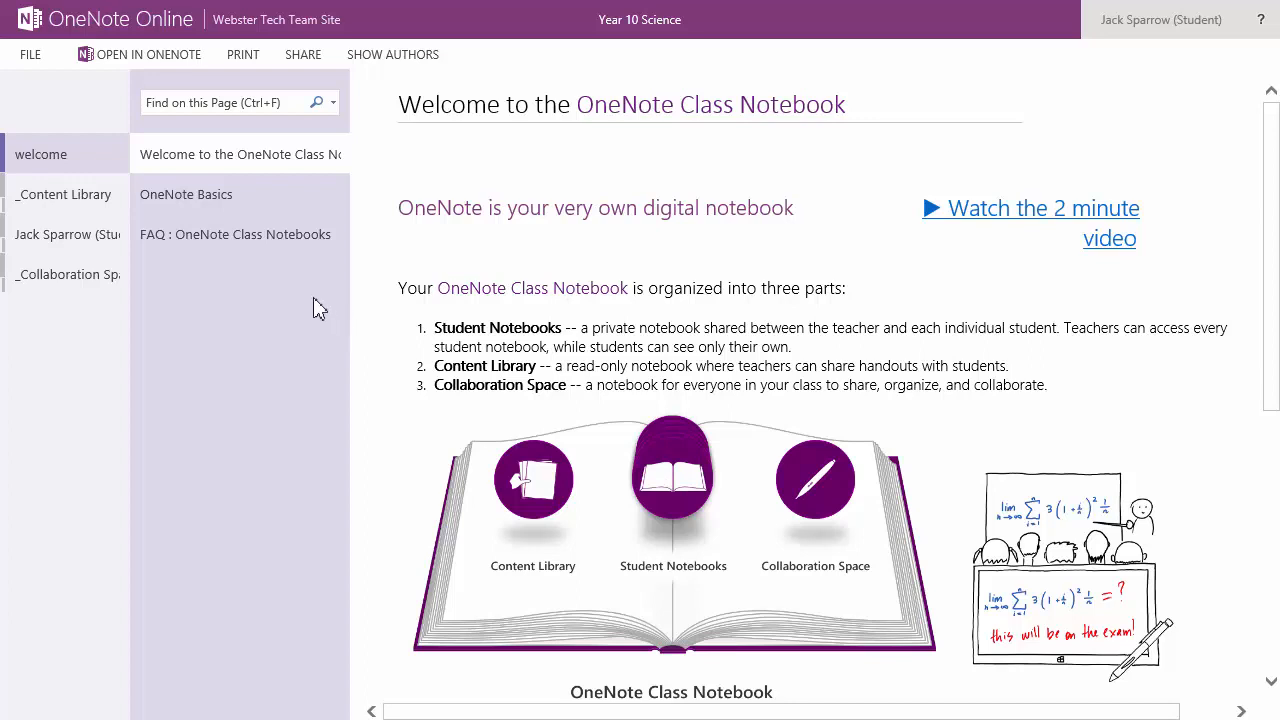
mouse_move(130, 288)
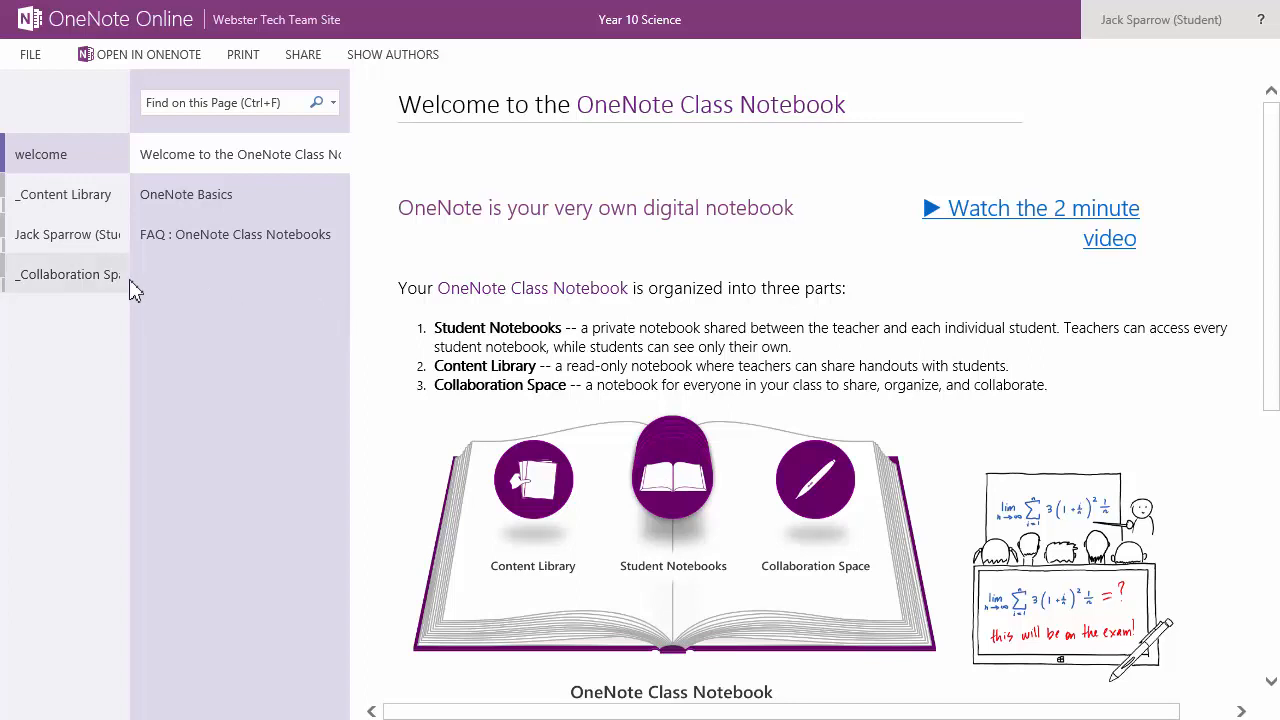
mouse_move(63, 194)
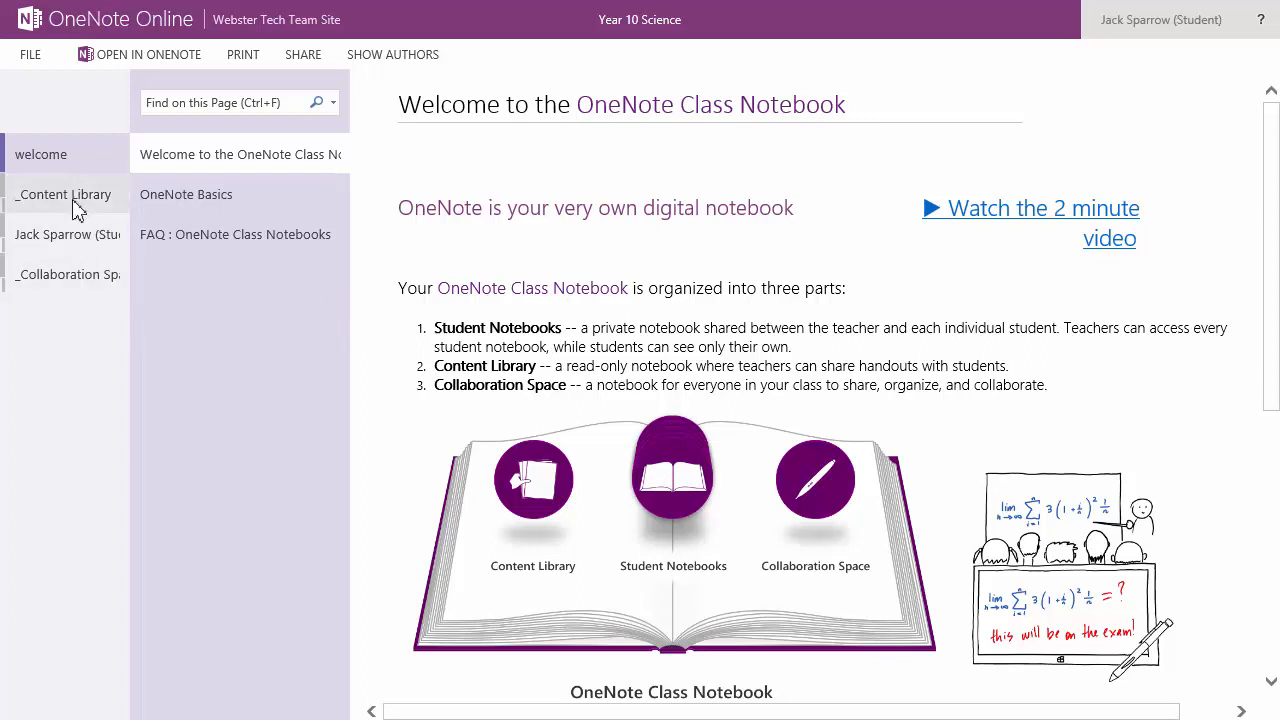
mouse_move(70, 274)
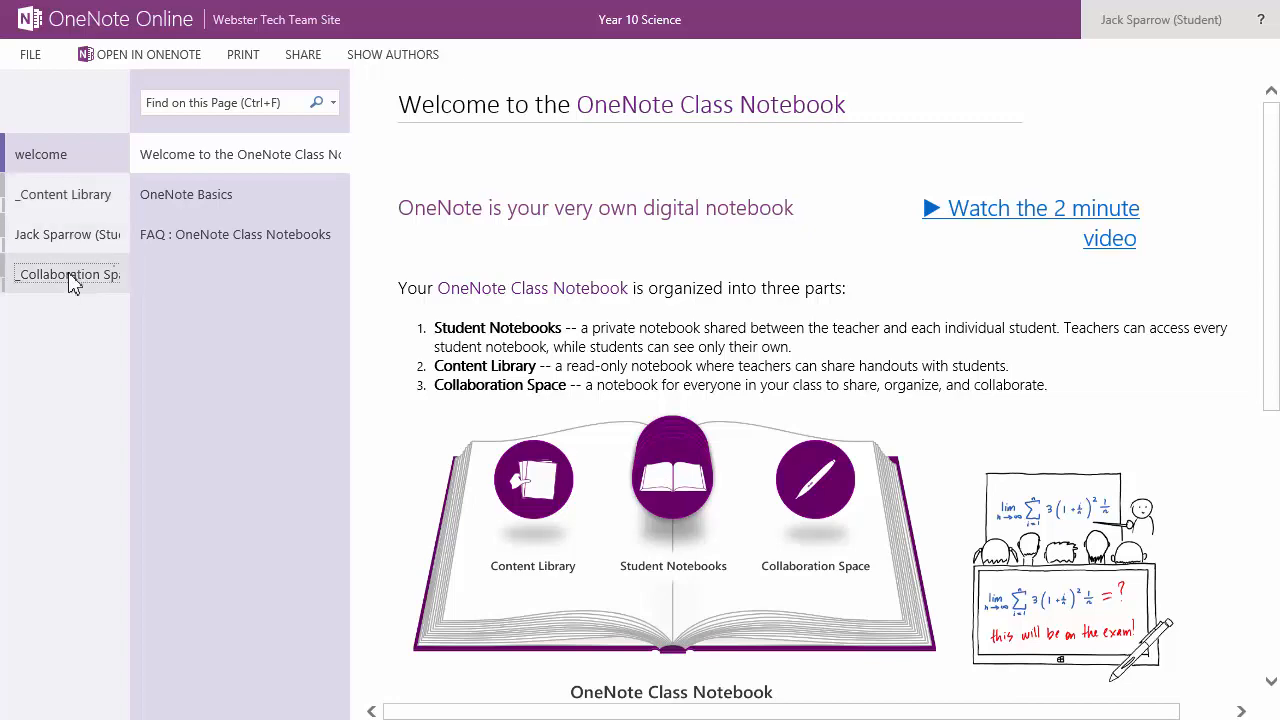
click(67, 274)
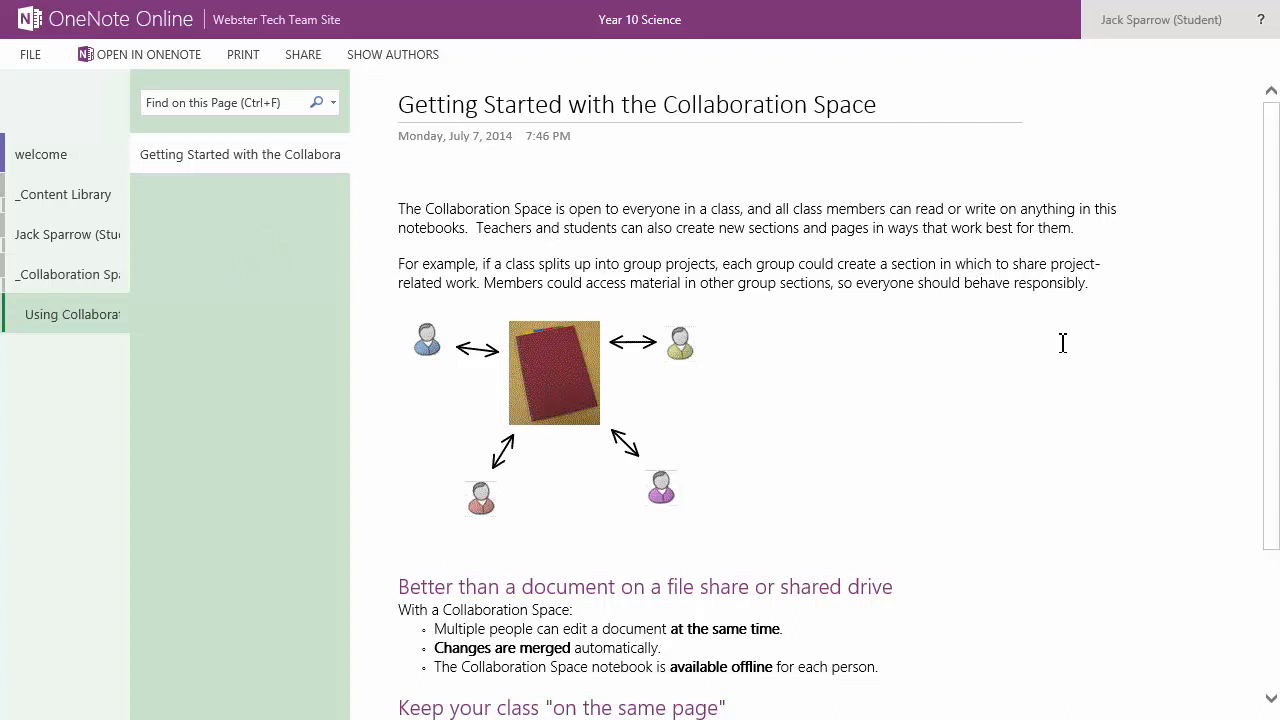
mouse_move(295, 197)
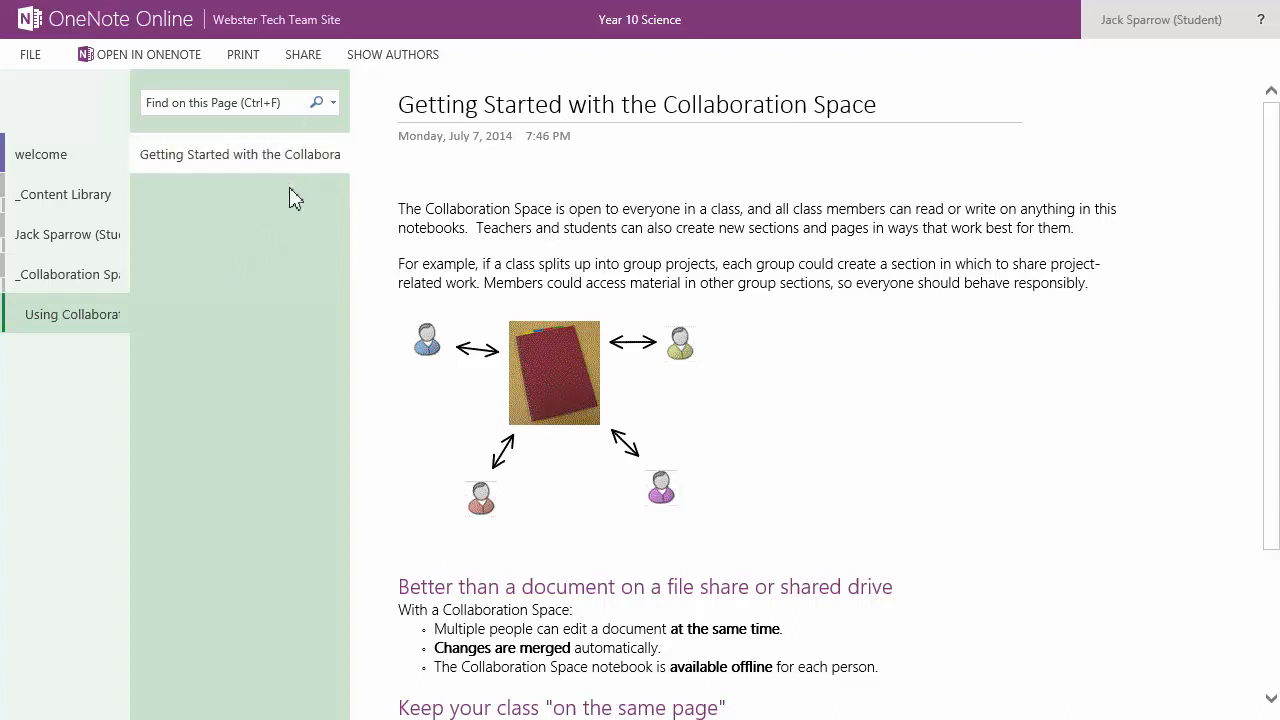
mouse_move(987, 408)
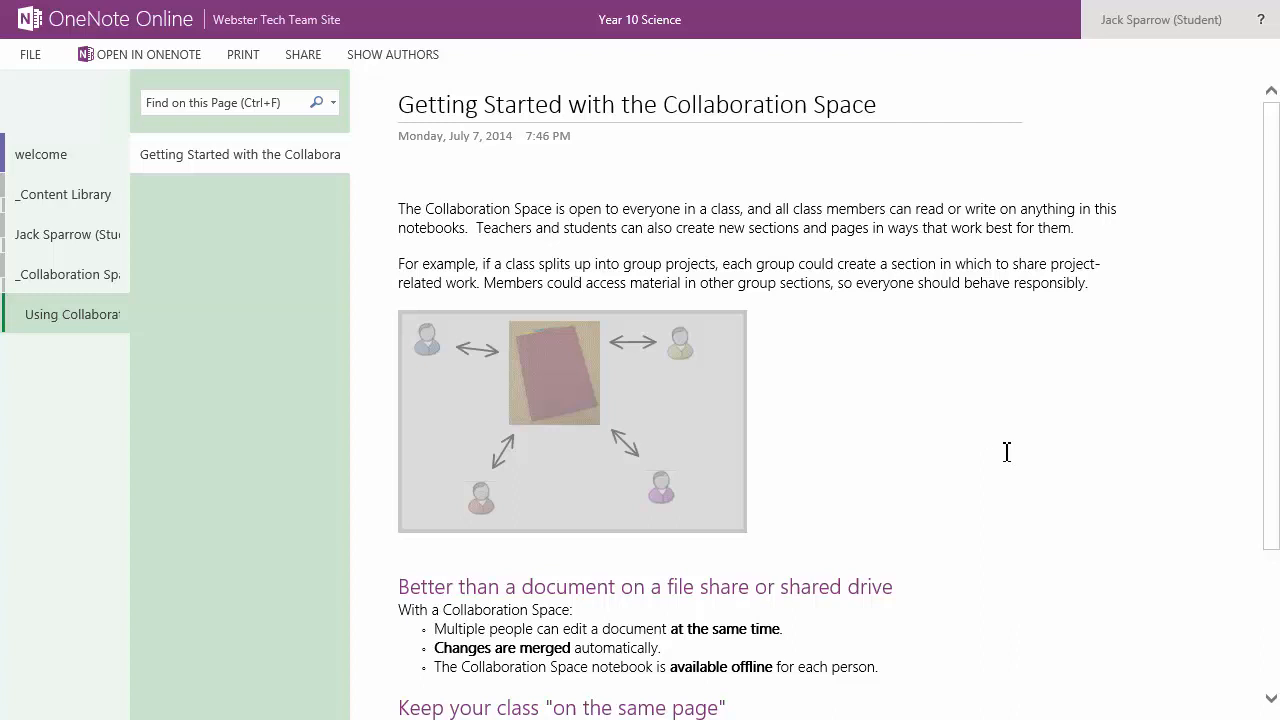
mouse_move(910, 368)
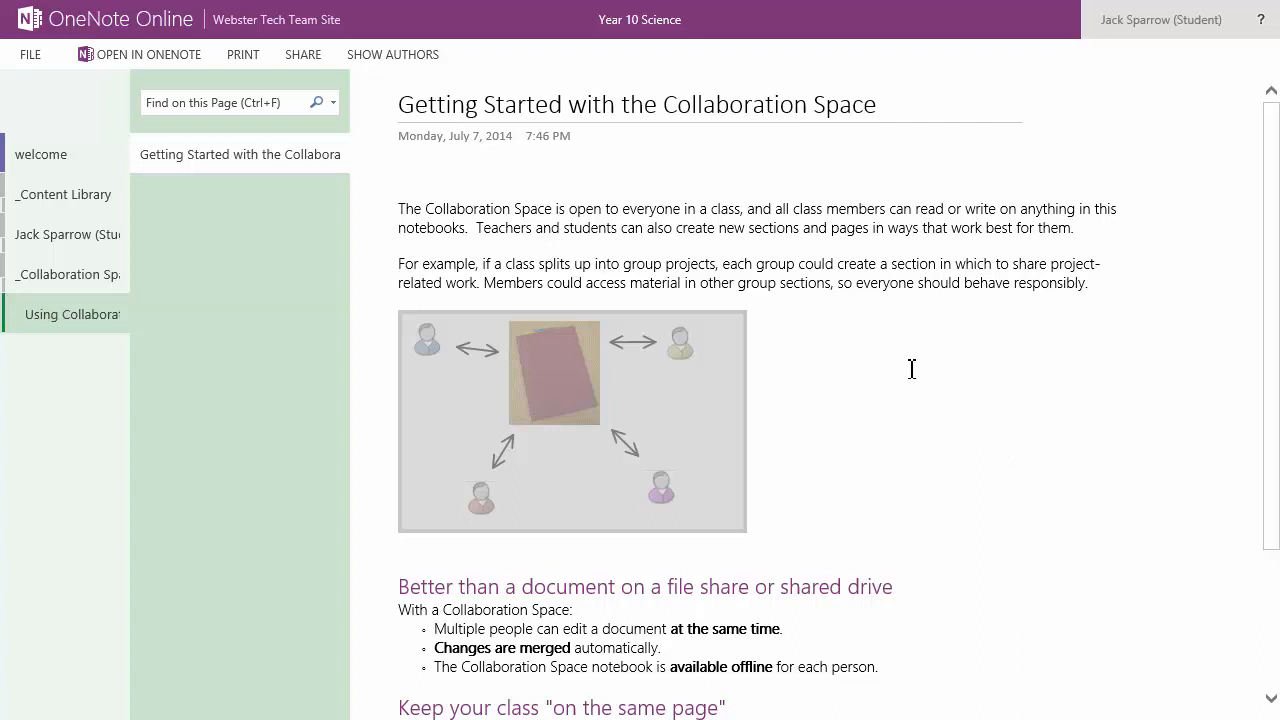
mouse_move(65, 240)
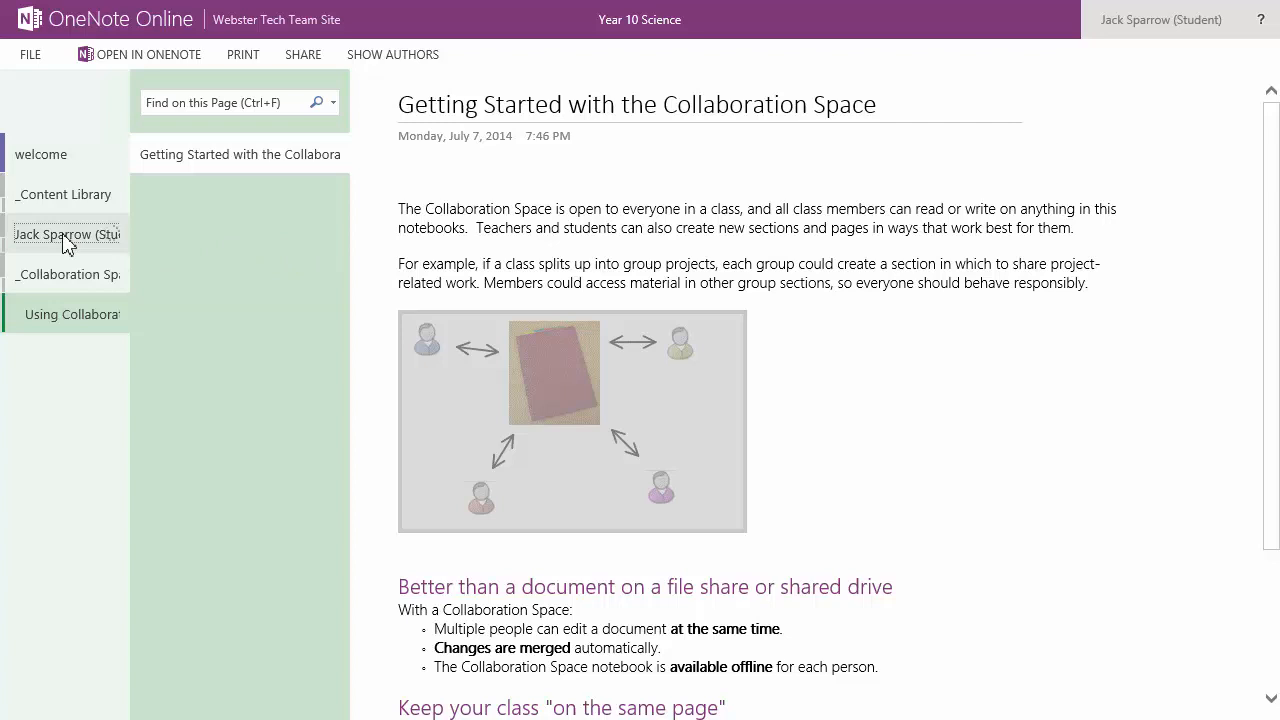
click(66, 234)
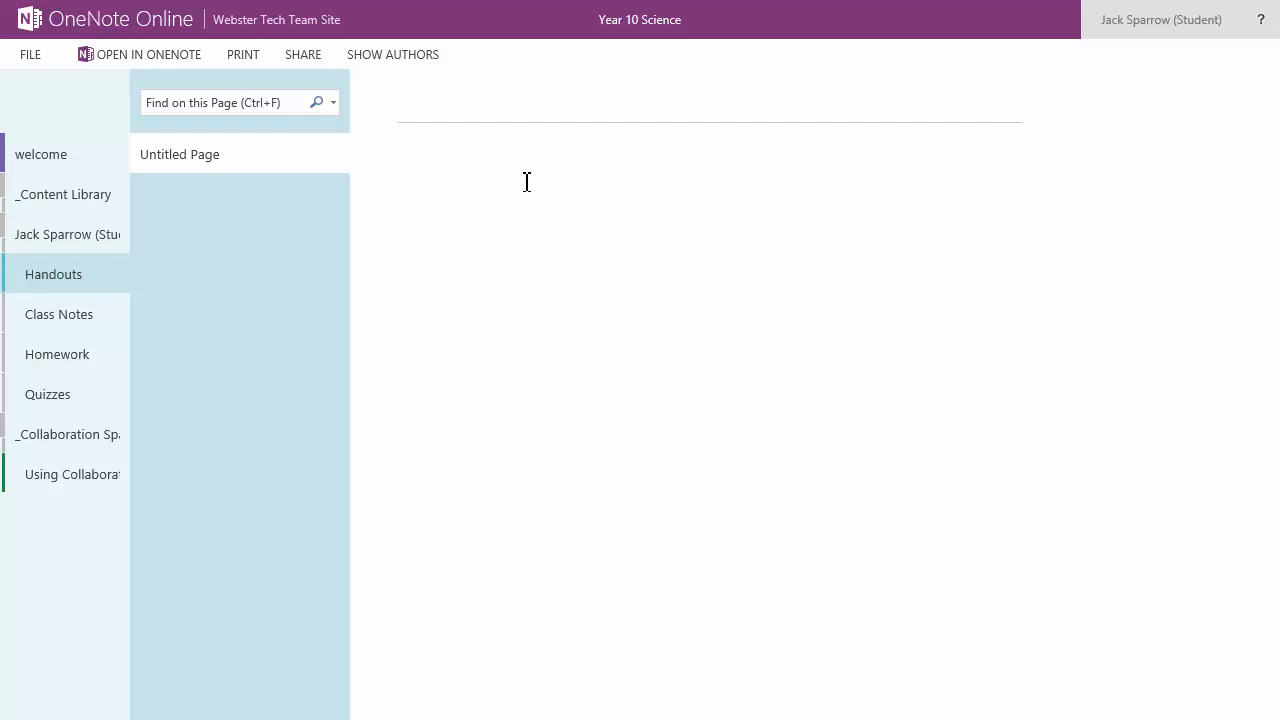
mouse_move(613, 277)
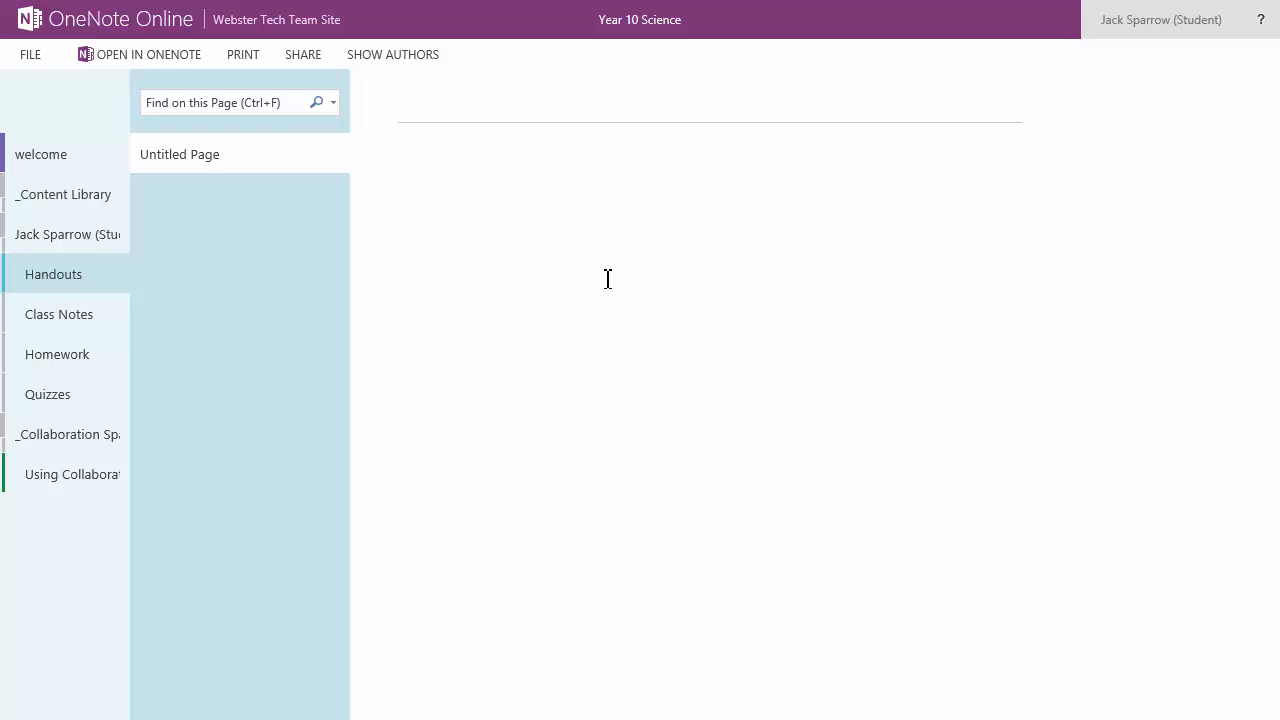
mouse_move(591, 260)
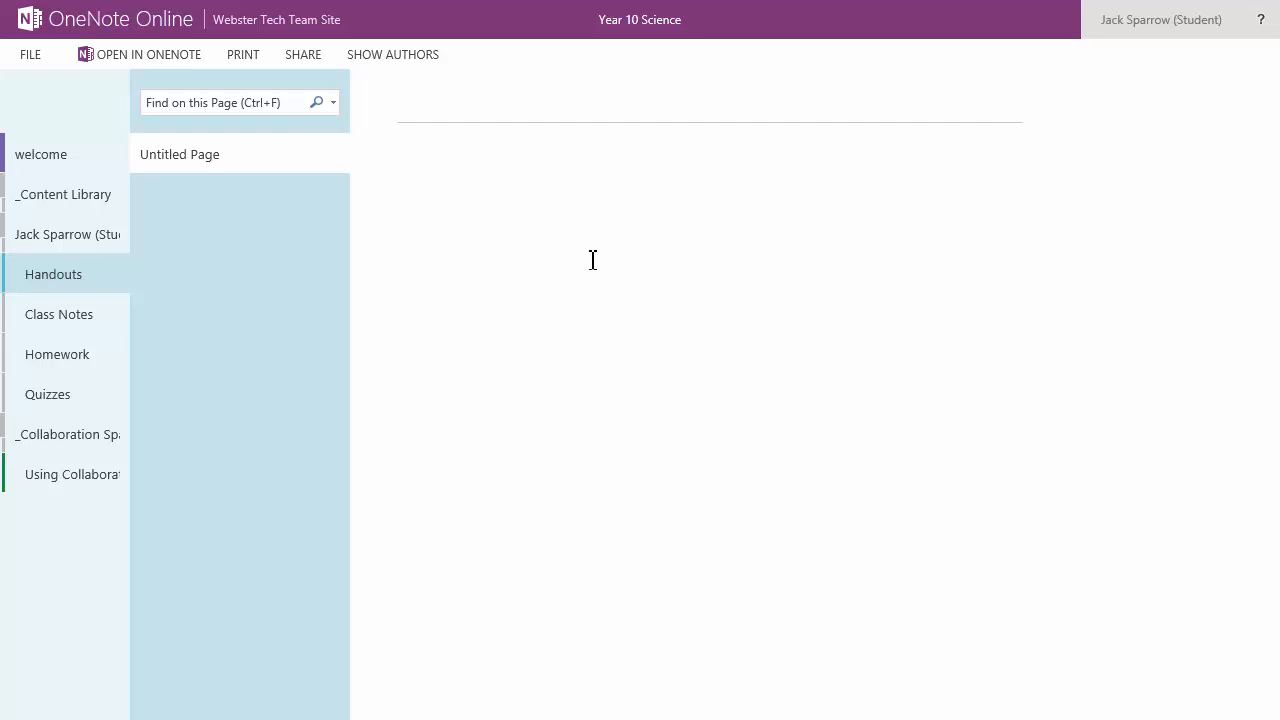
mouse_move(499, 207)
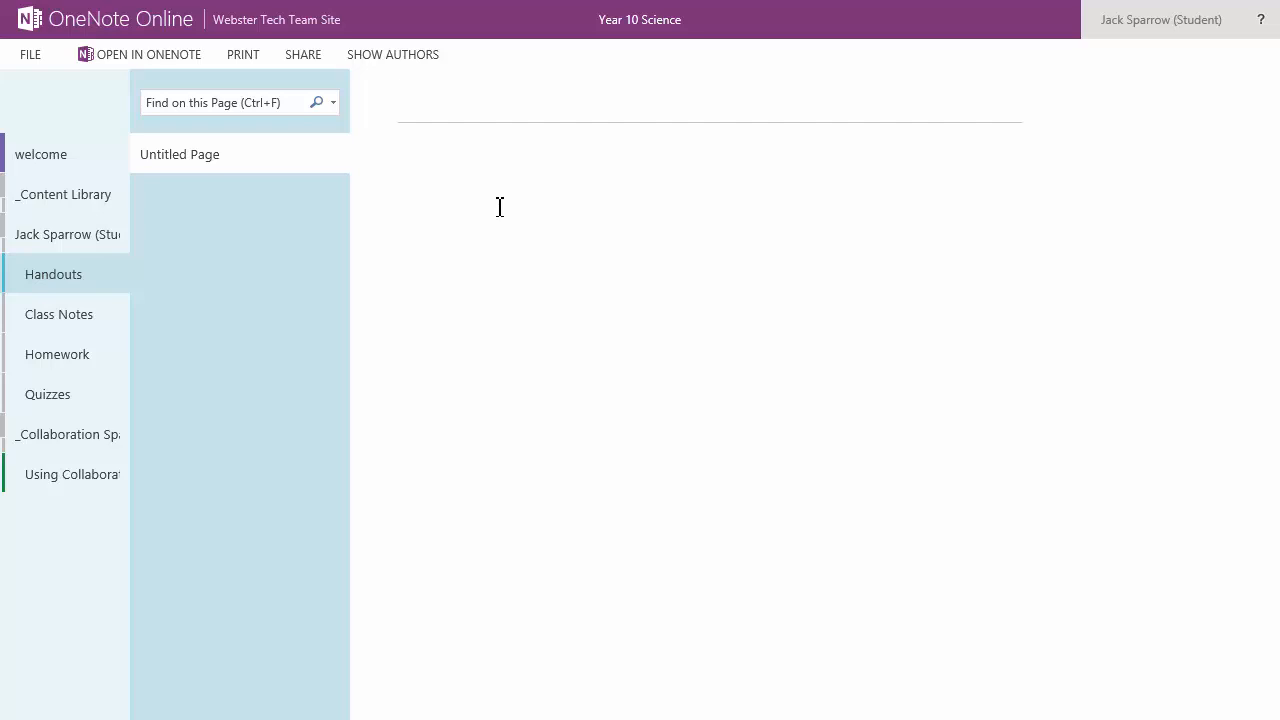
mouse_move(448, 100)
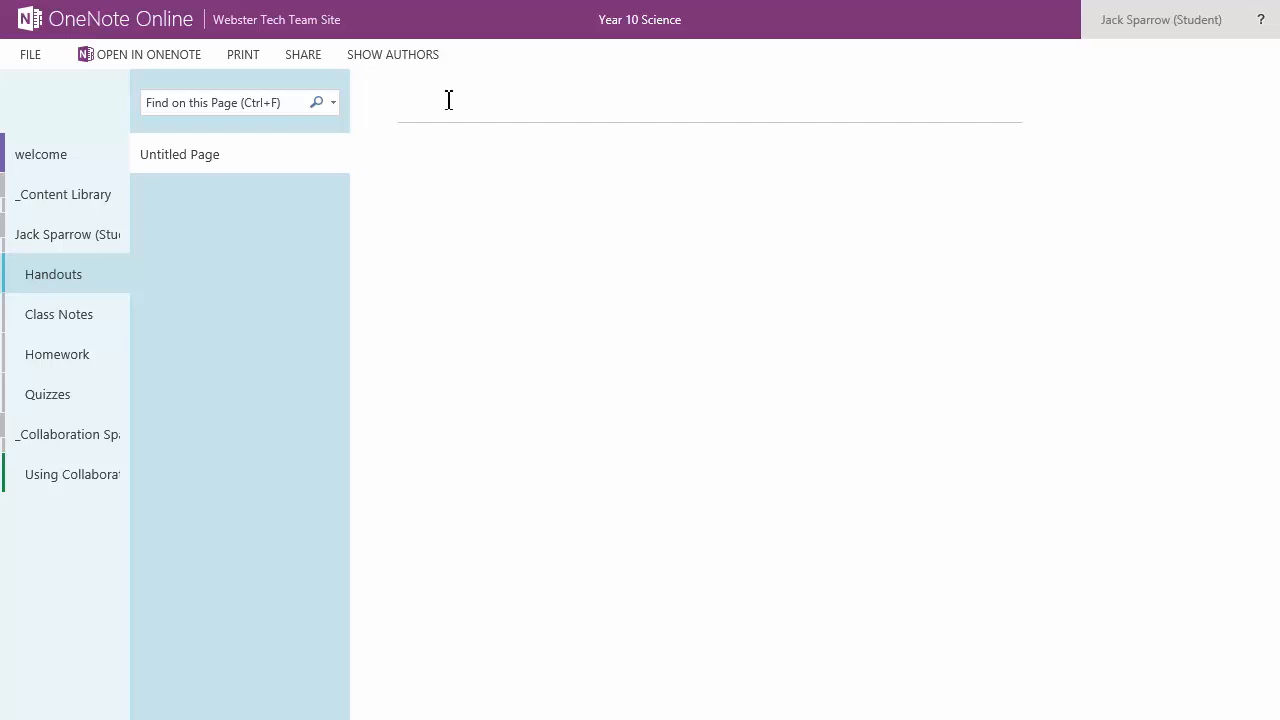
mouse_move(210, 78)
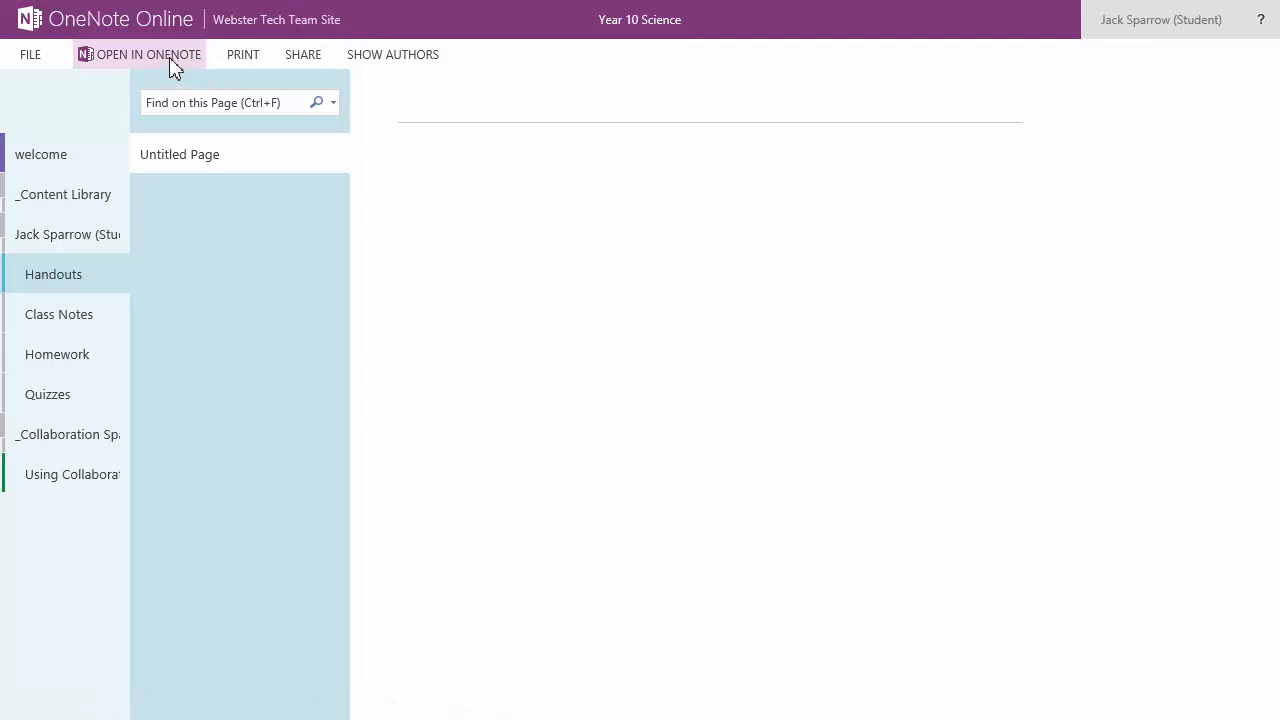
mouse_move(200, 68)
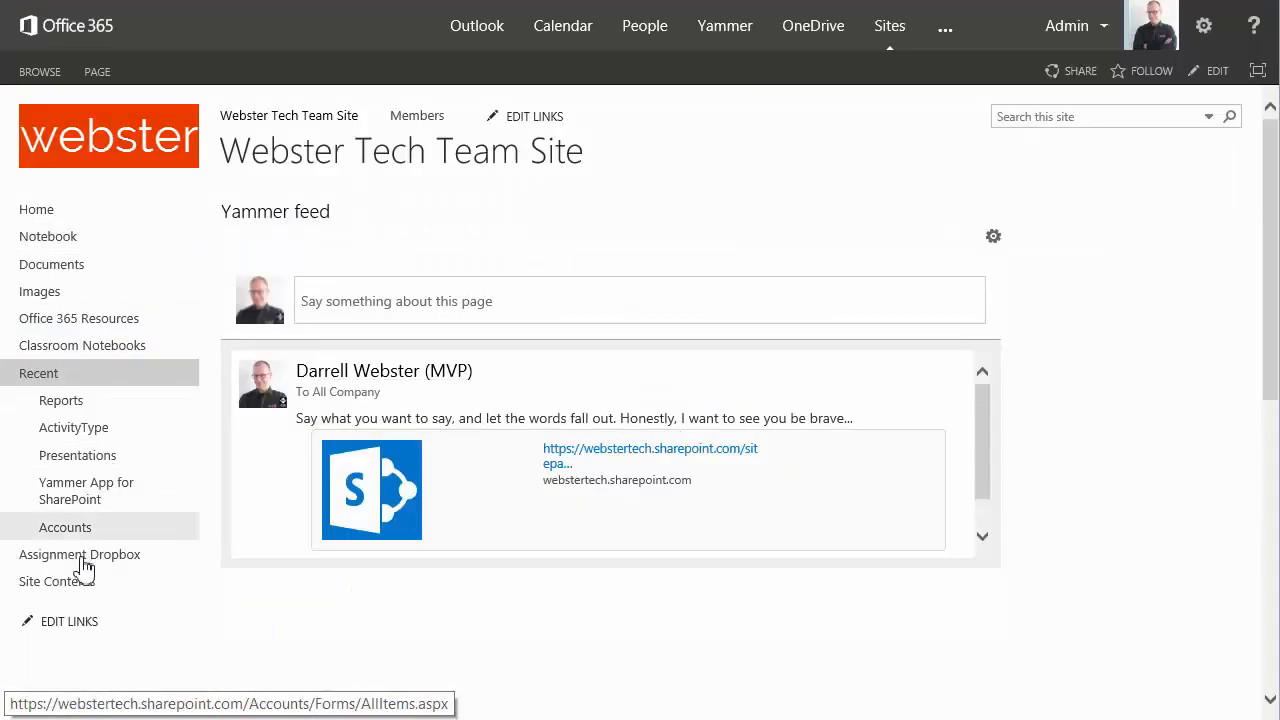
Remove the Notebook link from the Quick Launch and save the navigation.
click(69, 621)
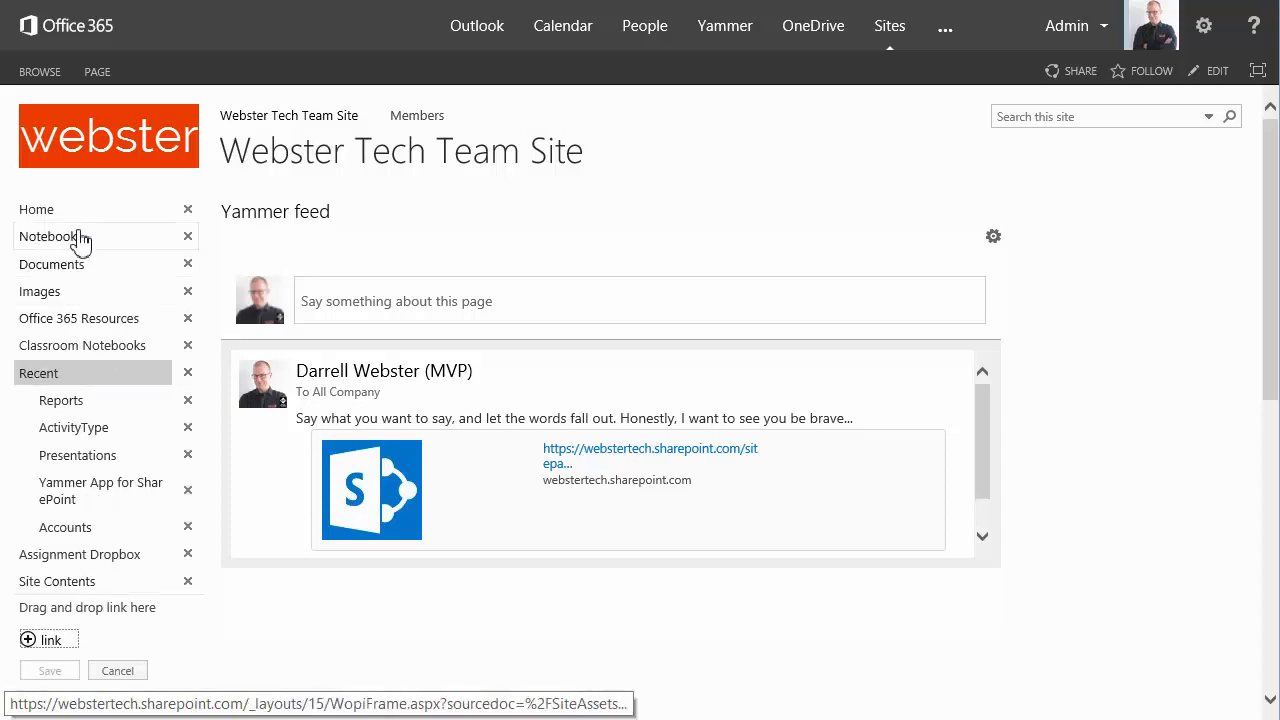
mouse_move(187, 236)
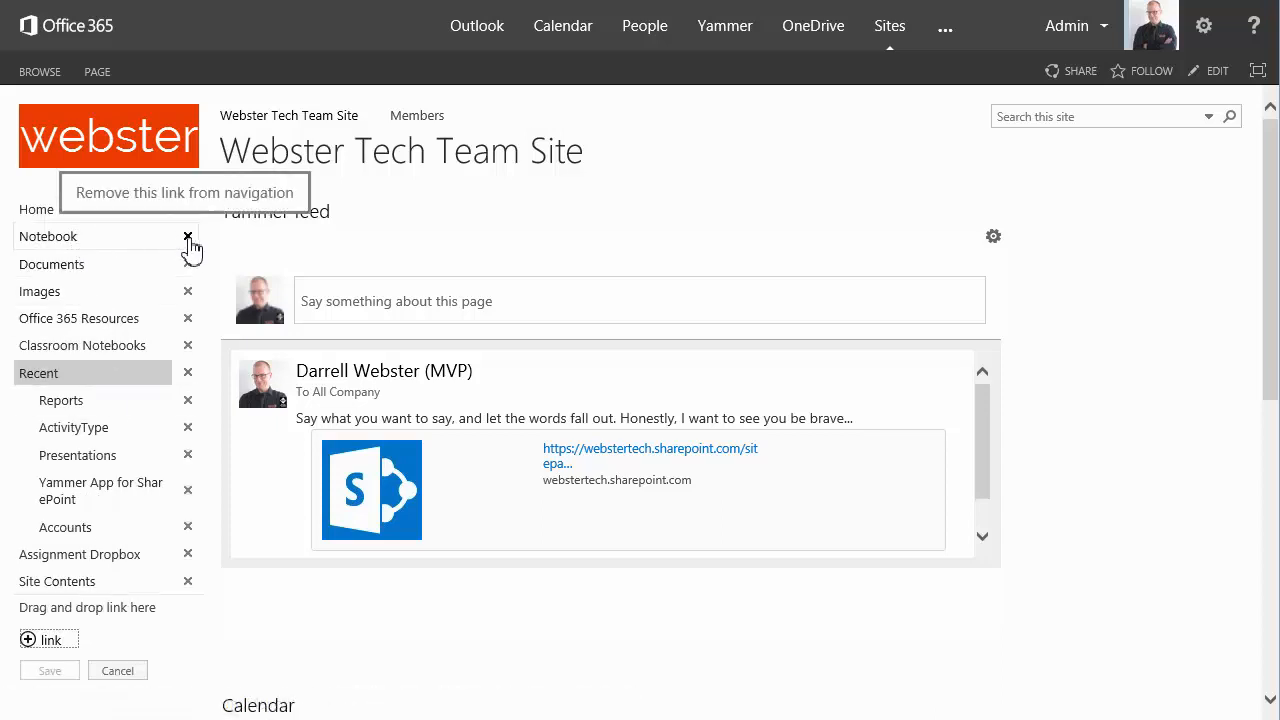
click(187, 236)
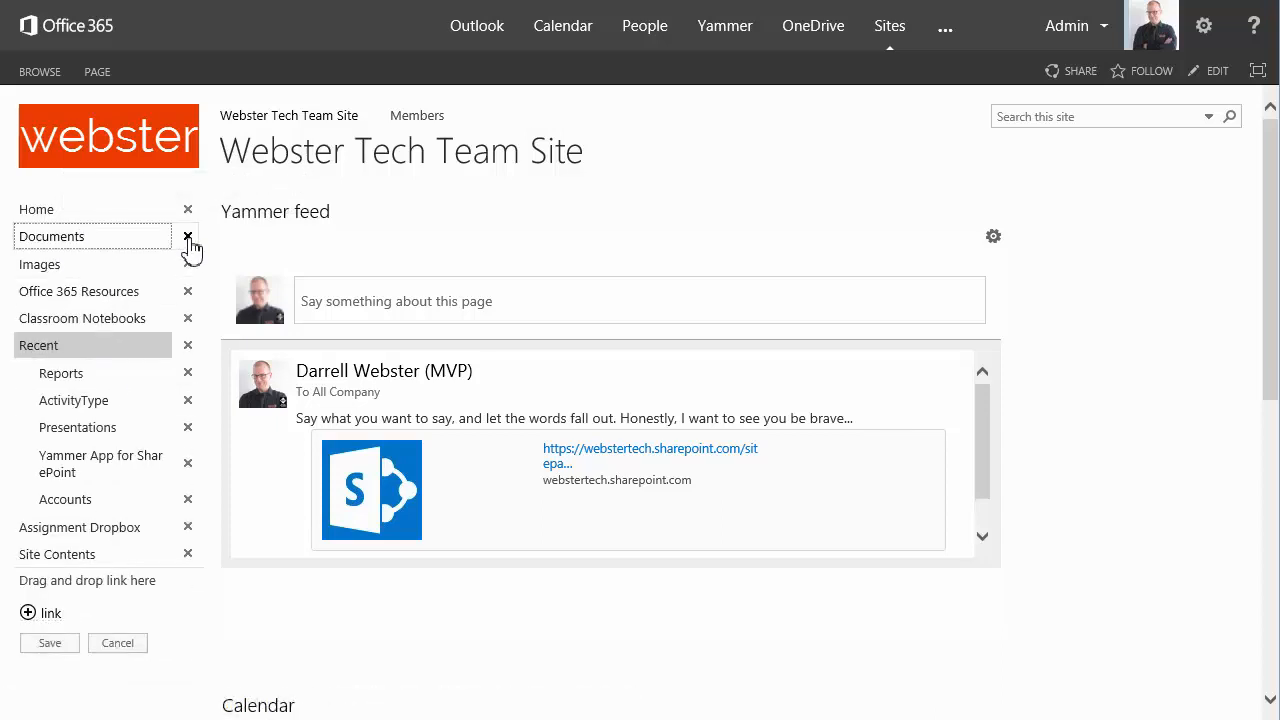
mouse_move(283, 253)
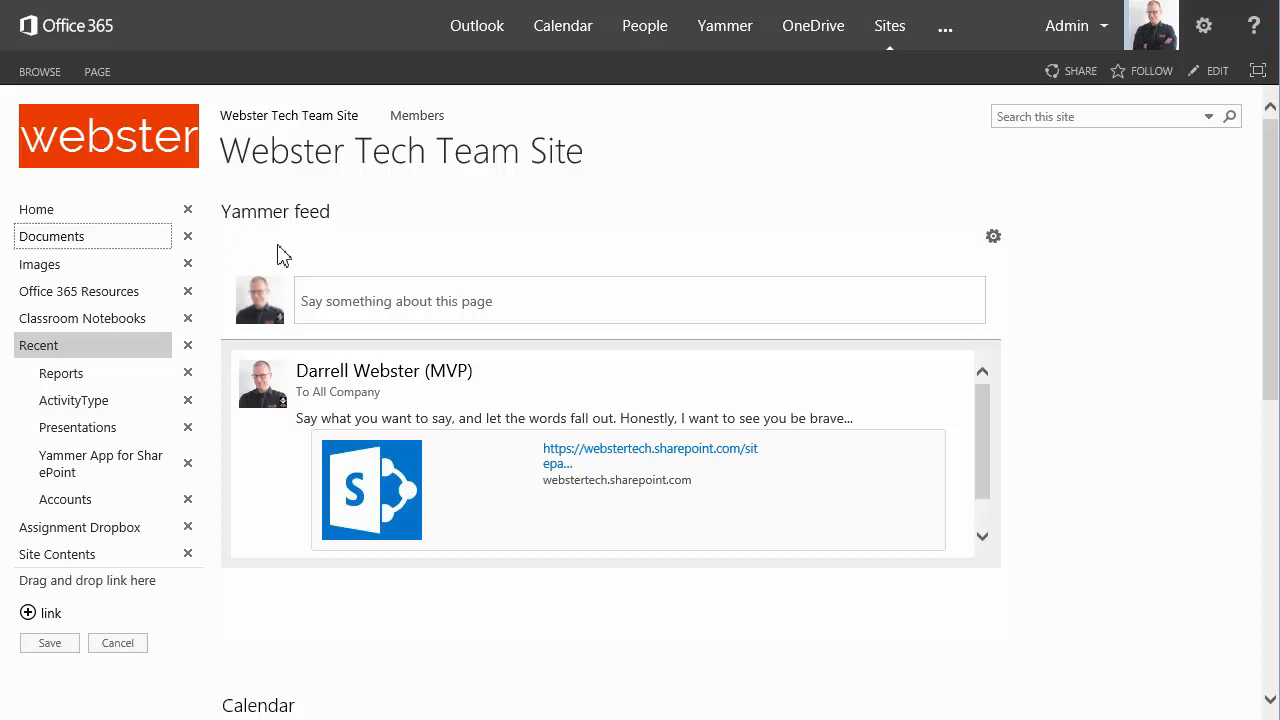
mouse_move(49, 642)
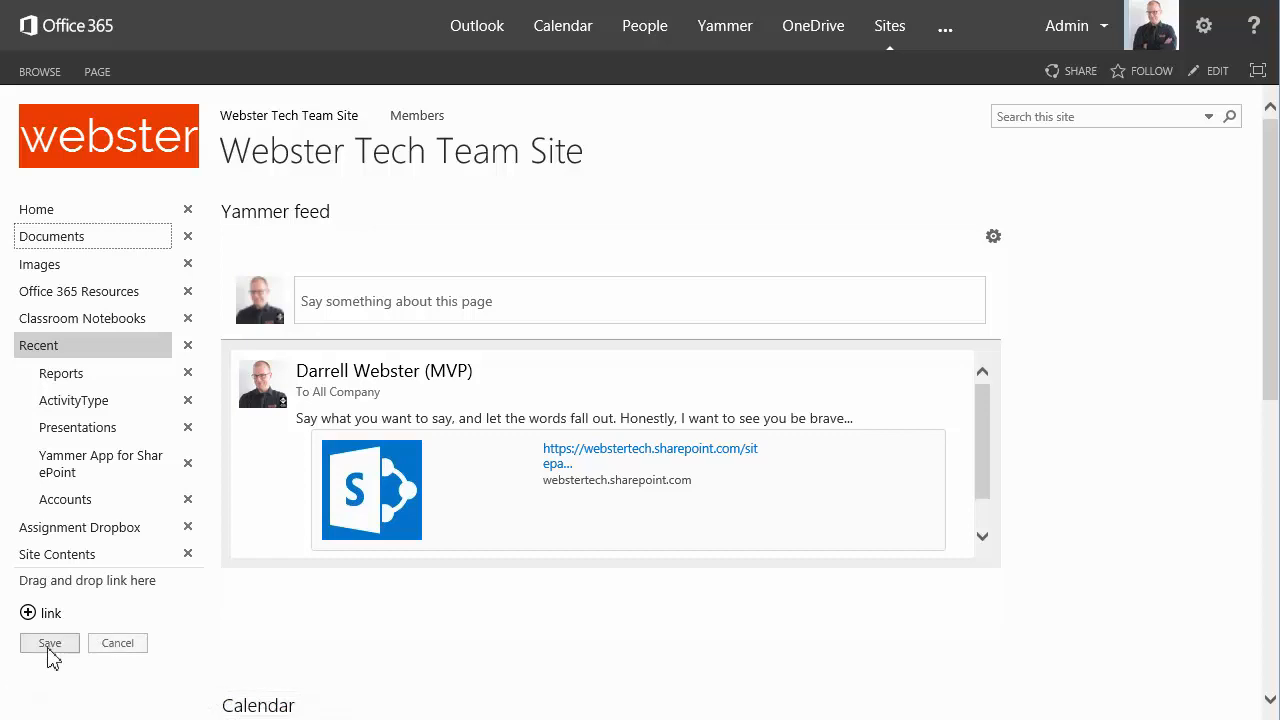
click(49, 642)
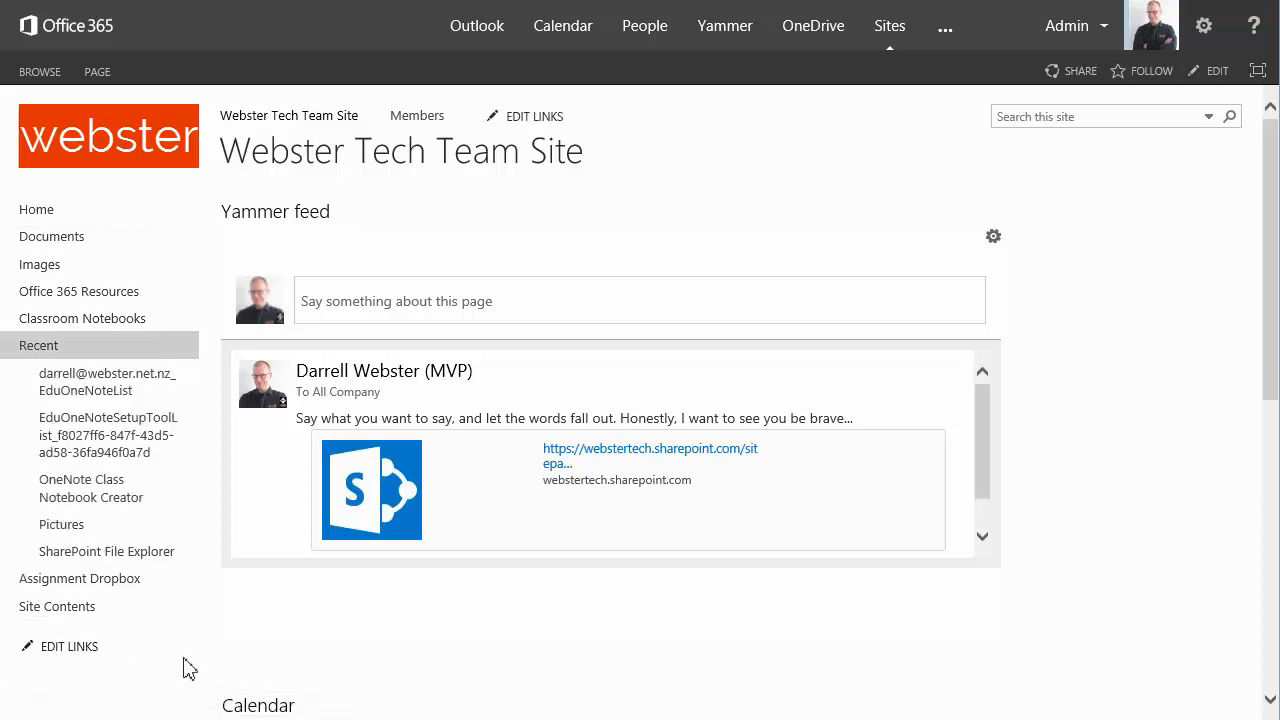
mouse_move(247, 632)
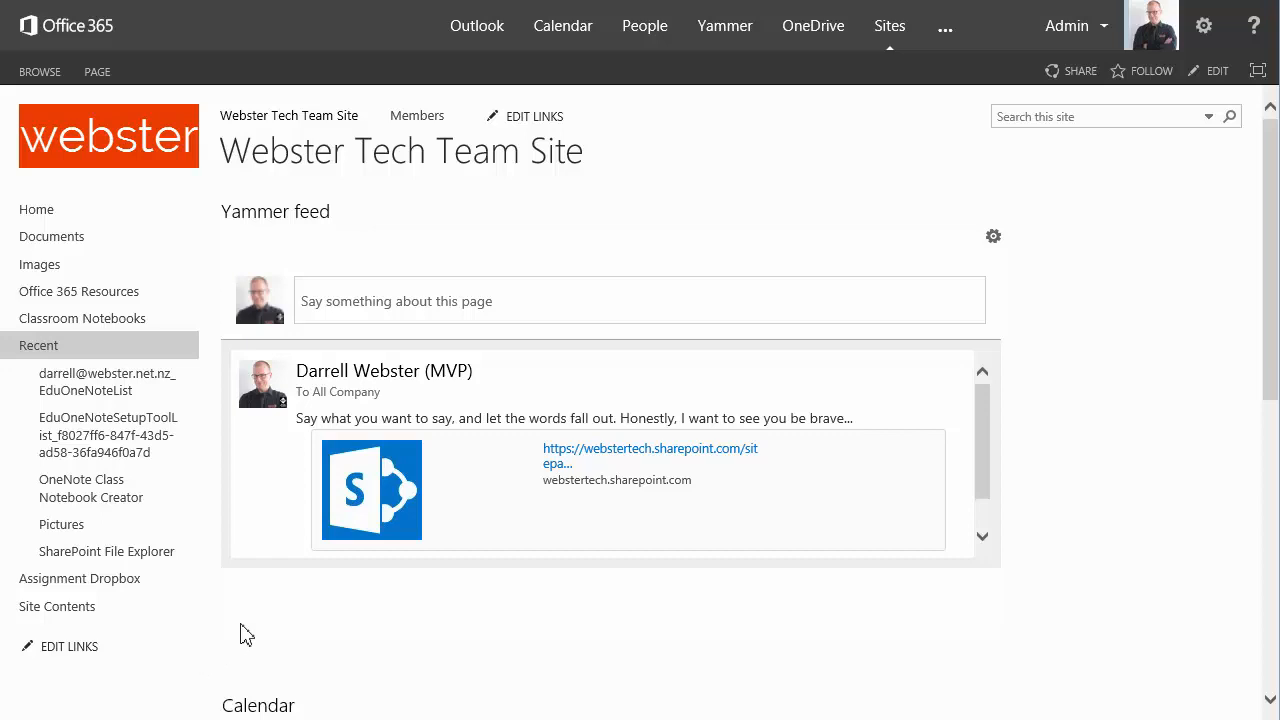
mouse_move(90, 488)
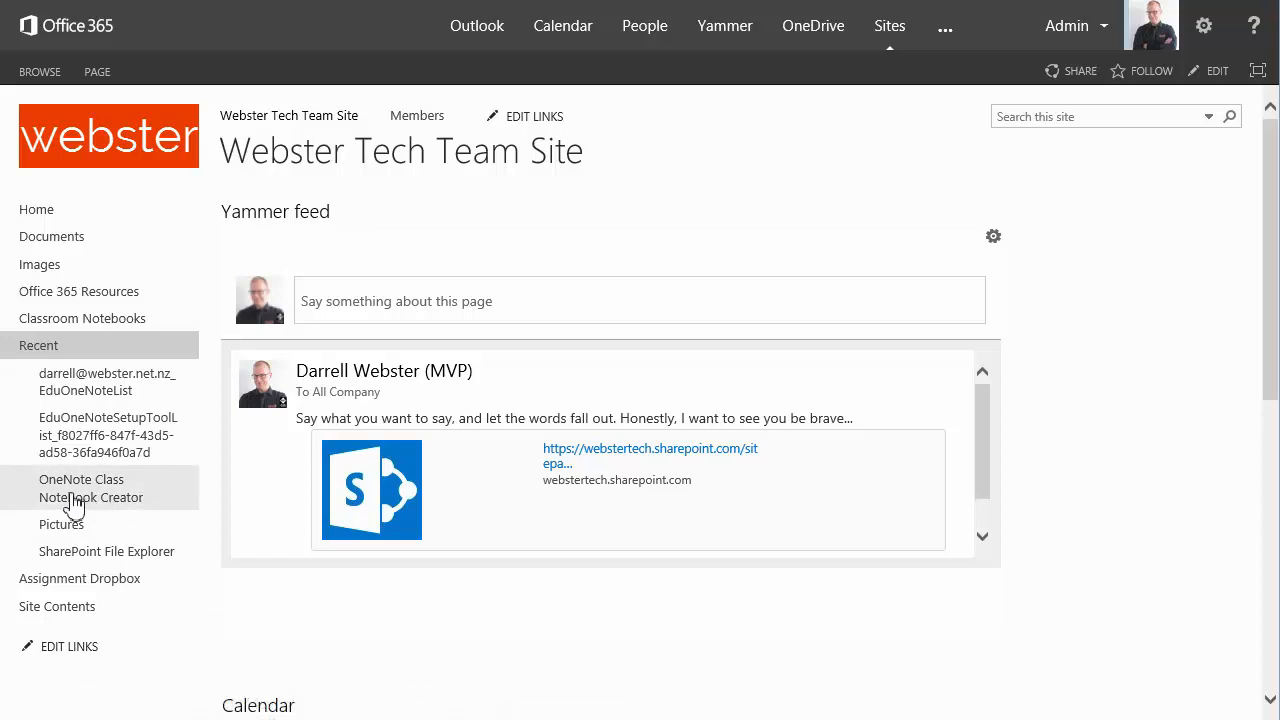
Check that the existing notebooks list shows only Year 10 Science, then return to the welcome page.
click(90, 488)
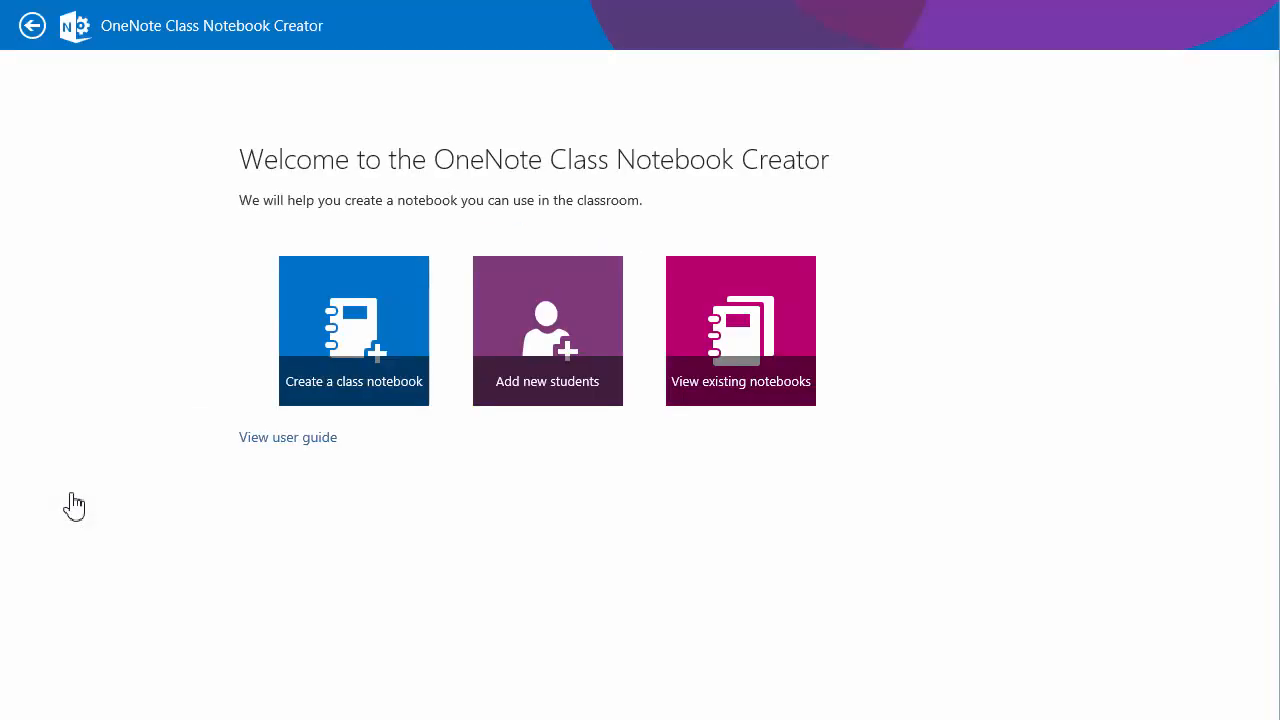
mouse_move(560, 340)
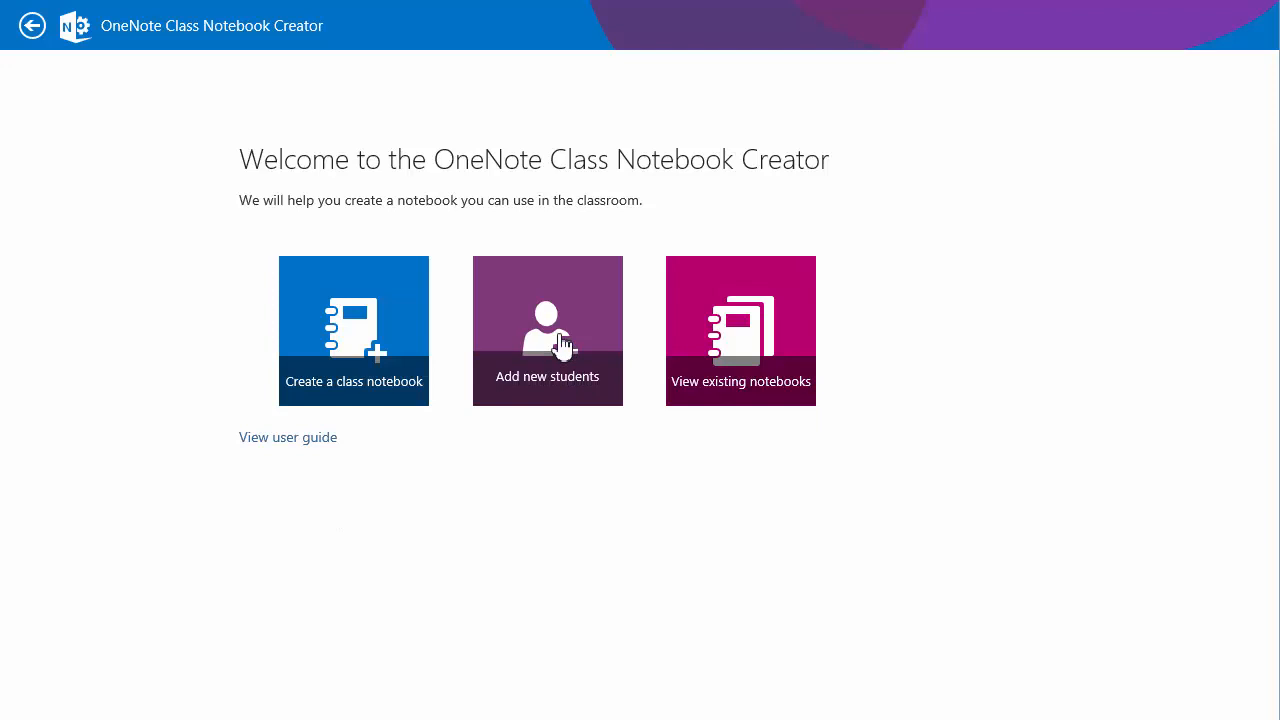
click(740, 330)
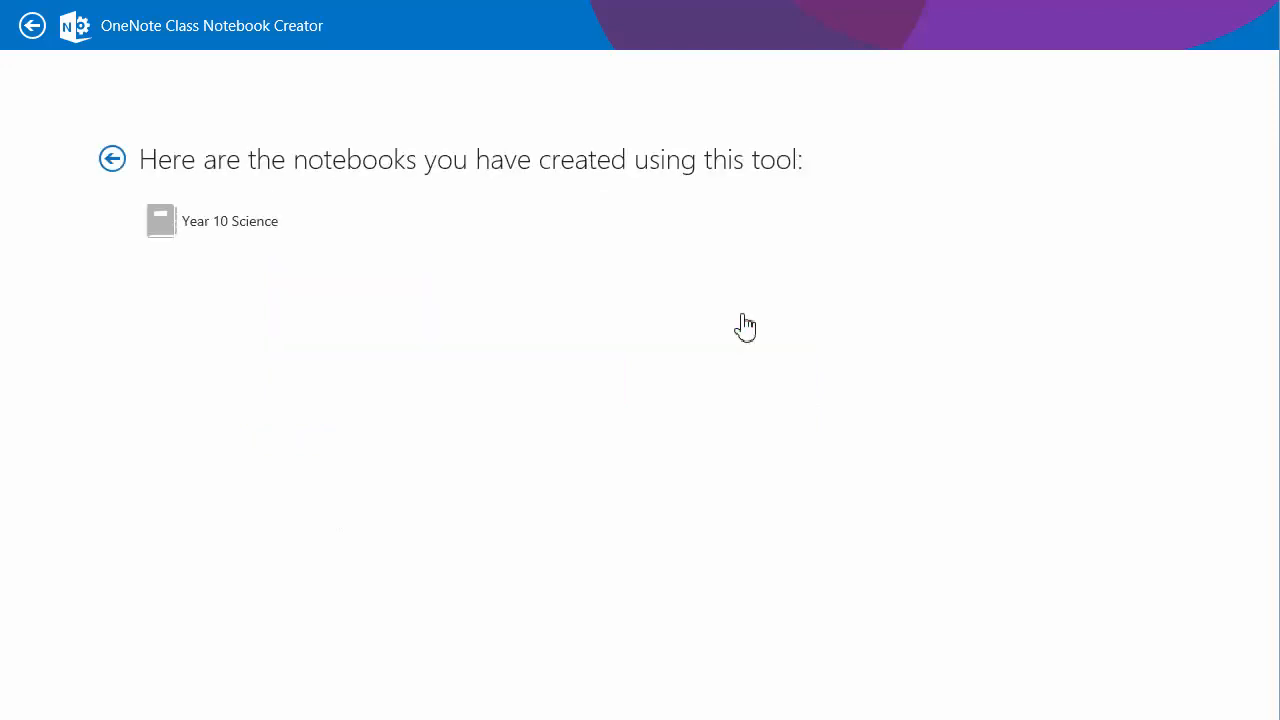
mouse_move(112, 159)
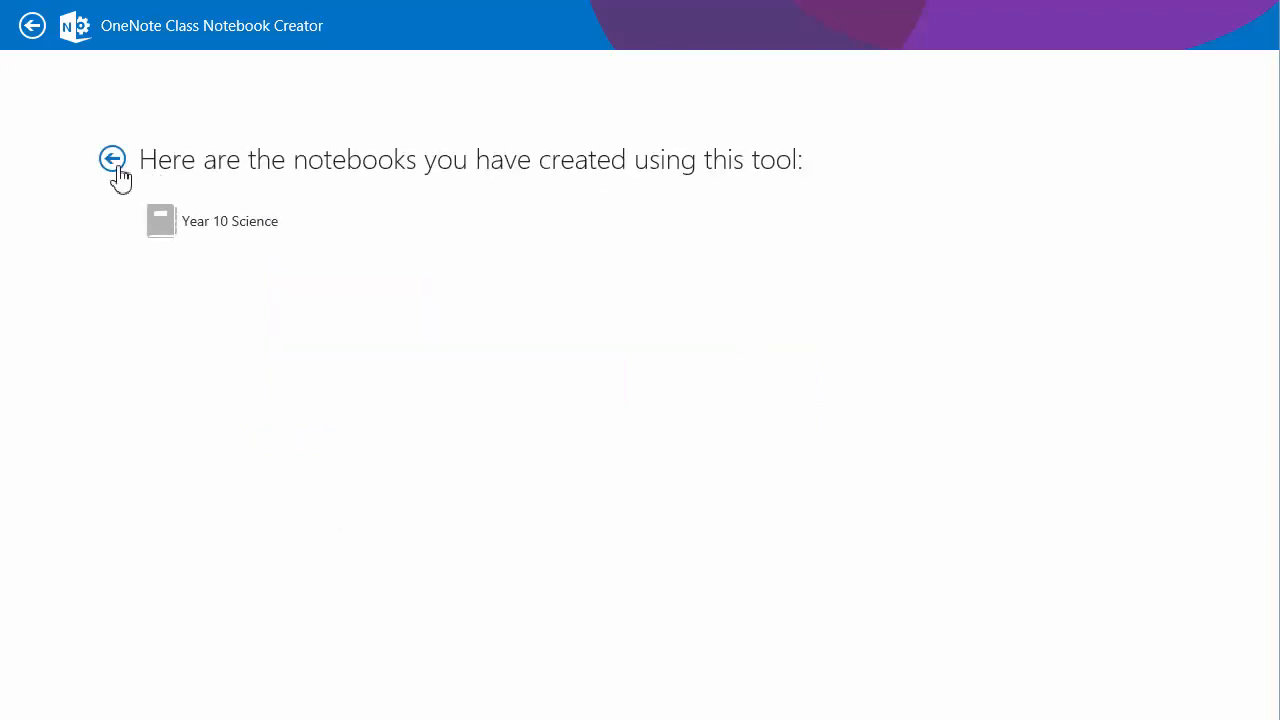
click(111, 158)
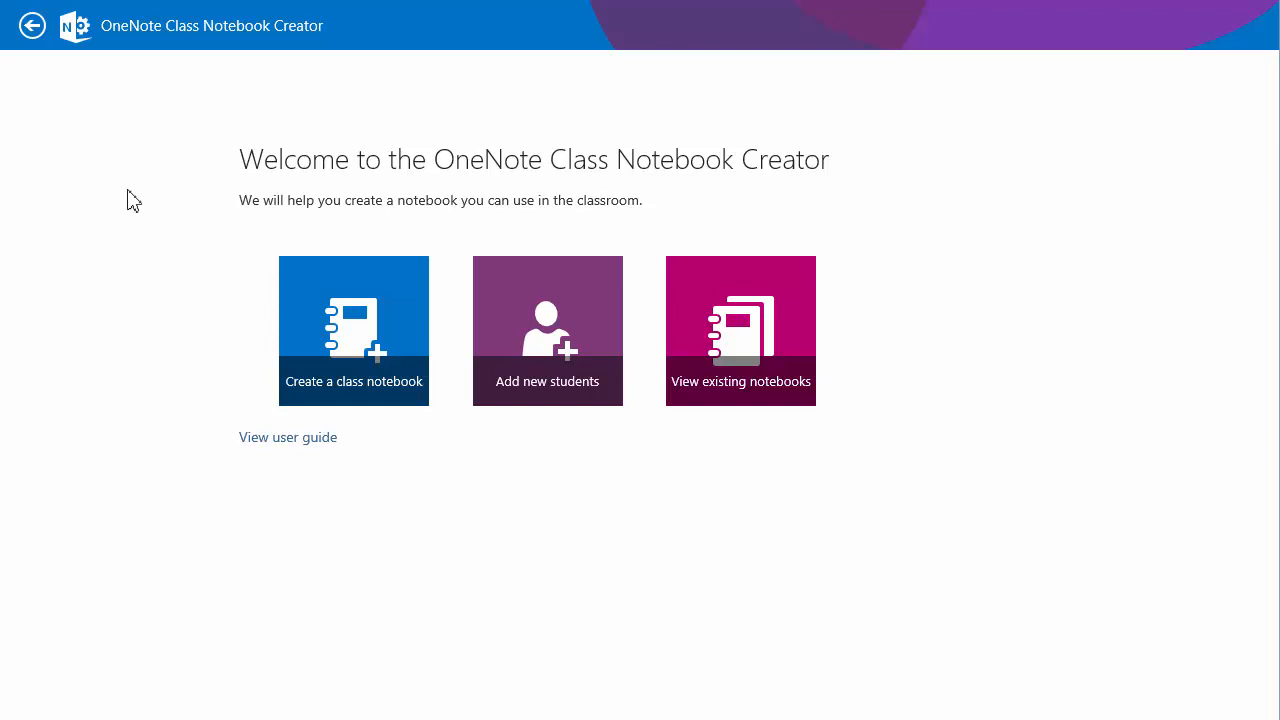
mouse_move(640, 368)
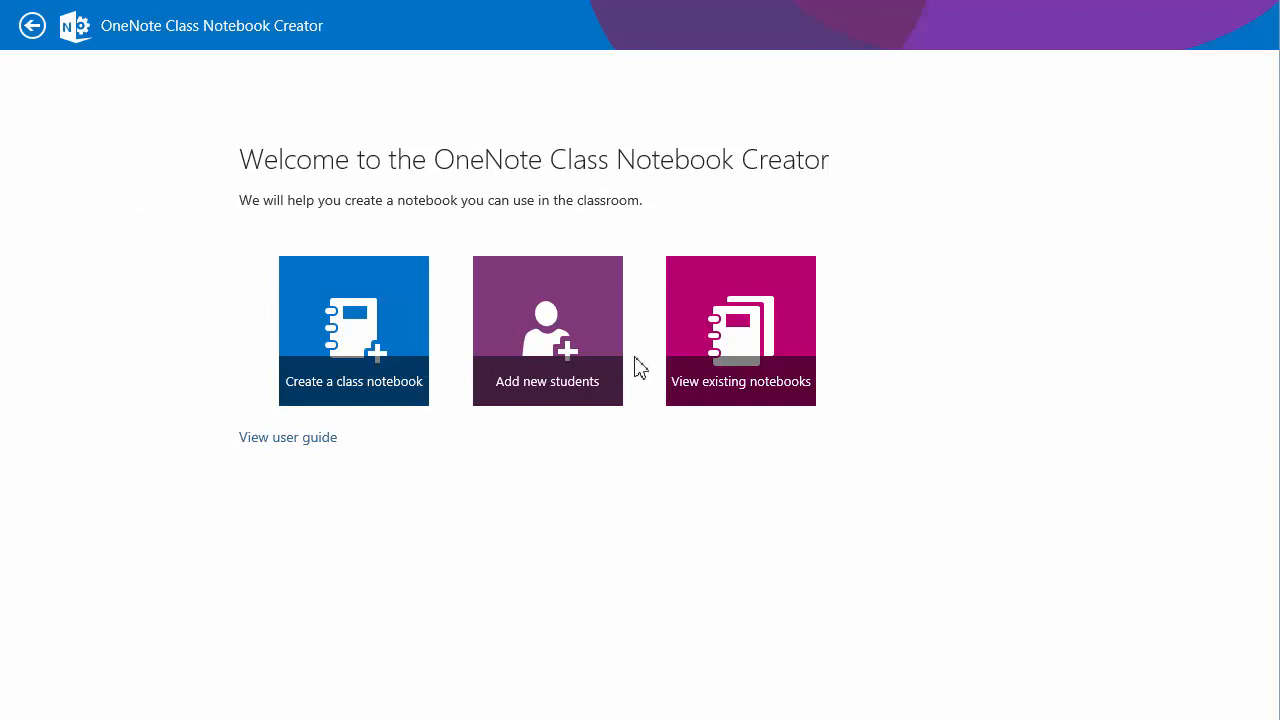
click(547, 330)
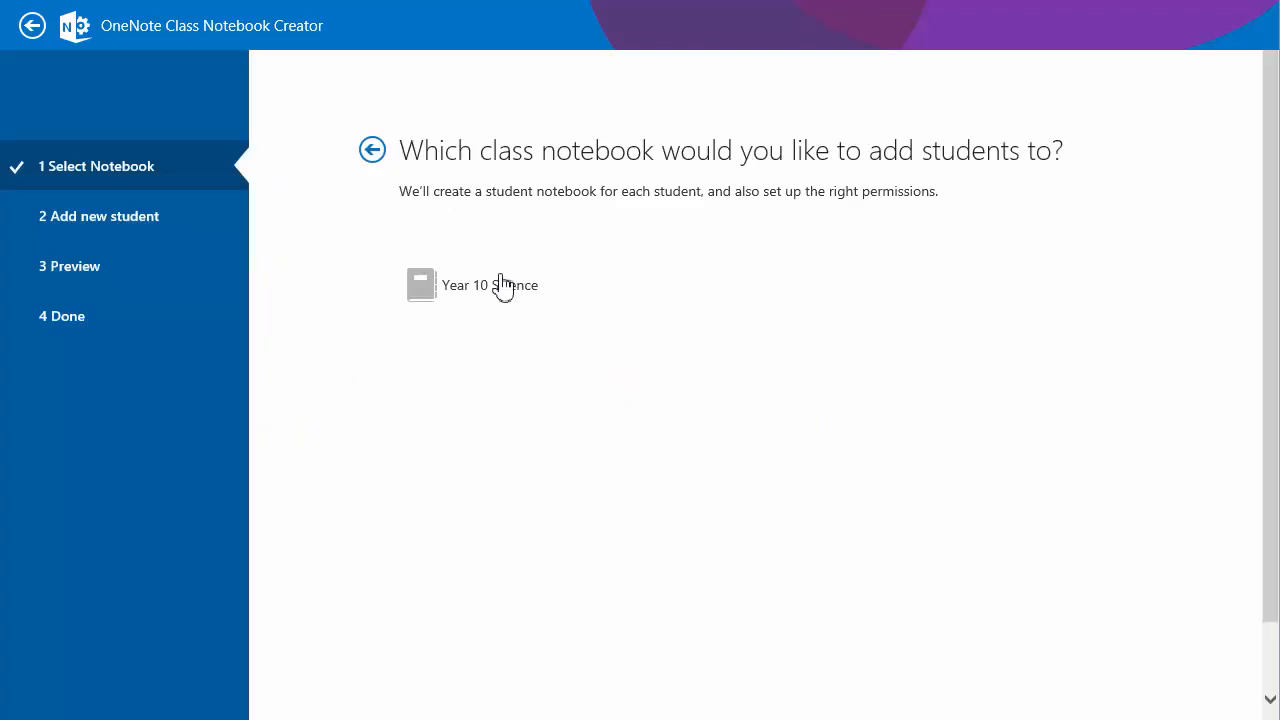
mouse_move(490, 295)
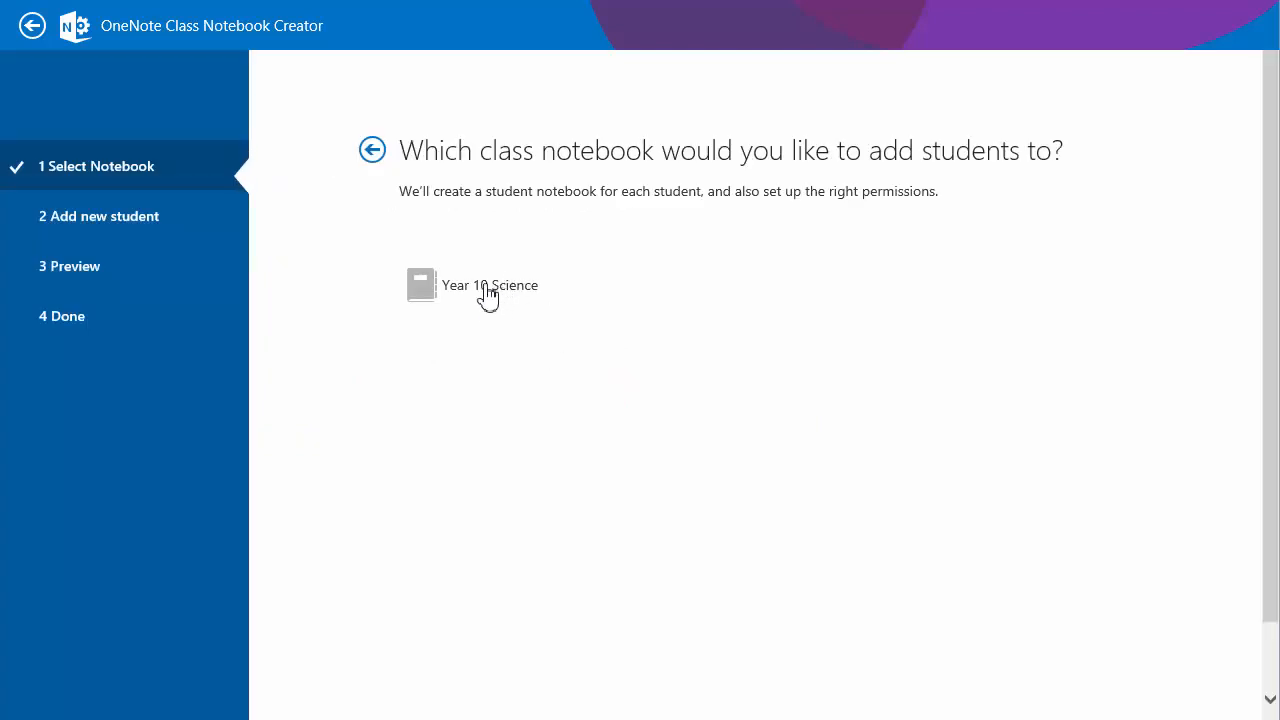
click(489, 285)
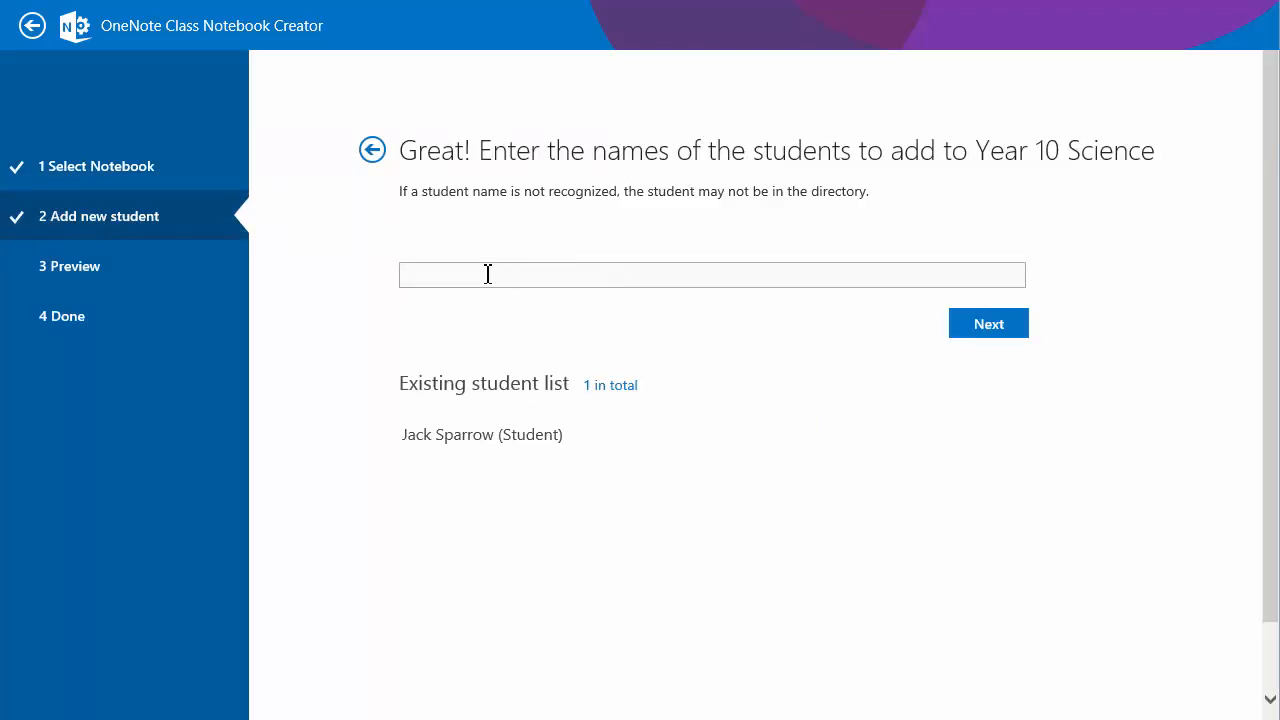
text(al)
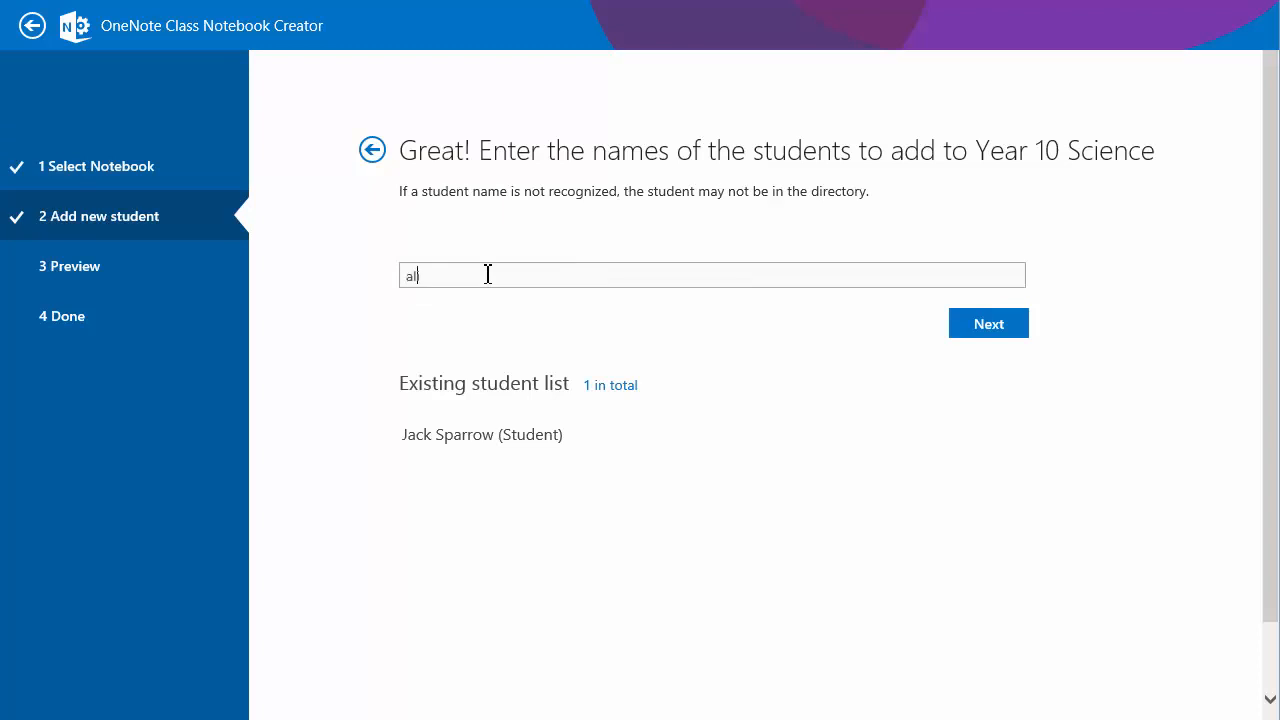
text(ci)
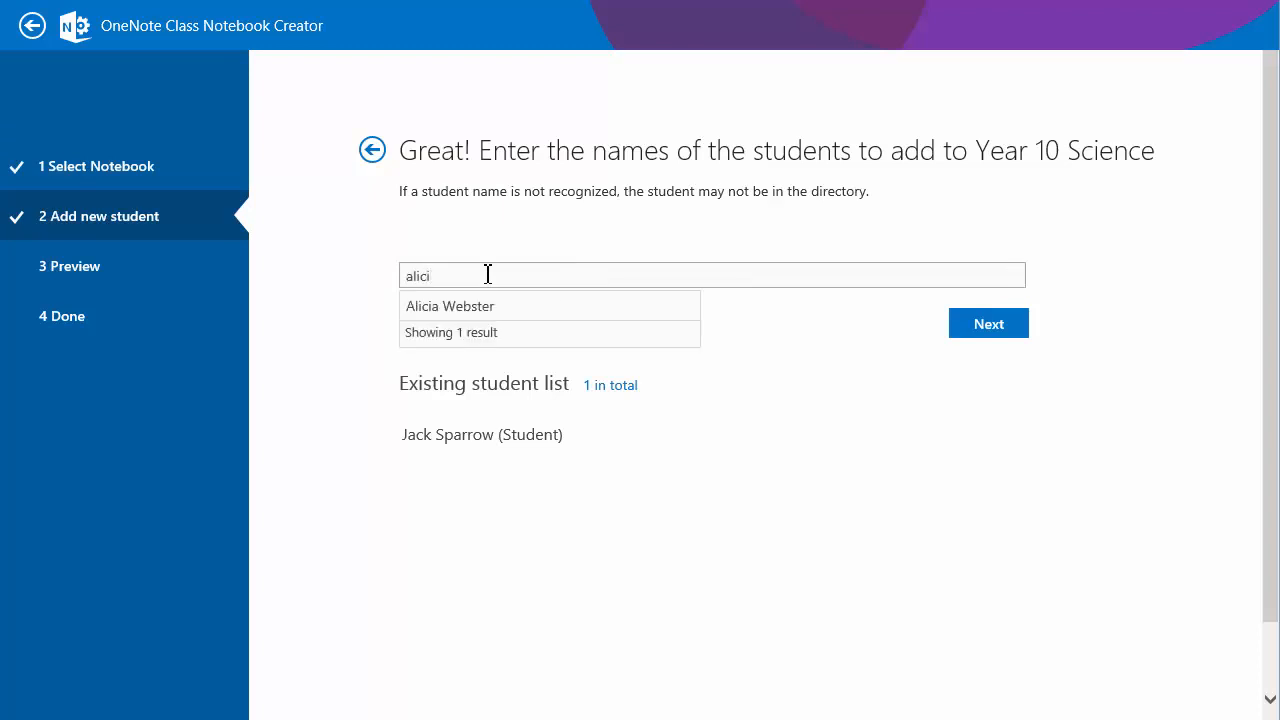
click(450, 306)
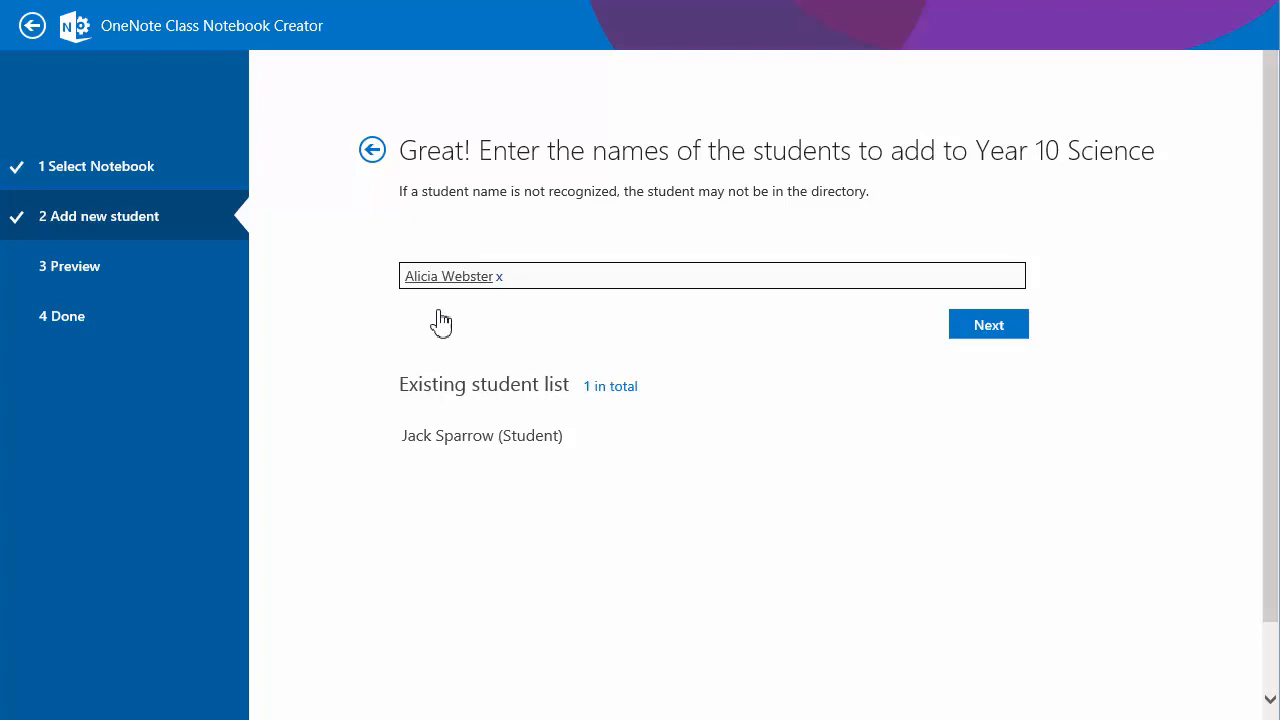
click(987, 324)
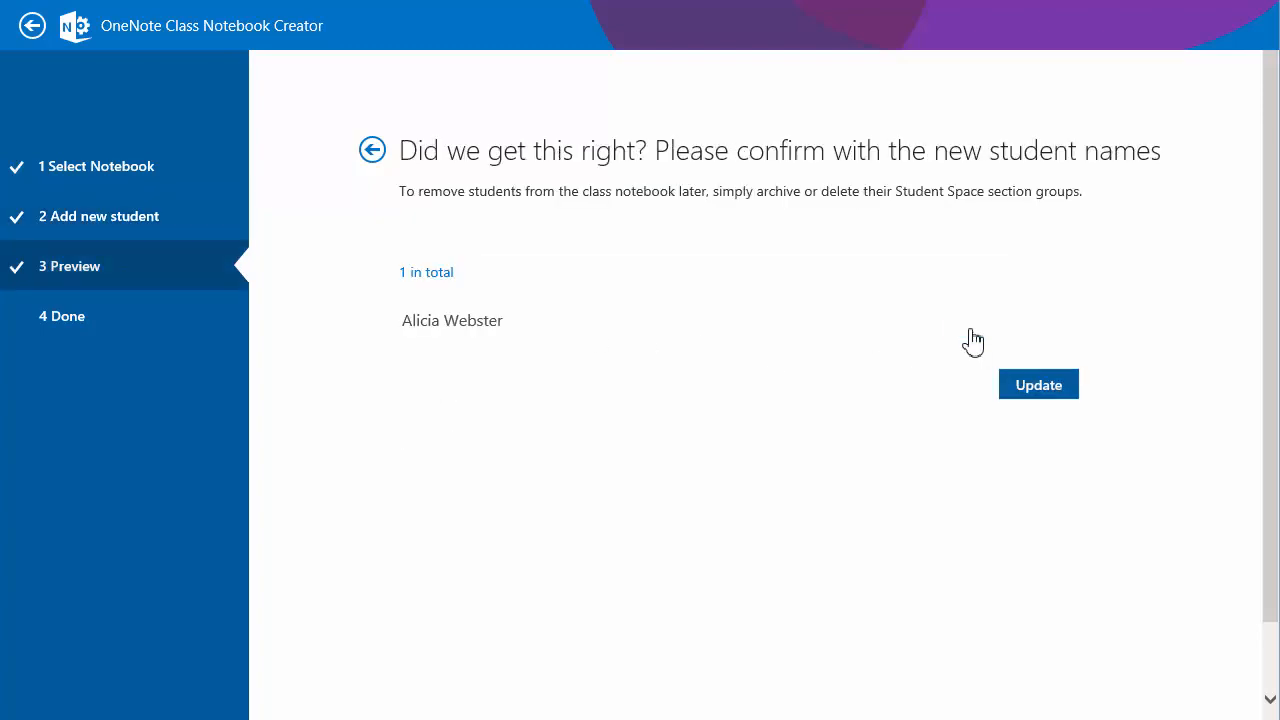
click(1038, 384)
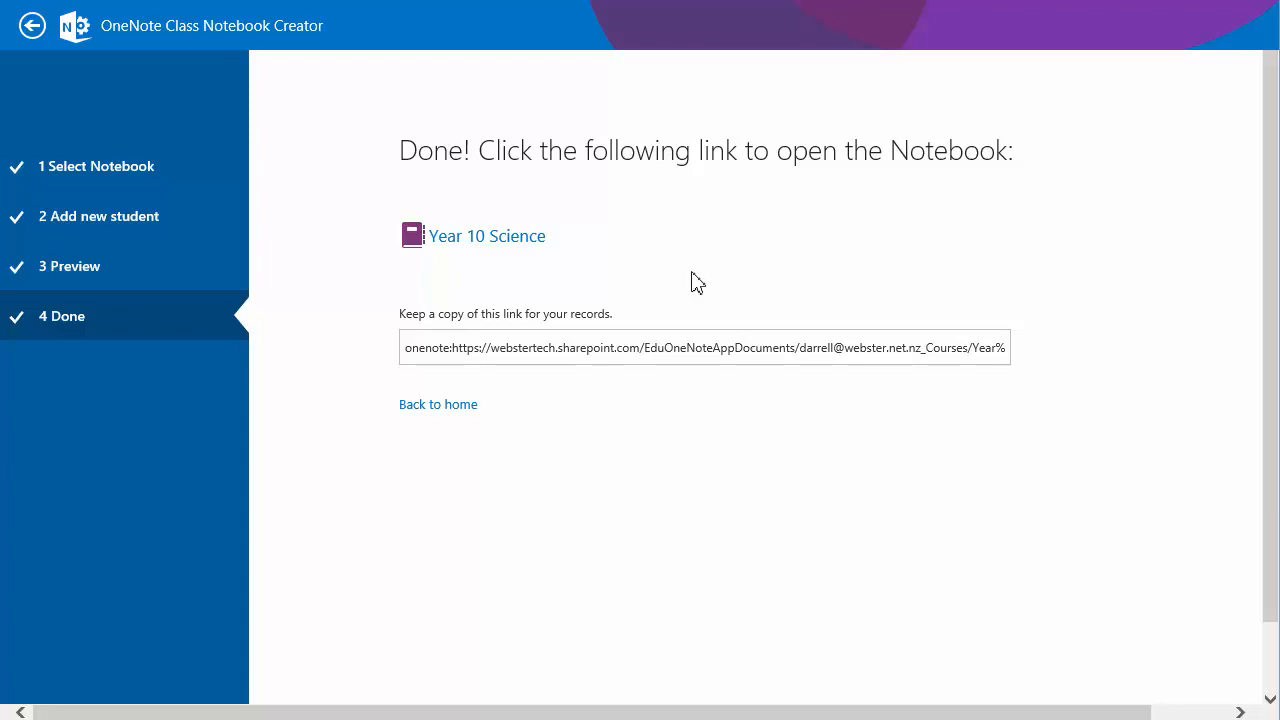
mouse_move(703, 267)
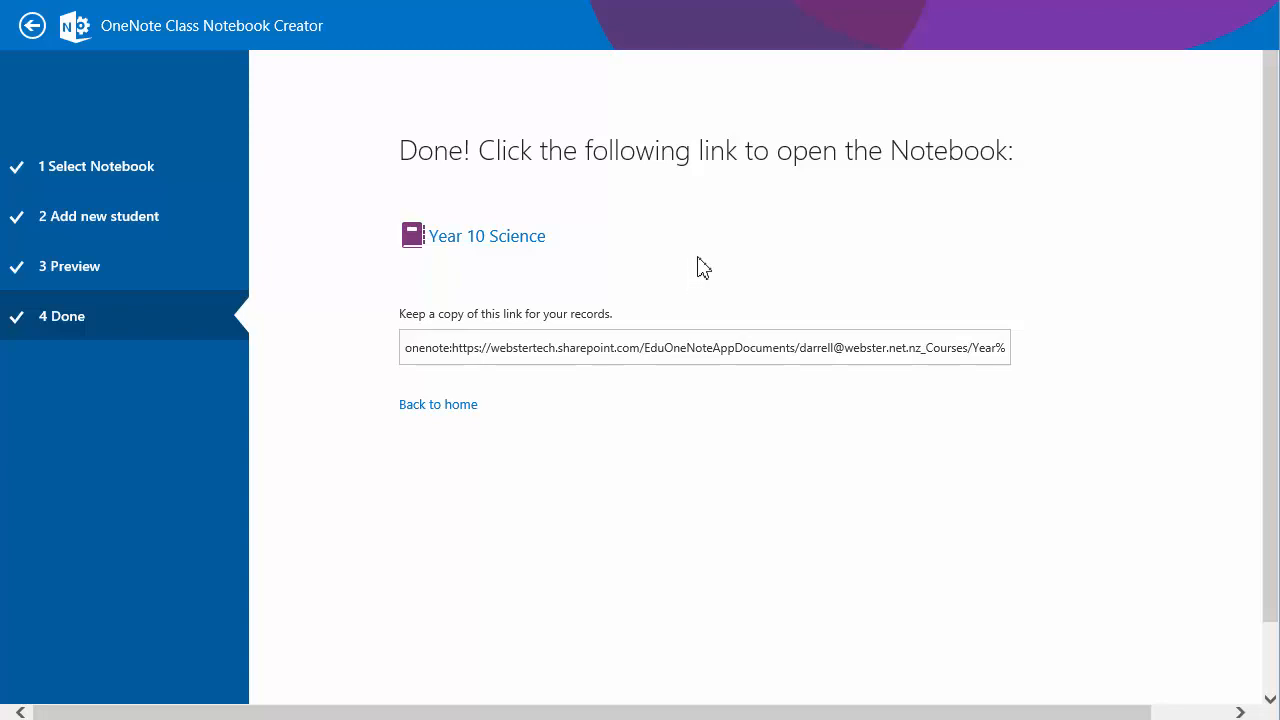
mouse_move(765, 262)
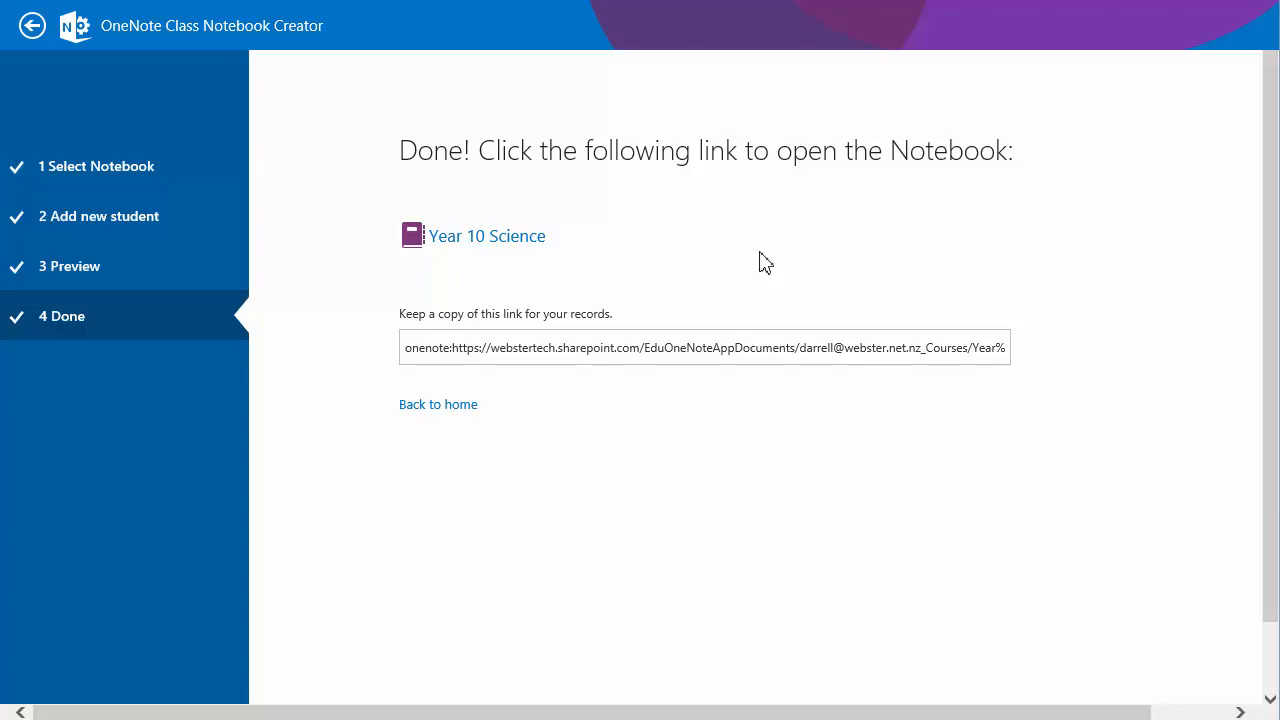
mouse_move(501, 441)
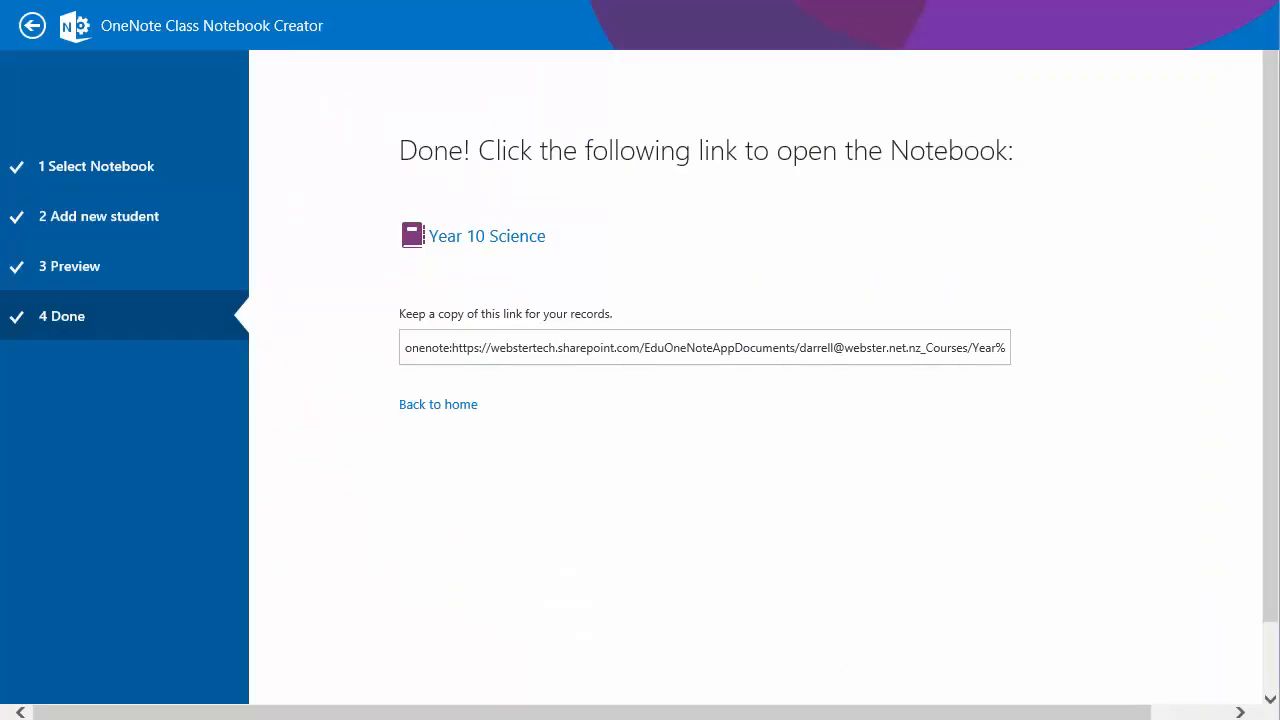
mouse_move(88, 190)
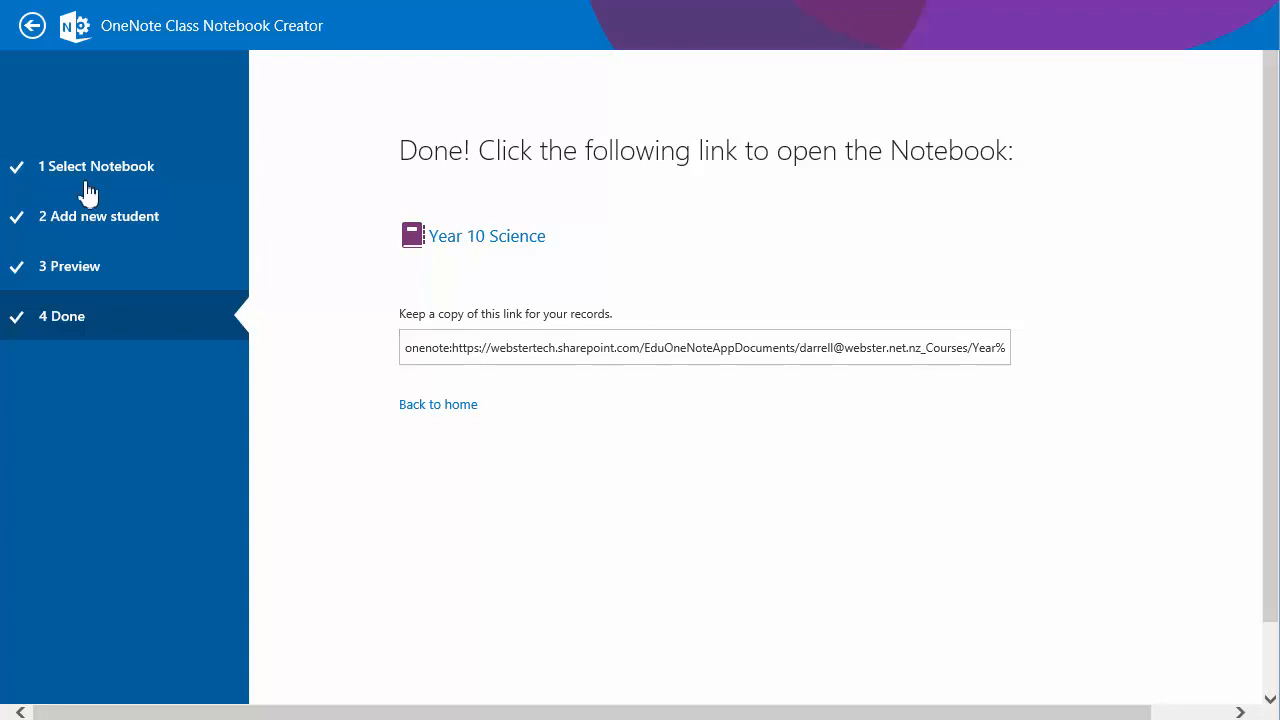
mouse_move(105, 38)
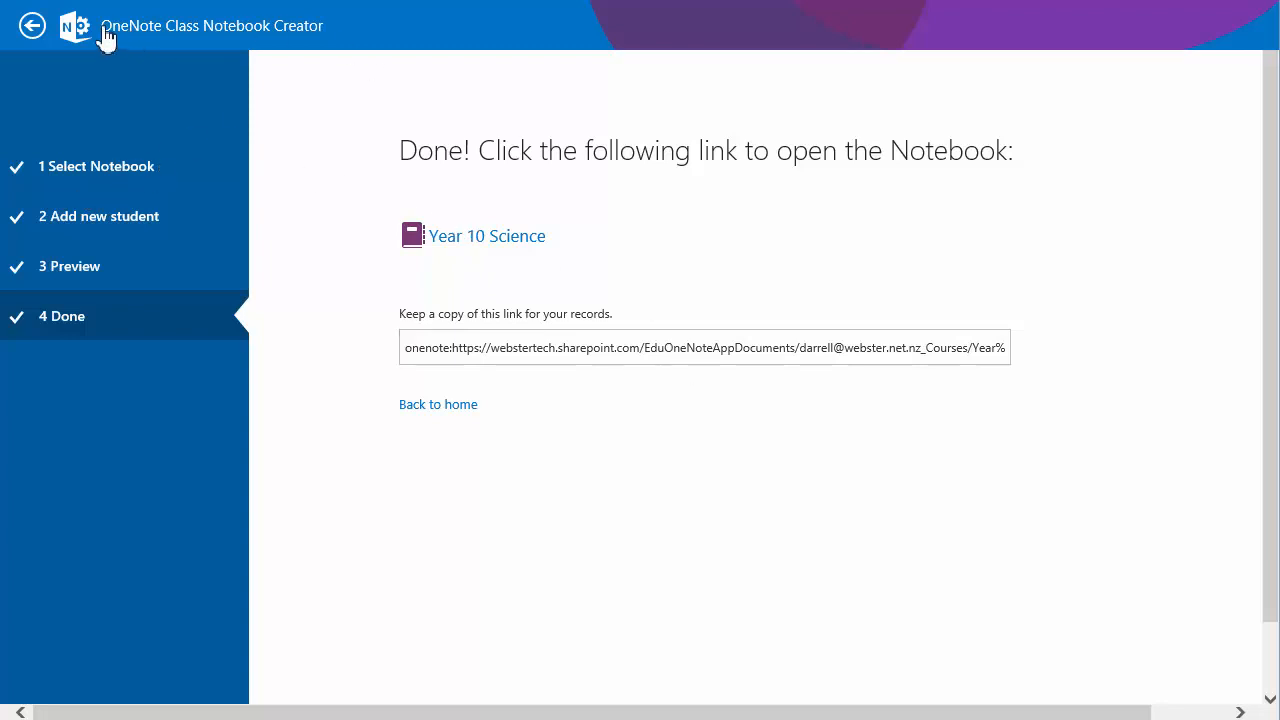
Go back to the Class Notebook Creator welcome page via its logo.
click(487, 235)
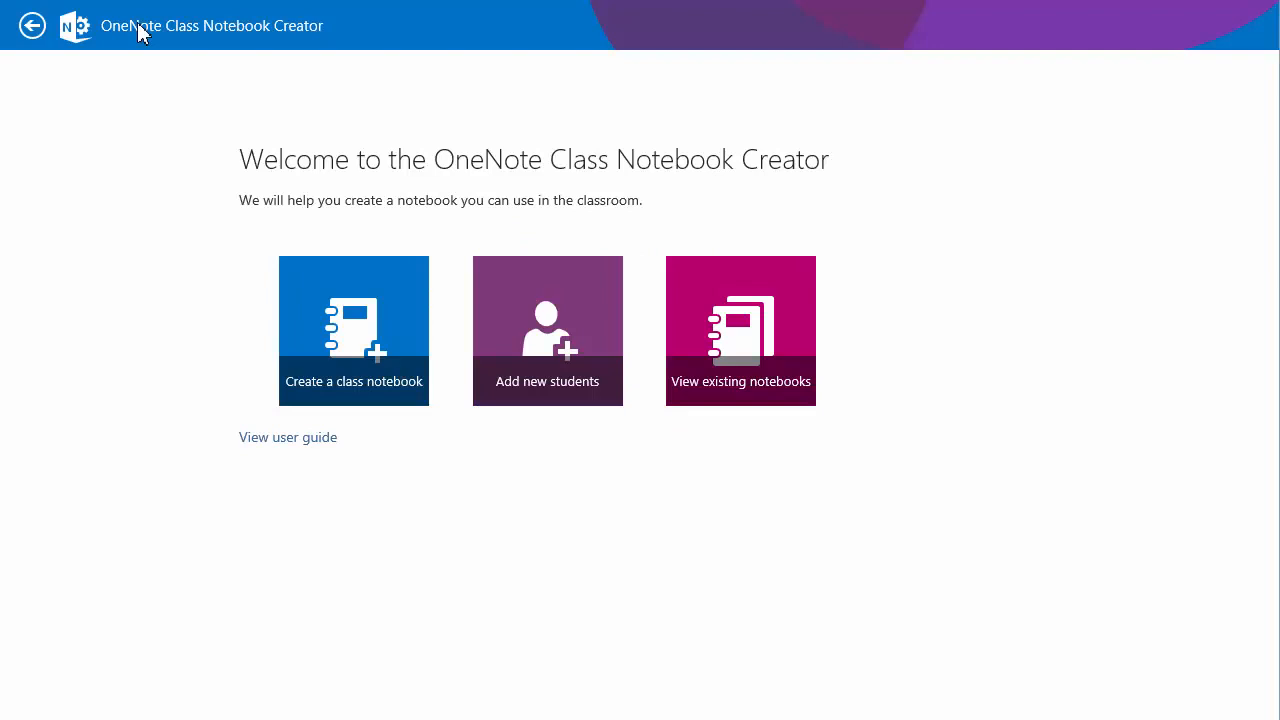
mouse_move(150, 33)
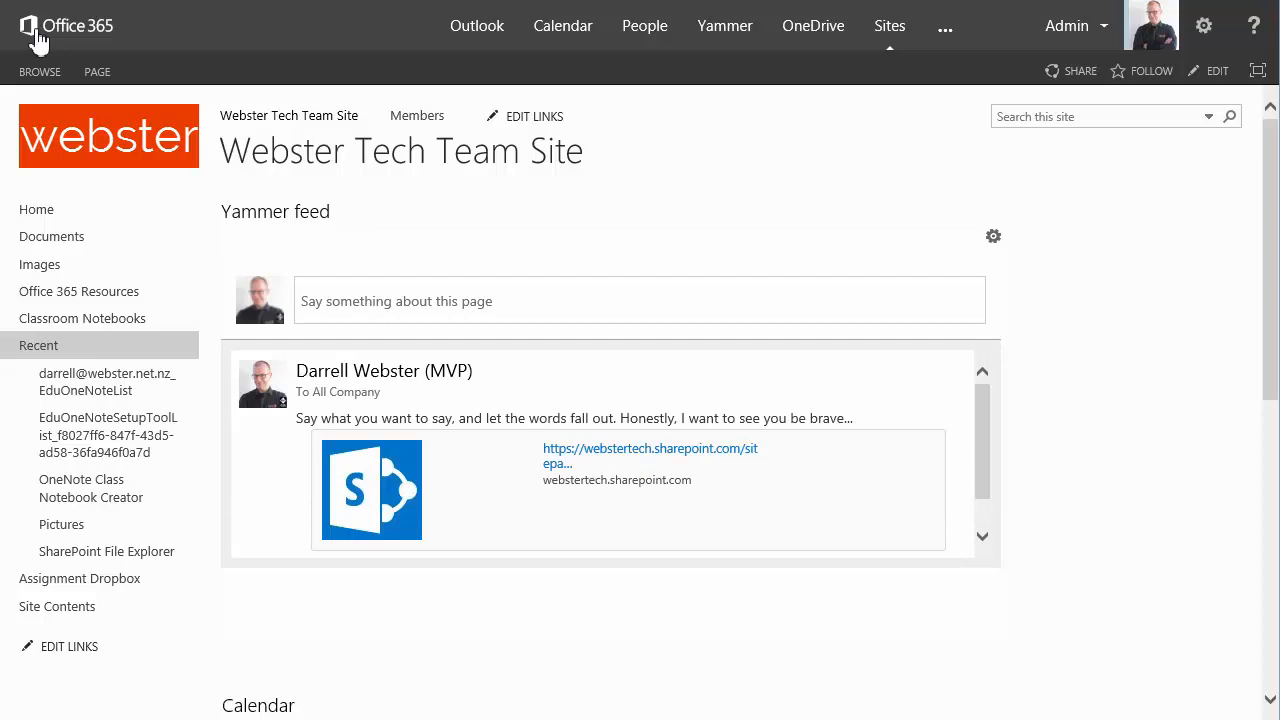
mouse_move(35, 25)
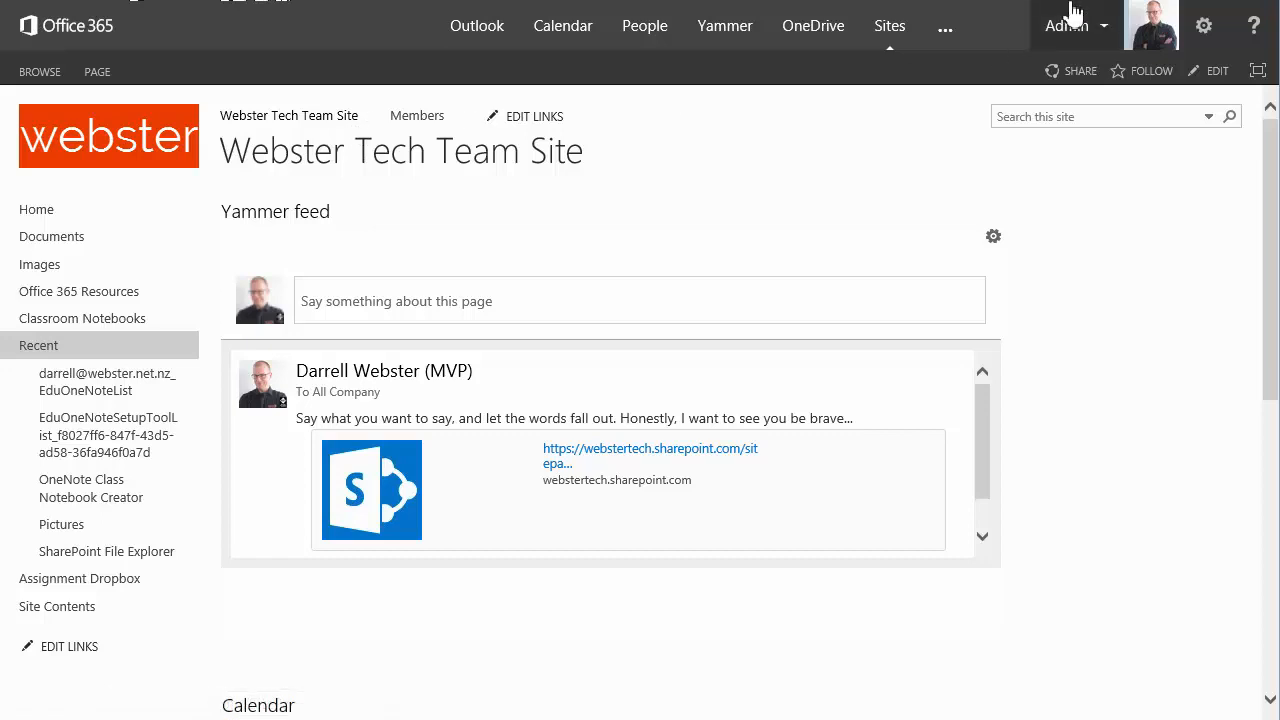
mouse_move(107, 325)
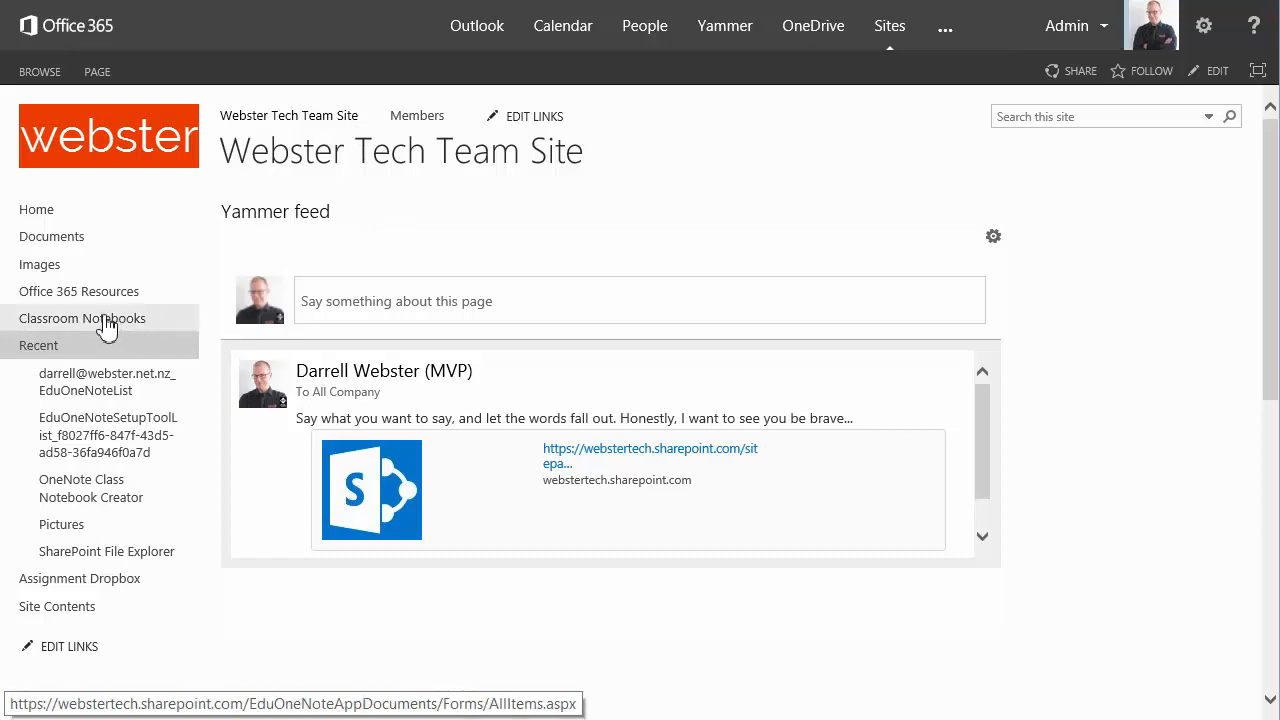
mouse_move(108, 435)
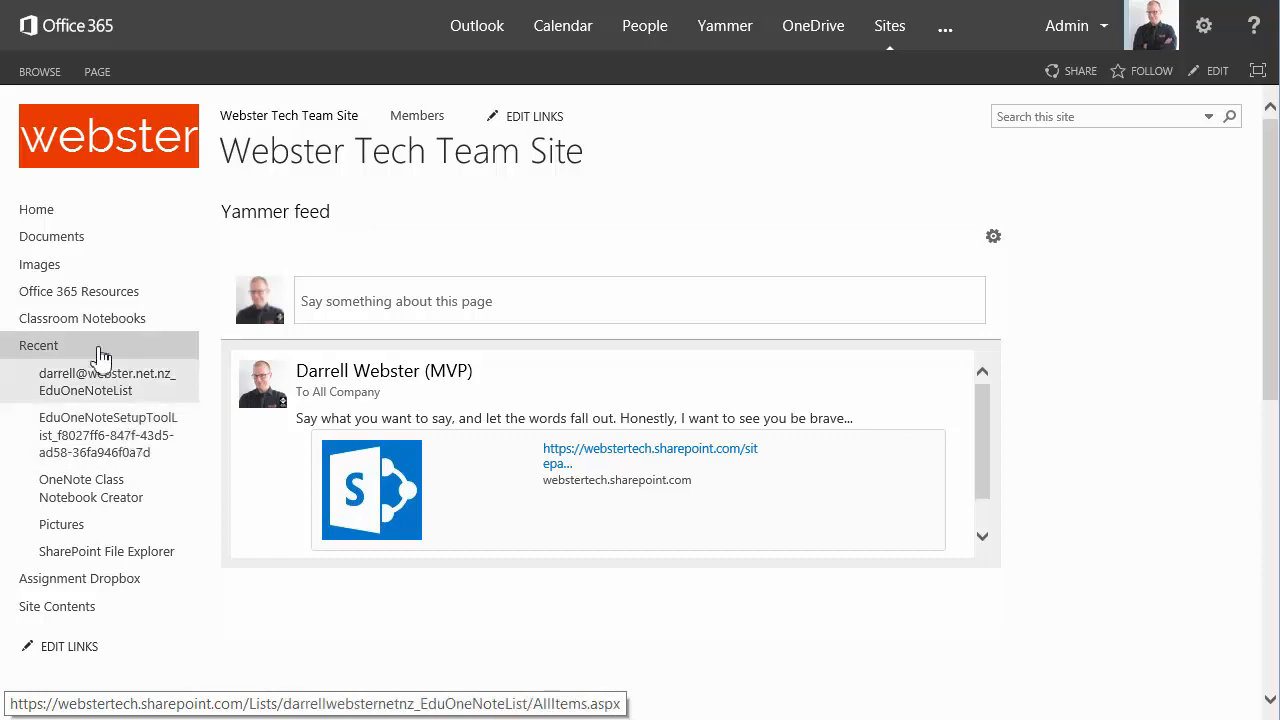
mouse_move(82, 318)
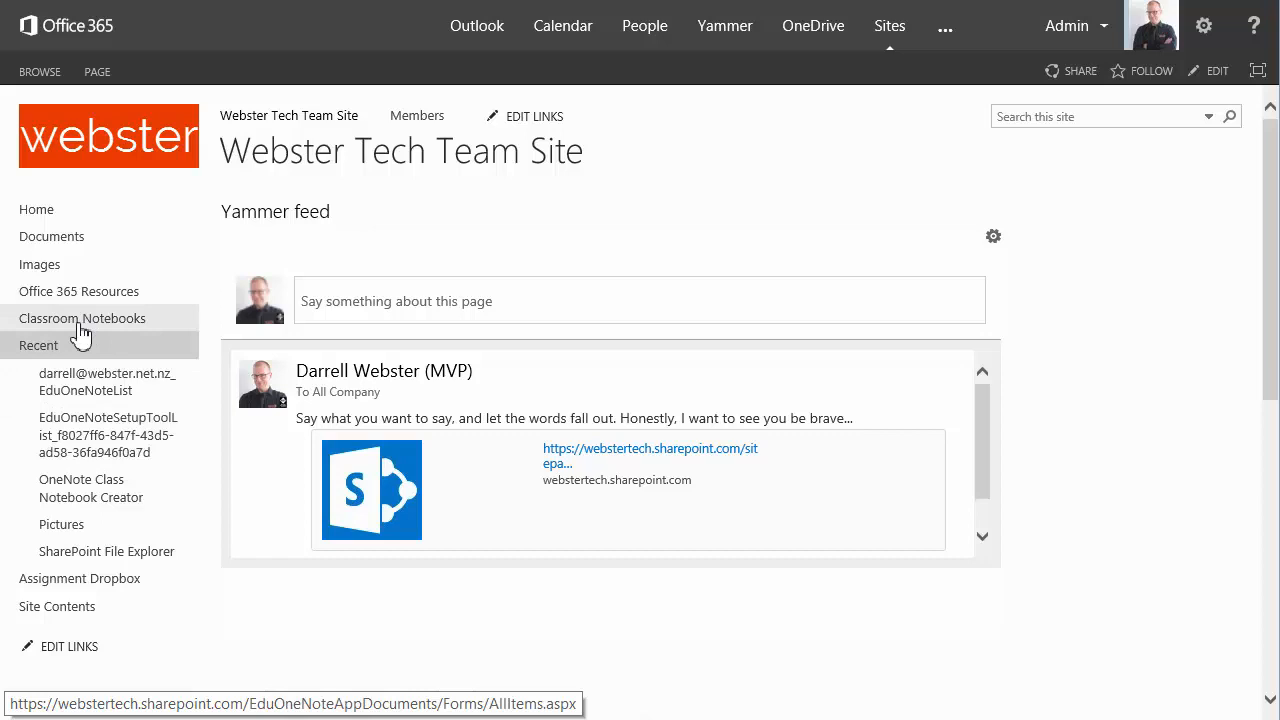
mouse_move(70, 332)
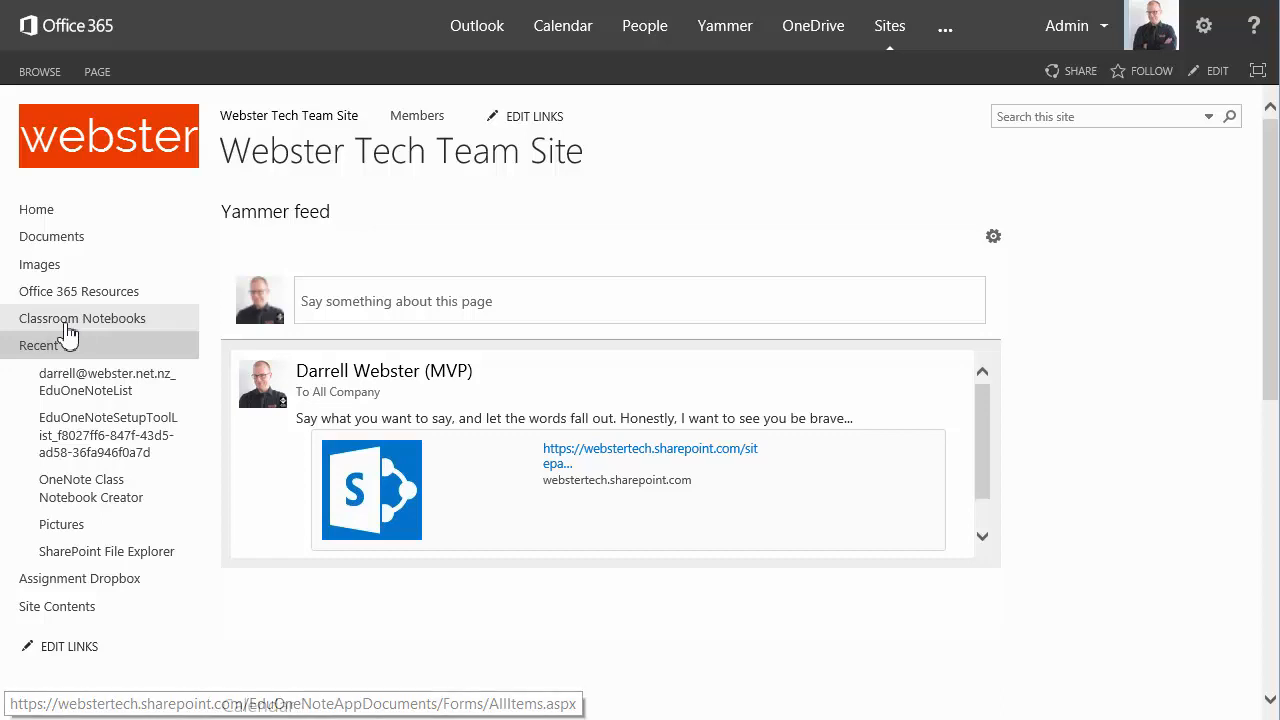
click(82, 318)
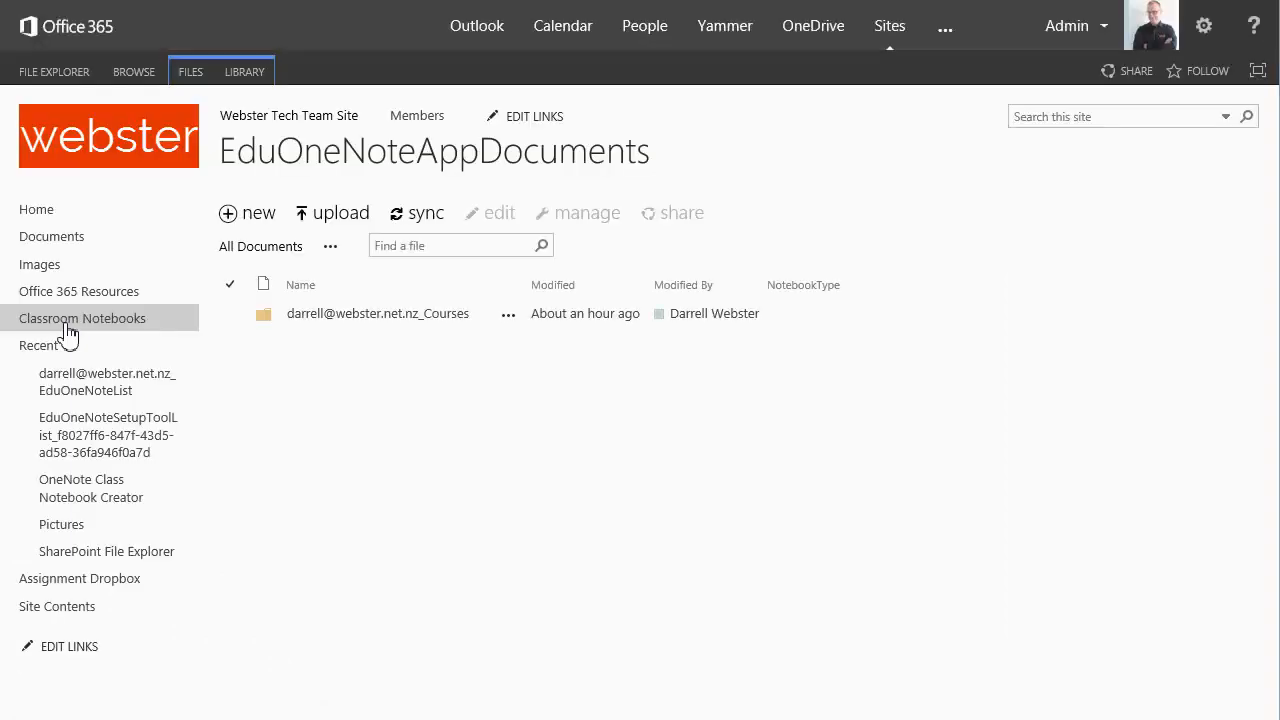
mouse_move(373, 165)
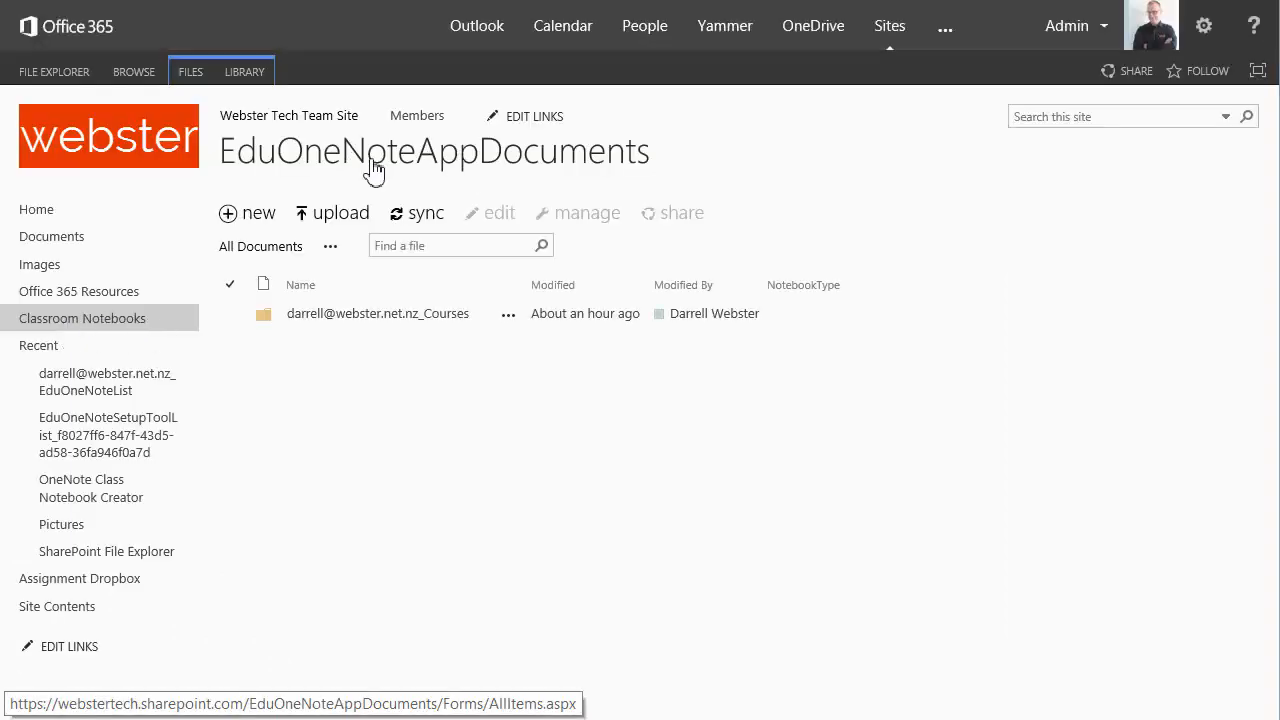
mouse_move(580, 165)
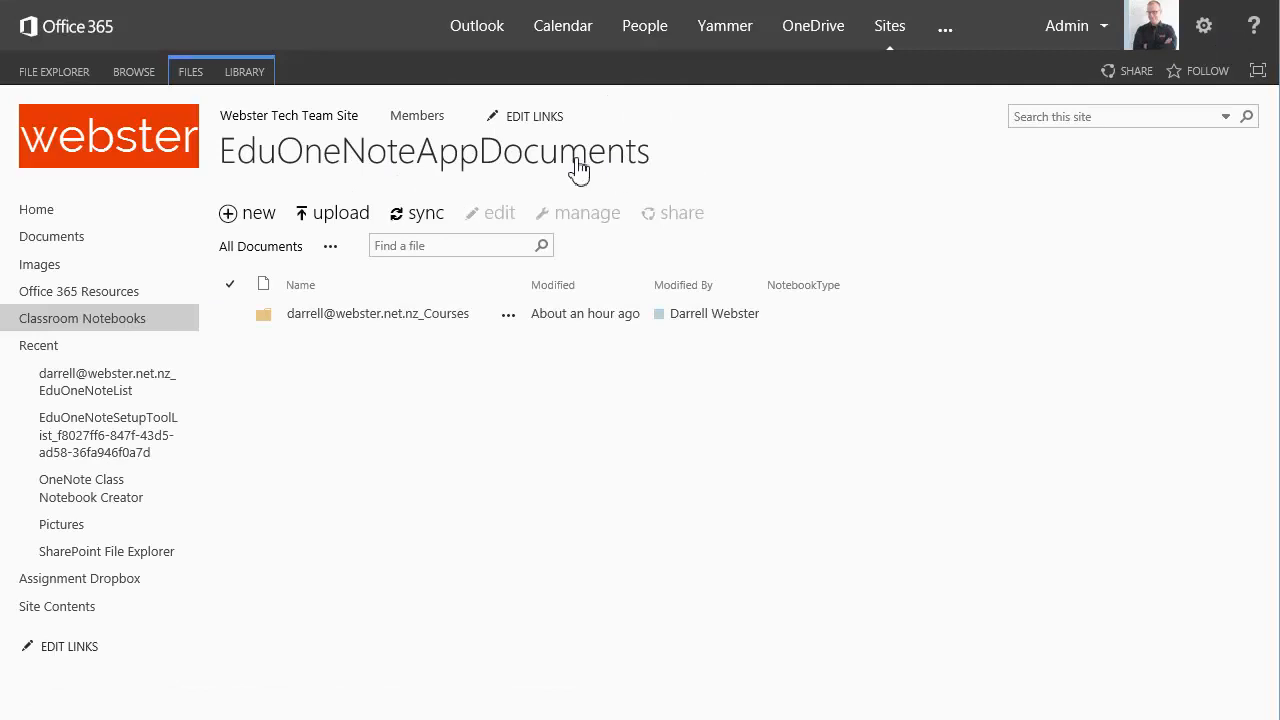
mouse_move(425, 165)
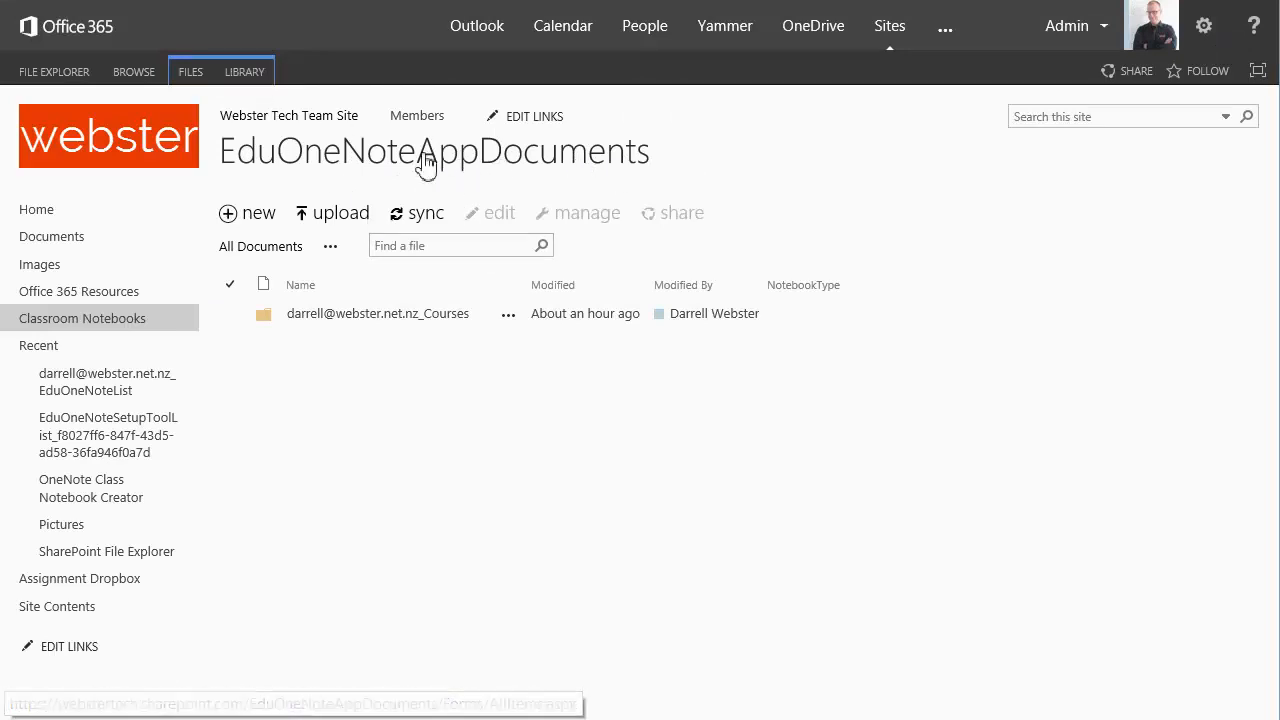
mouse_move(390, 340)
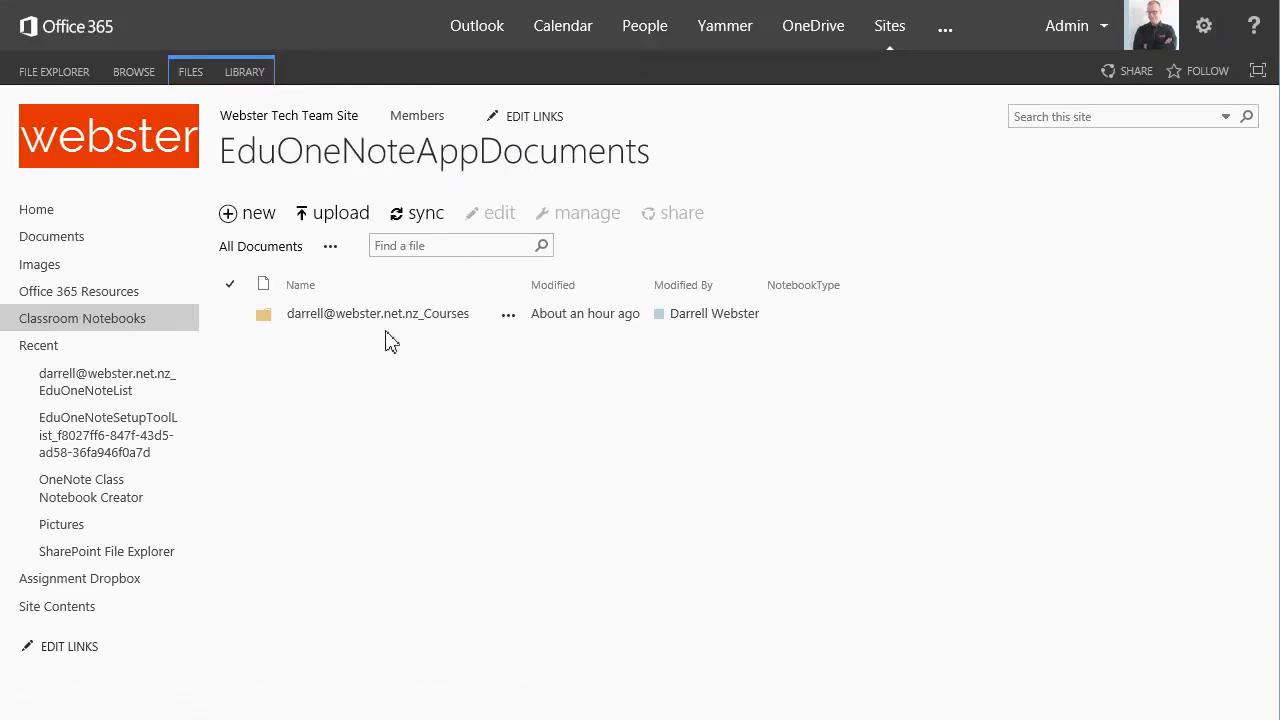
mouse_move(375, 438)
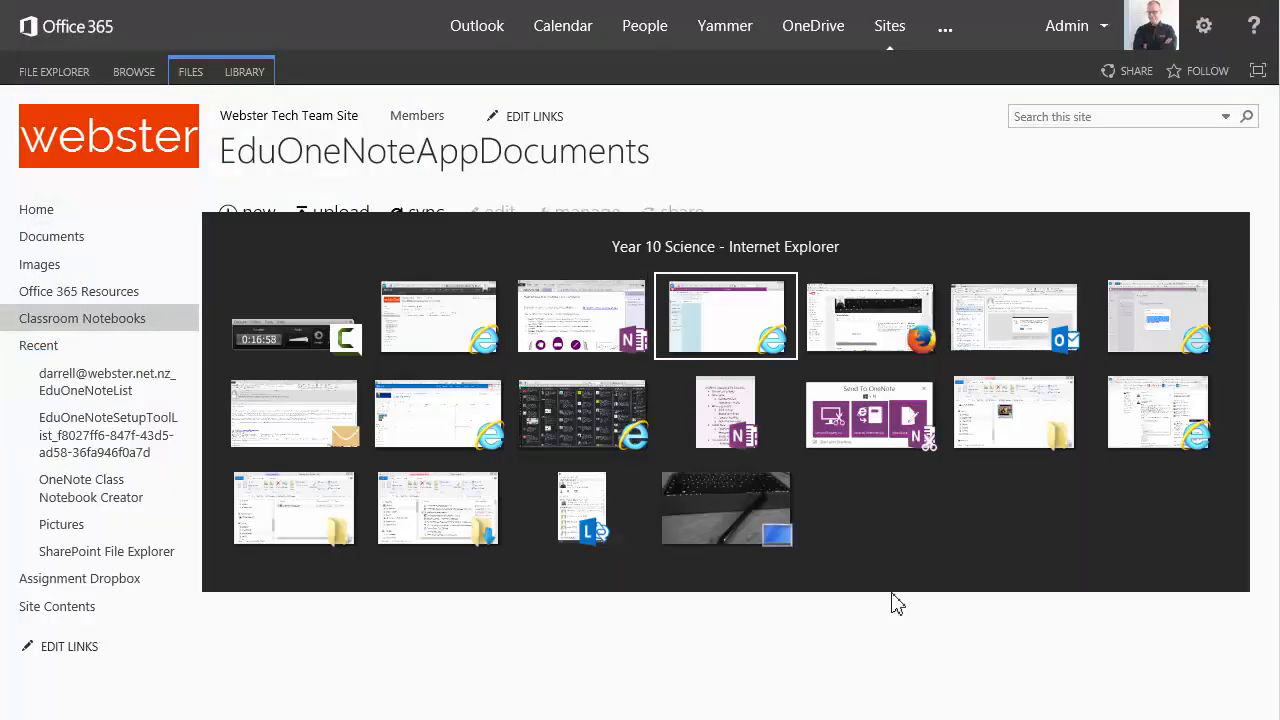
click(725, 316)
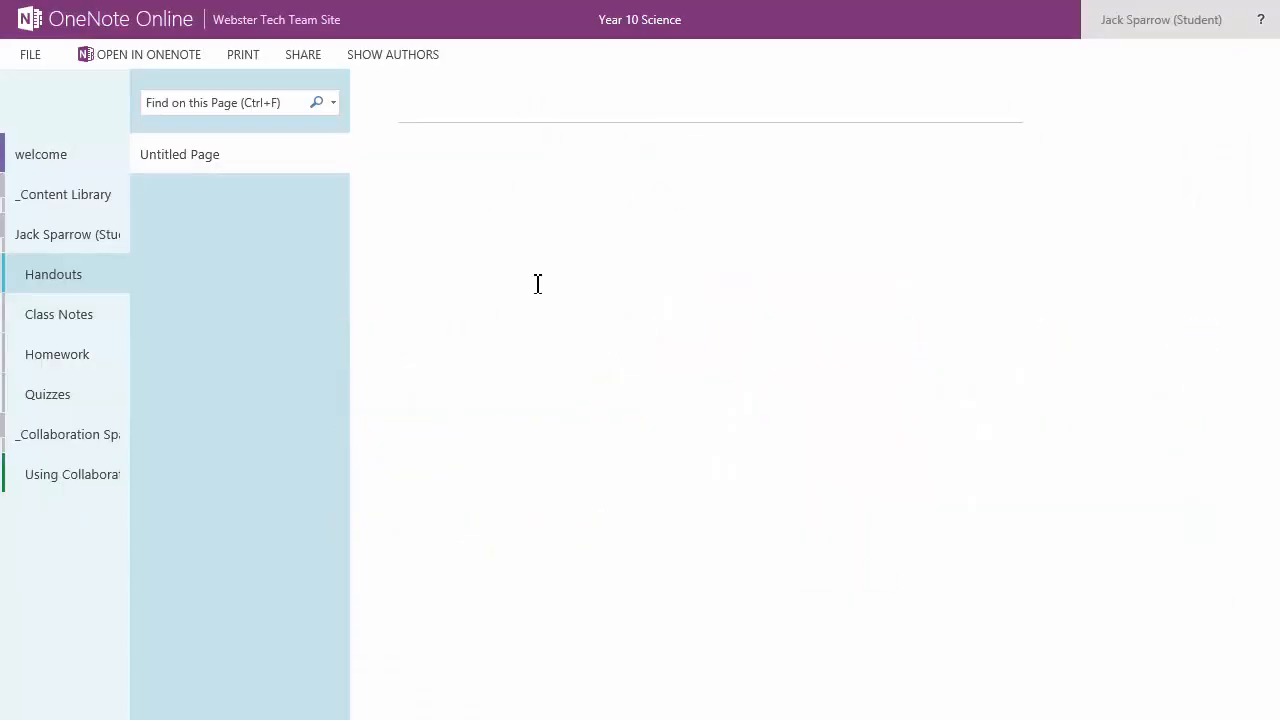
mouse_move(443, 205)
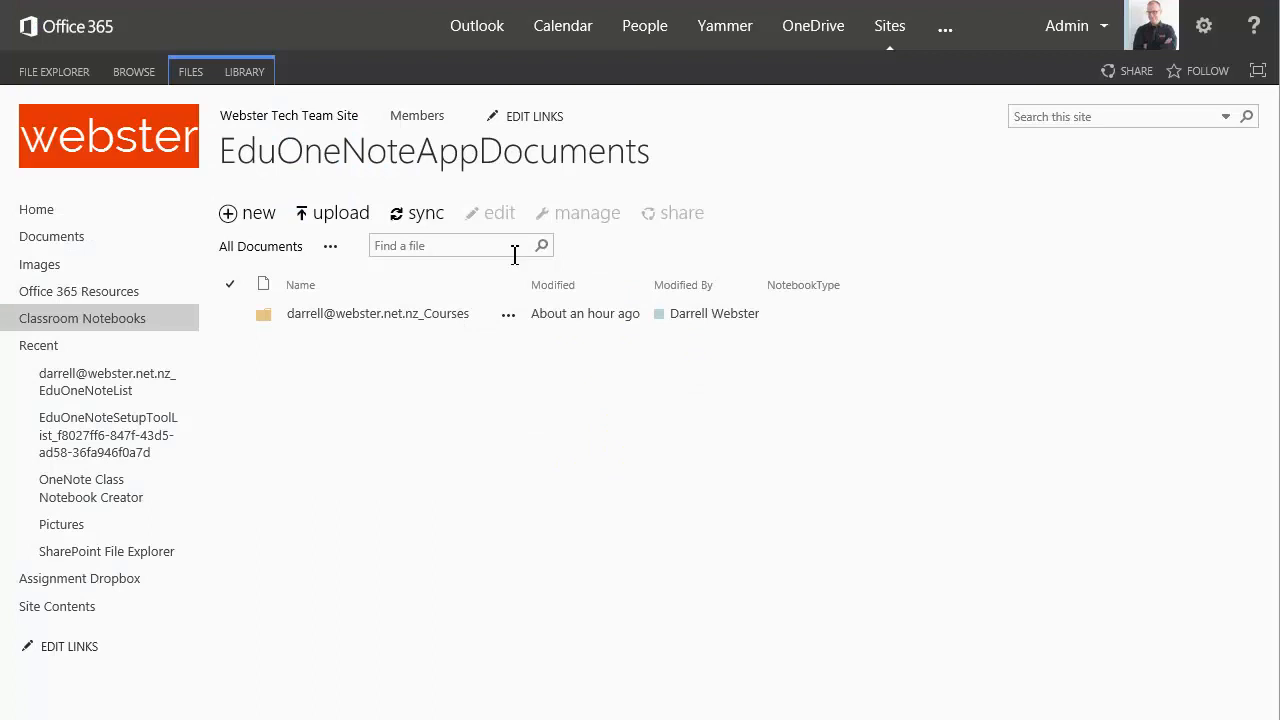
mouse_move(36, 209)
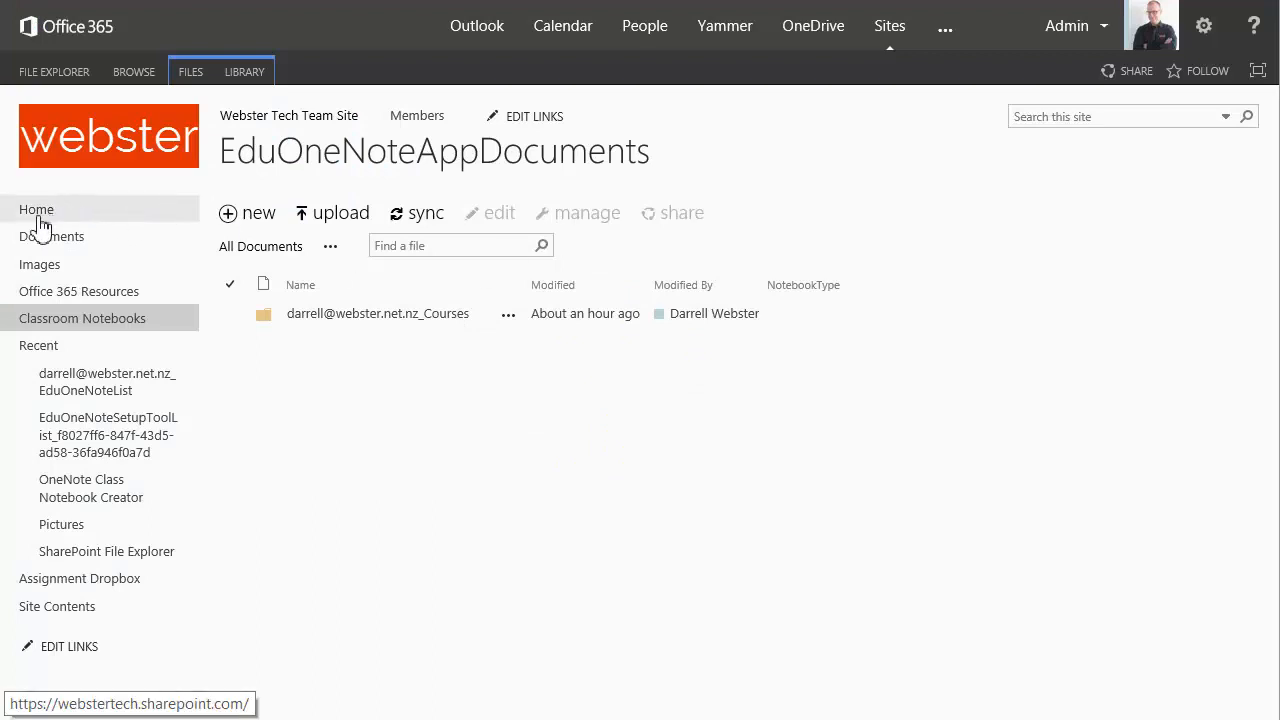
Return to the Webster Tech Team Site home page via Home in the Quick Launch.
click(36, 208)
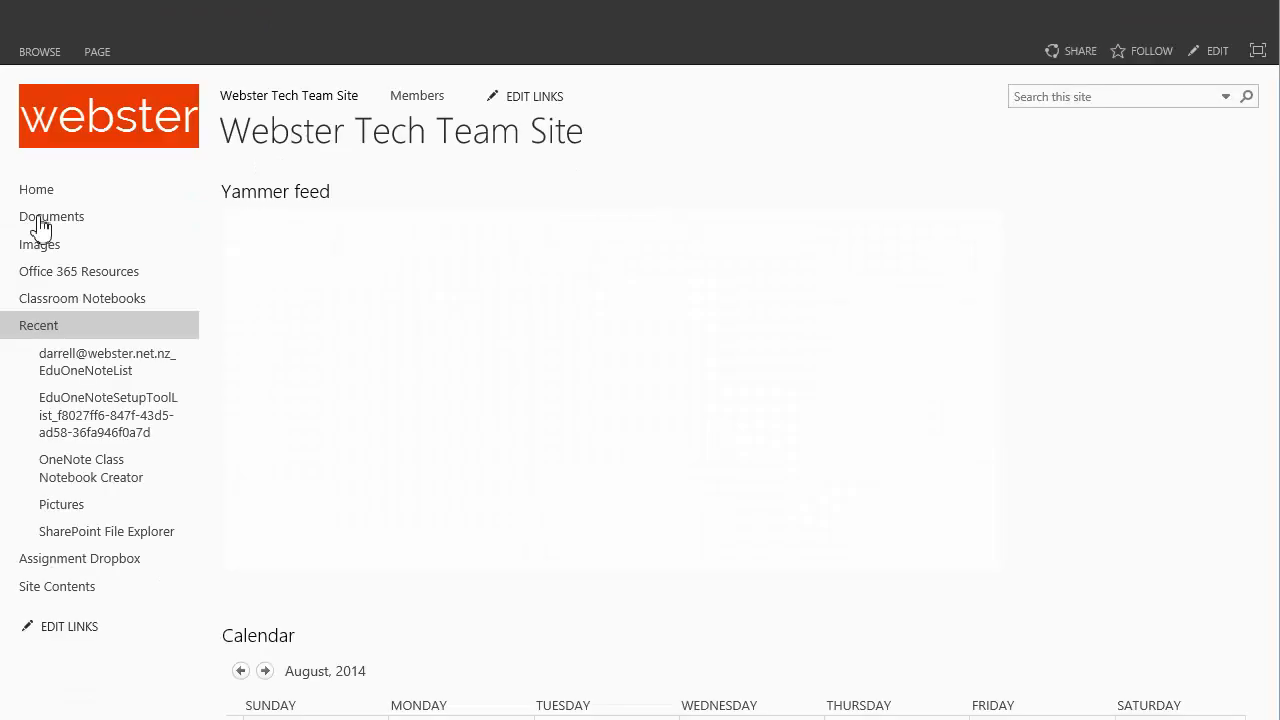